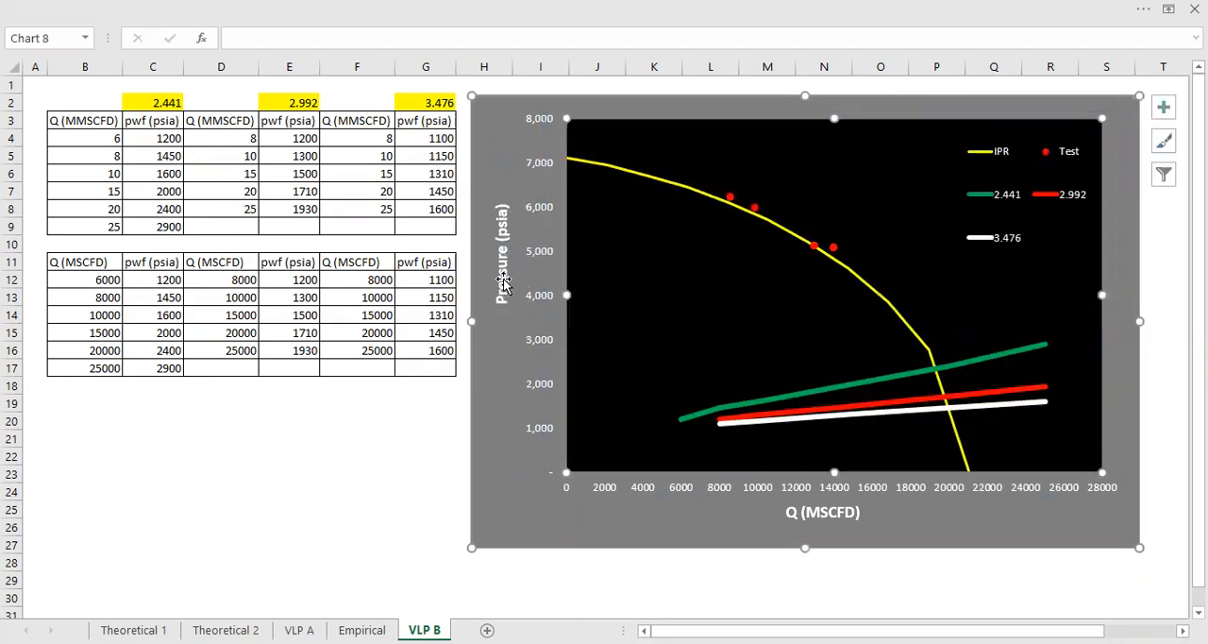
Review the Empirical deliverability data and the VLP A sheet, then return to VLP B
click(500, 280)
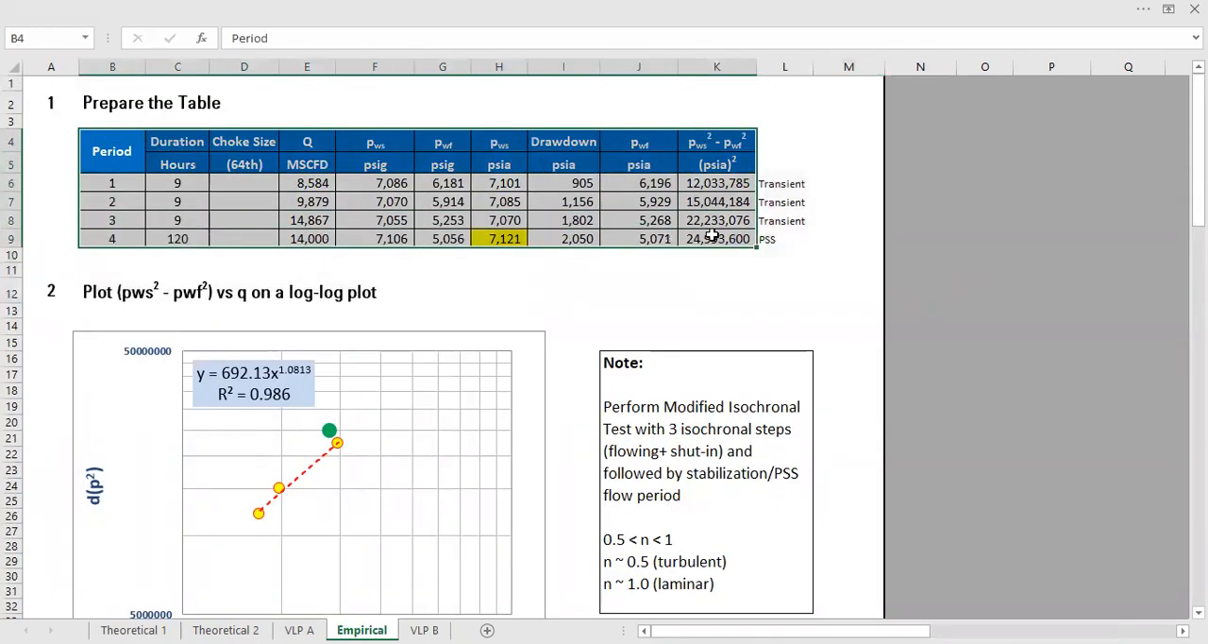
scroll(down, 3)
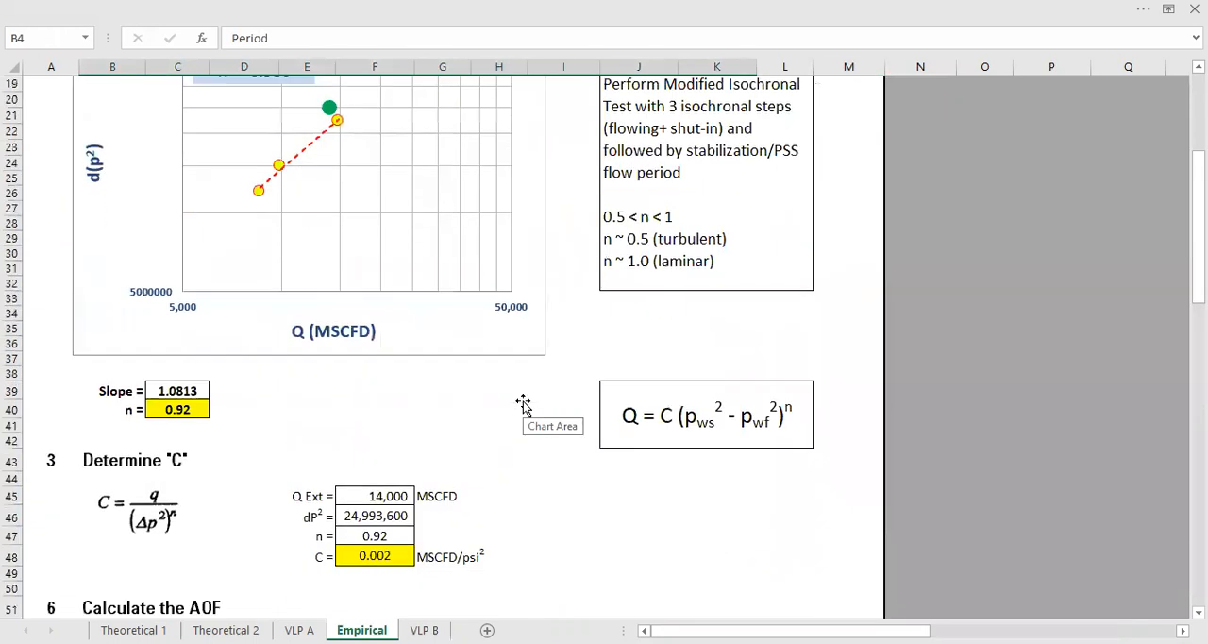
scroll(down, 3)
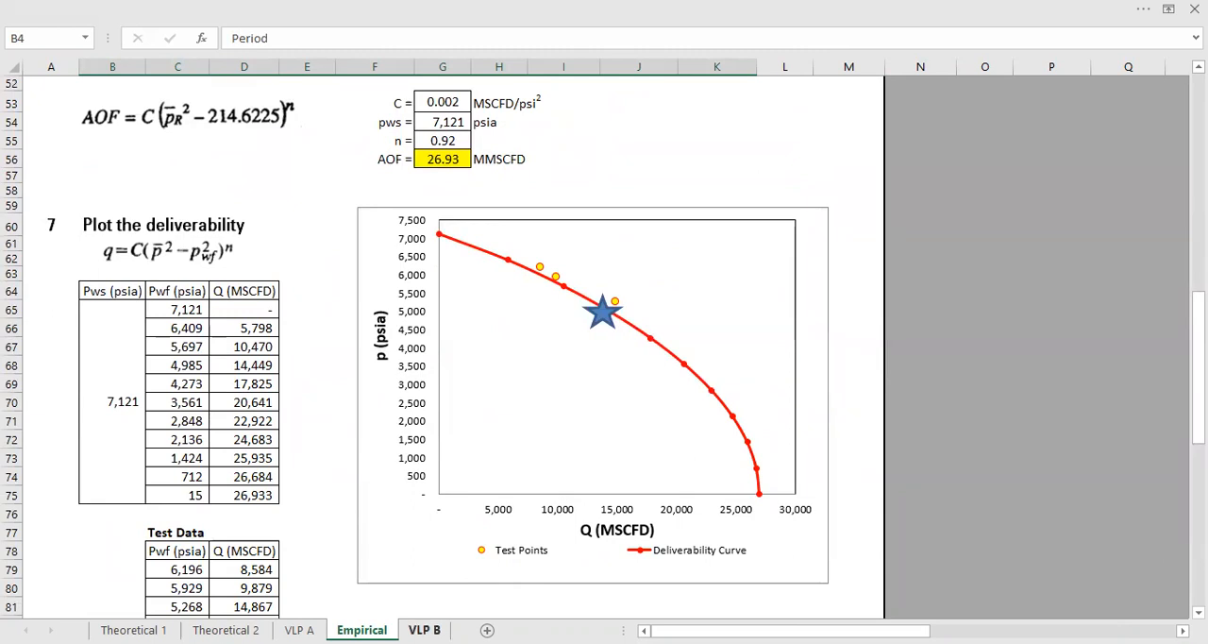
click(423, 630)
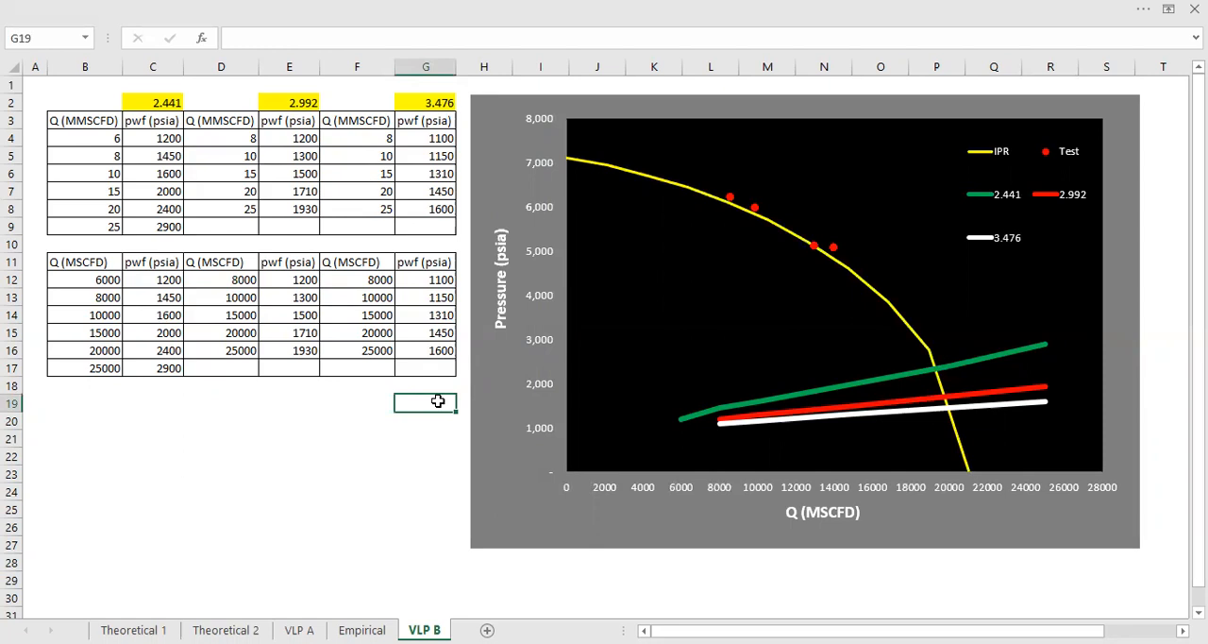
click(298, 630)
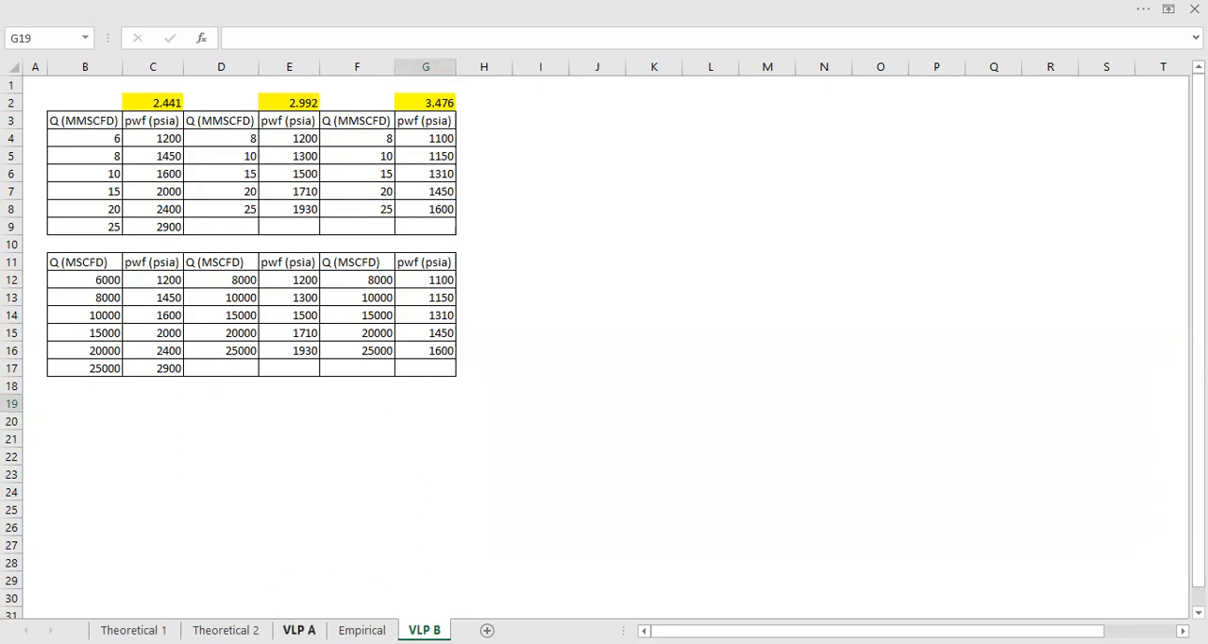
click(299, 631)
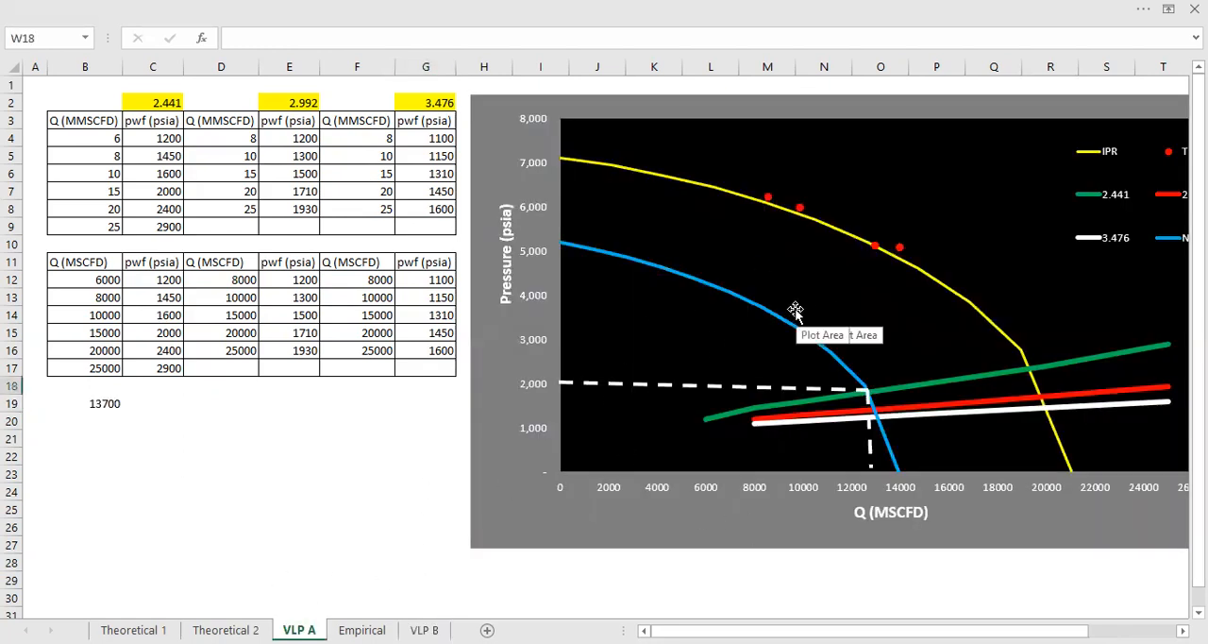
mouse_move(419, 562)
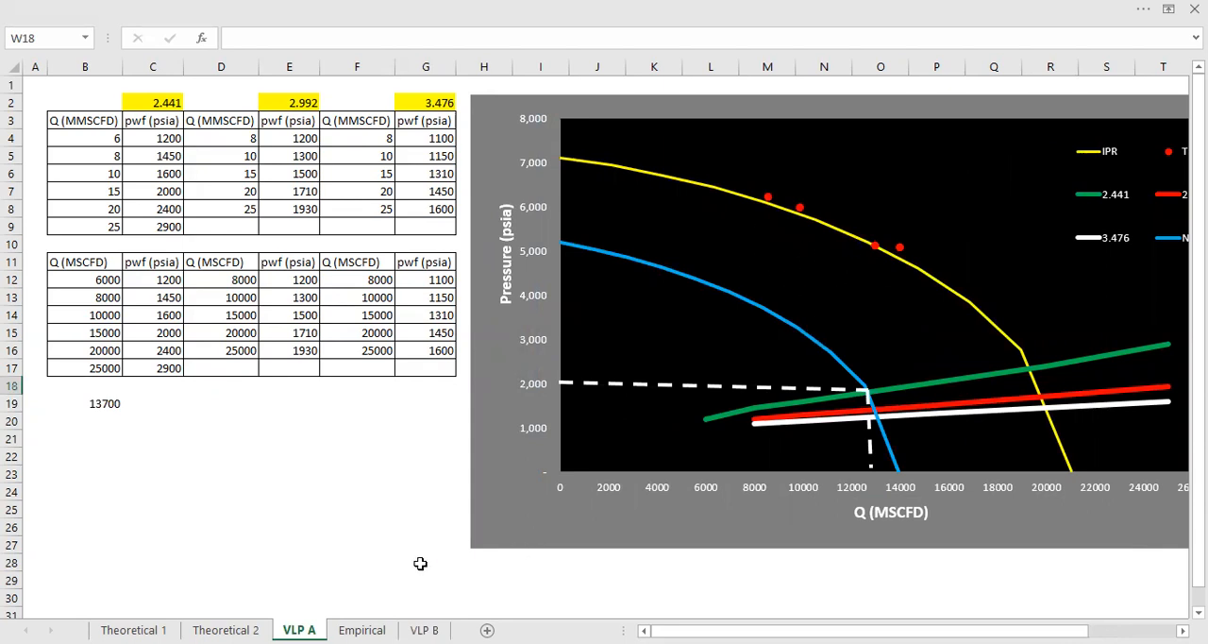
click(423, 631)
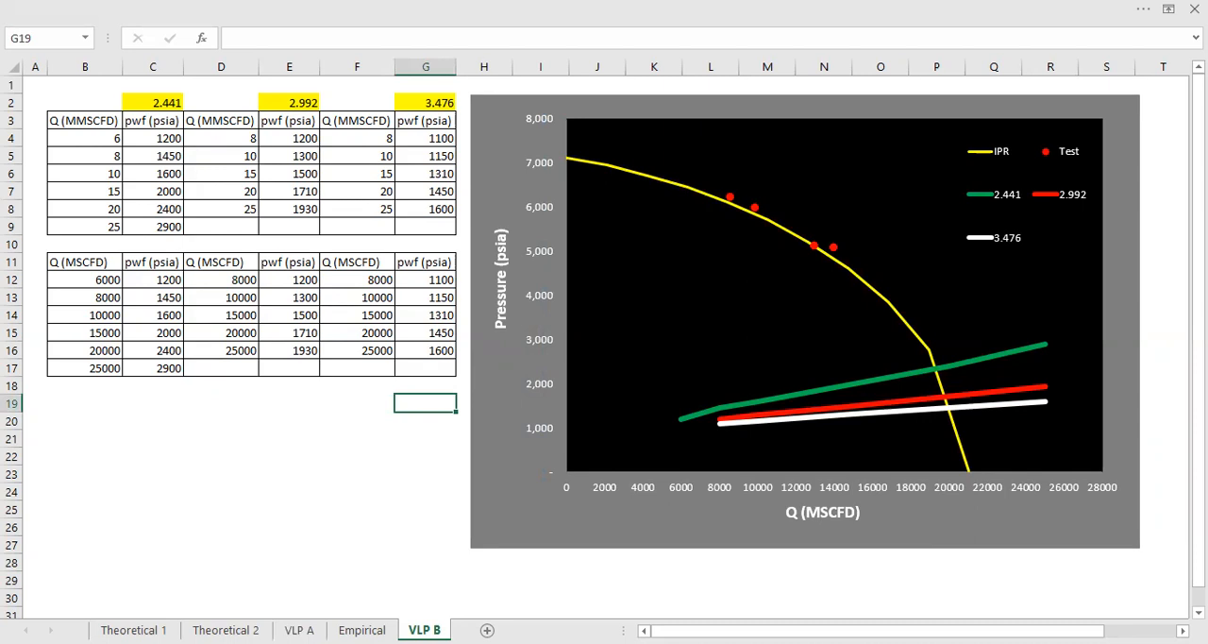
mouse_move(100, 80)
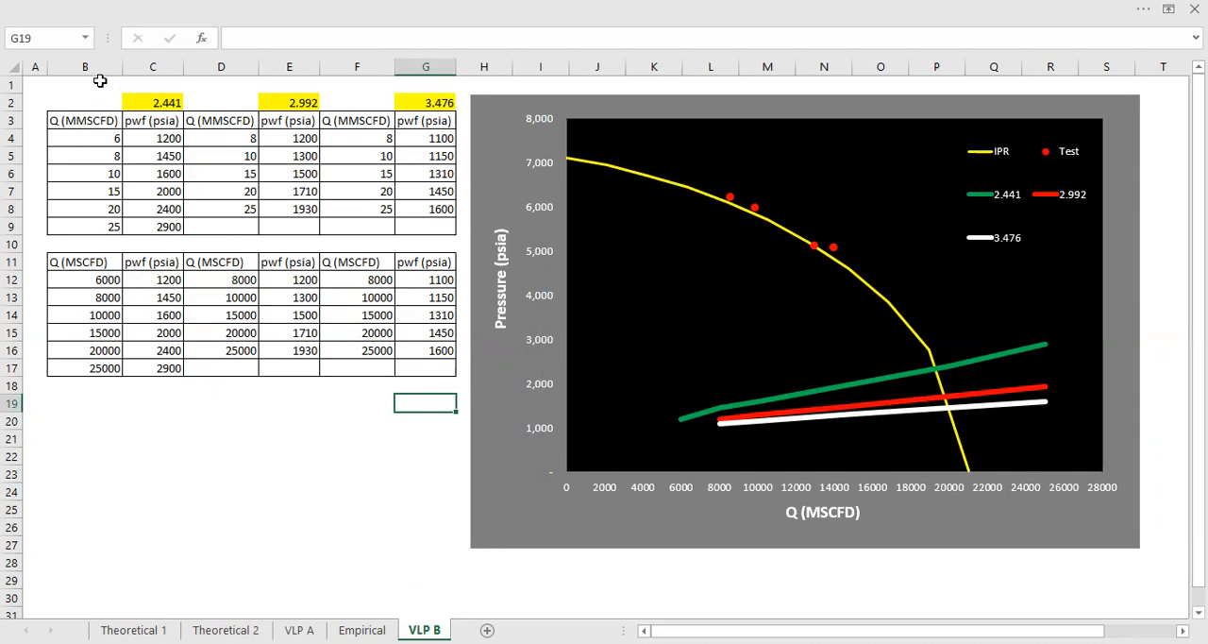
mouse_move(101, 192)
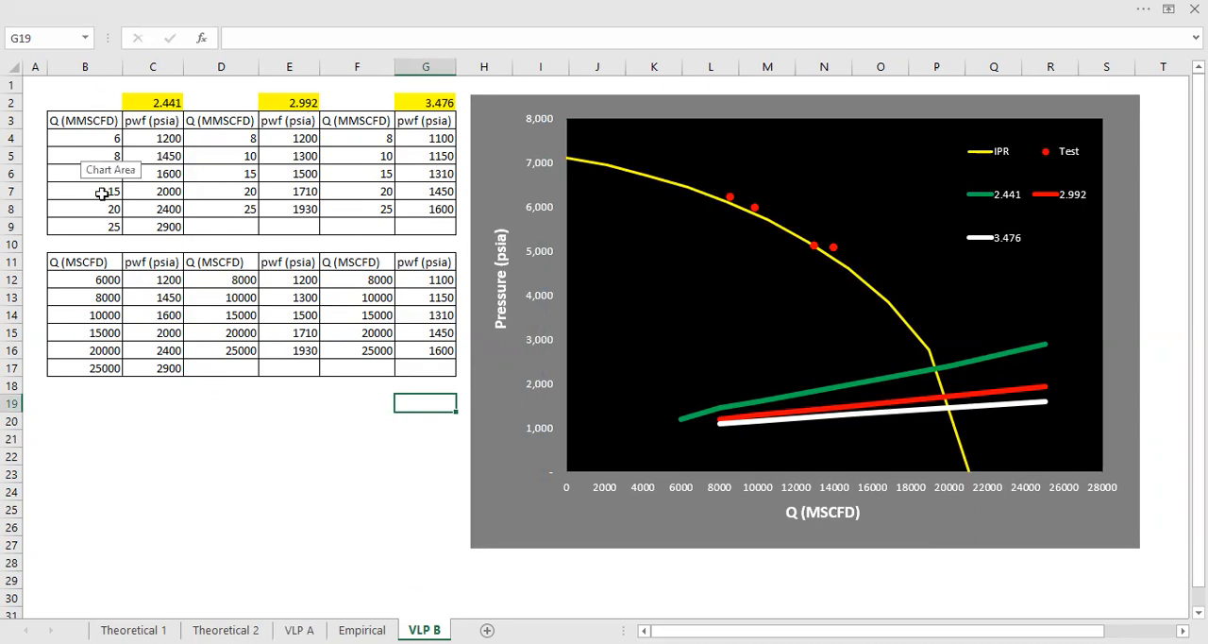
mouse_move(268, 197)
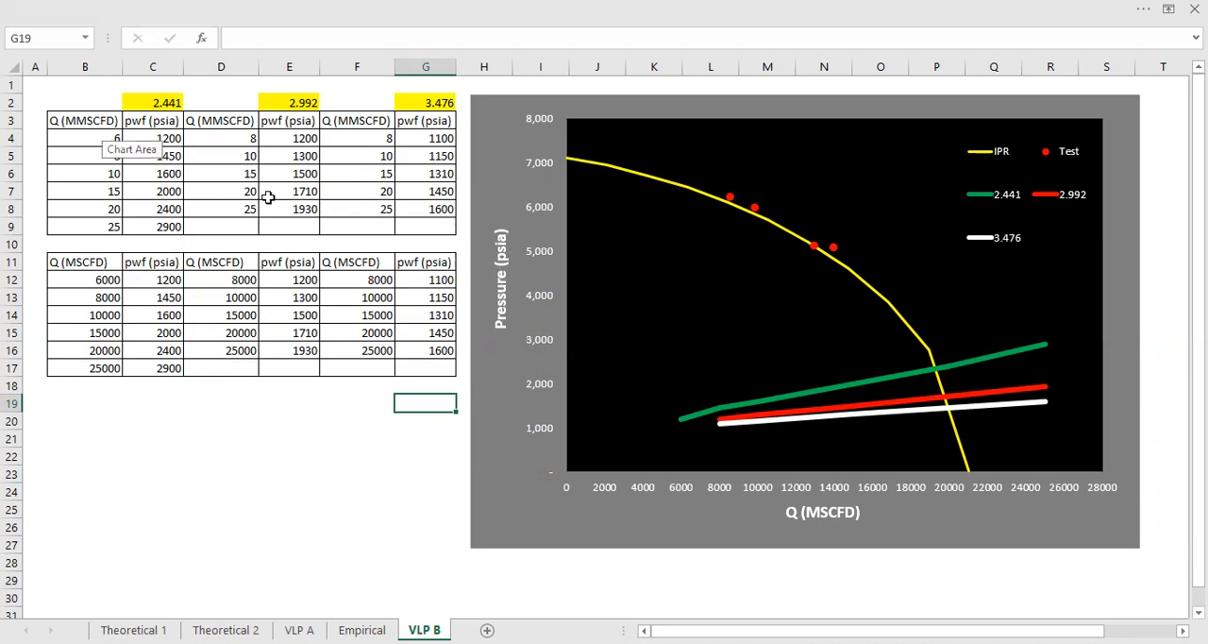
mouse_move(472, 529)
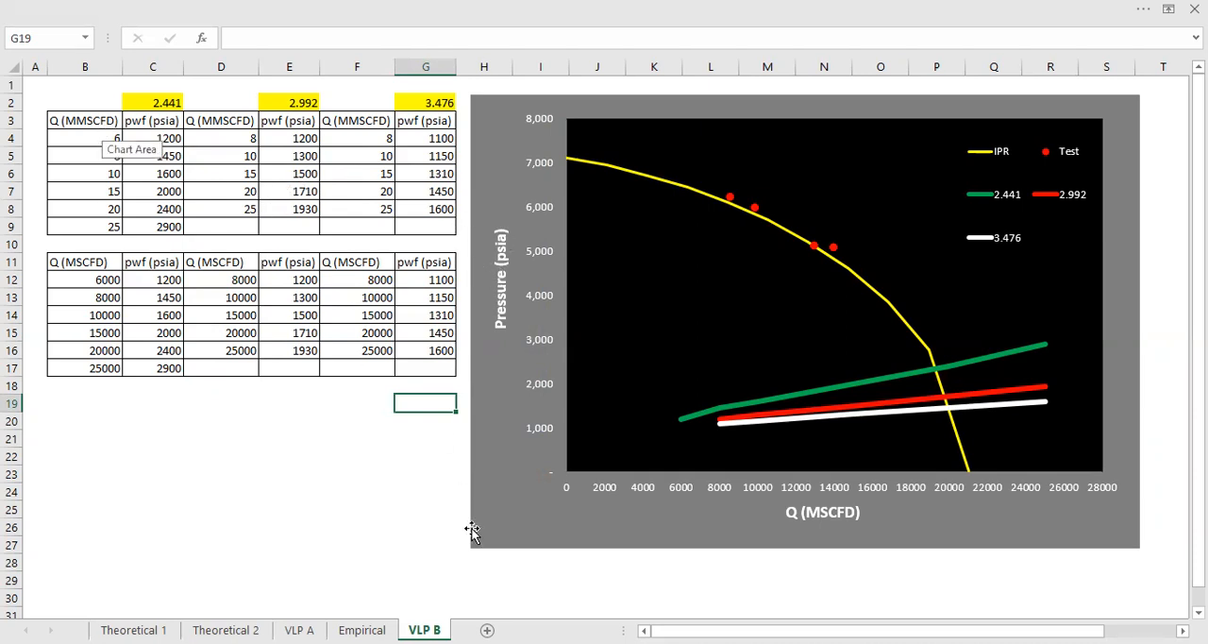
mouse_move(732, 223)
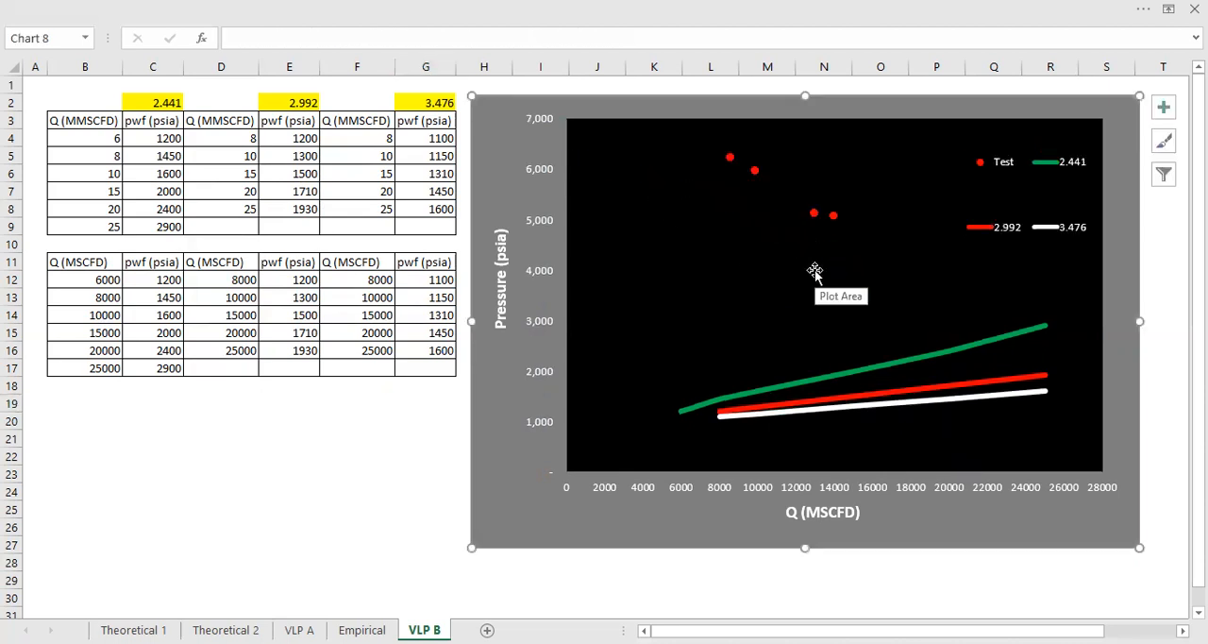
Add an IPR series with X =Empirical!$D$65:$D$75 and Y =Empirical!$C$65:$C$75 via Select Data
right_click(815, 274)
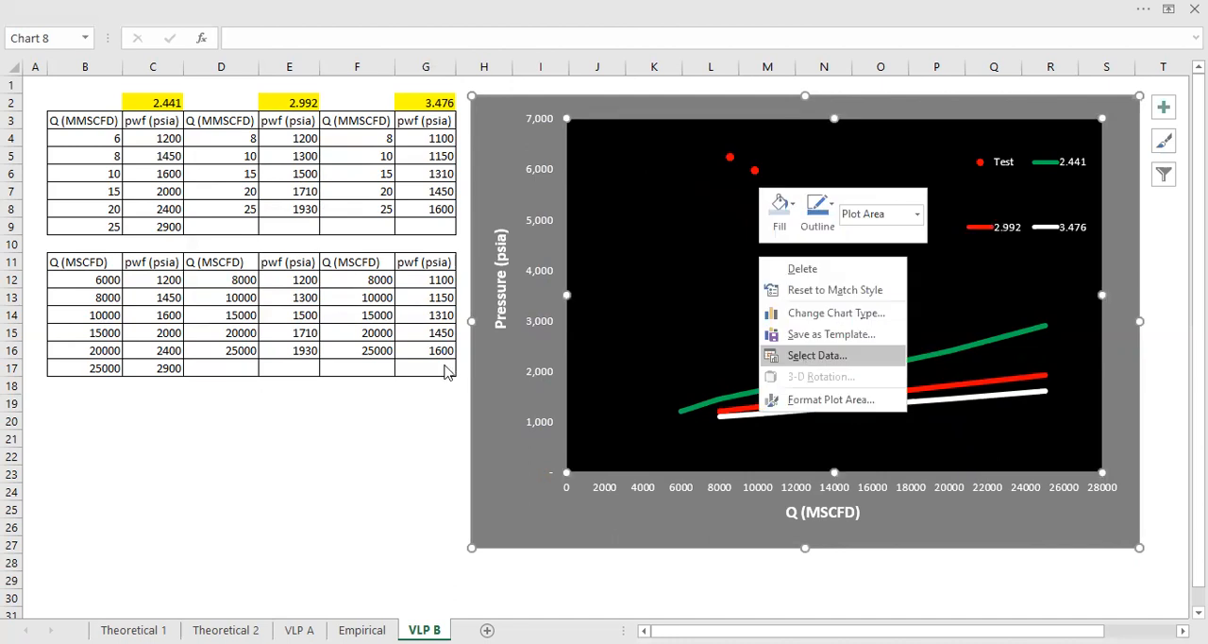
click(815, 355)
text(IPR)
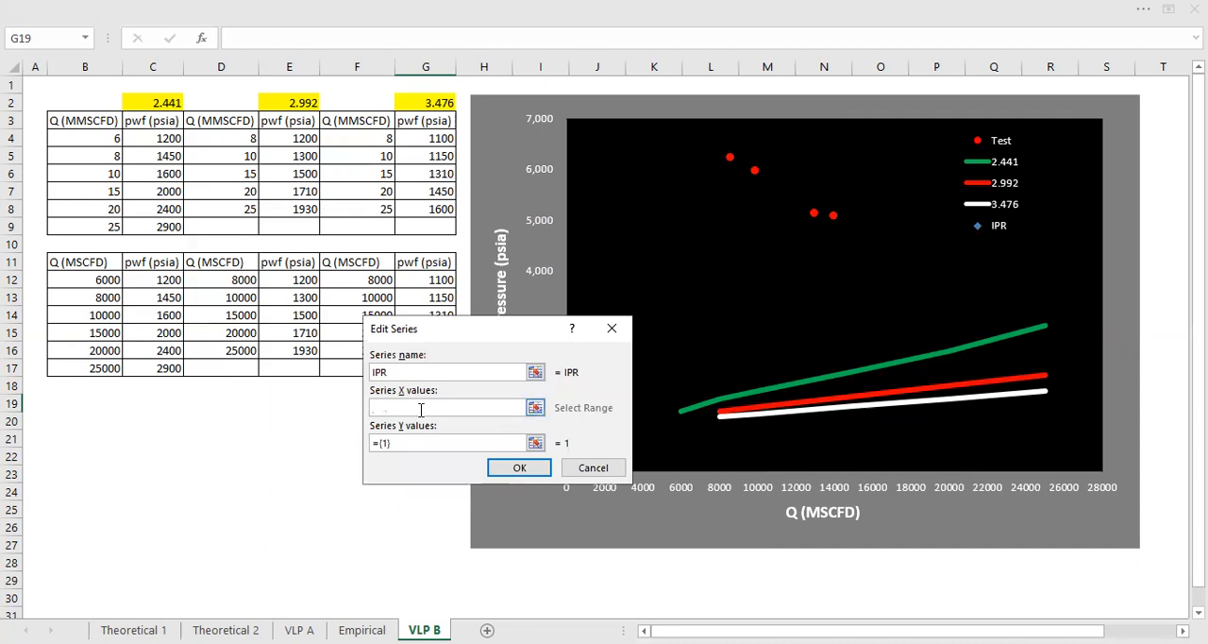
mouse_move(430, 491)
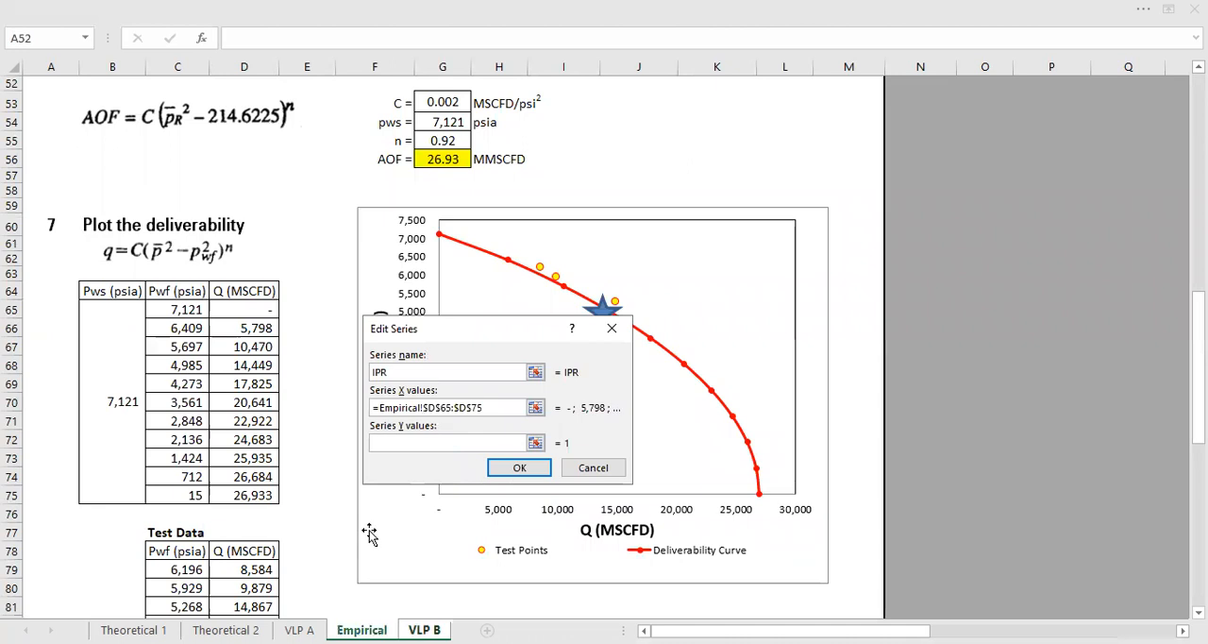
click(178, 310)
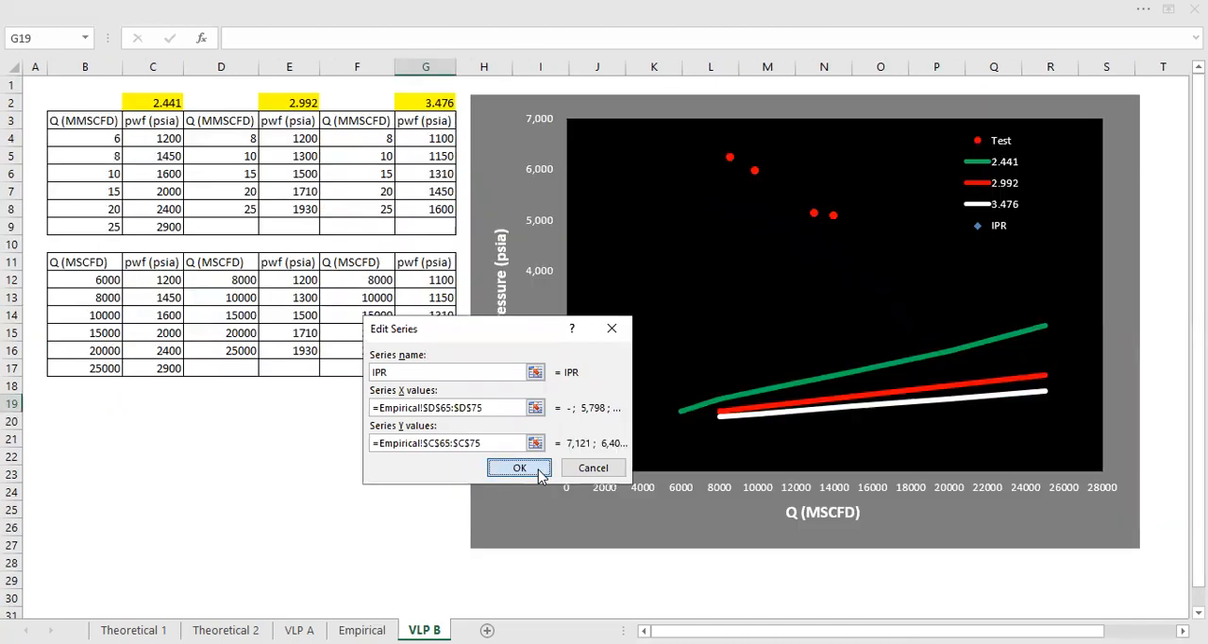
click(519, 468)
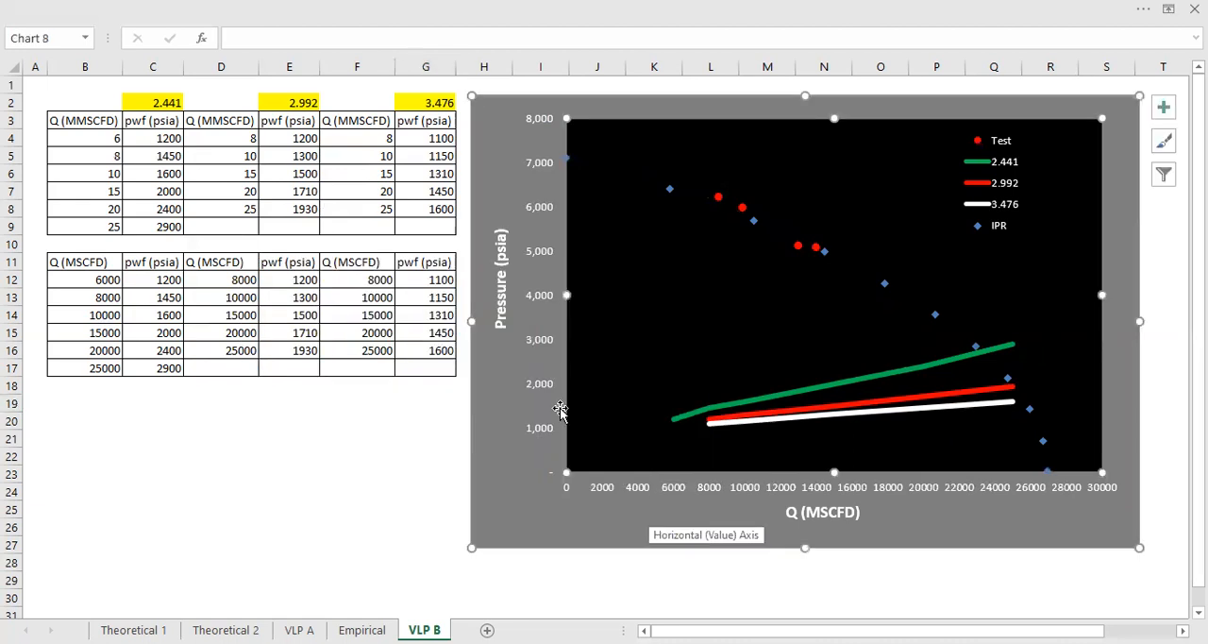
mouse_move(885, 284)
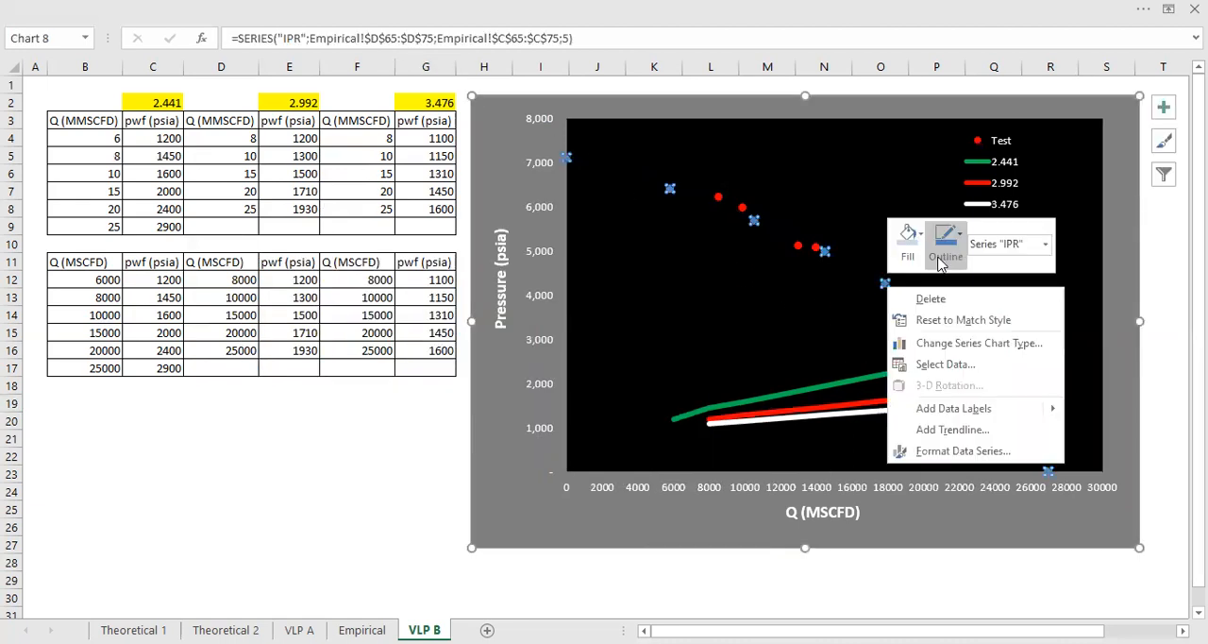
Format the IPR data series with a solid yellow line and close the formatting pane
click(963, 451)
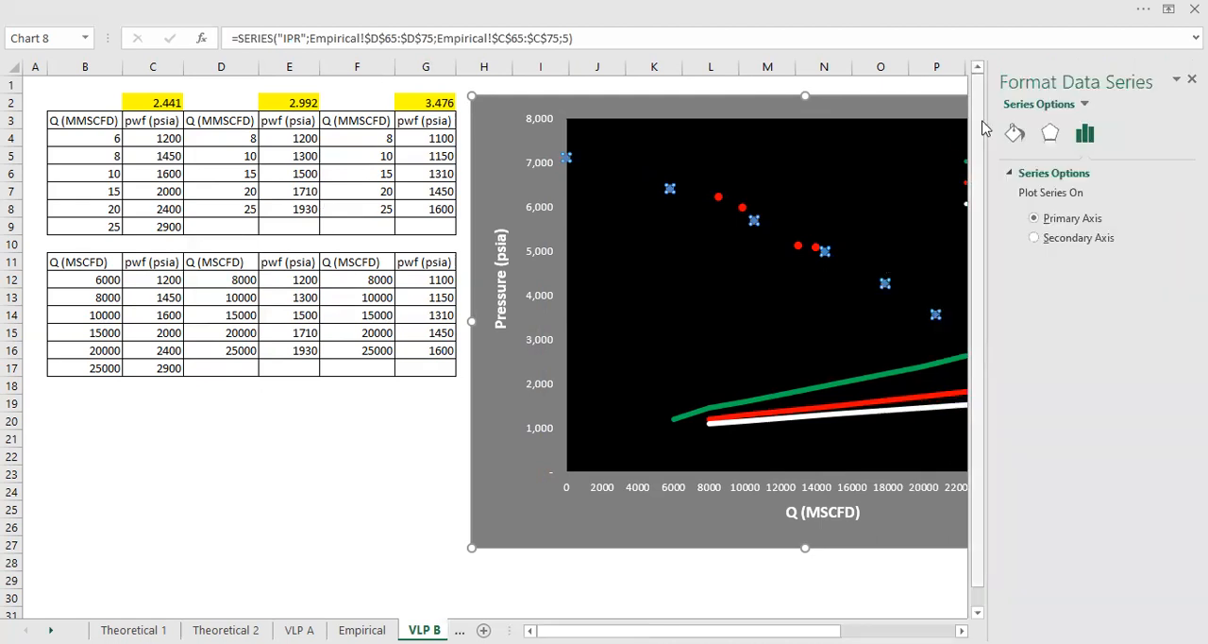
click(1015, 132)
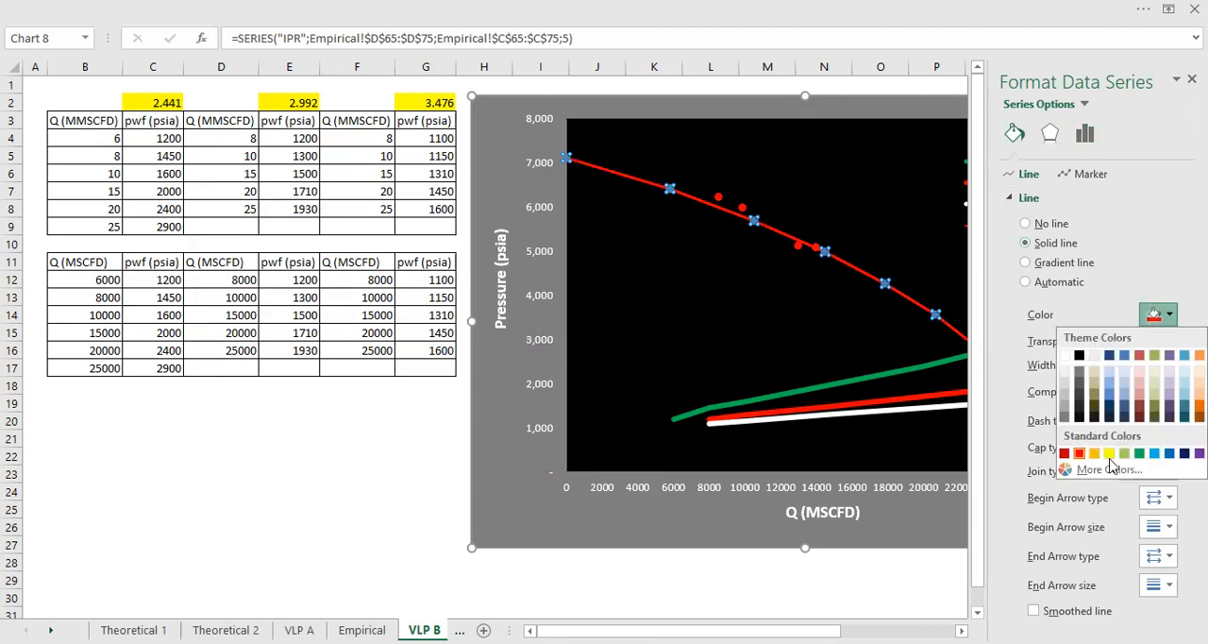
click(1110, 453)
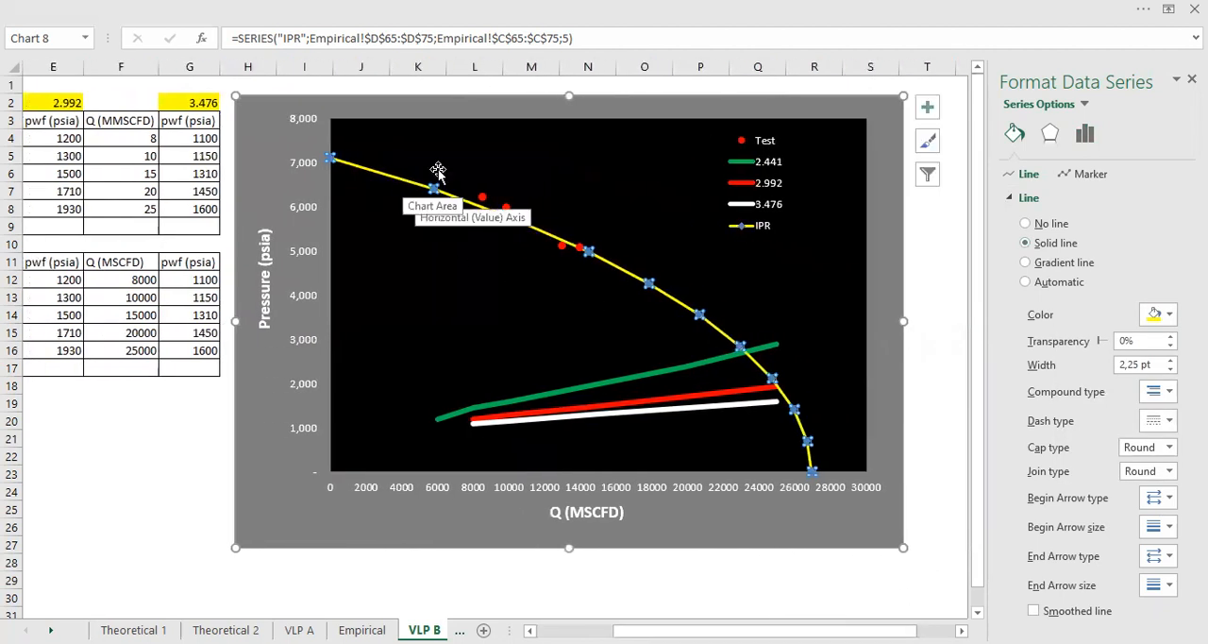
click(1040, 332)
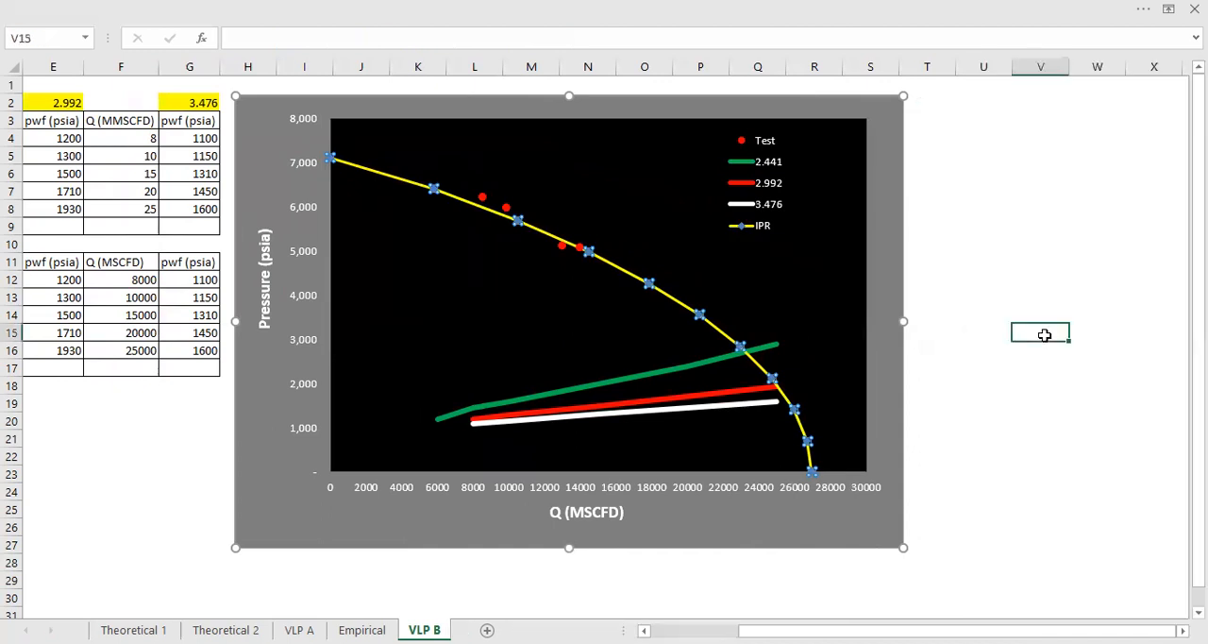
click(661, 230)
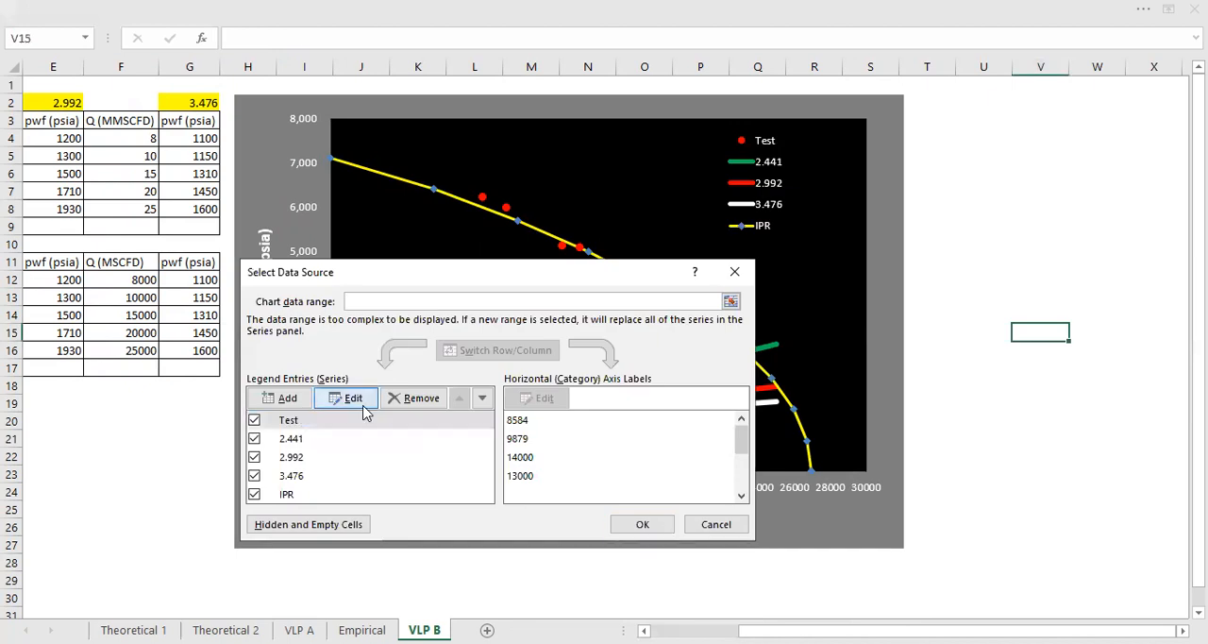
Edit the Test series to X Empirical!$D$79:$D$82 and Y the Empirical Pwf test values
click(353, 397)
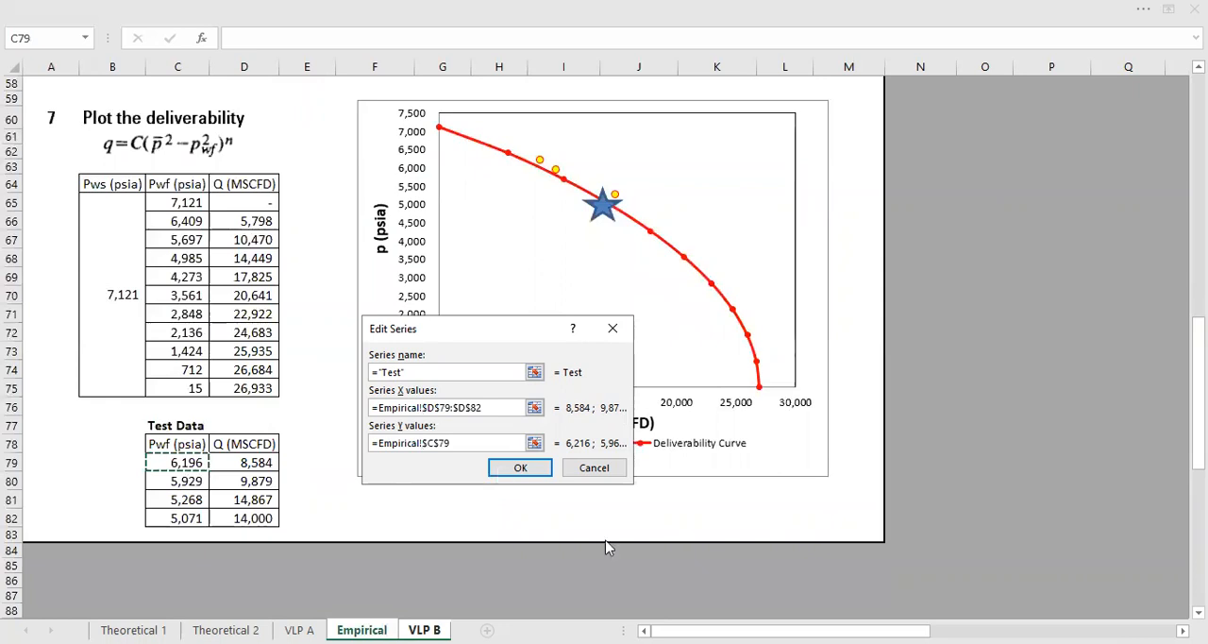
click(521, 468)
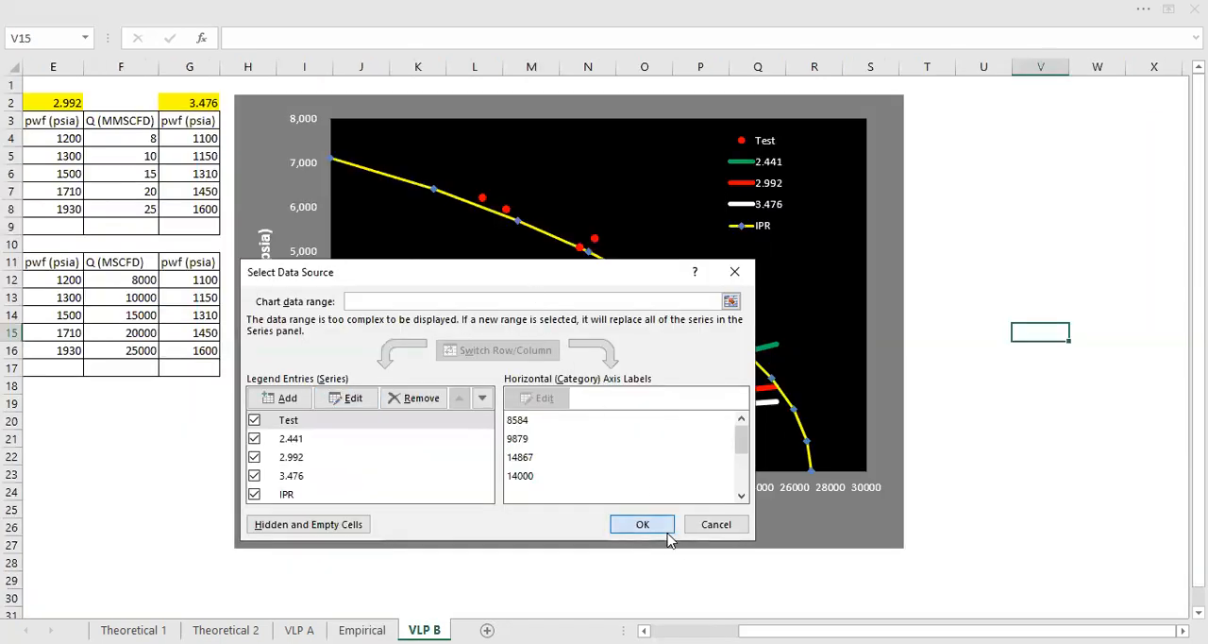
click(642, 525)
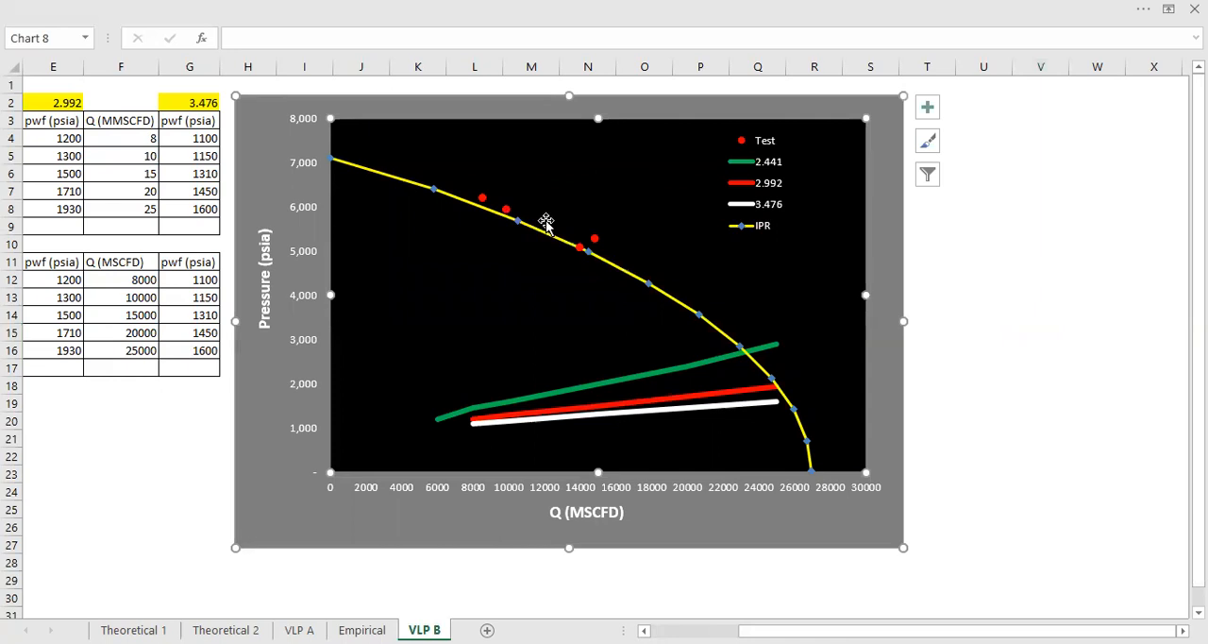
click(984, 351)
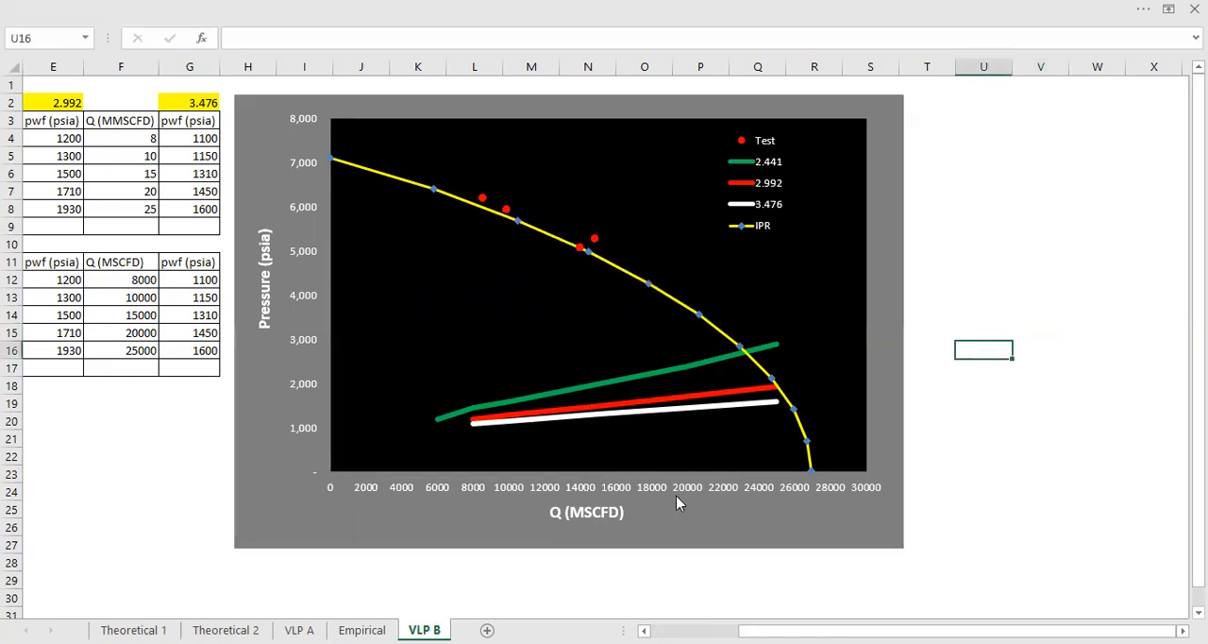
scroll(left, 3)
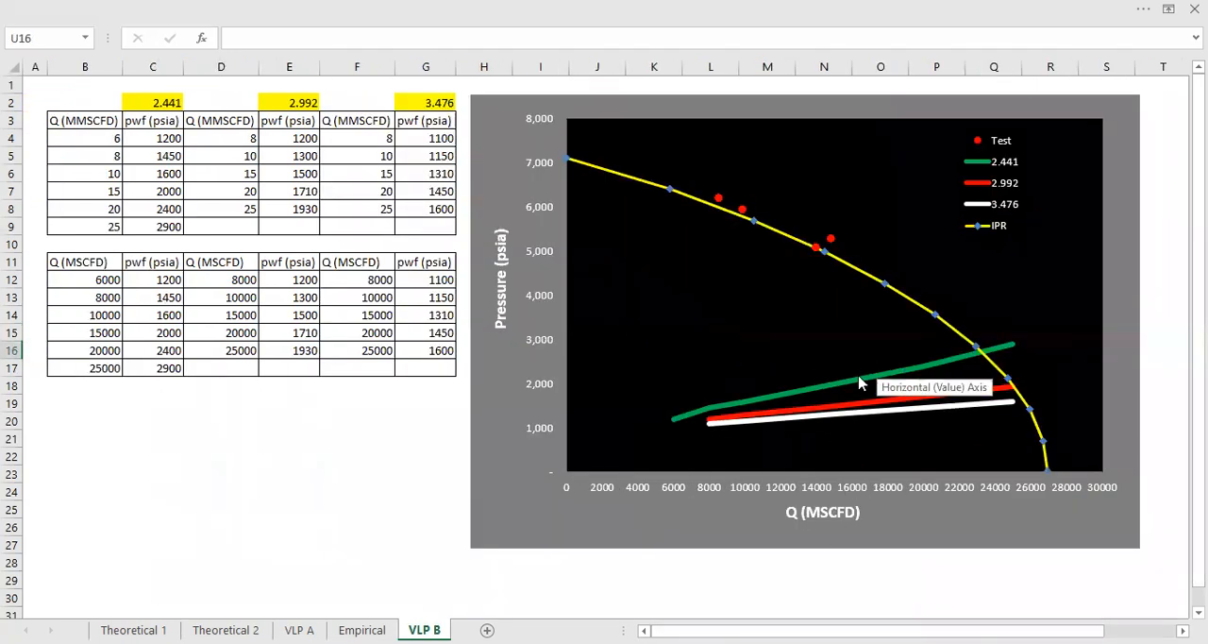
mouse_move(956, 378)
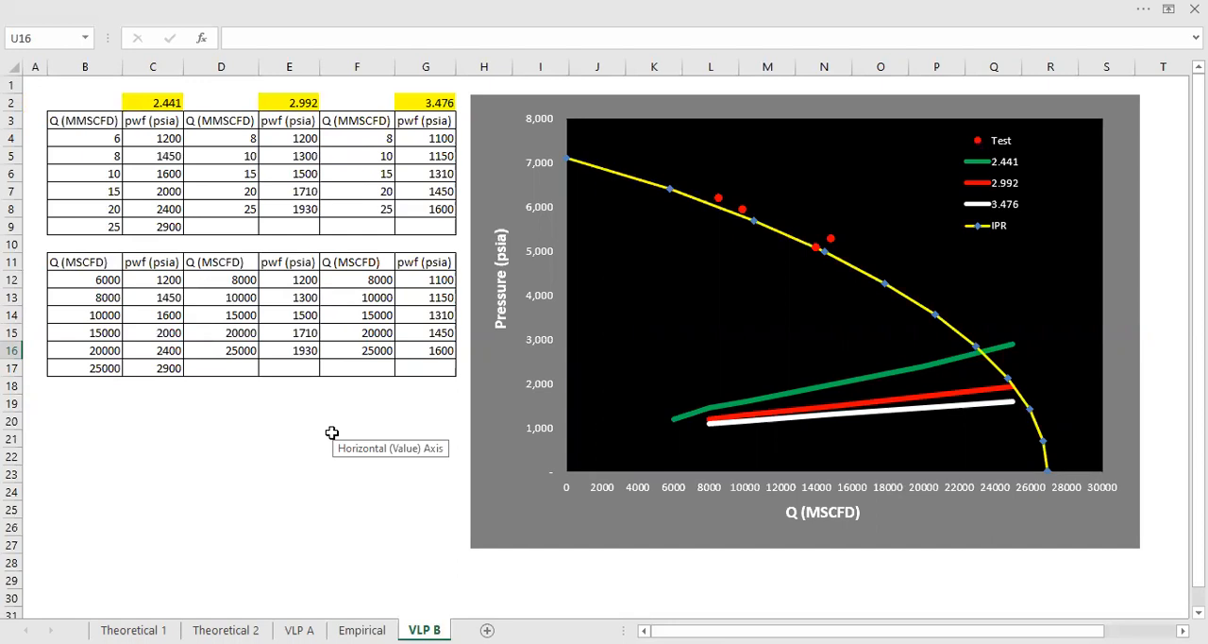
mouse_move(332, 432)
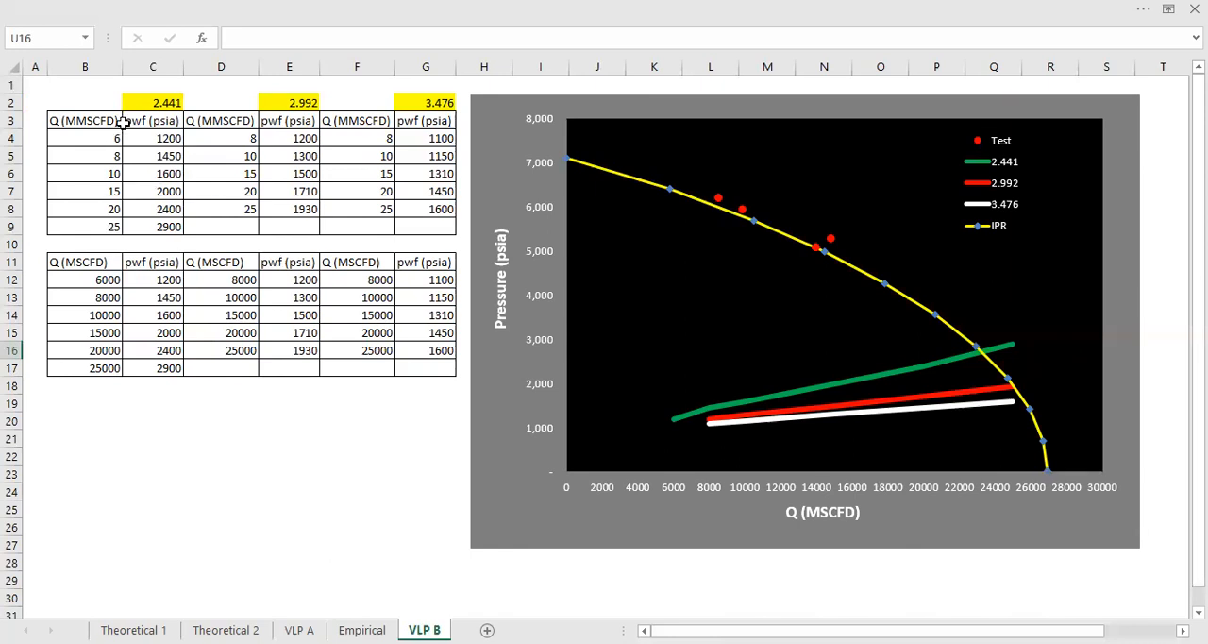
Fill the 2.992 header blue and change the third tubing size to 3.598 with a light pink fill
click(153, 102)
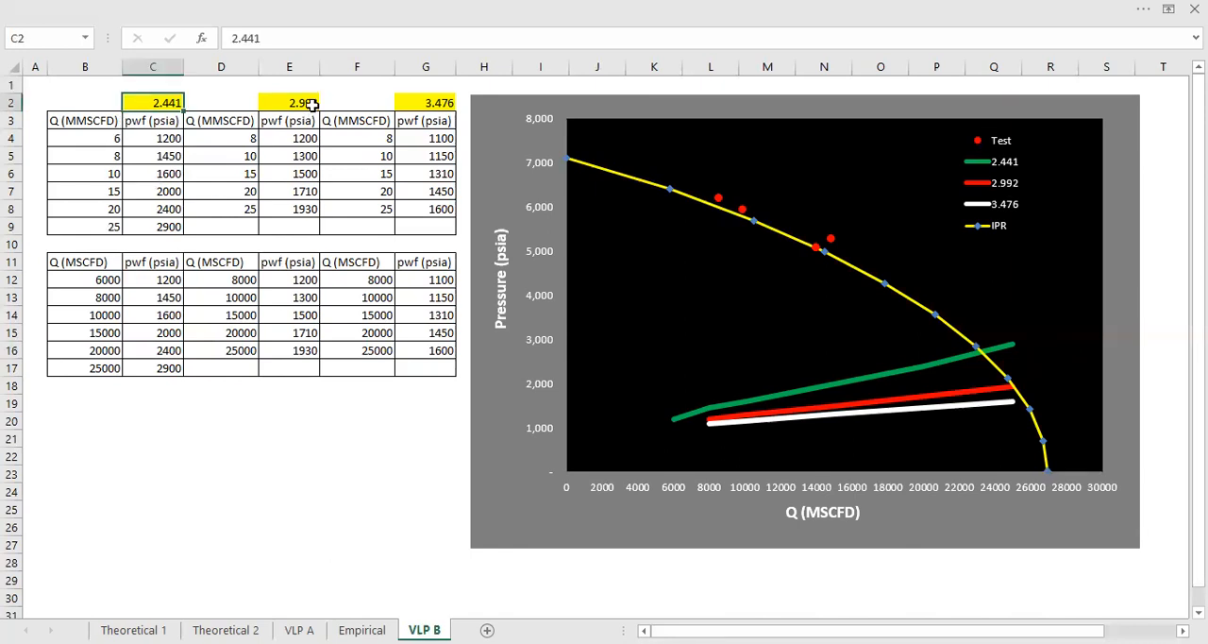
right_click(289, 102)
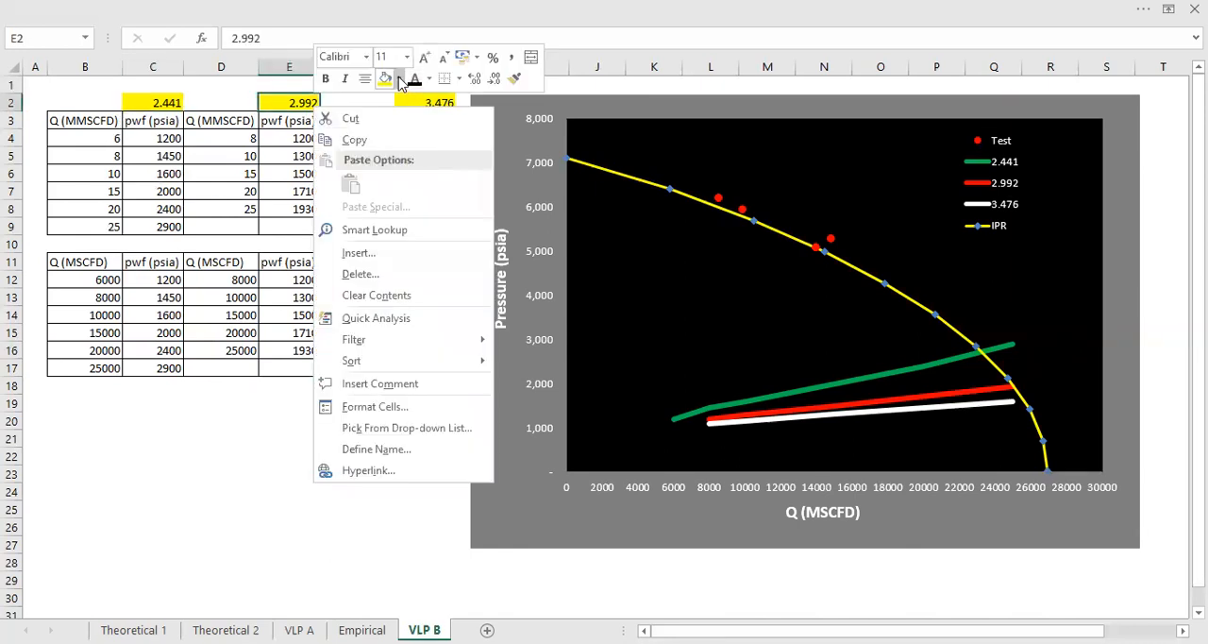
click(401, 80)
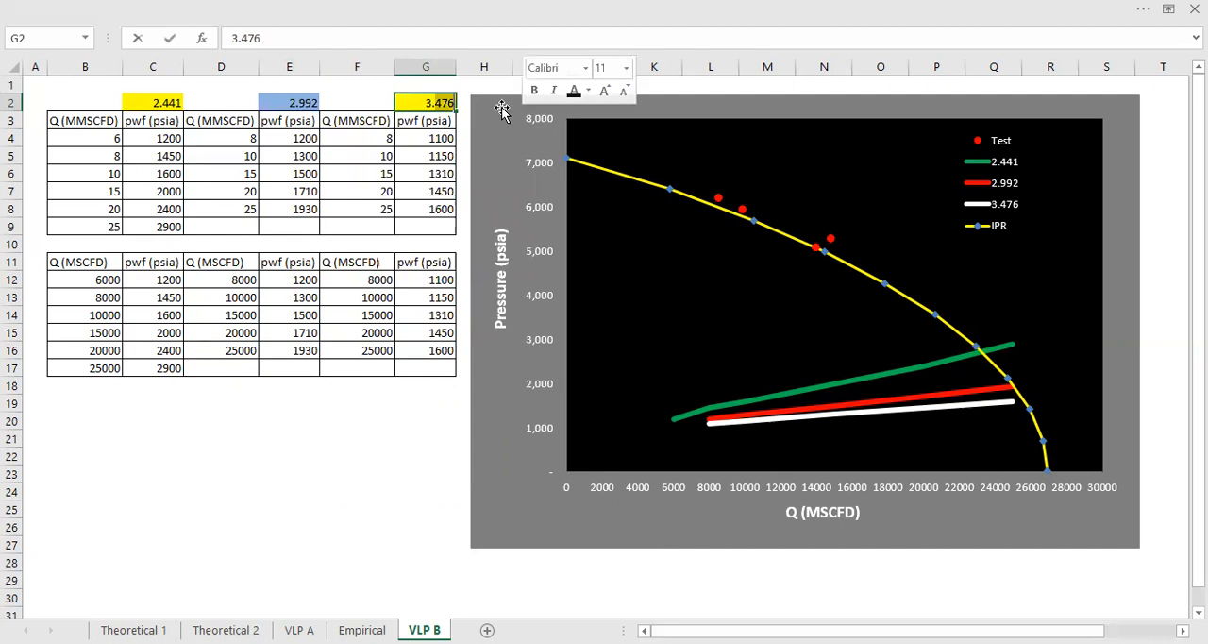
text(3.5)
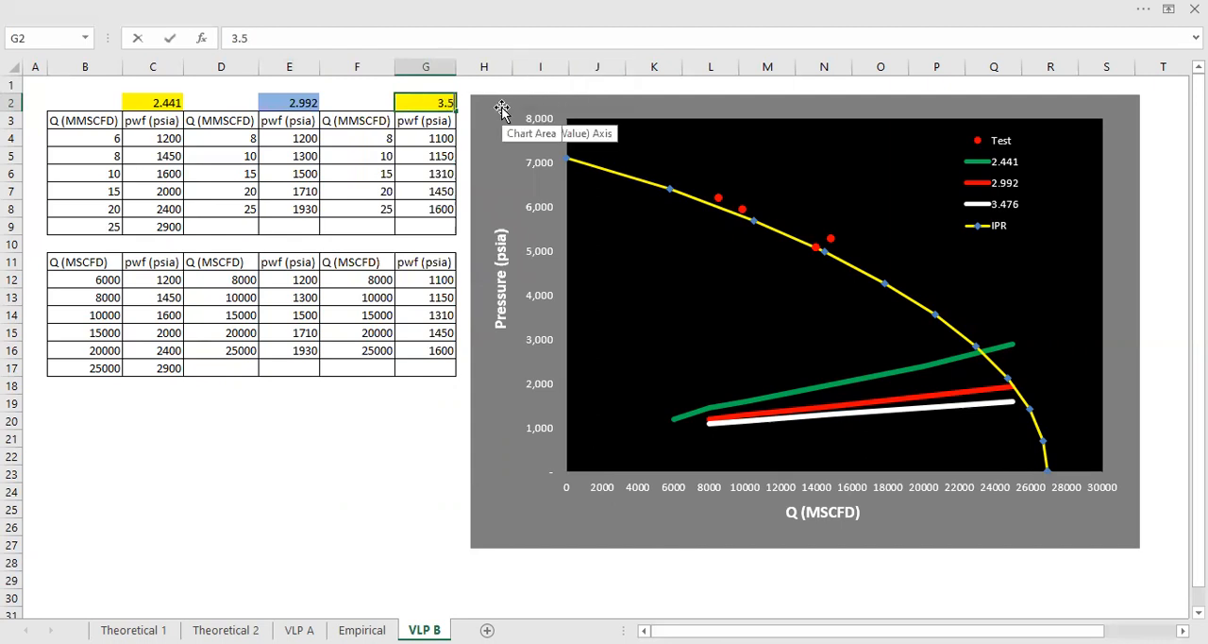
key(Return)
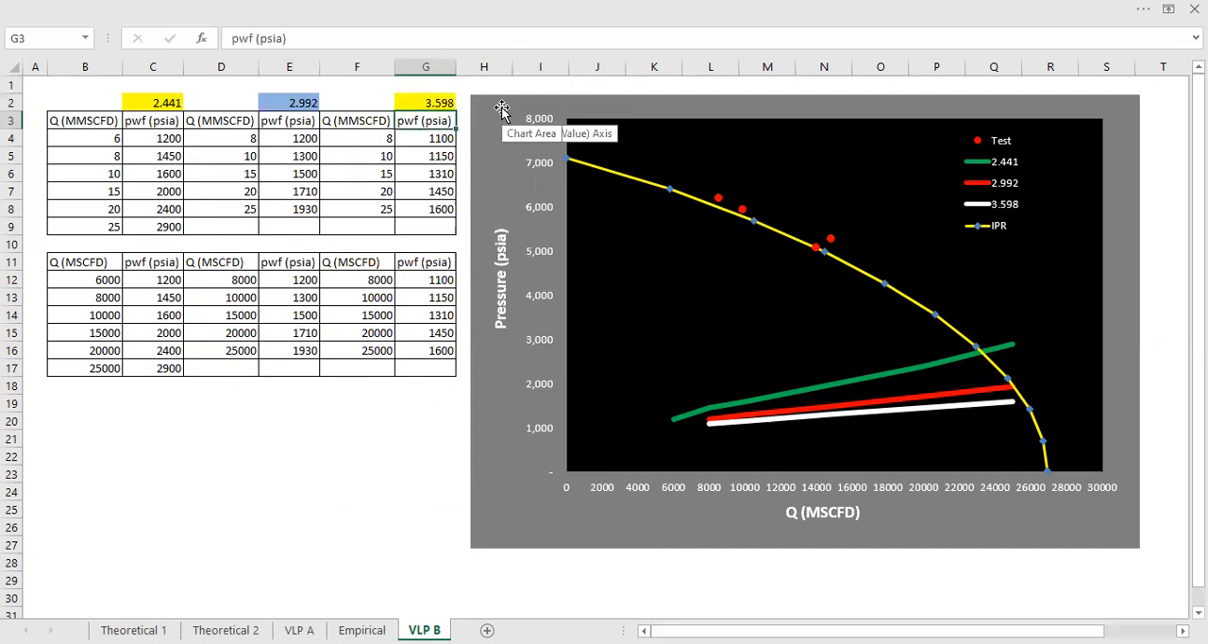
right_click(427, 102)
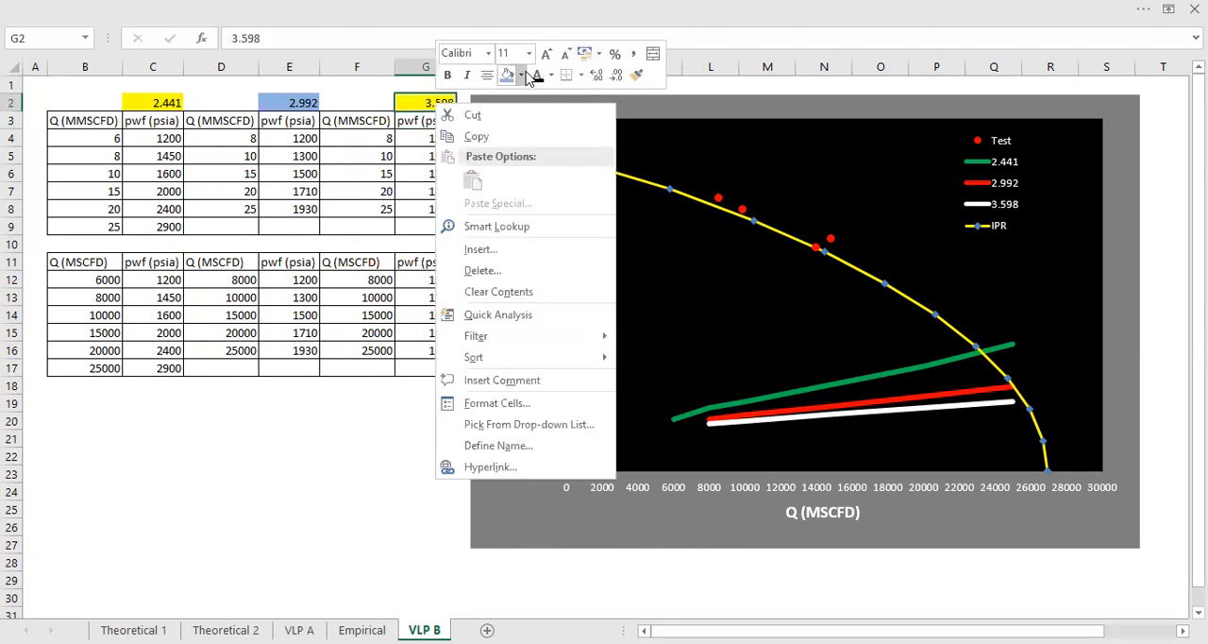
click(521, 75)
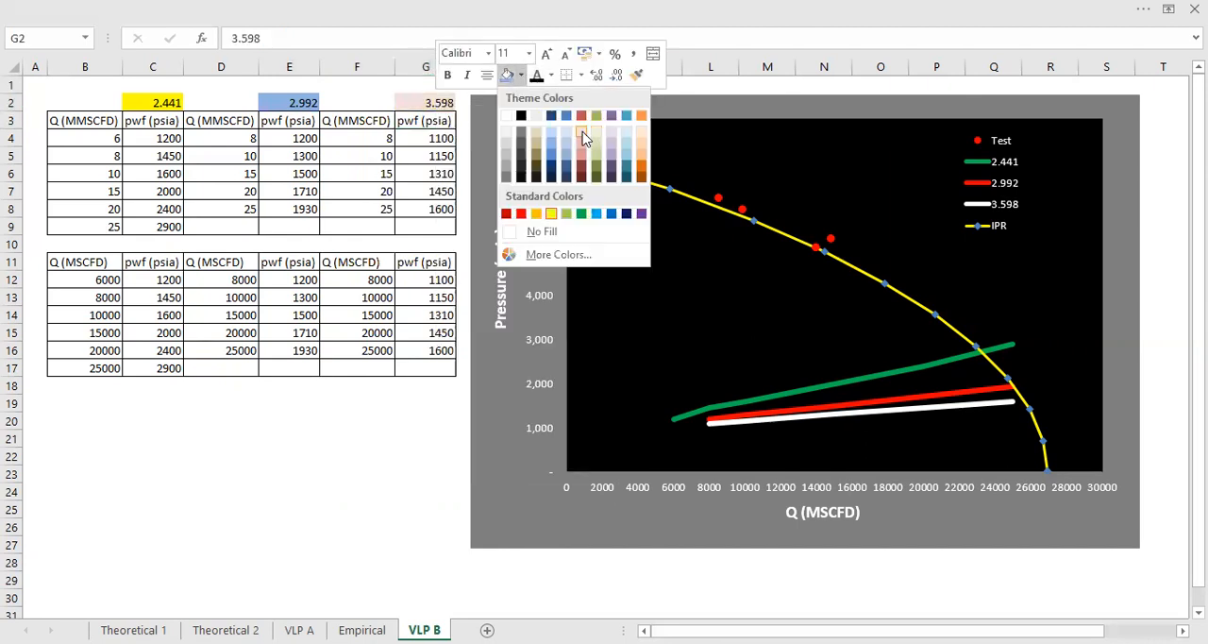
click(288, 313)
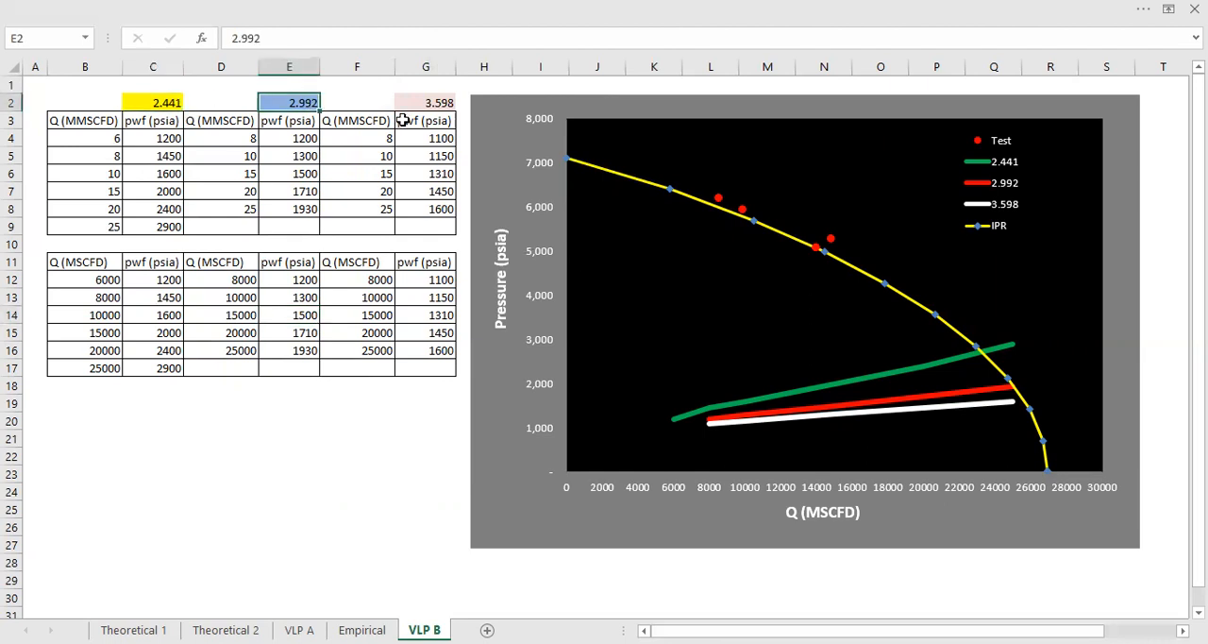
Clear the old Q values in the top table and start re-entering 4, 8, 10
click(83, 121)
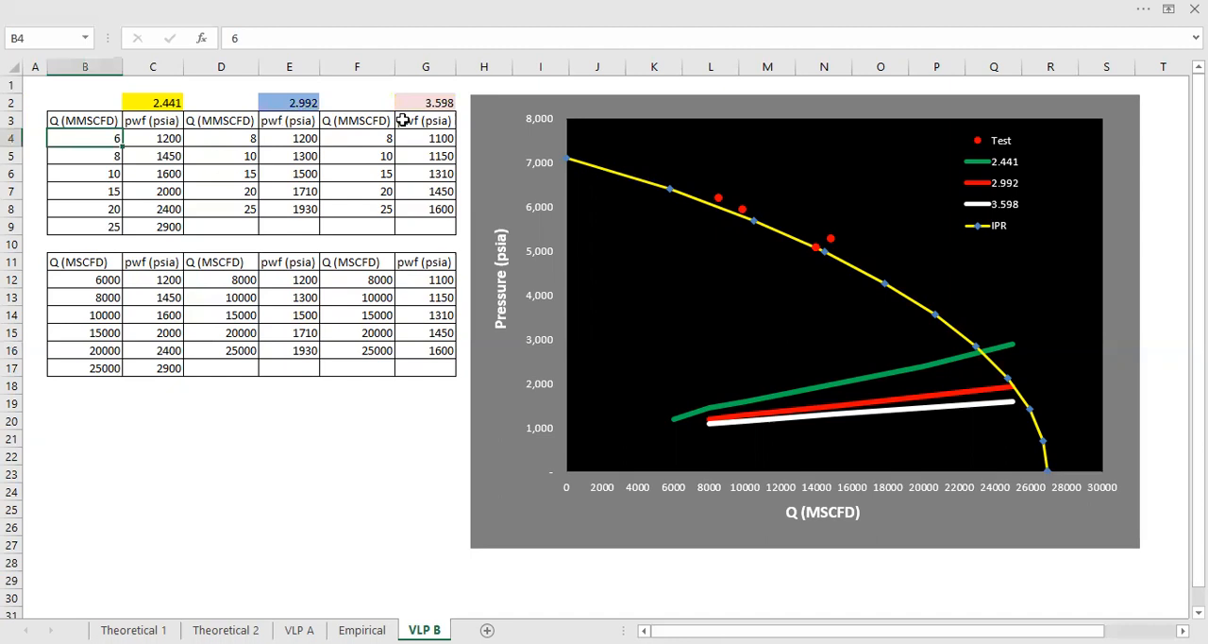
drag(85, 138, 85, 208)
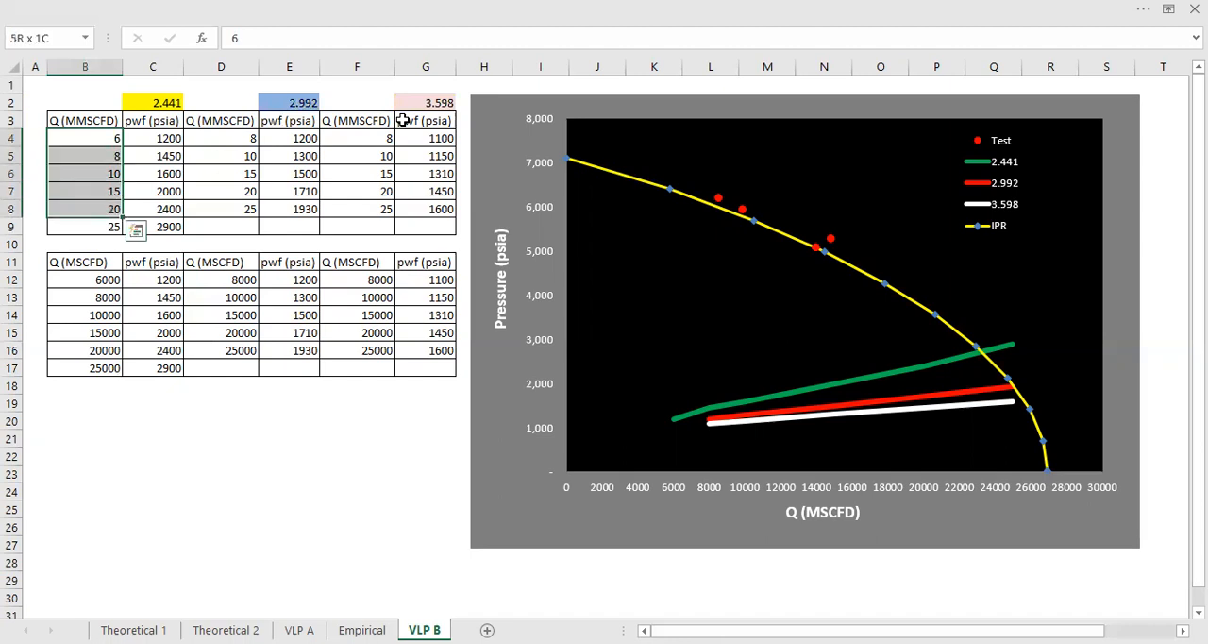
key(Delete)
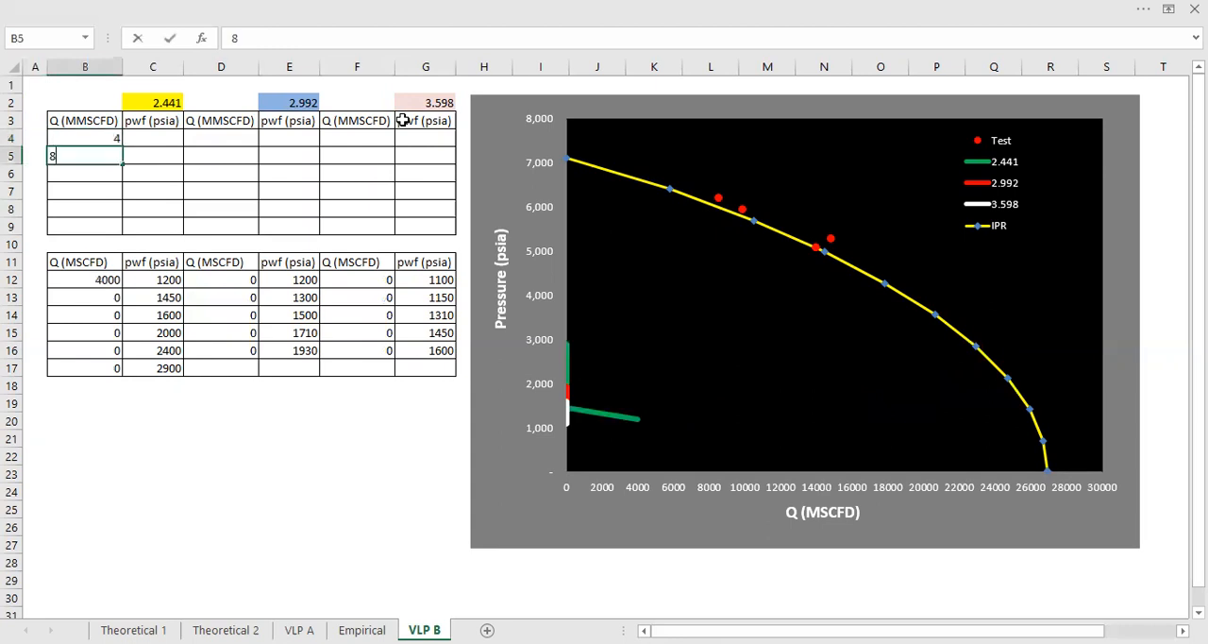
key(Return)
text(10)
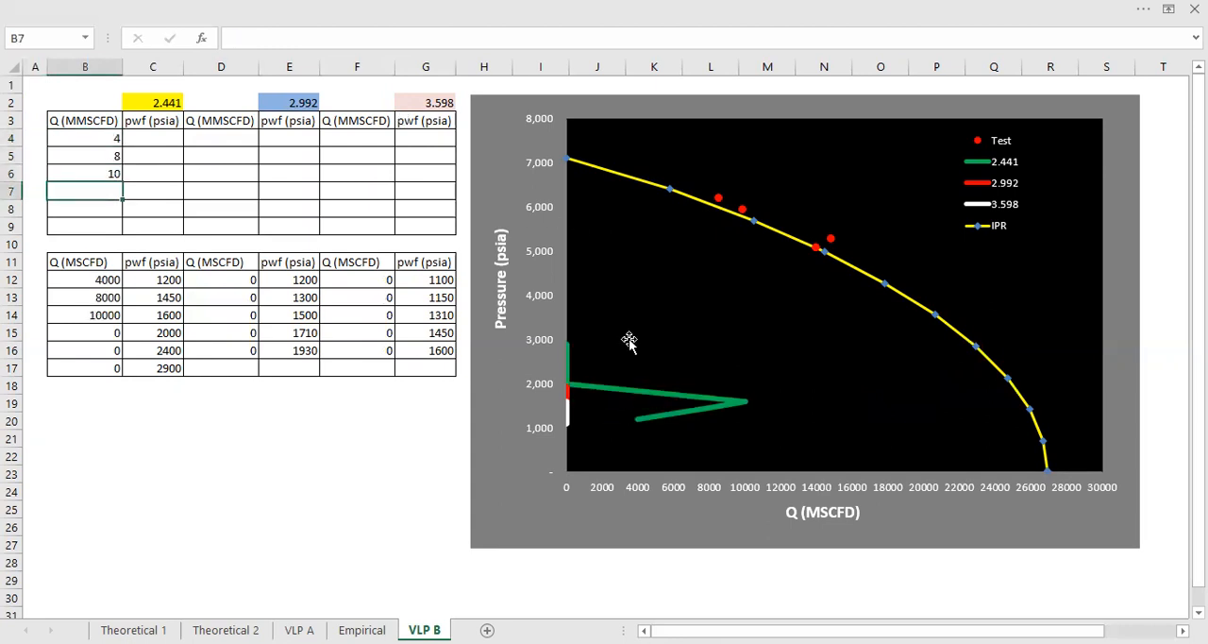
mouse_move(736, 374)
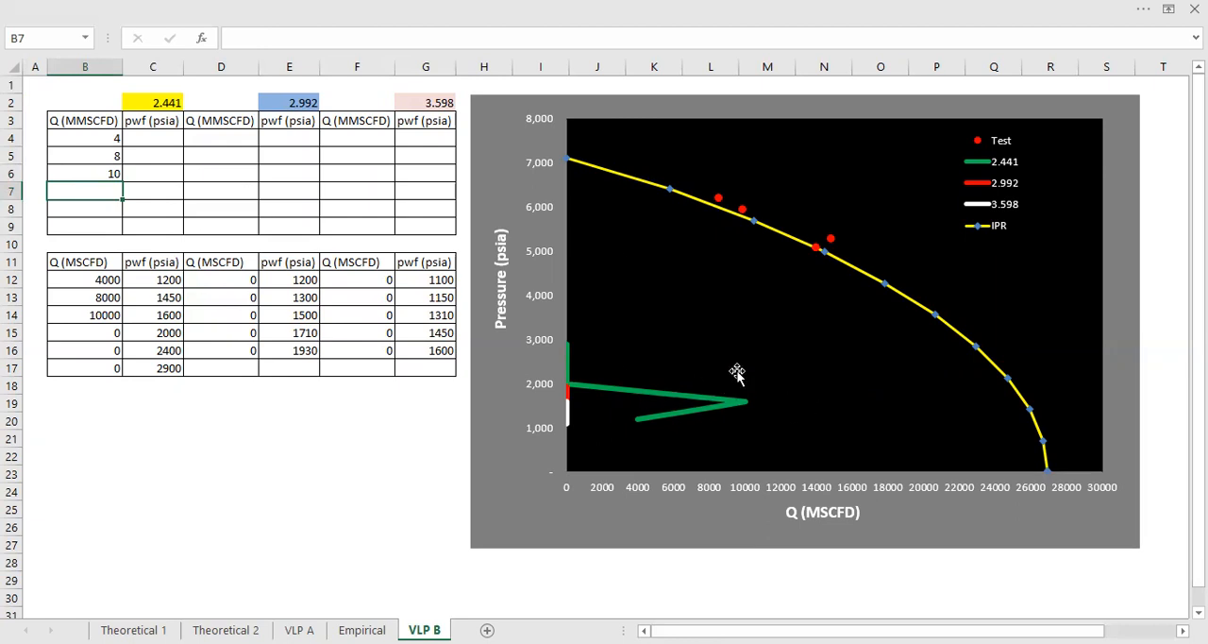
mouse_move(948, 336)
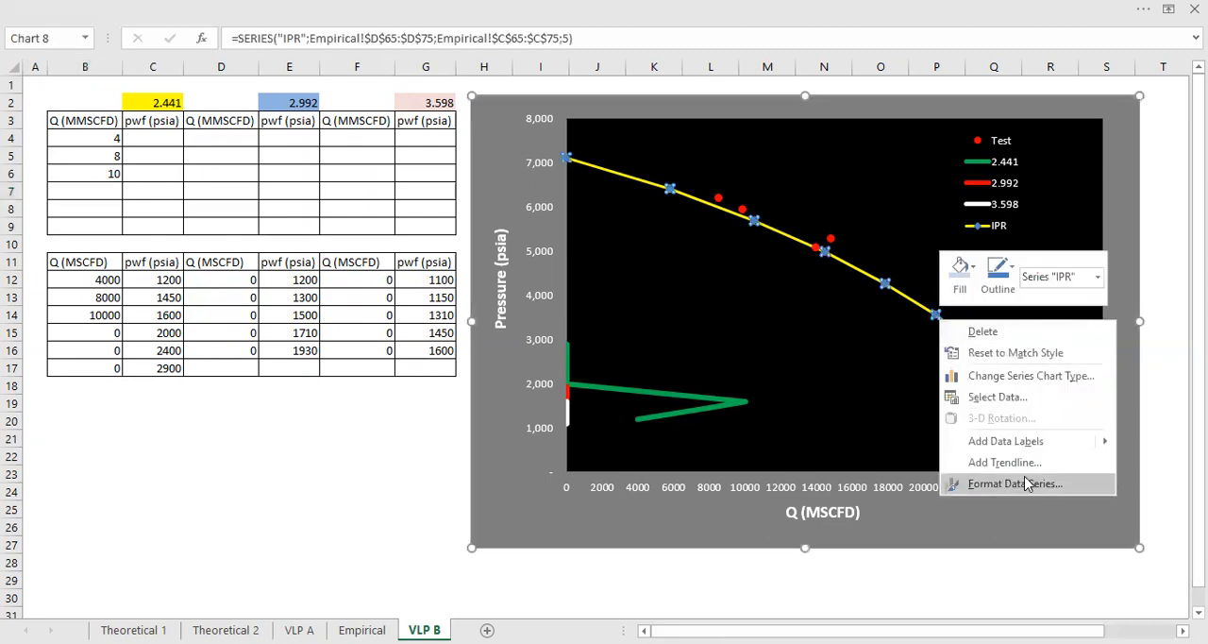
Set the IPR series marker to None so it plots as a plain yellow line
click(1015, 483)
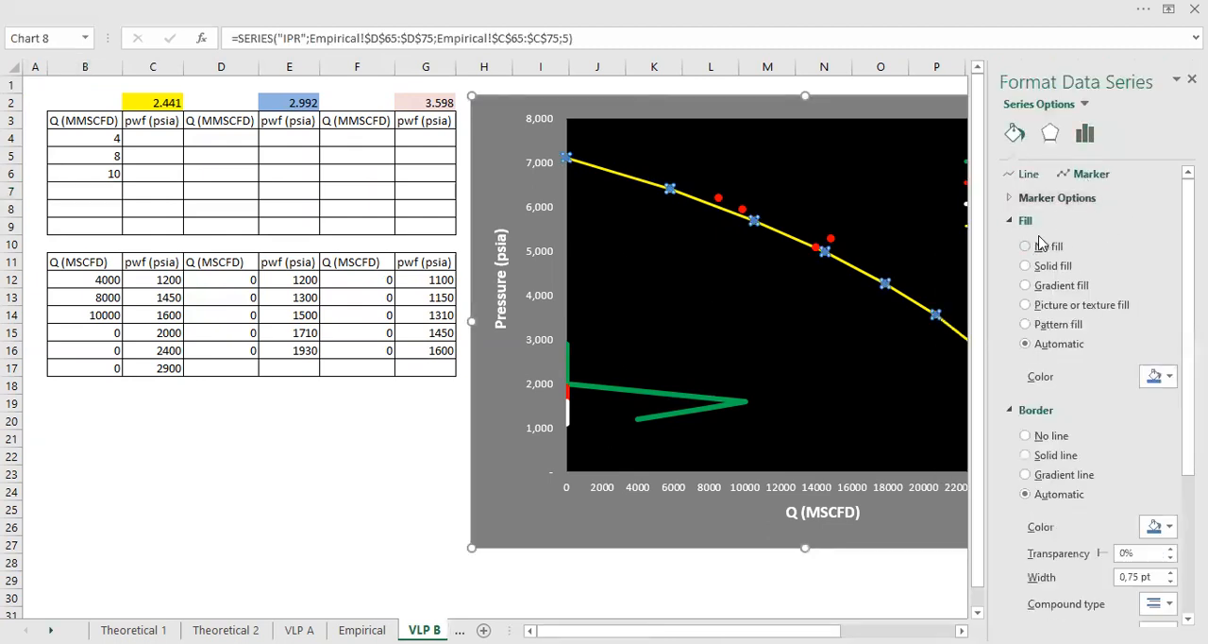
click(1057, 196)
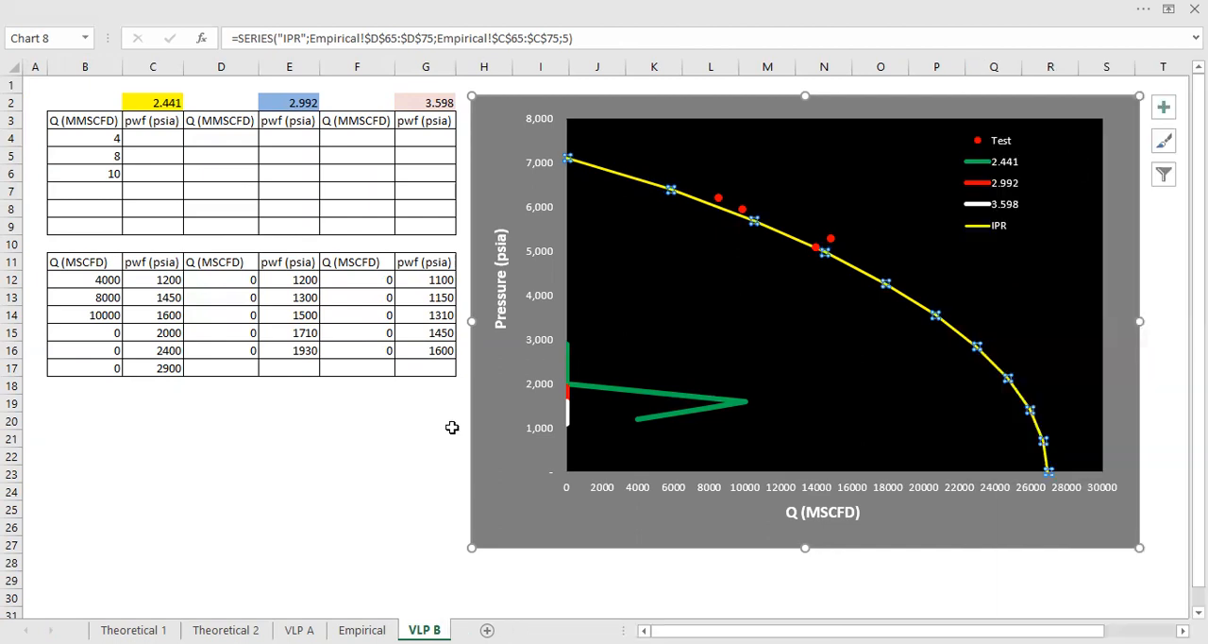
click(85, 188)
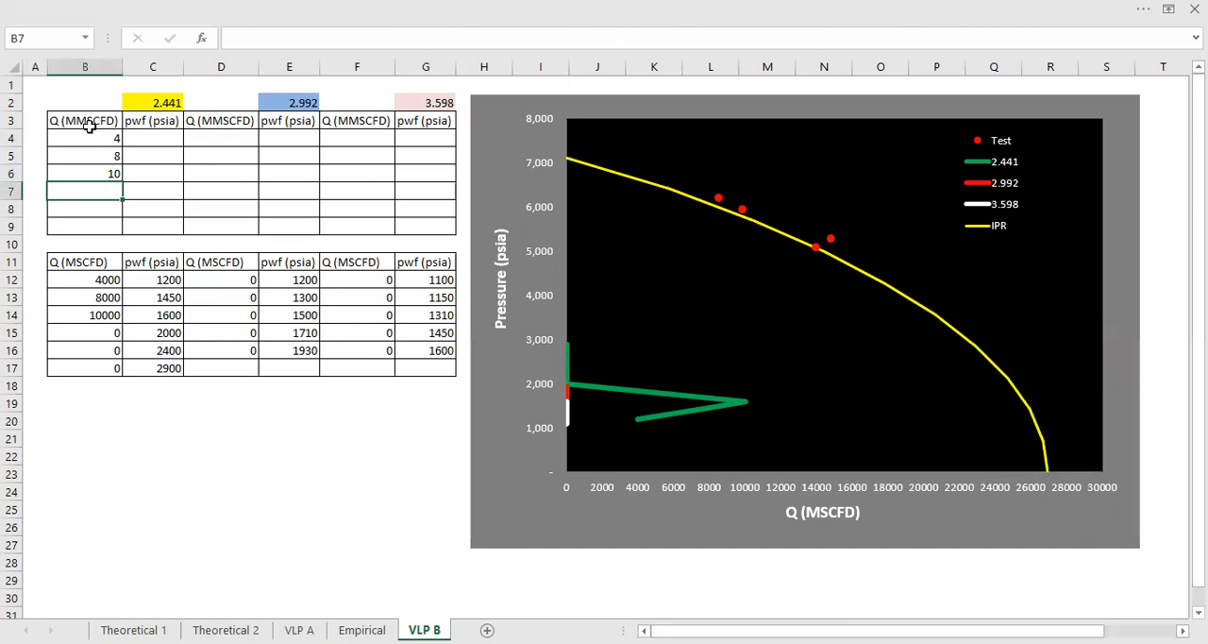
mouse_move(121, 215)
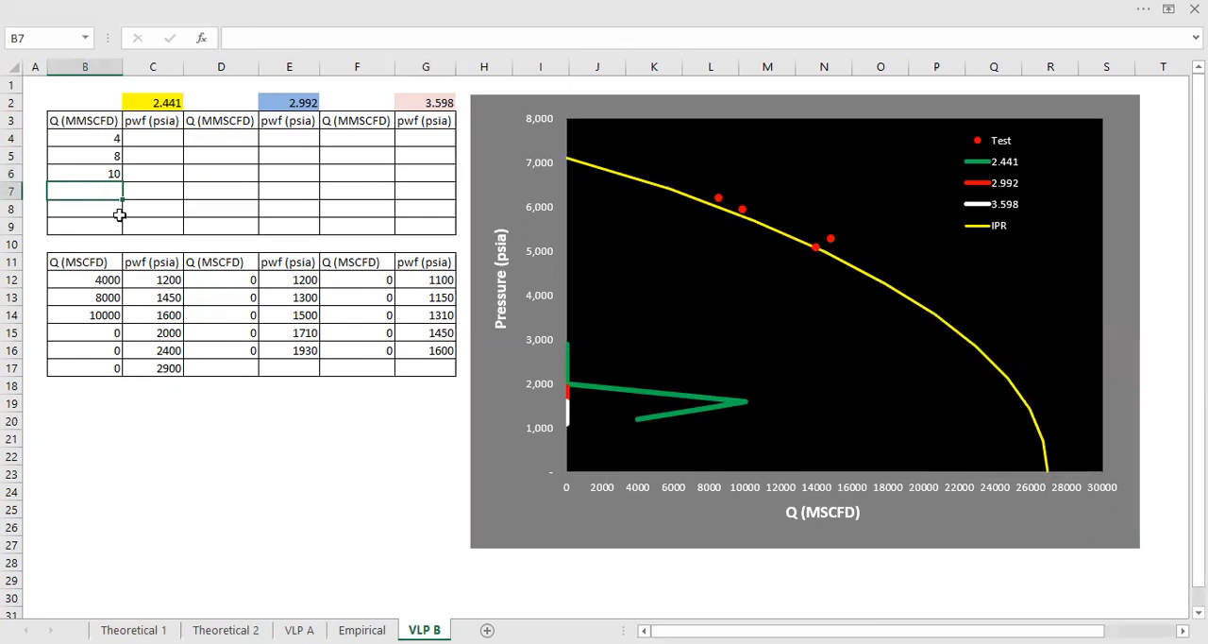
Enter Q 15, 20, 25 and pwf values 1800–3200 in the 2.441 table, linked to the lower table
text(15)
click(83, 207)
text(20)
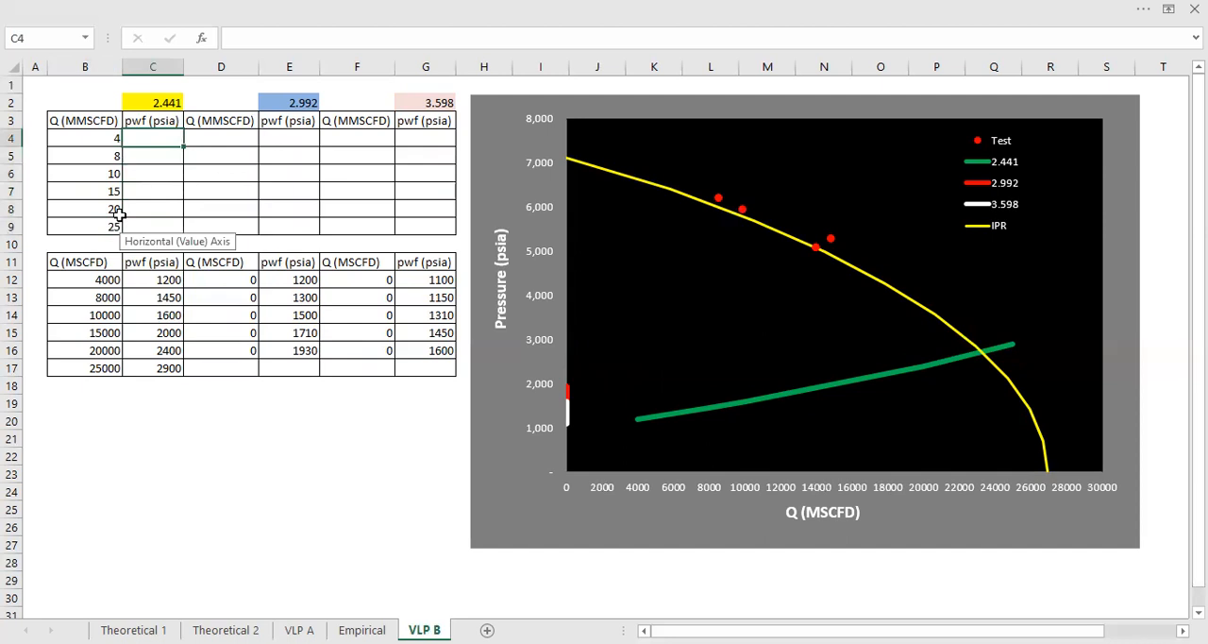
text(1800)
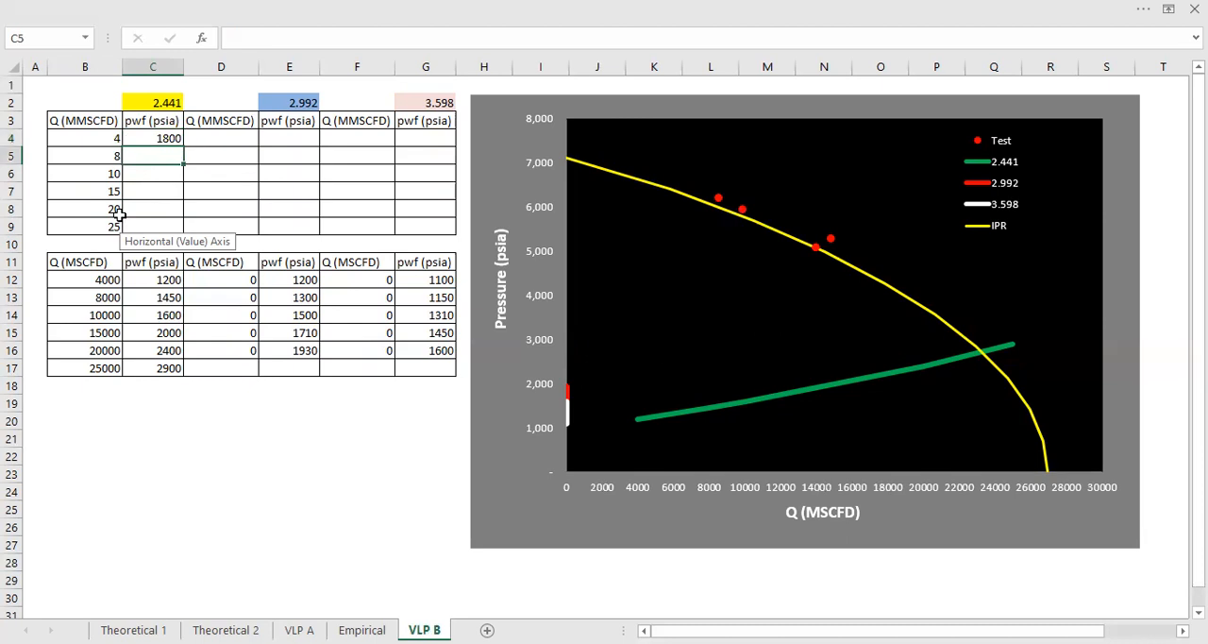
text(2000)
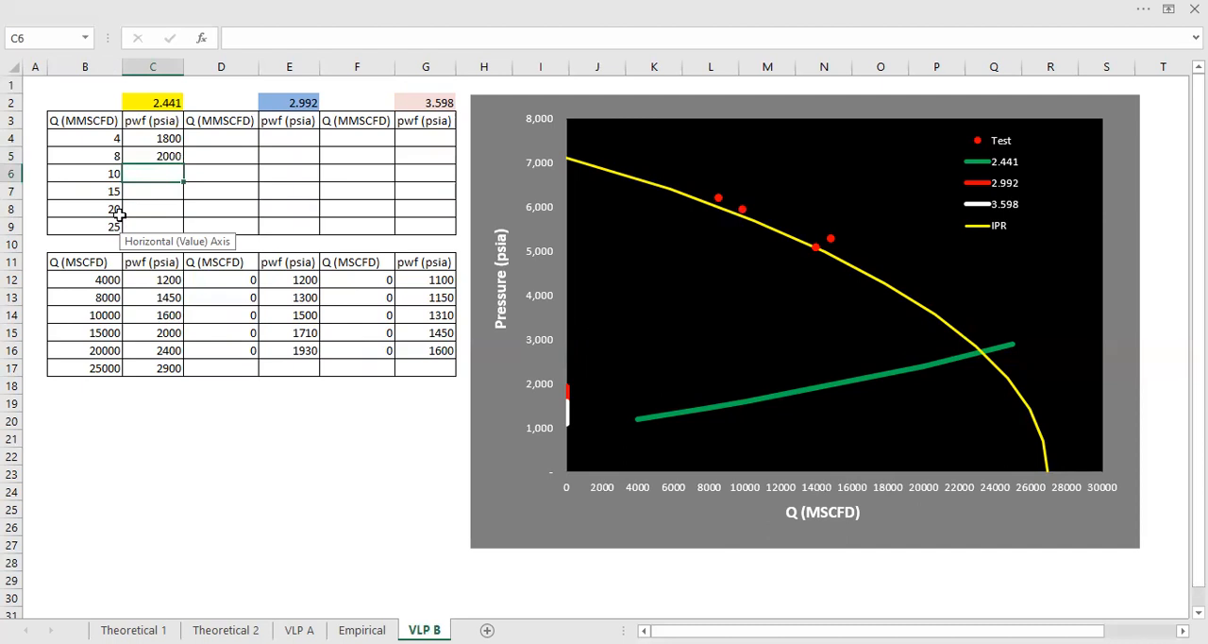
text(2100)
click(153, 226)
text(3200)
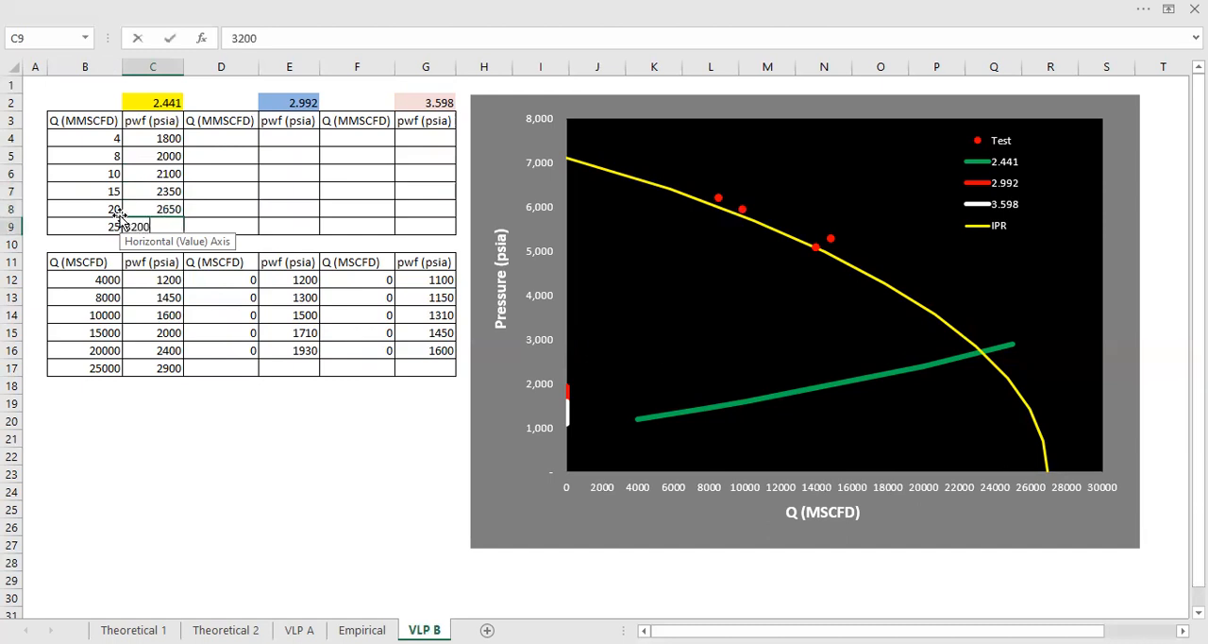
text(=C4)
key(Return)
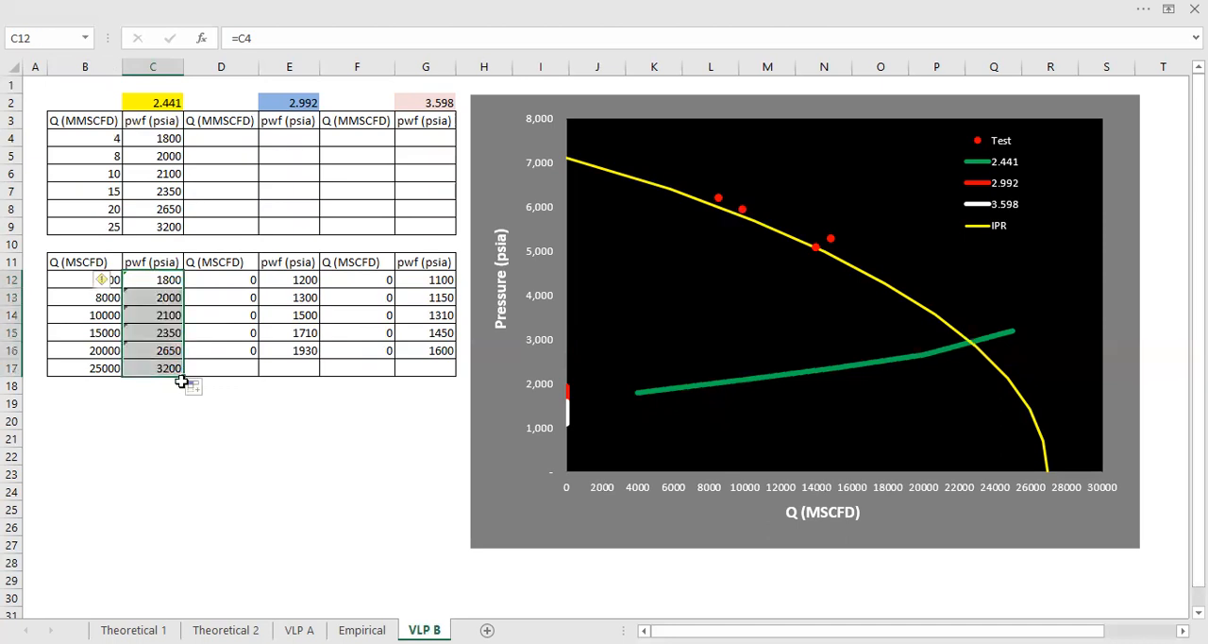
mouse_move(973, 196)
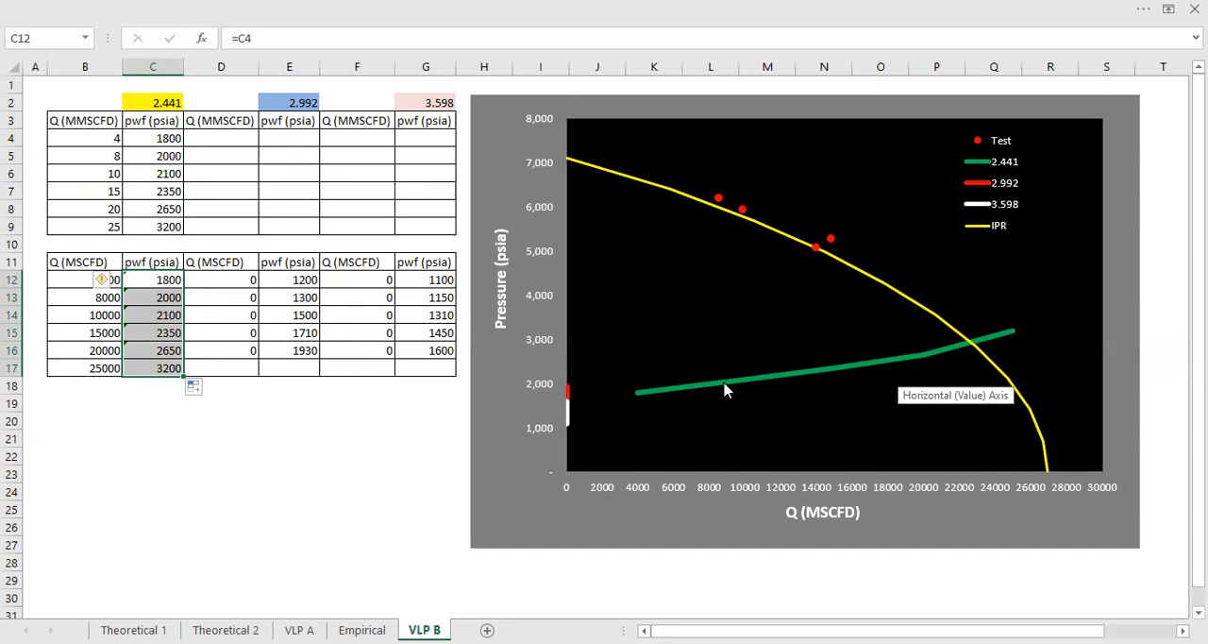
mouse_move(230, 263)
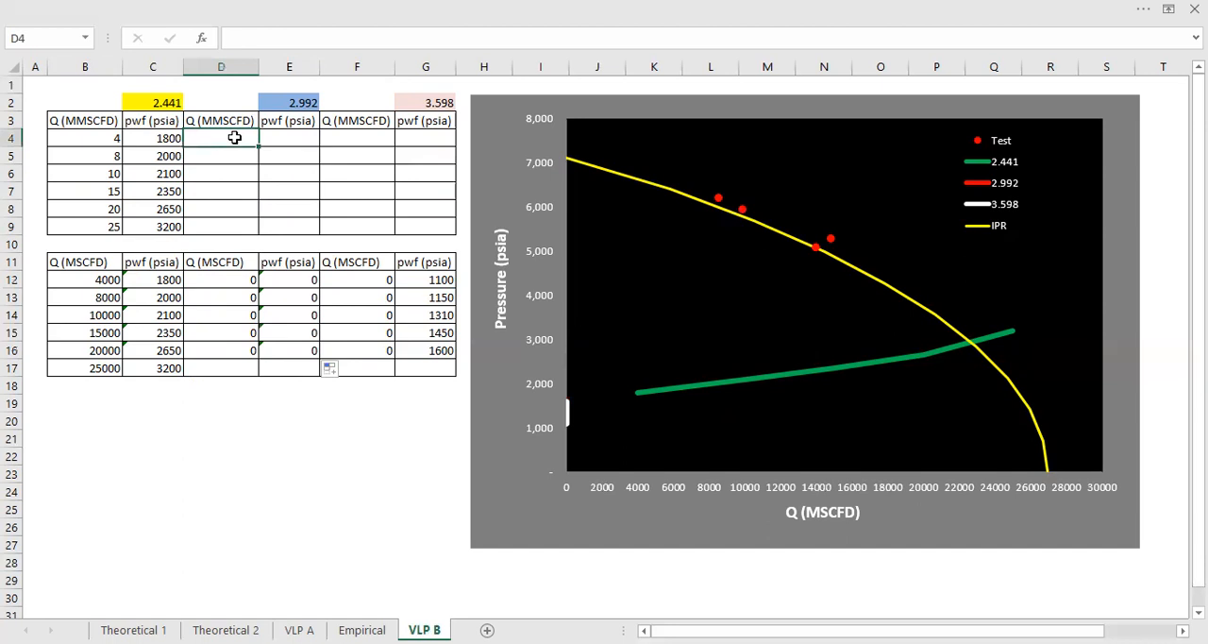
Enter flowing pressures 1600, 1700, 2050, 2200, 2700 into E4:E8 for the 2.992 tubing
text(10)
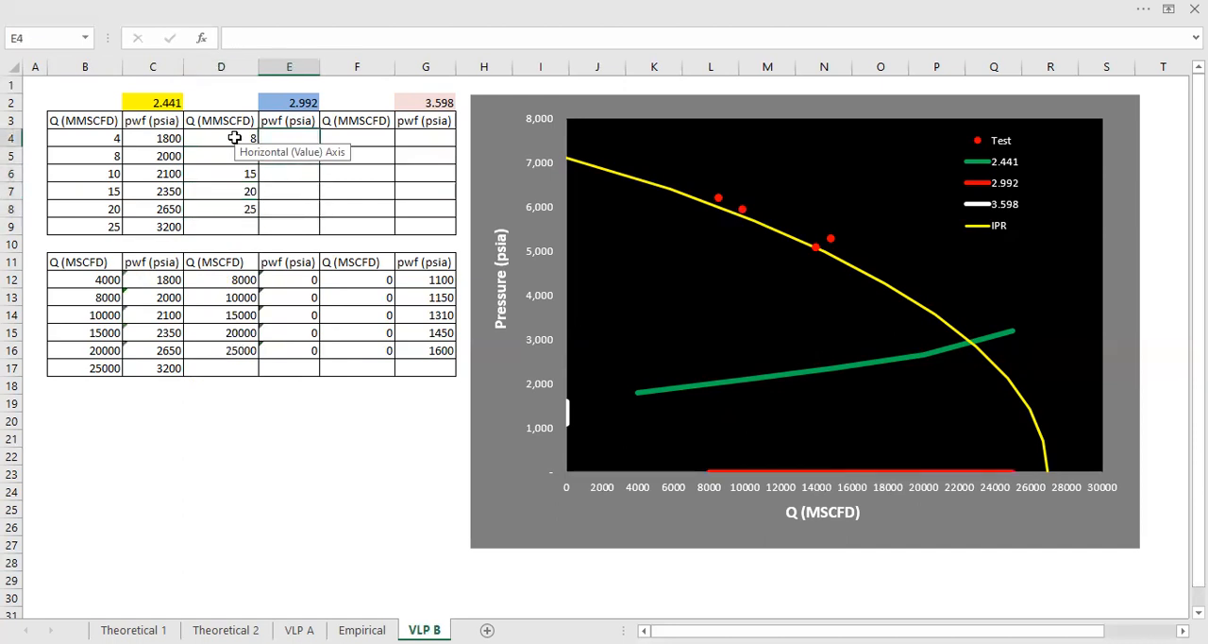
text(1)
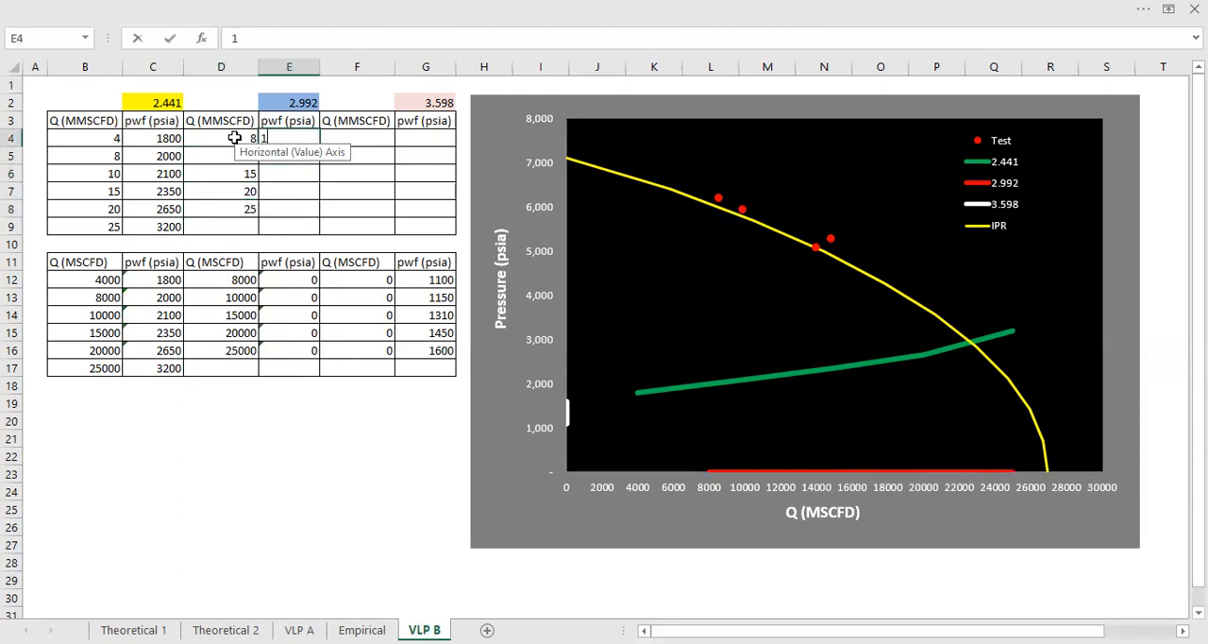
key(Return)
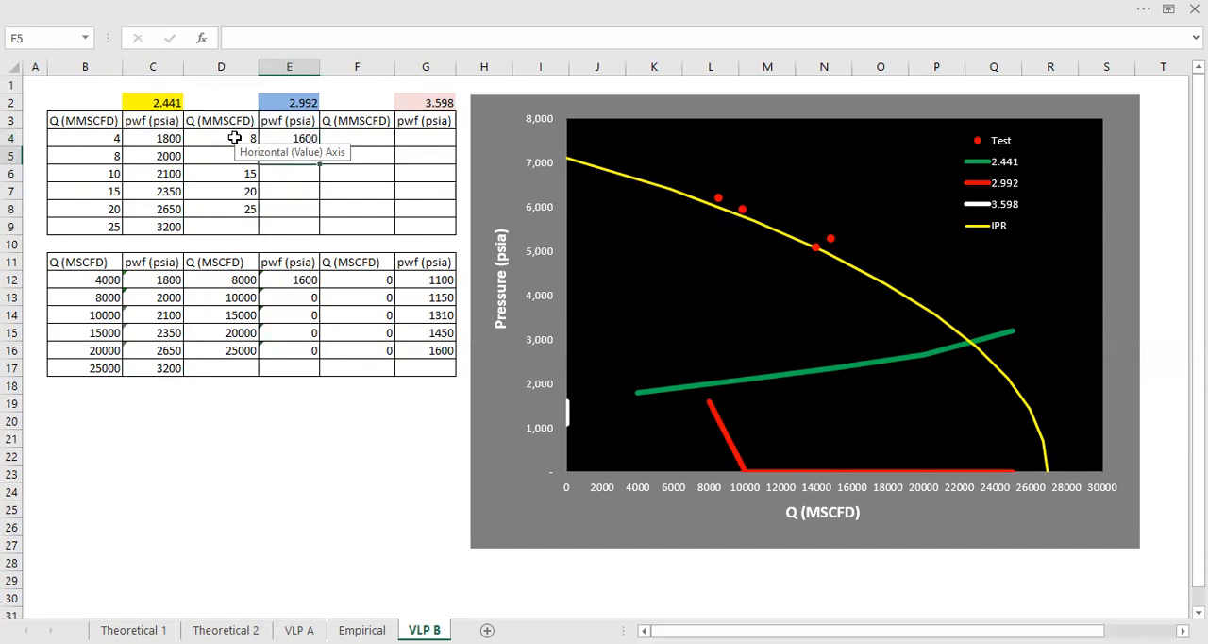
text(1700)
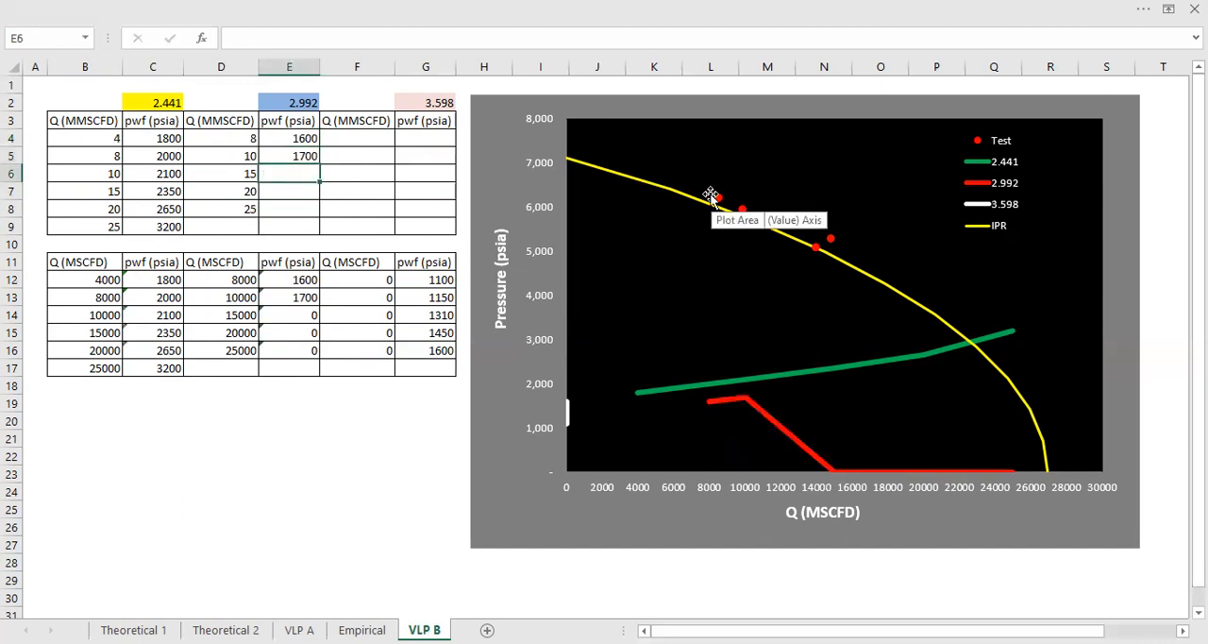
text(2200)
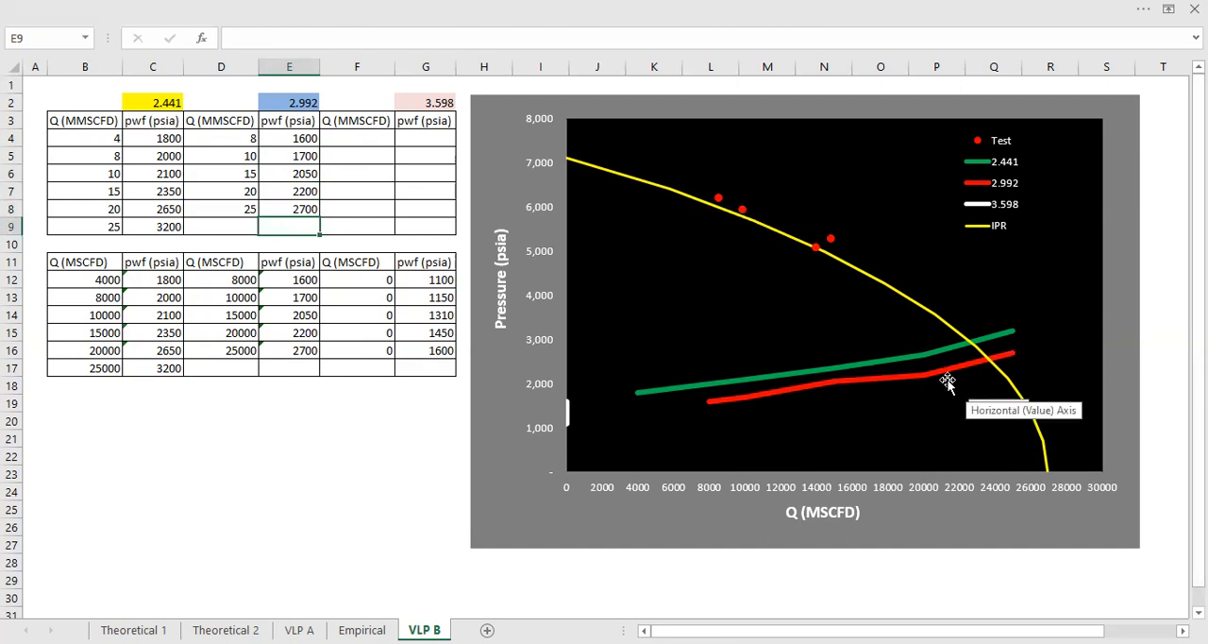
mouse_move(355, 143)
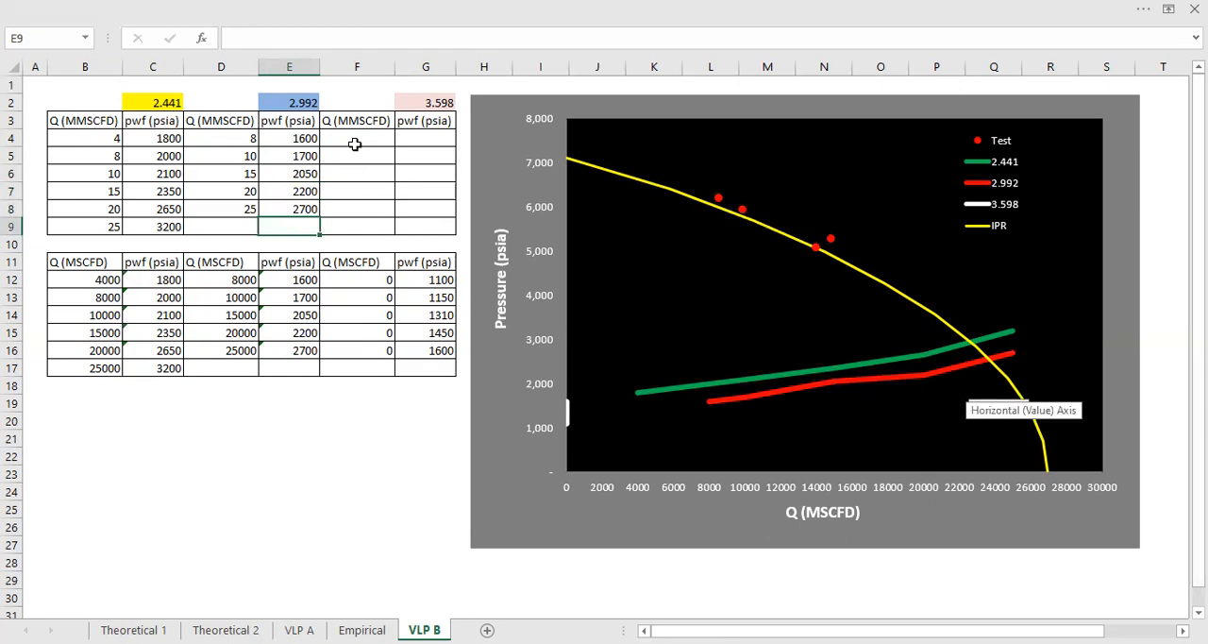
Enter the 3.598 rates 15–30 and pressures 1600–2000, linking the lower table's pressures to the upper
click(355, 138)
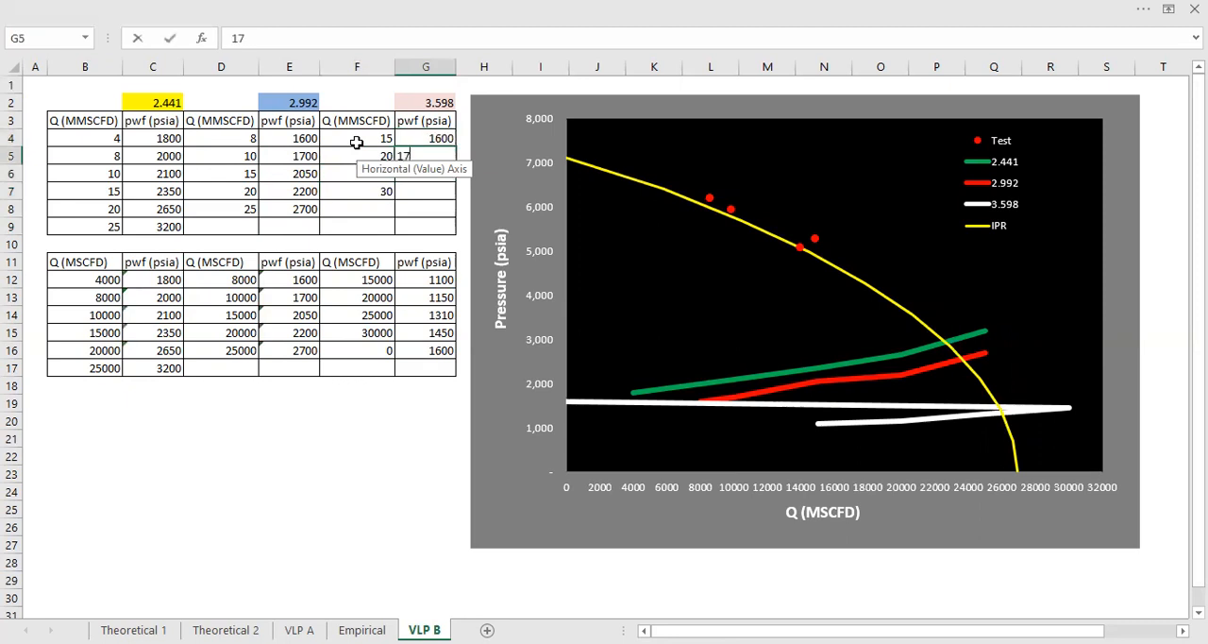
key(Return)
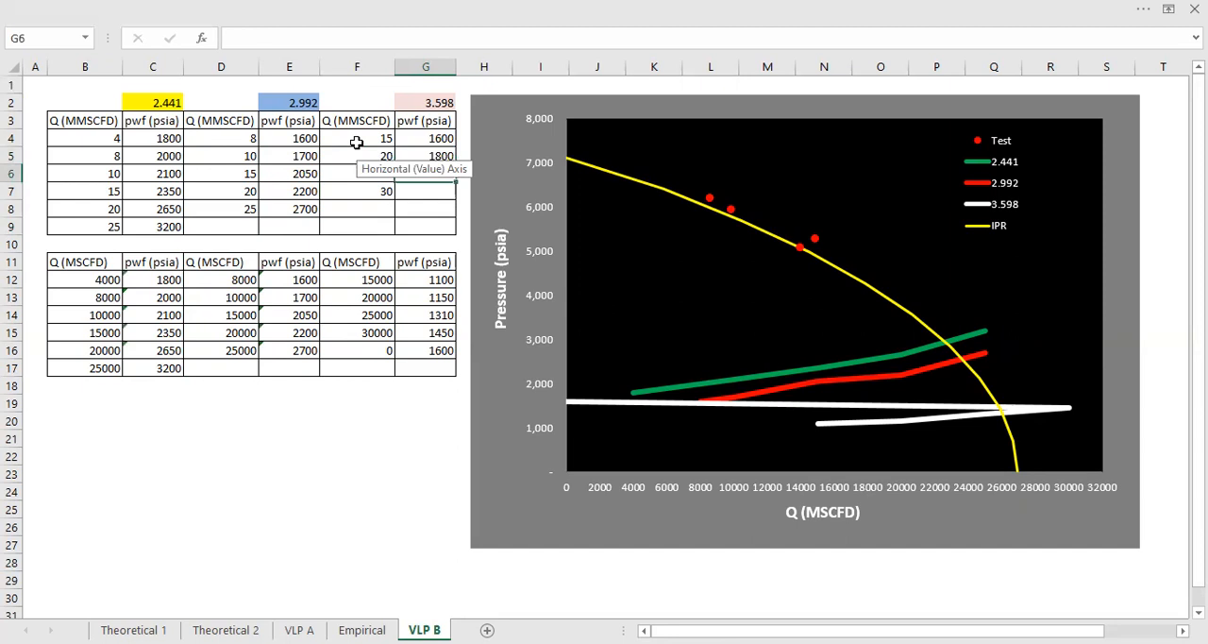
click(426, 191)
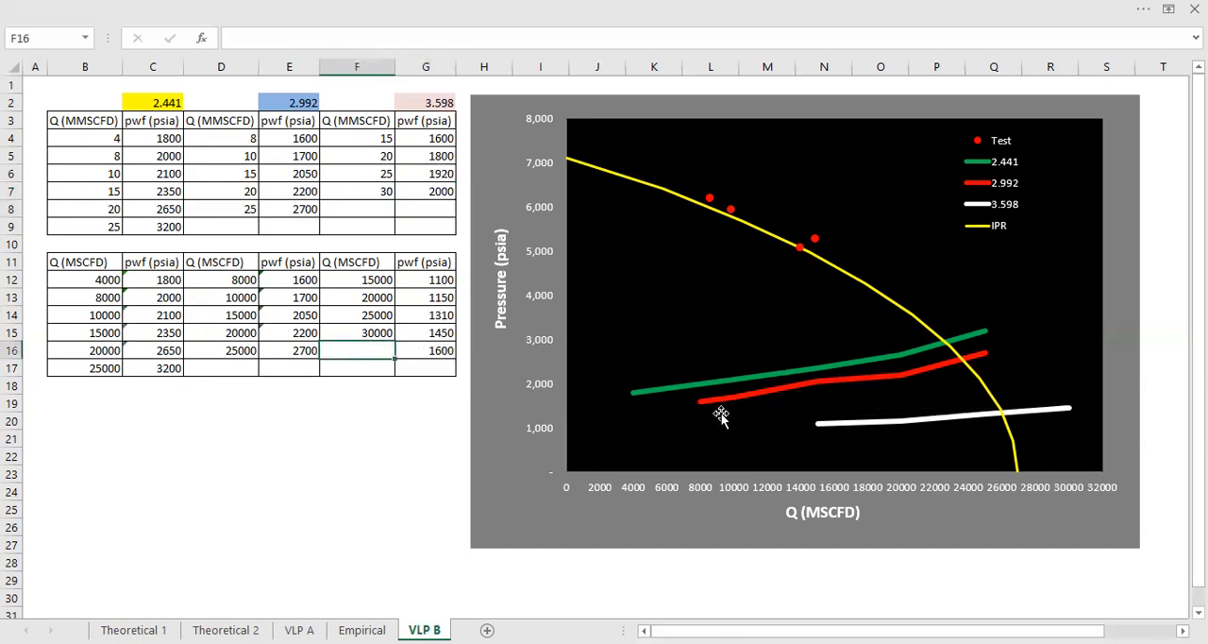
click(426, 351)
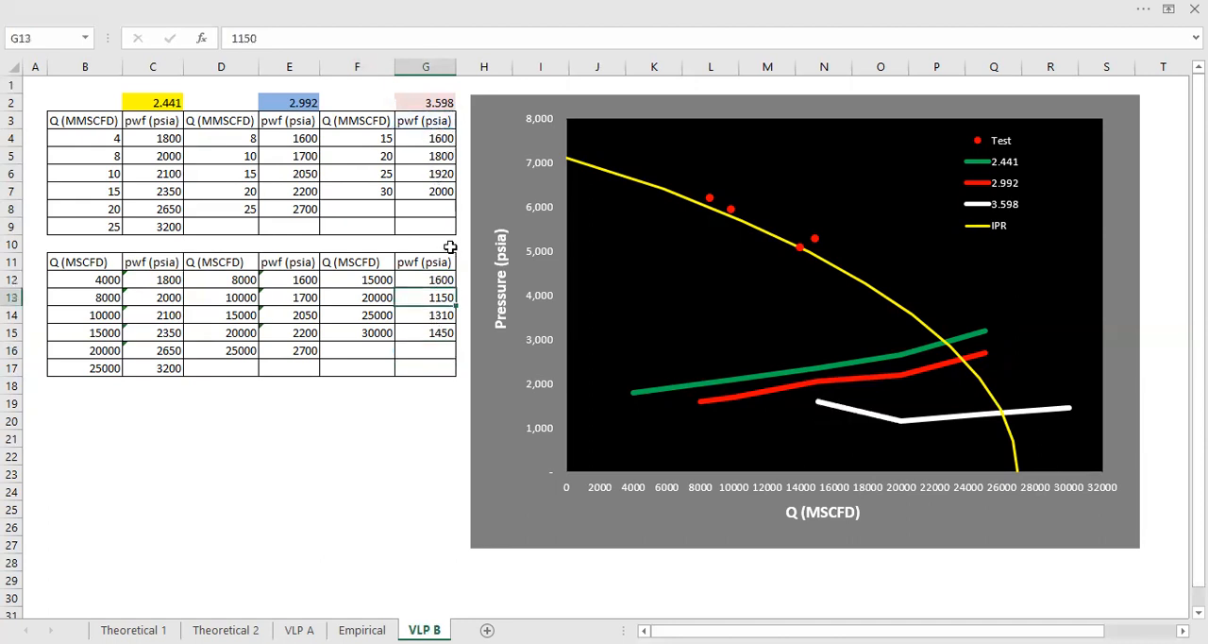
click(427, 280)
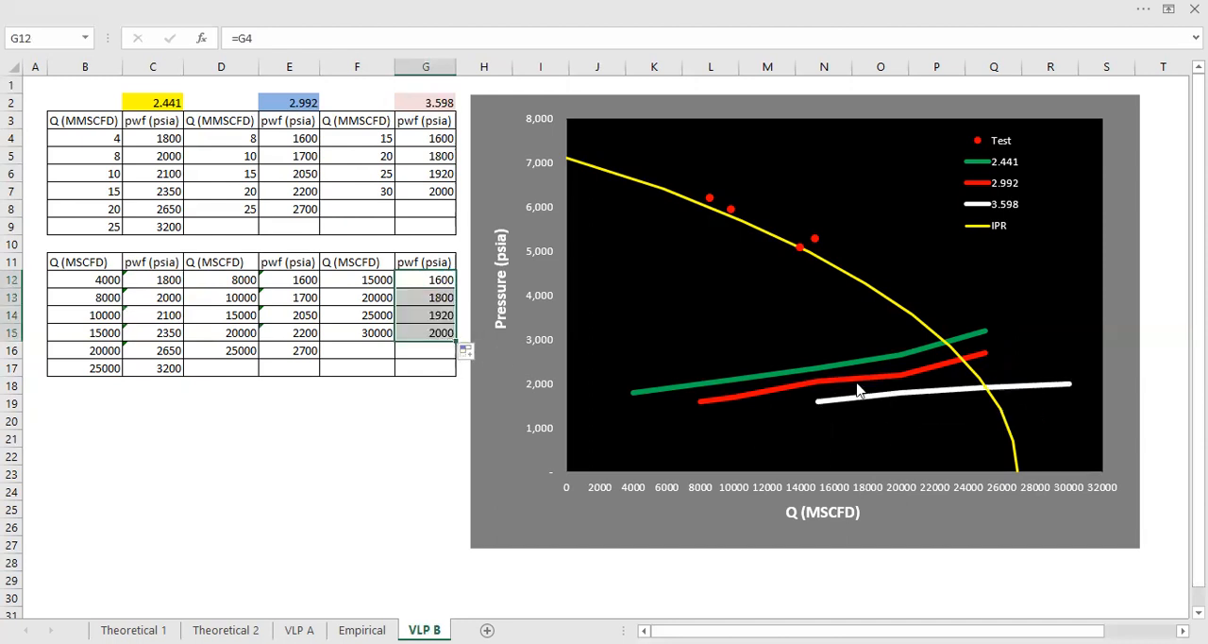
Edit the 3.598 series formula ranges so the white curve plots the four points
click(702, 394)
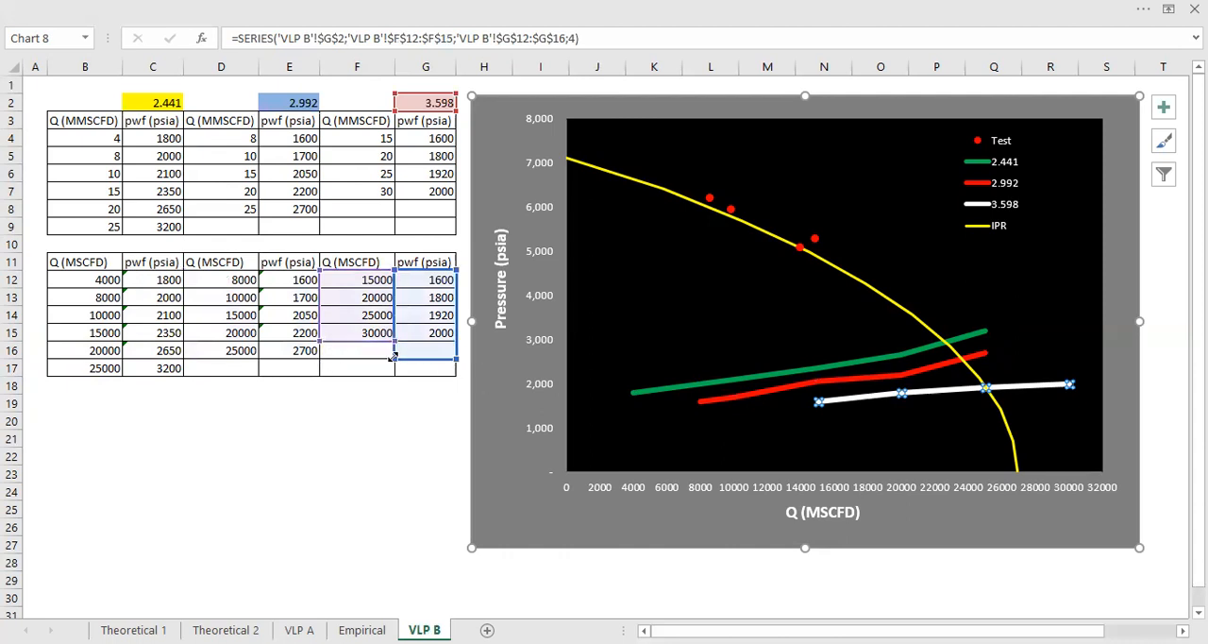
click(425, 419)
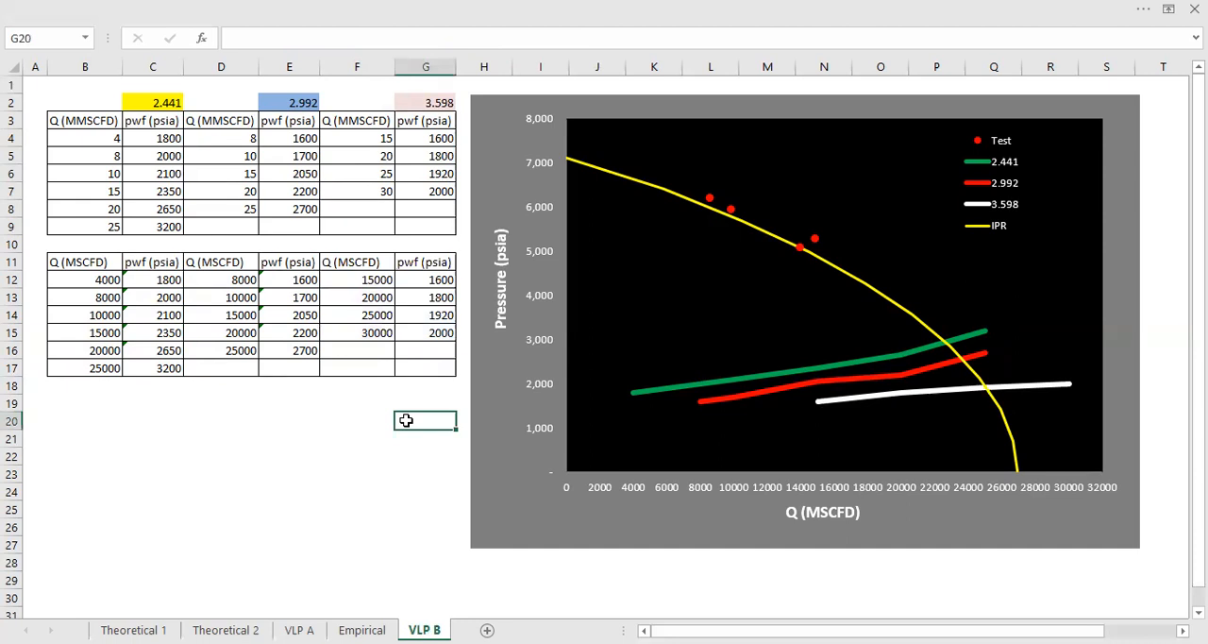
mouse_move(513, 436)
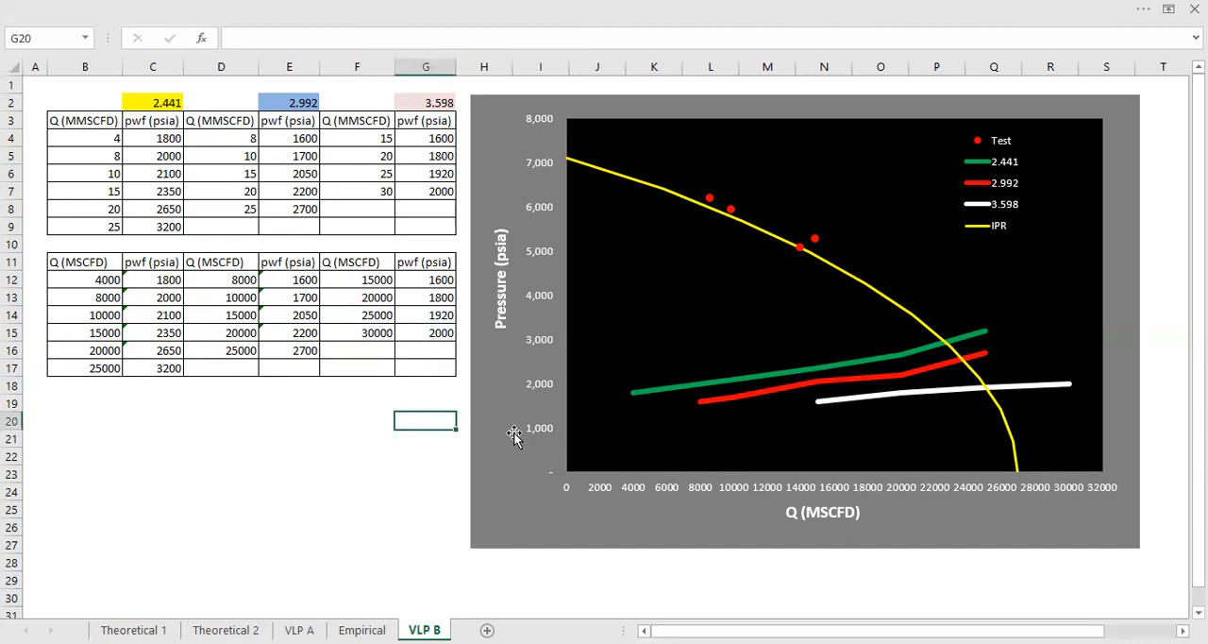
click(937, 596)
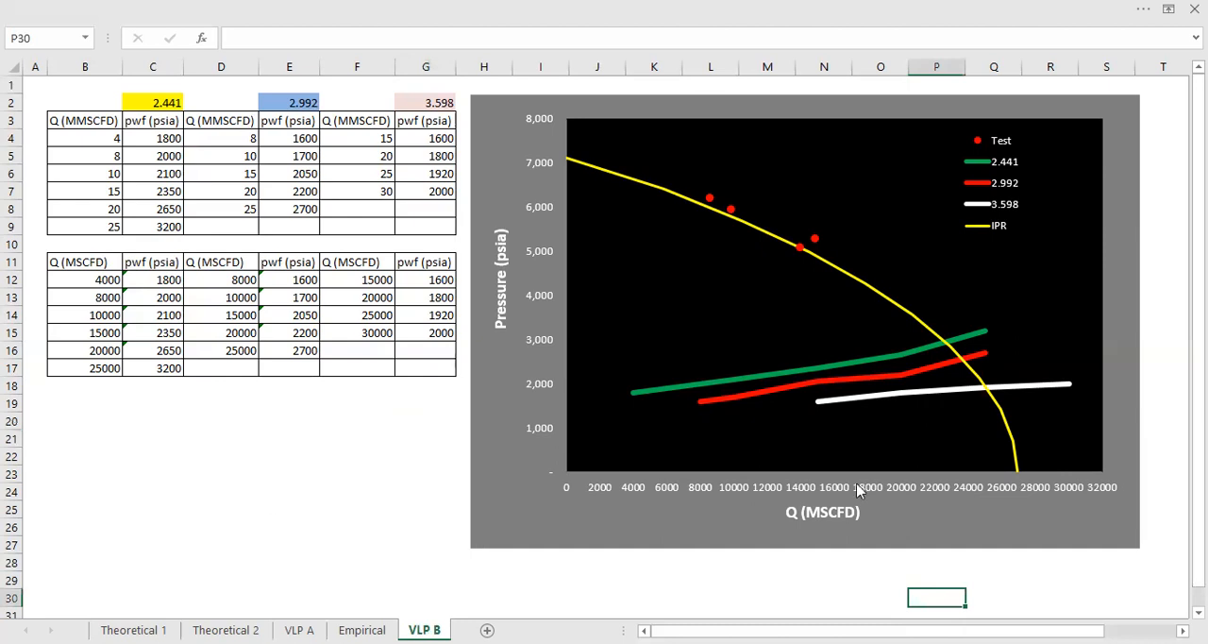
mouse_move(940, 343)
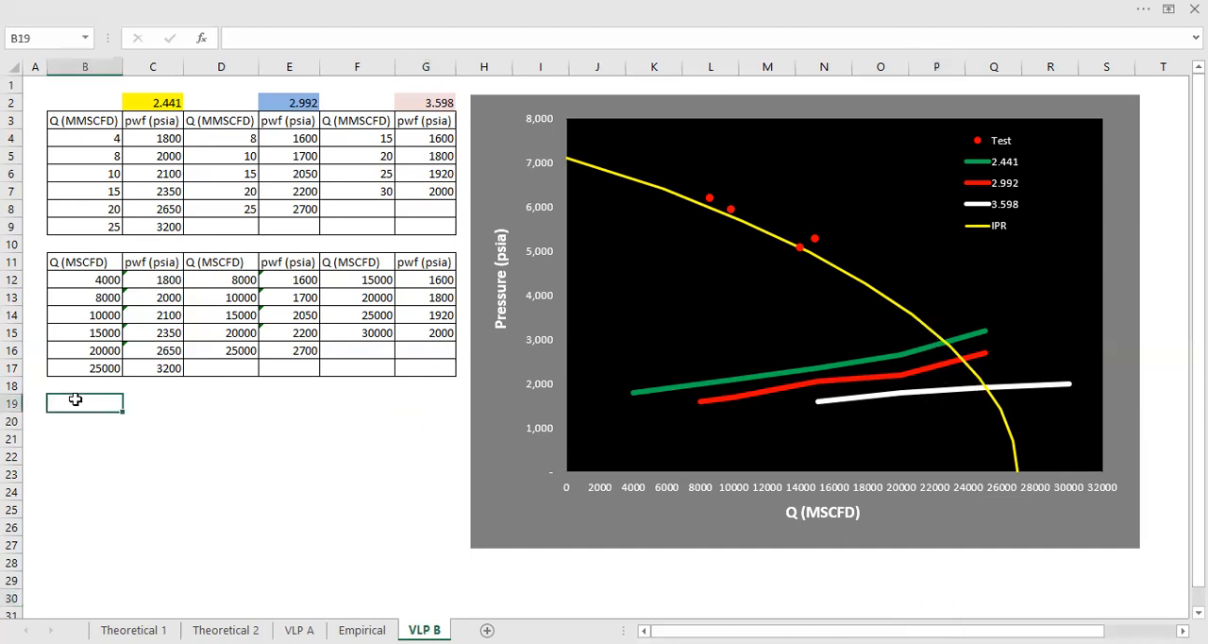
Enter Minimum THP in psia, Depth 6000 and Gas gradient 0.003 in the VLP B input block
text(Minimum THP)
click(153, 402)
text(1500)
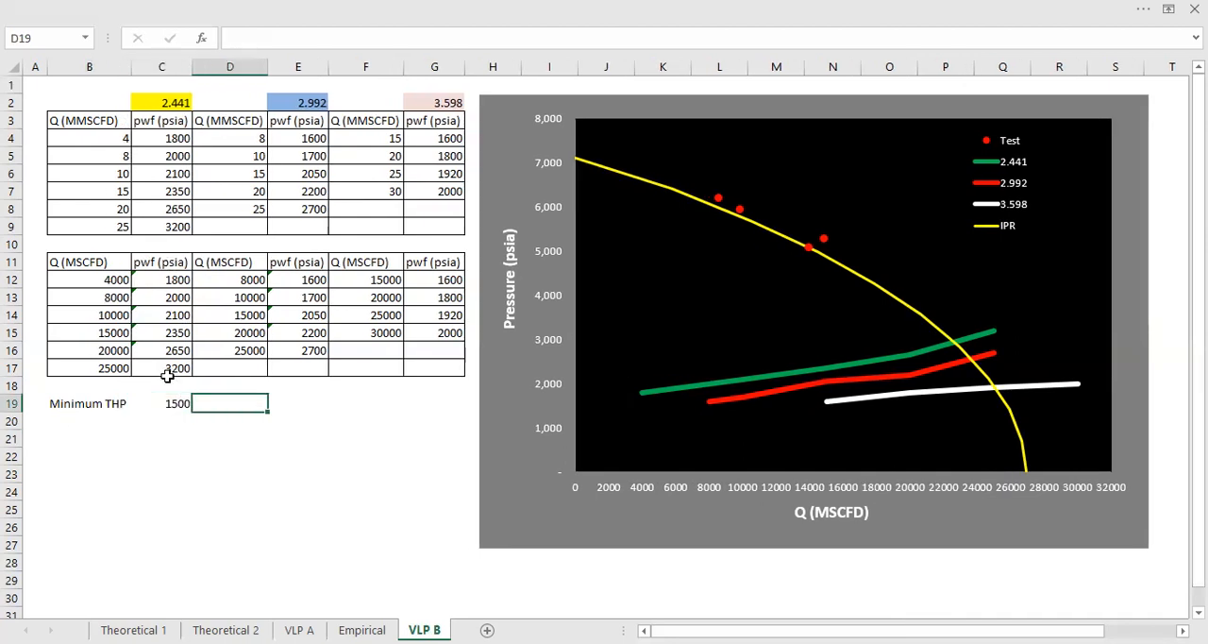
key(Return)
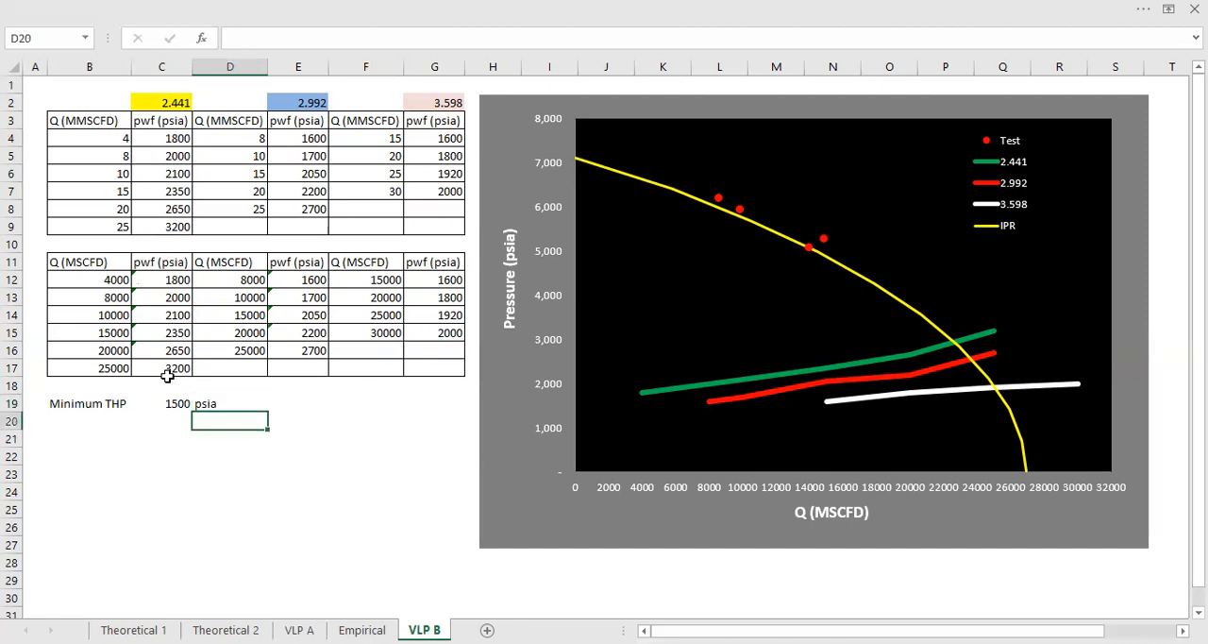
text(Depth)
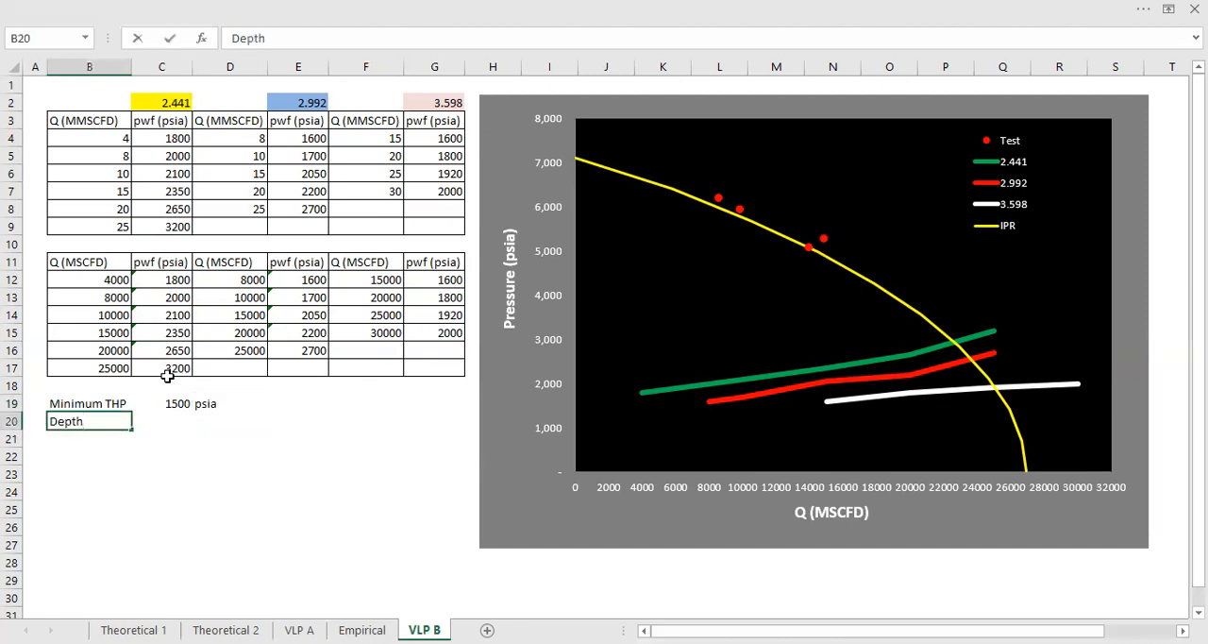
text(6000)
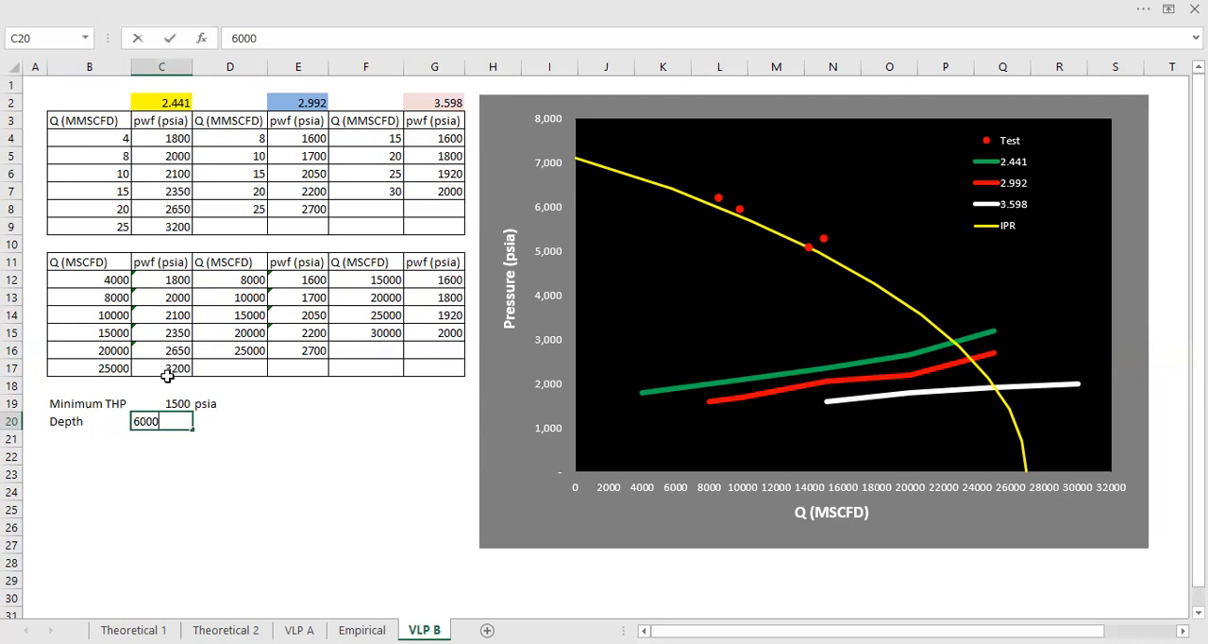
key(Return)
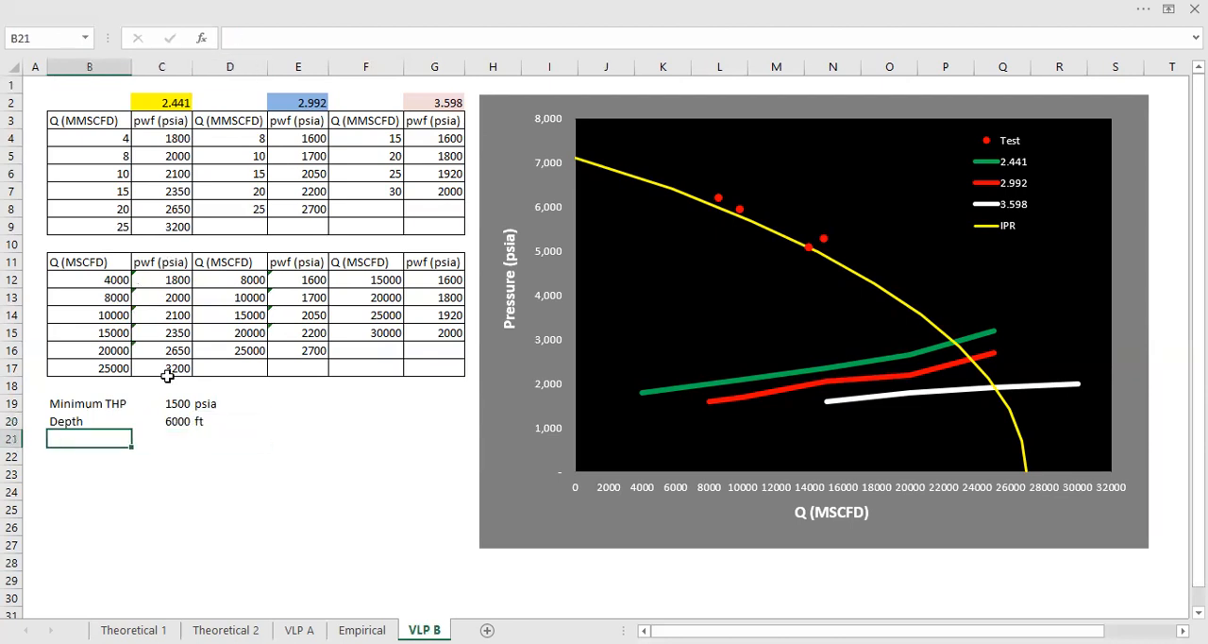
text(Fl)
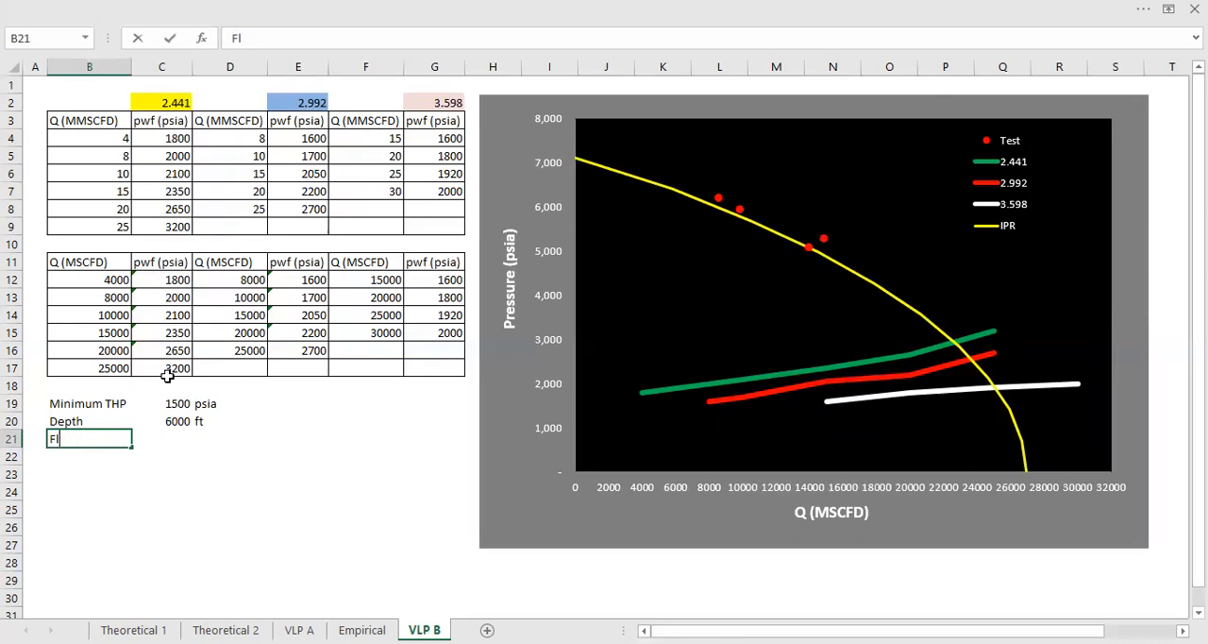
text(Gas Gradient)
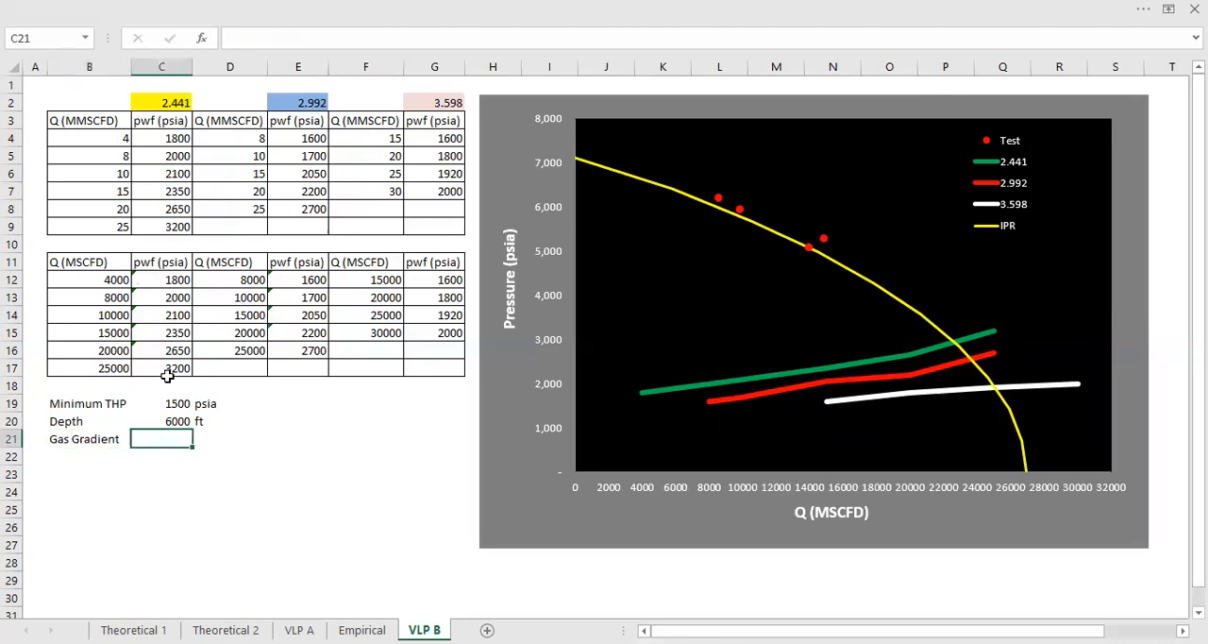
text(0.003)
click(230, 438)
text(psi/ft)
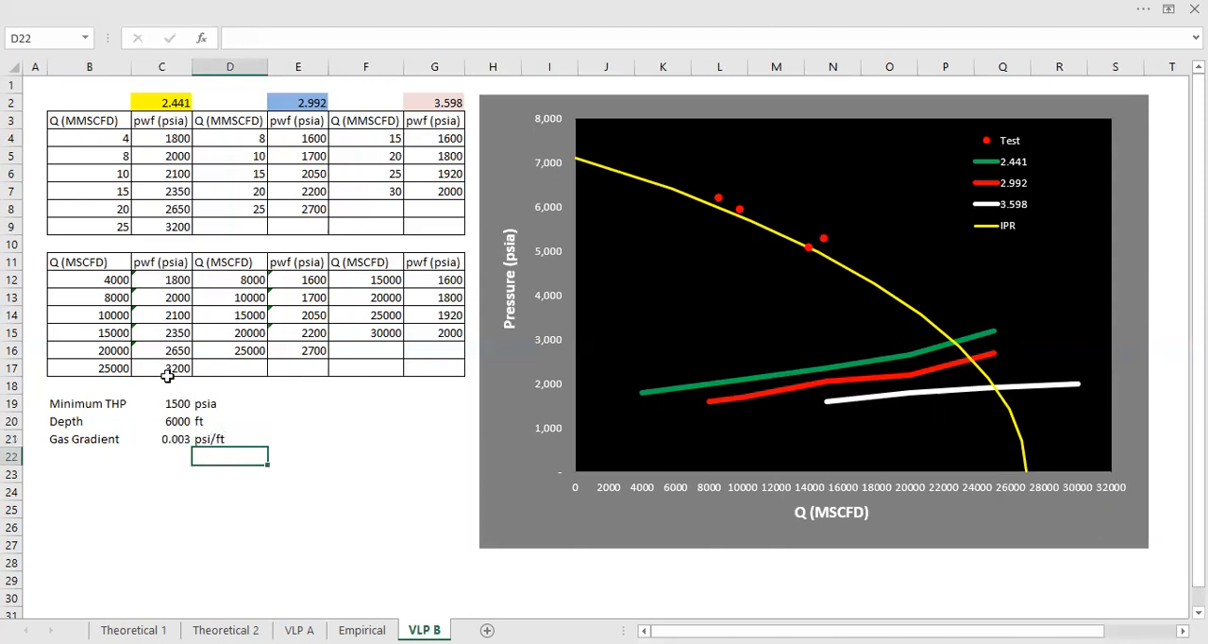
Add FBHP =C19+(C20*C21) giving 1518 psia, then switch to the Empirical sheet
click(90, 457)
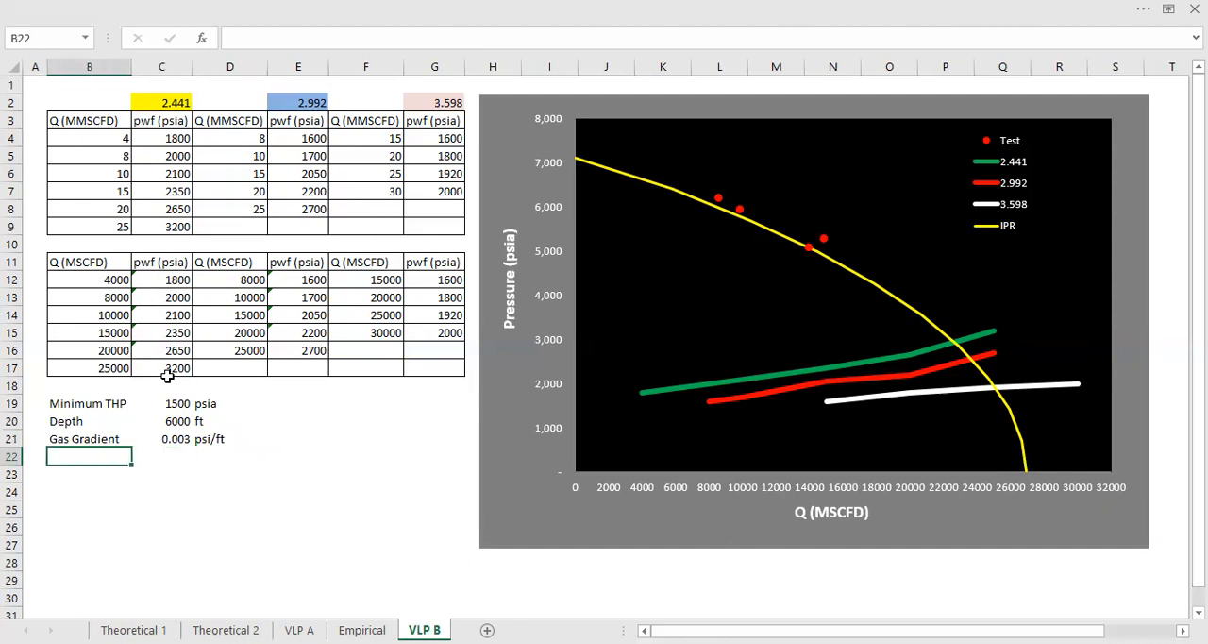
text(FBHP)
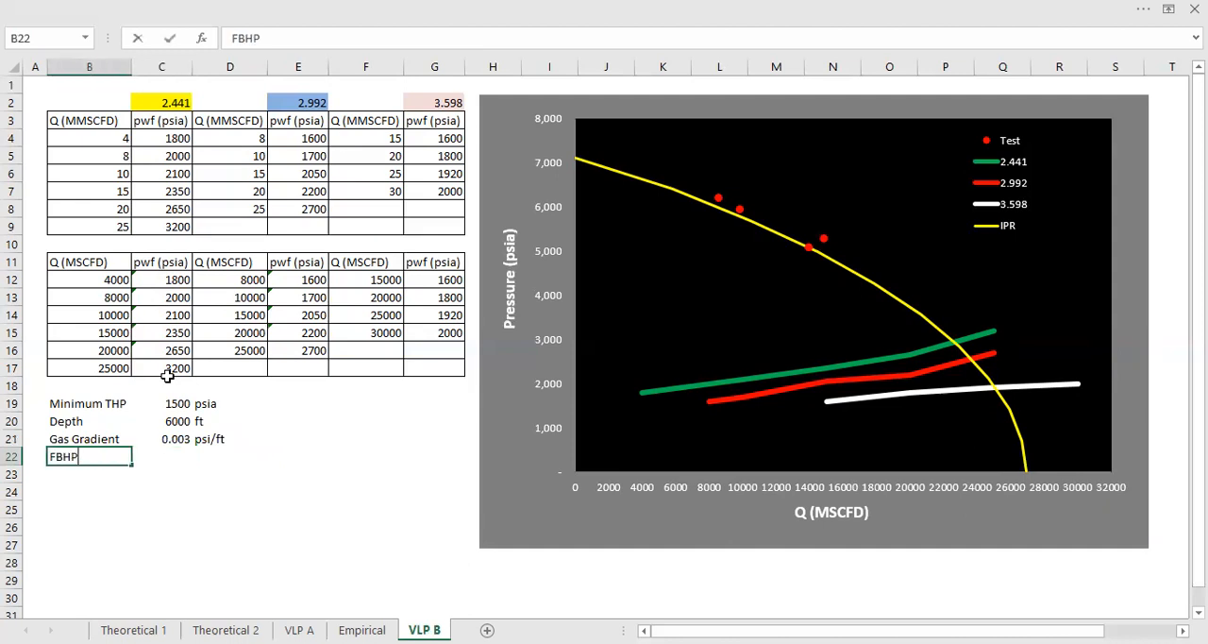
key(Return)
text(psi)
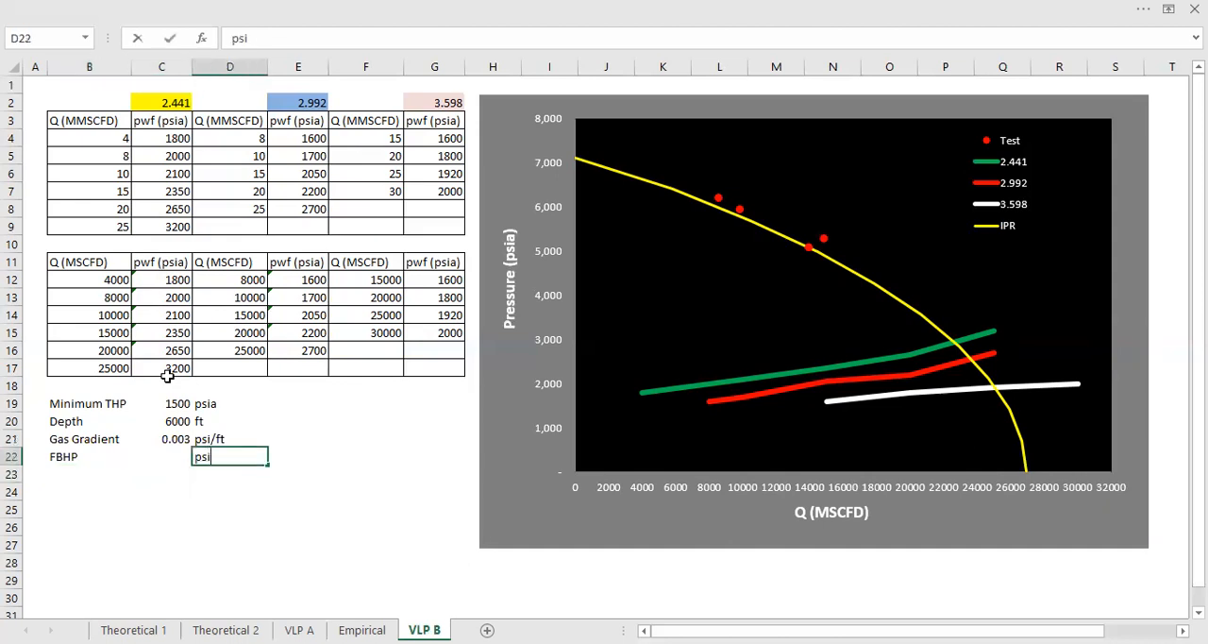
text(=C21)
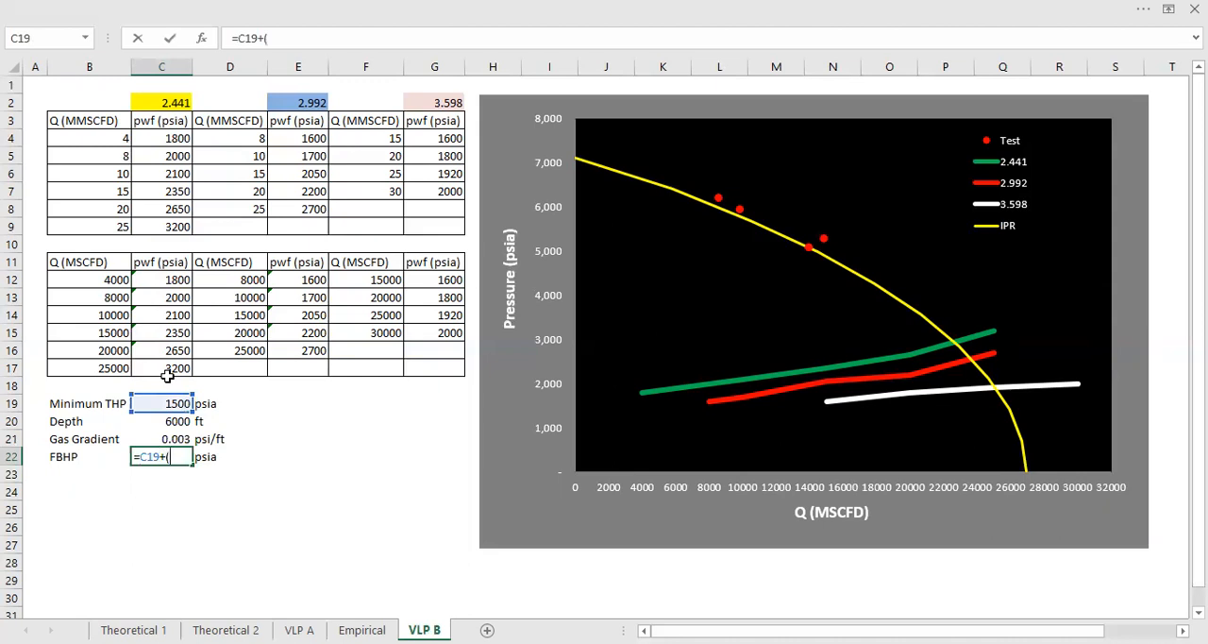
text(C20*C21)
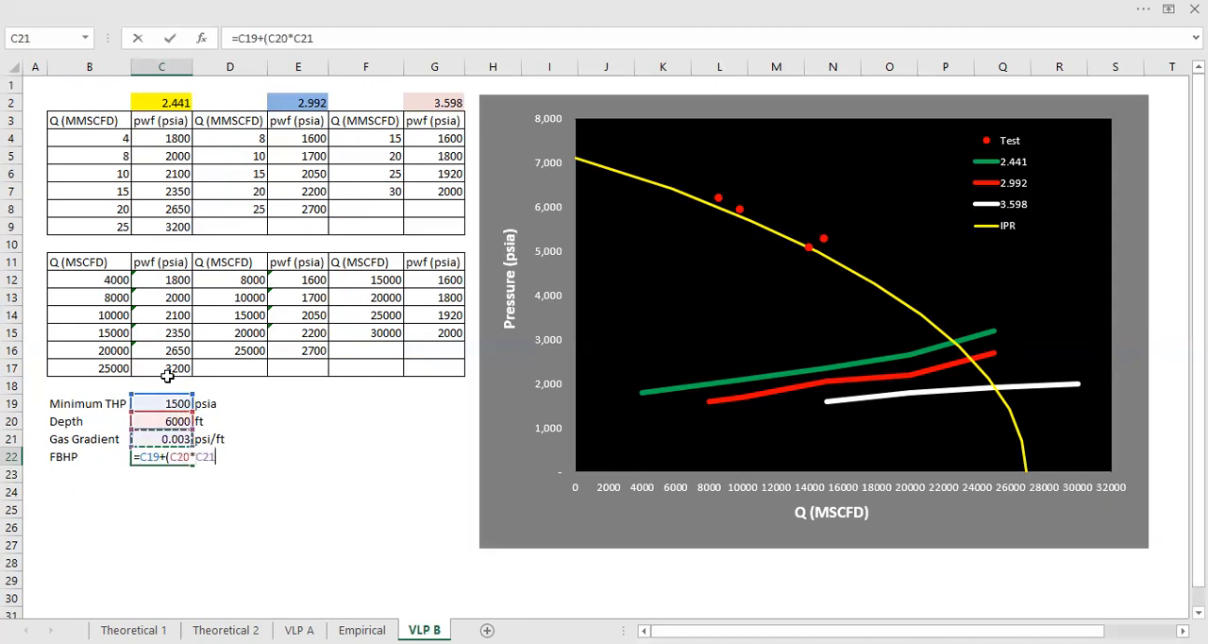
key(Return)
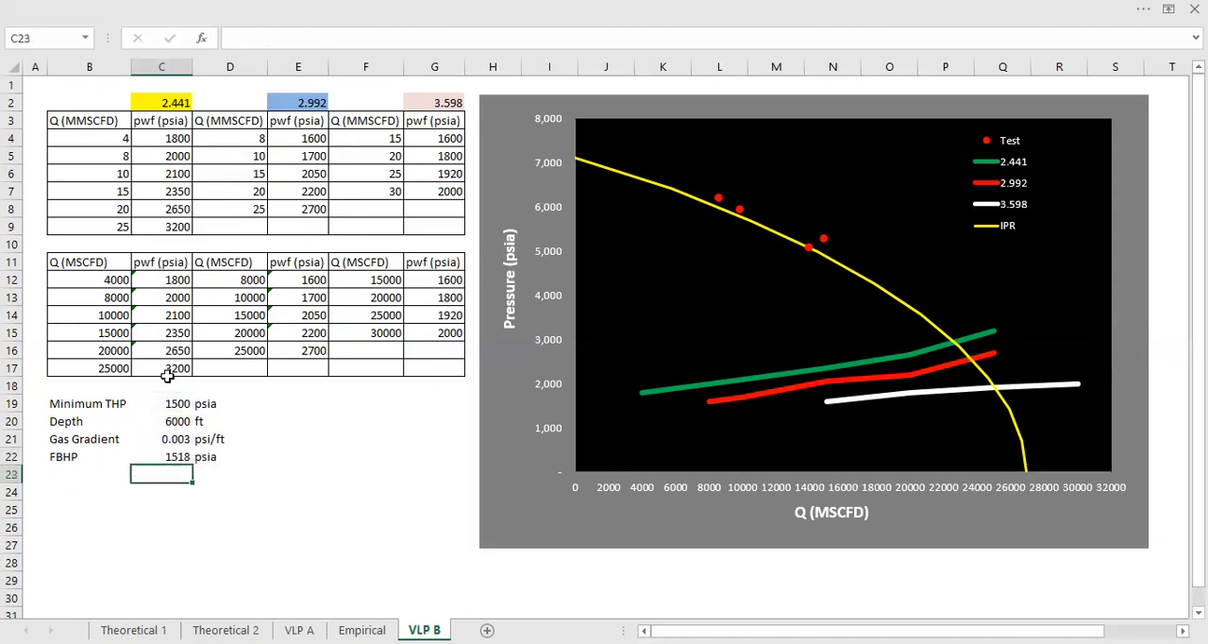
click(163, 457)
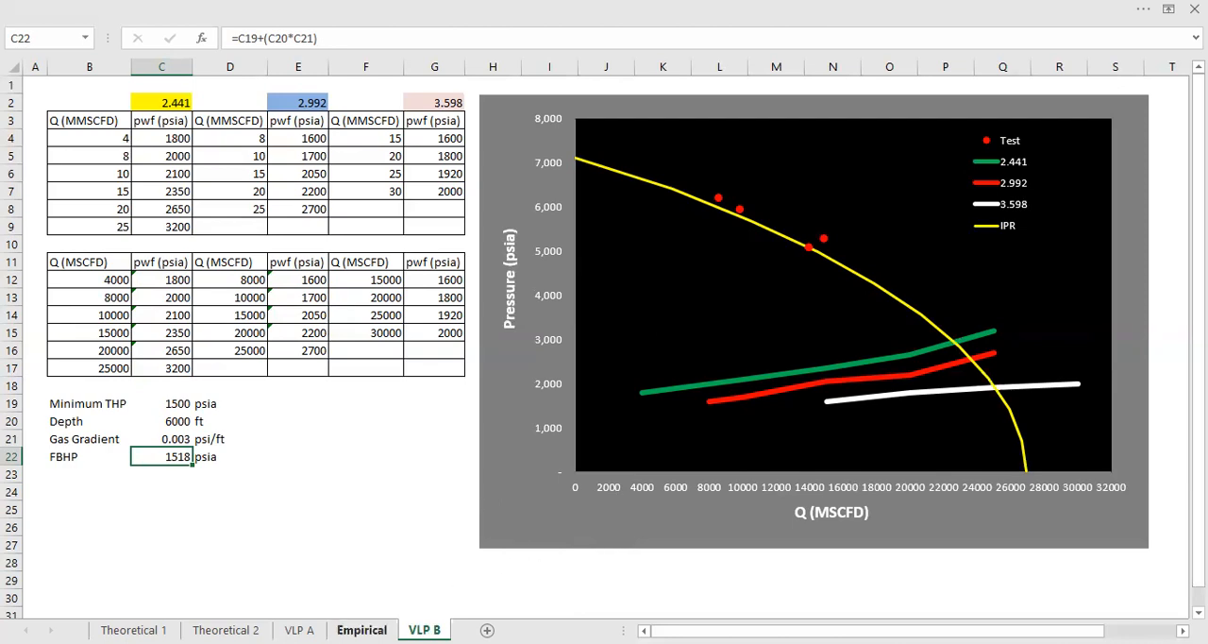
click(363, 631)
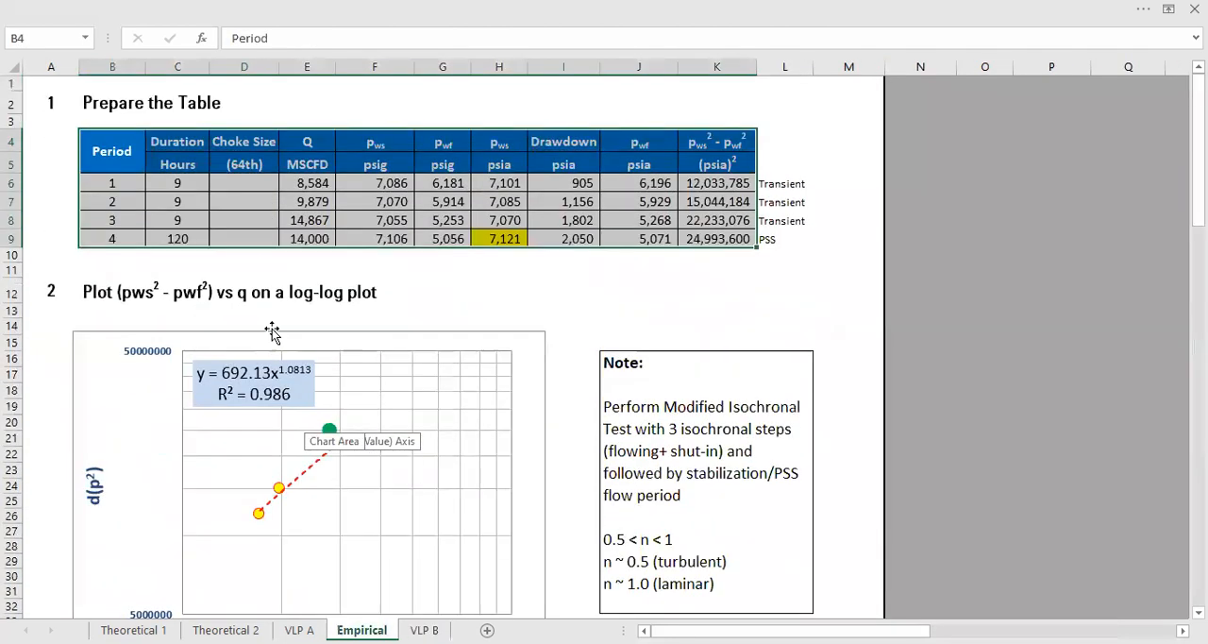
Label Q_normal and link it to the Empirical 14,000 MSCFD stabilized rate with MSCFD units
click(306, 238)
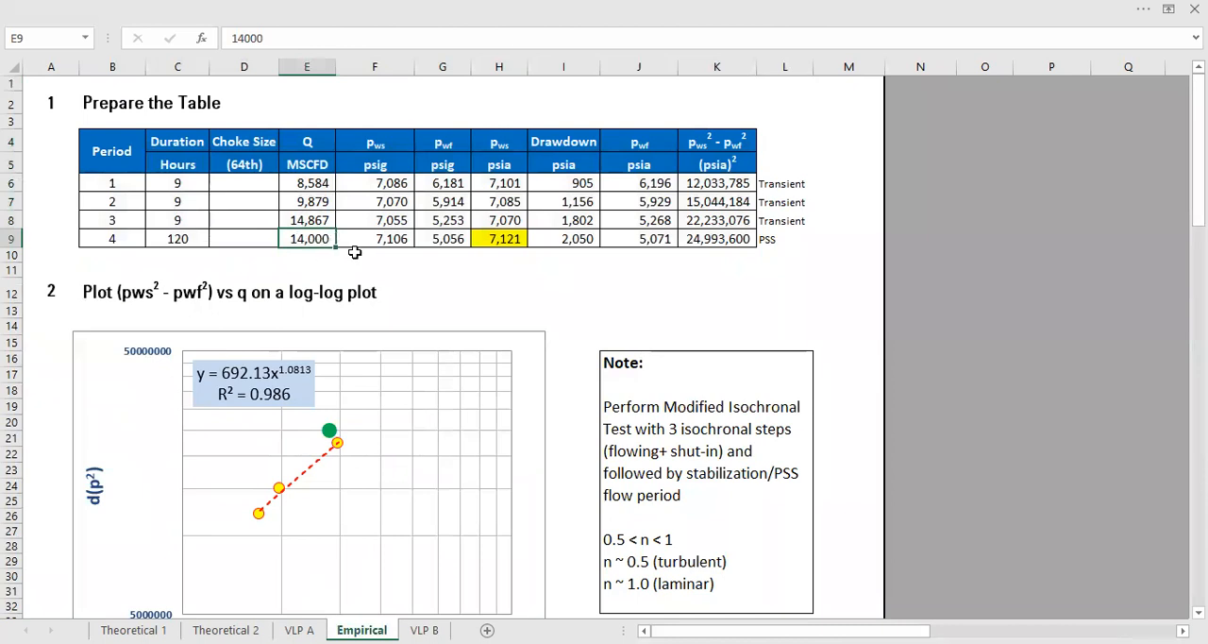
click(423, 630)
text(Q)
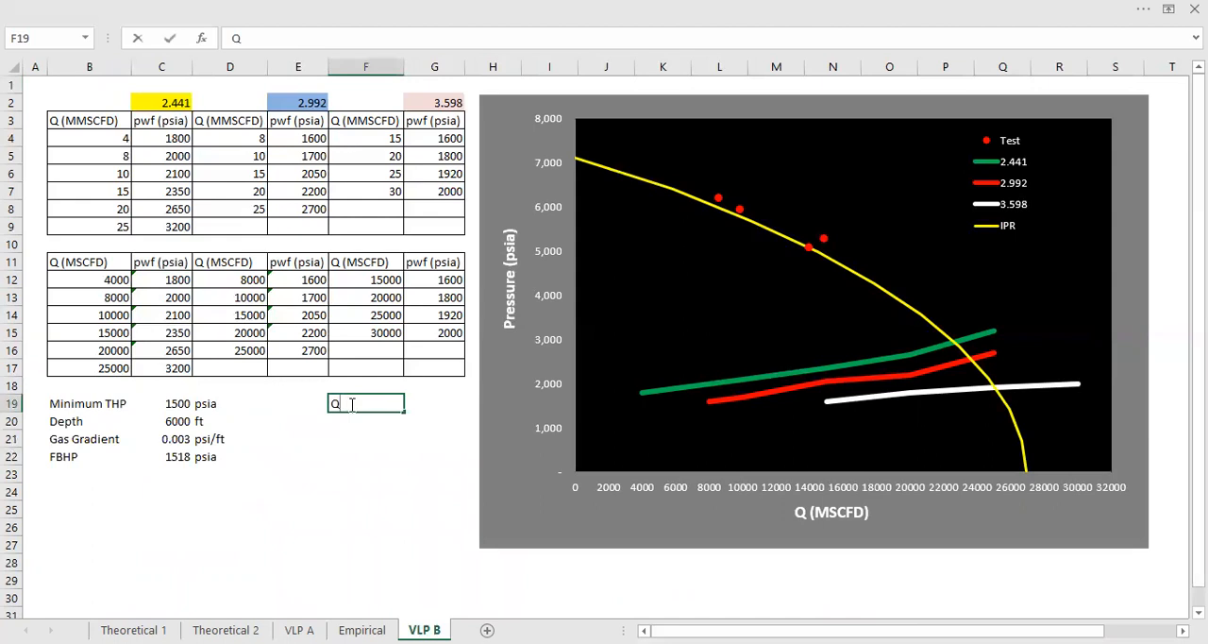
text(normal)
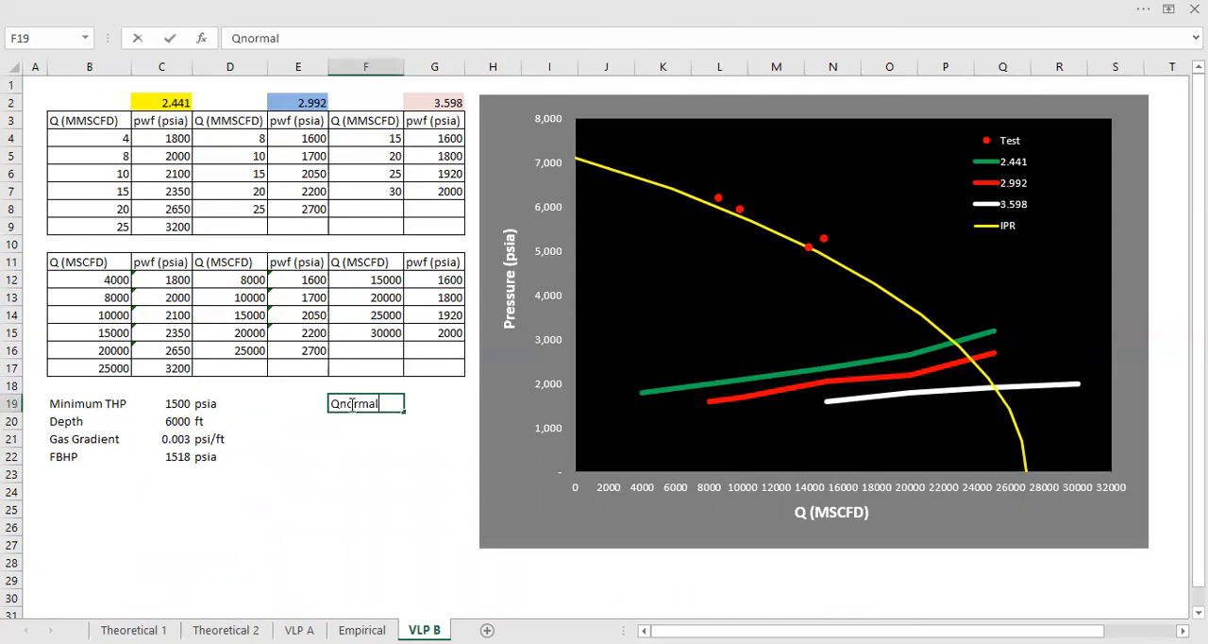
key(Backspace)
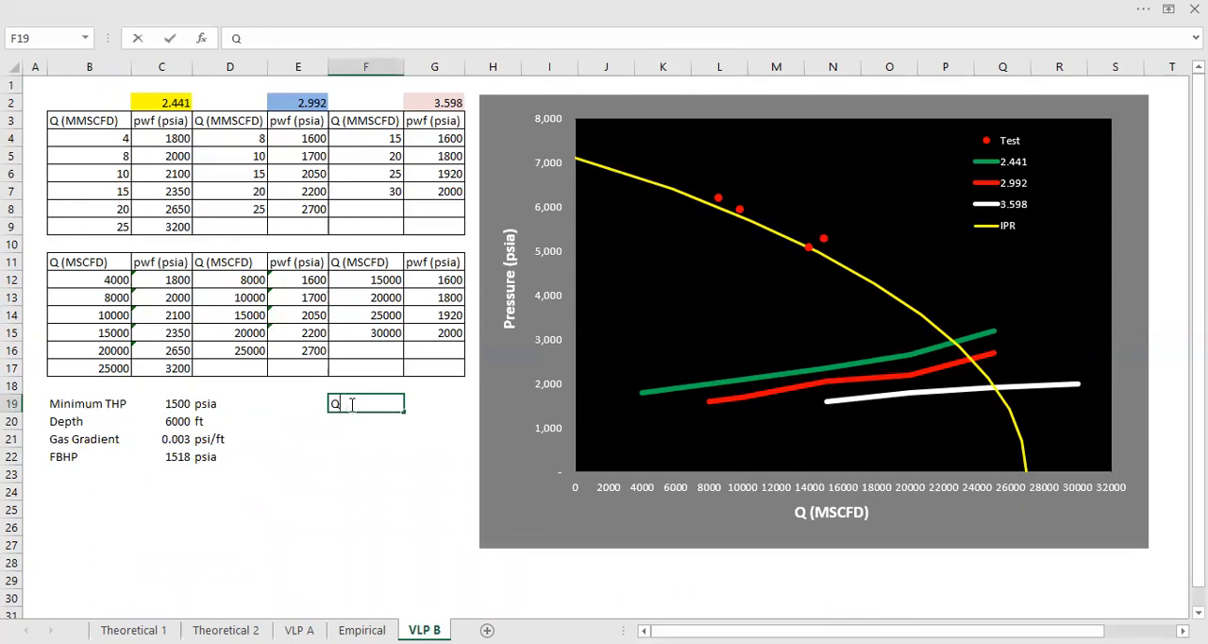
text(_normal)
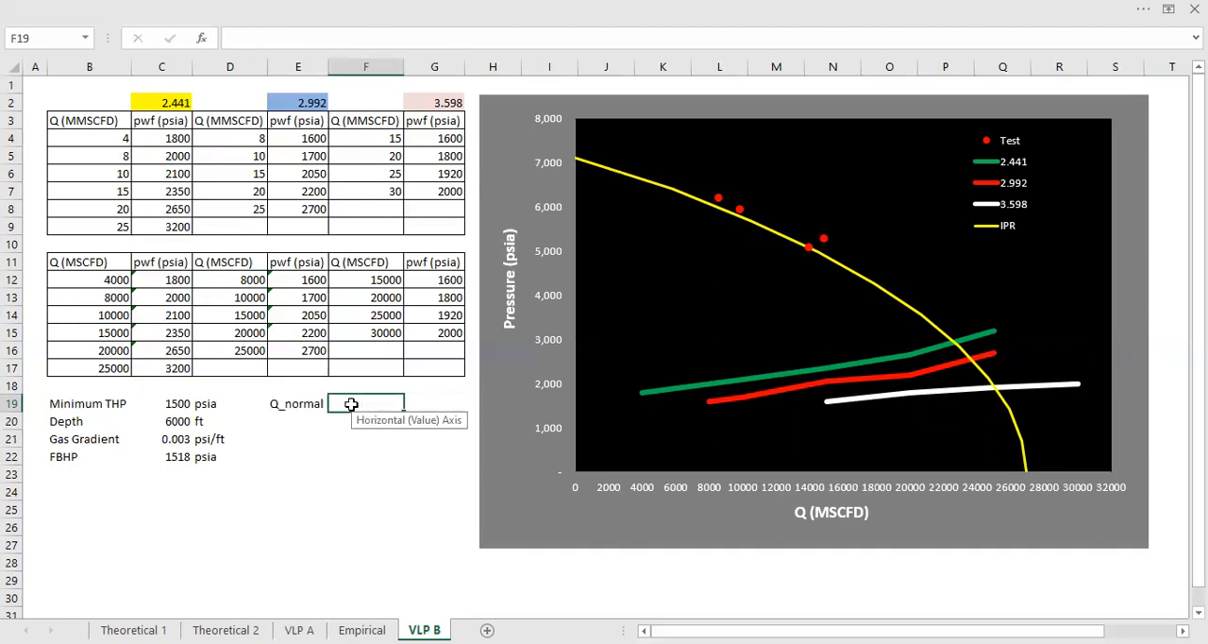
click(362, 630)
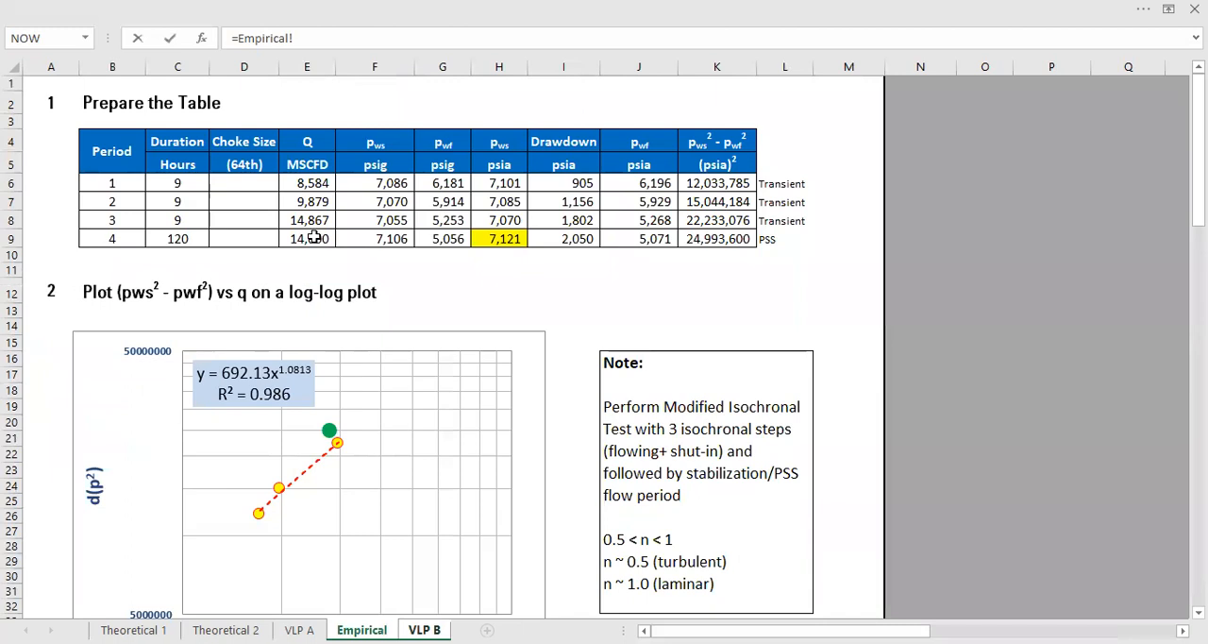
click(423, 631)
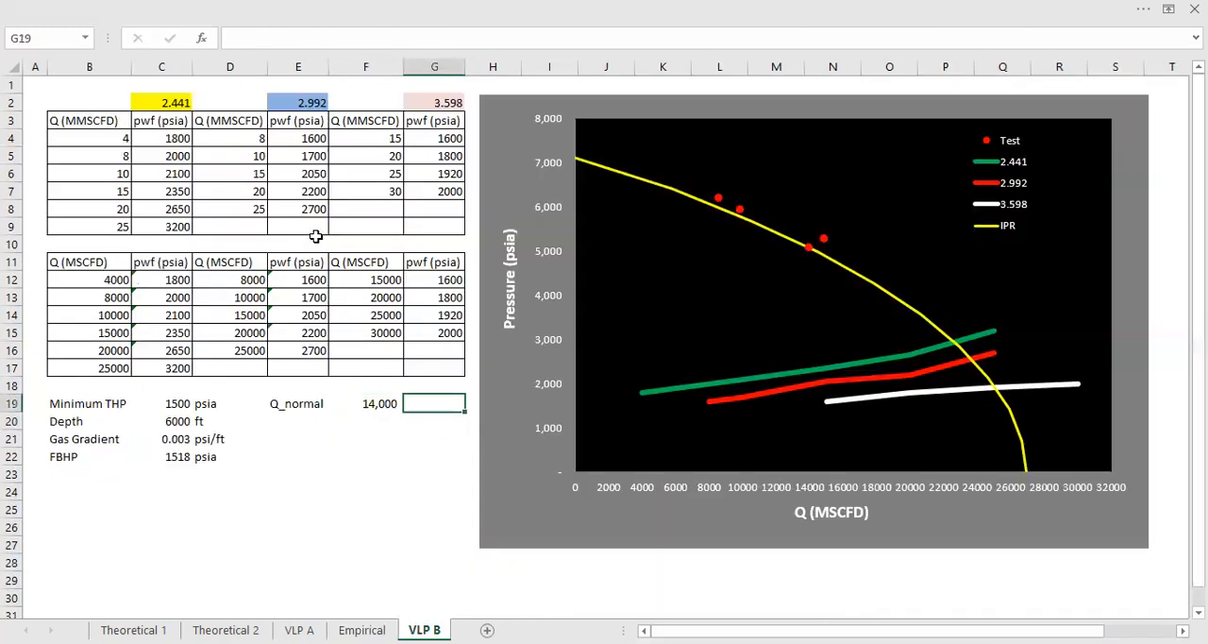
text(MSCFD)
click(366, 421)
text(=)
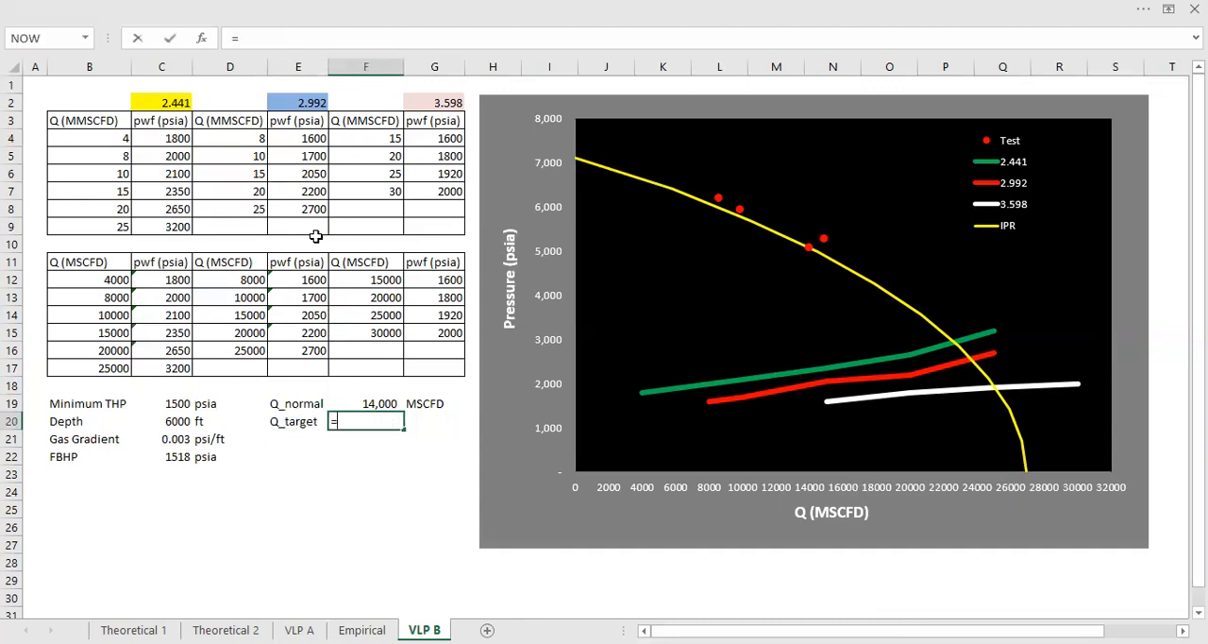
Add Q_target =10%*F19+F19 giving 15,400 MSCFD with its unit label
text(10%*)
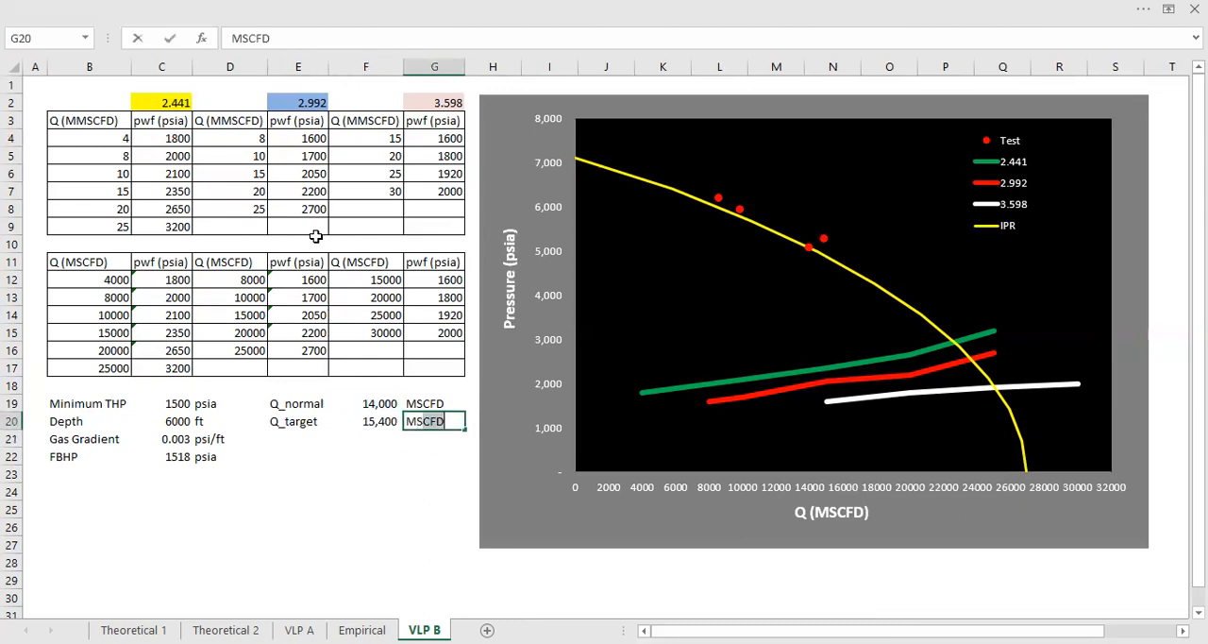
key(Return)
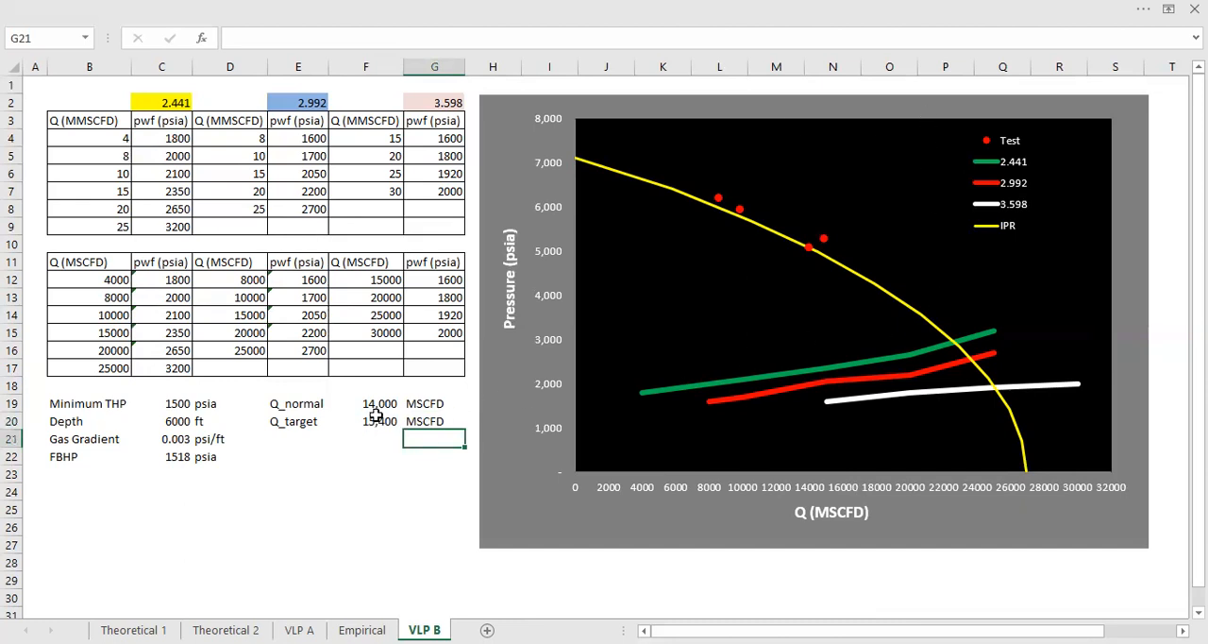
click(366, 421)
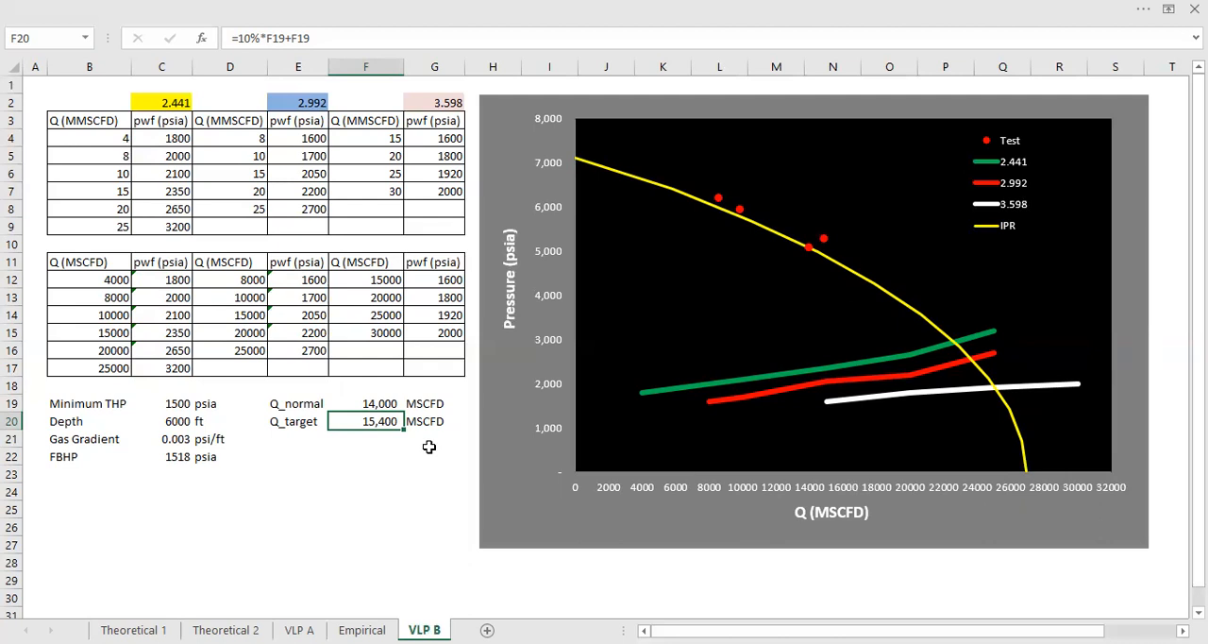
mouse_move(952, 349)
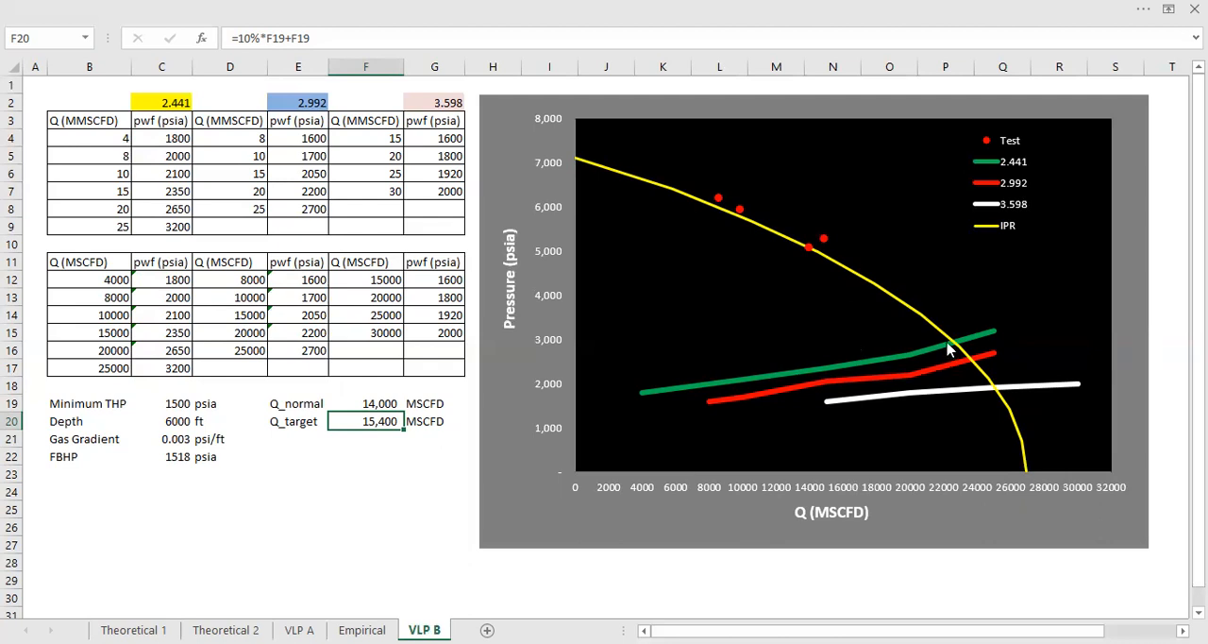
mouse_move(998, 360)
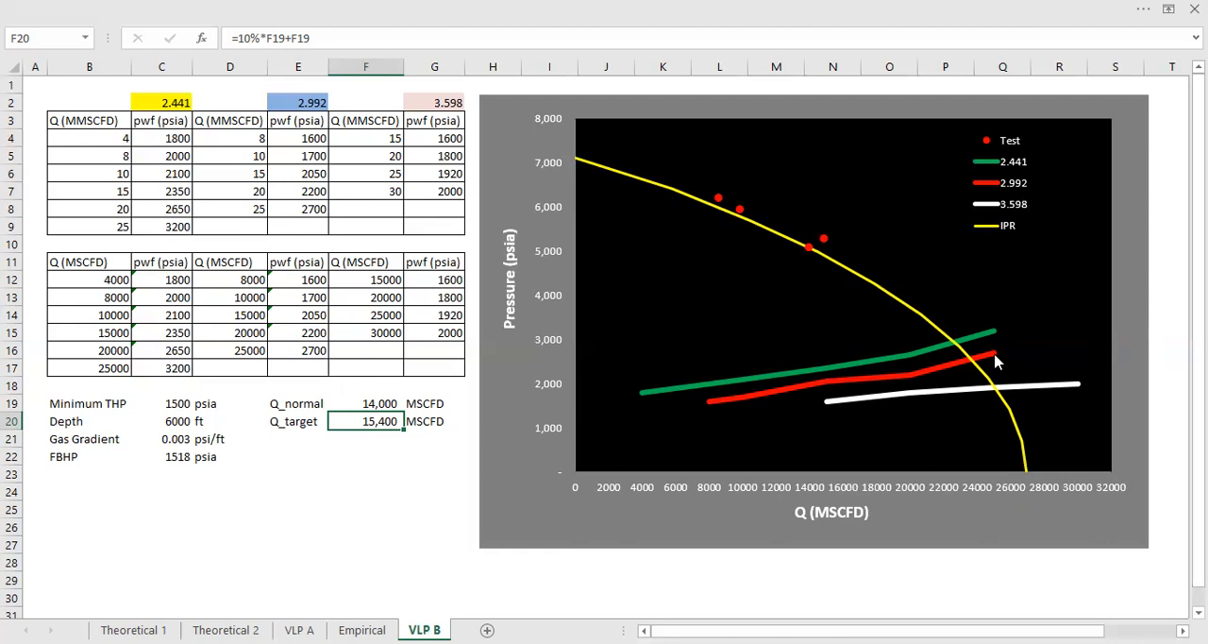
mouse_move(657, 397)
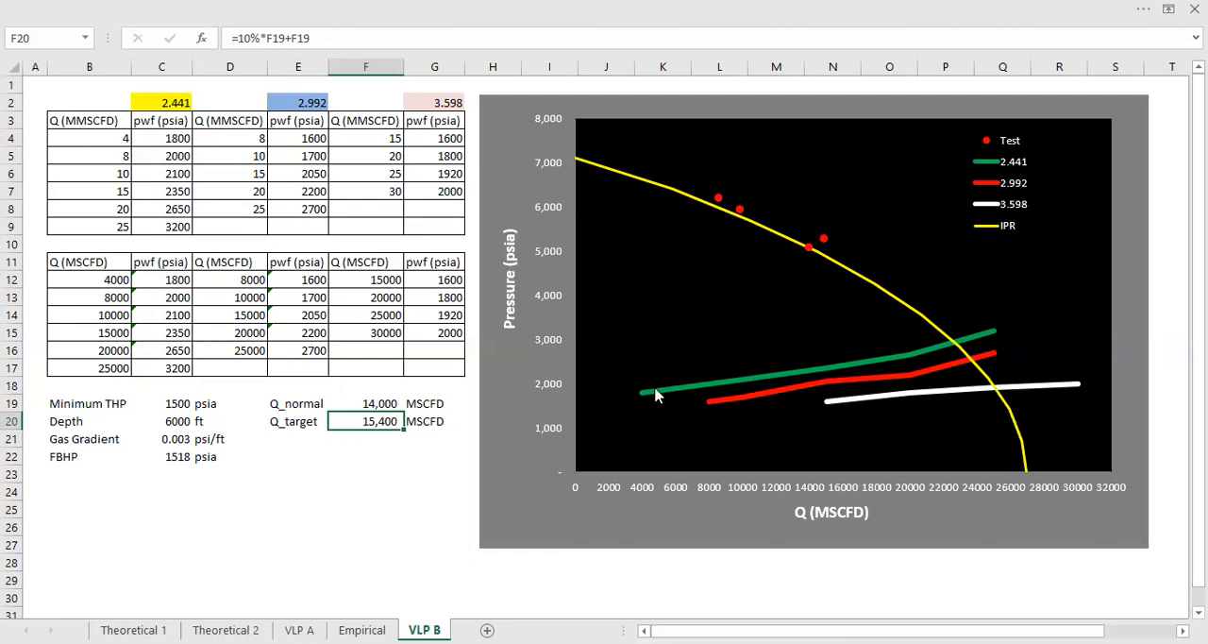
mouse_move(845, 387)
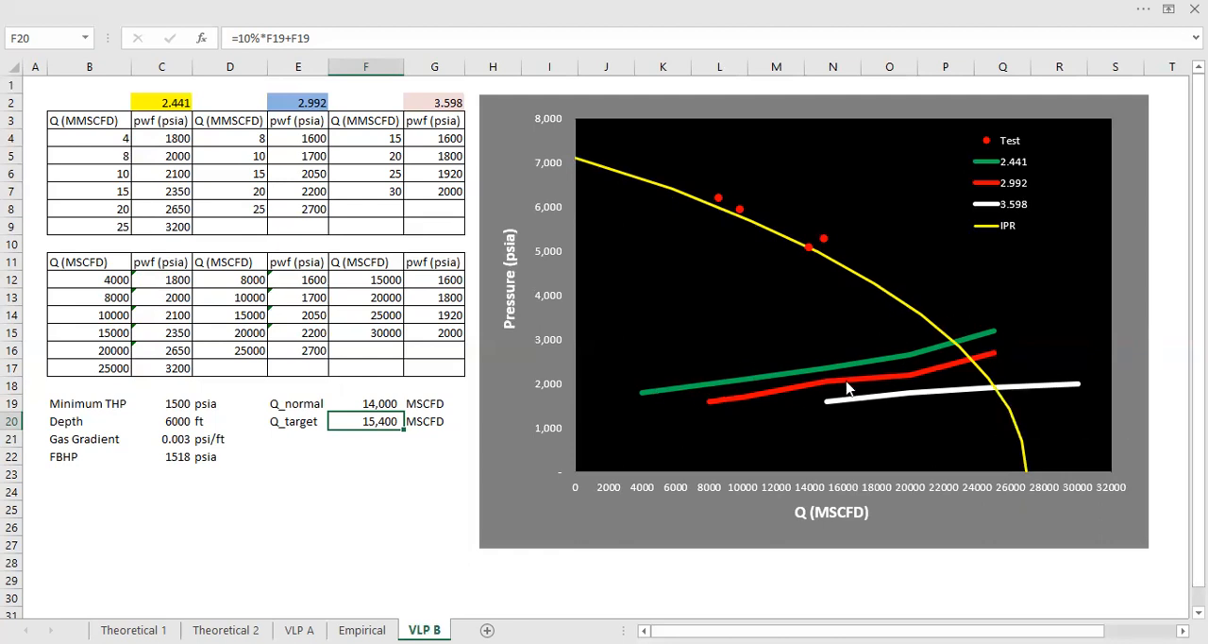
mouse_move(951, 347)
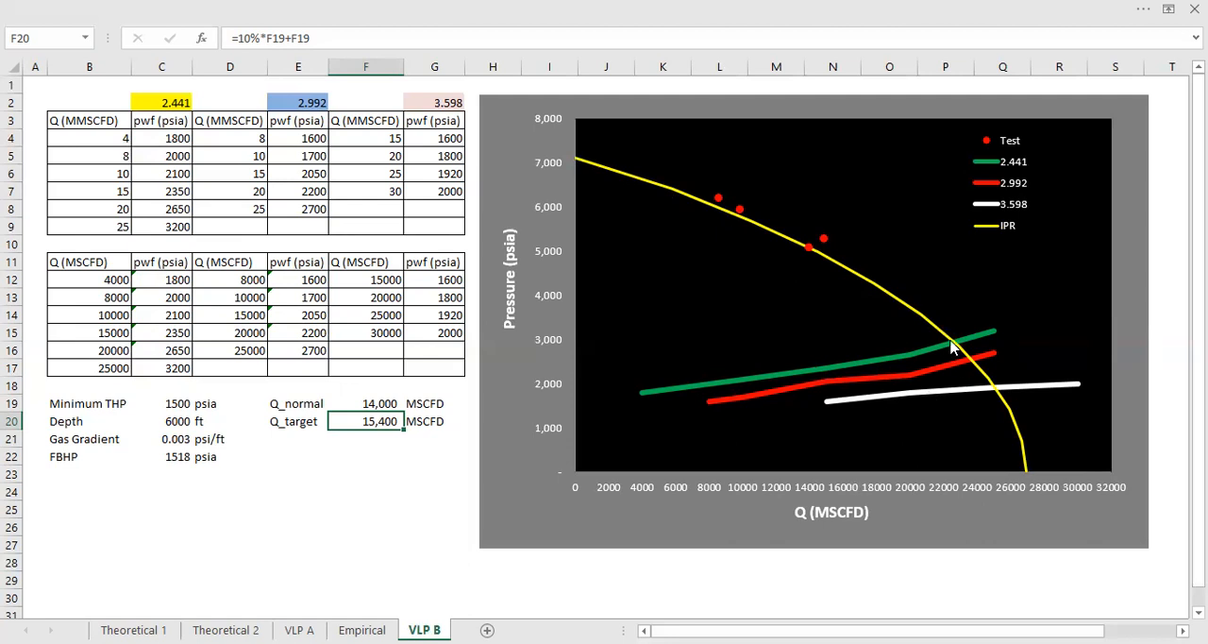
mouse_move(953, 344)
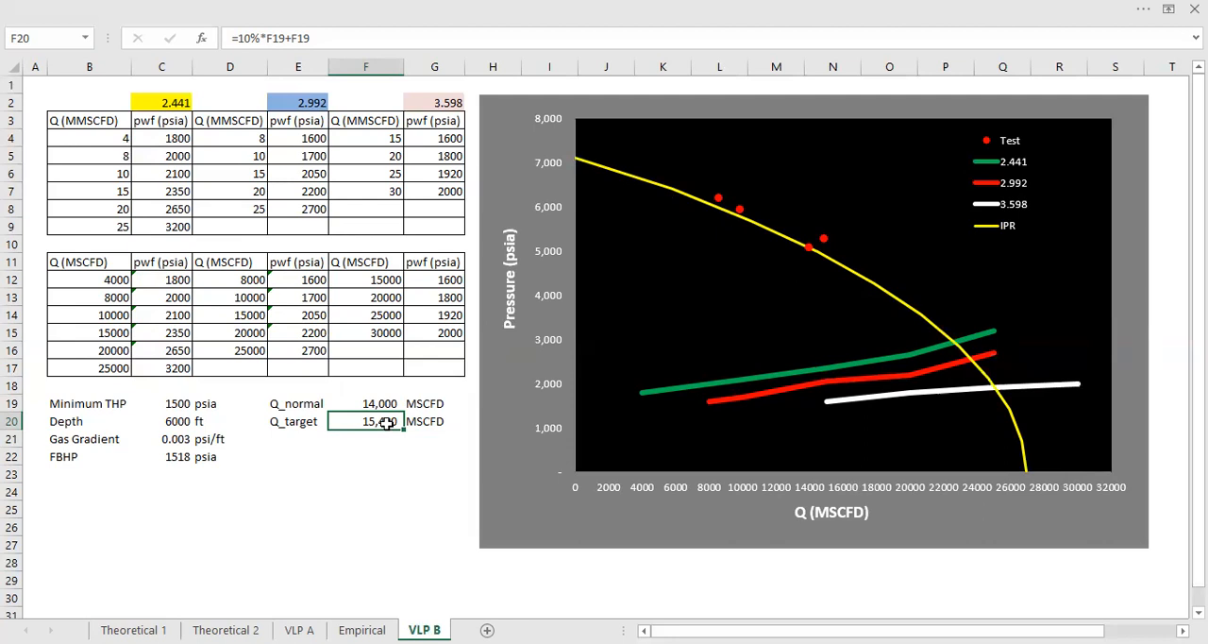
Fill the 15,400 MSCFD Q_target cell yellow, then show the VLP A sheet
right_click(378, 421)
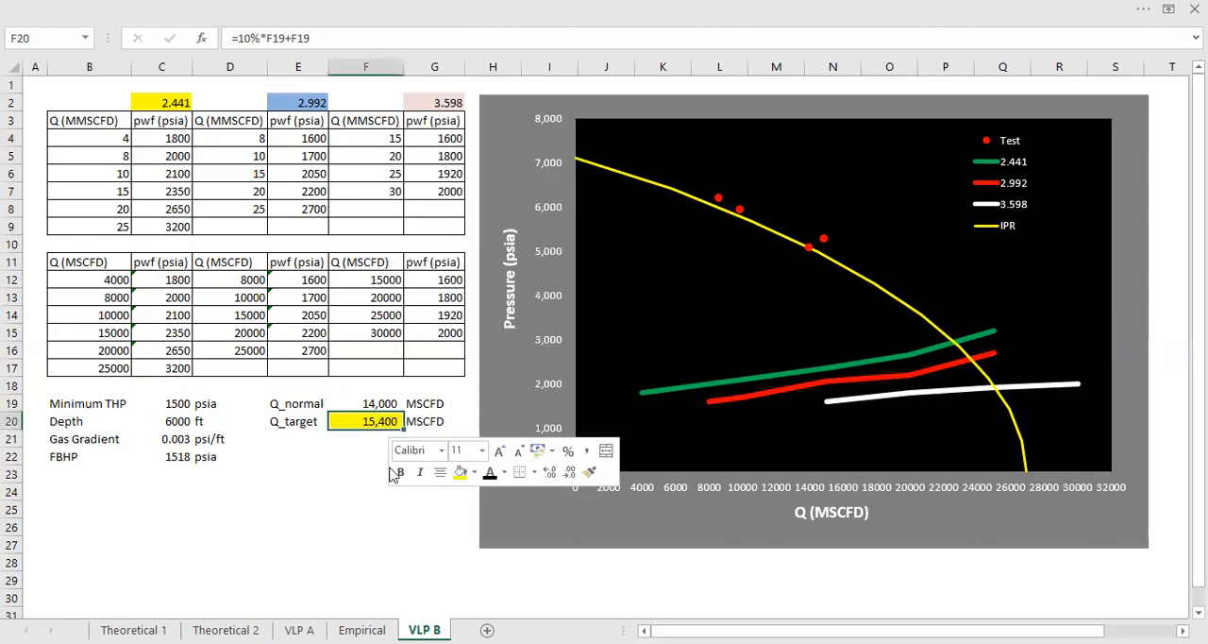
click(298, 471)
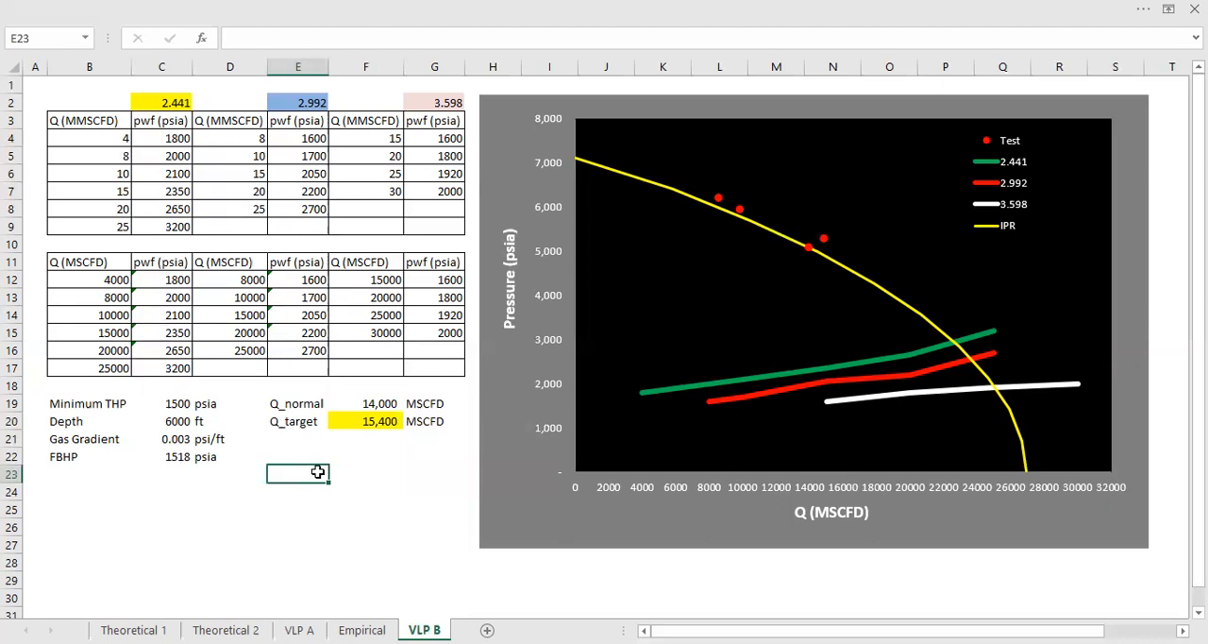
mouse_move(268, 558)
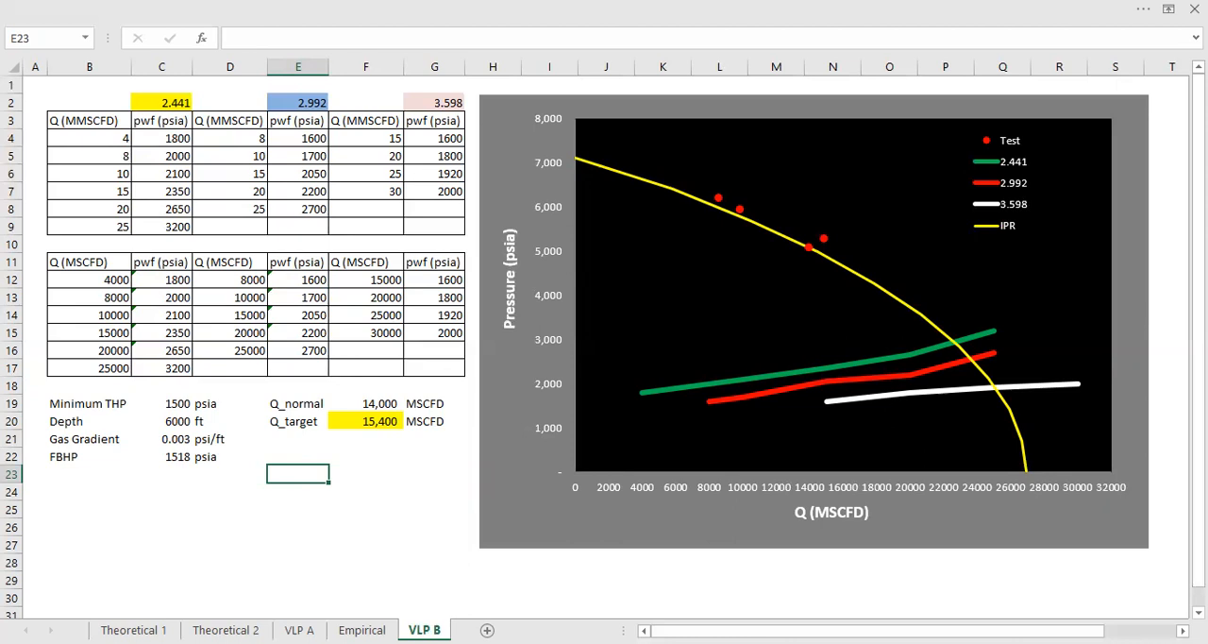
click(299, 631)
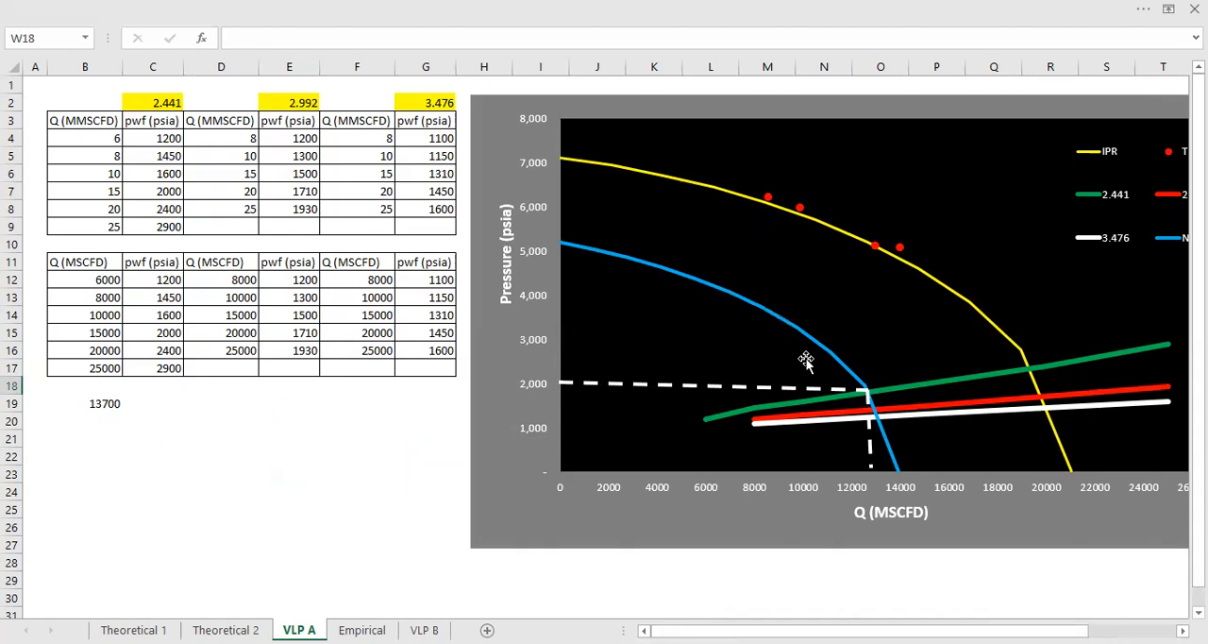
Compare the VLP A and VLP B charts, then go to the Empirical sheet
click(422, 631)
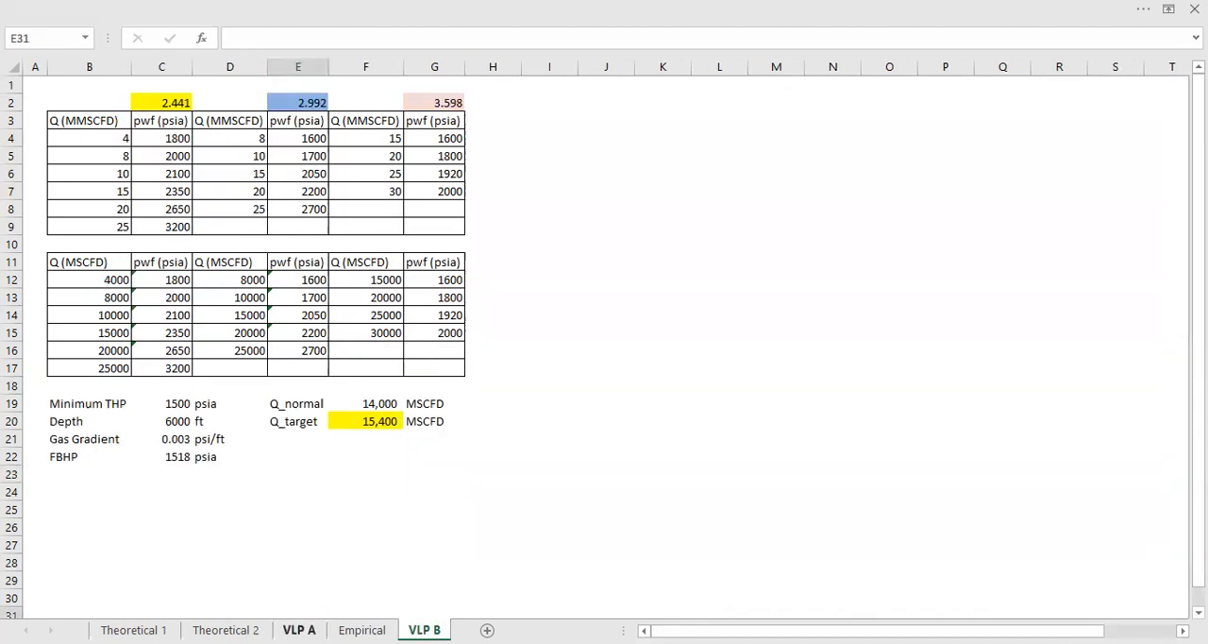
click(298, 631)
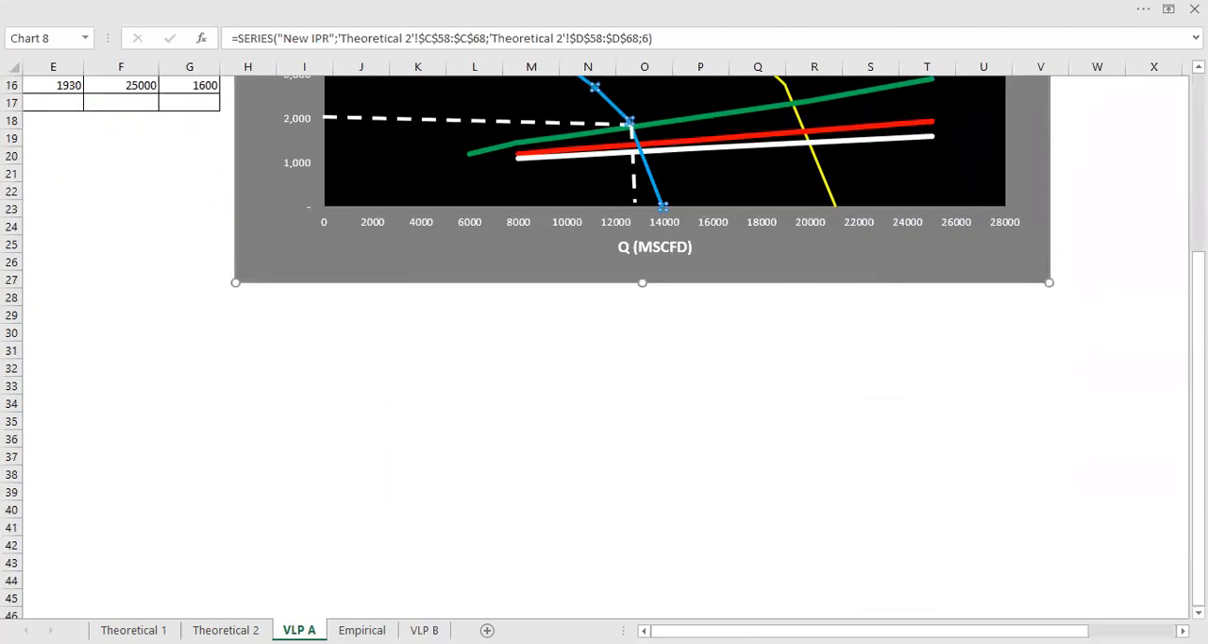
click(423, 630)
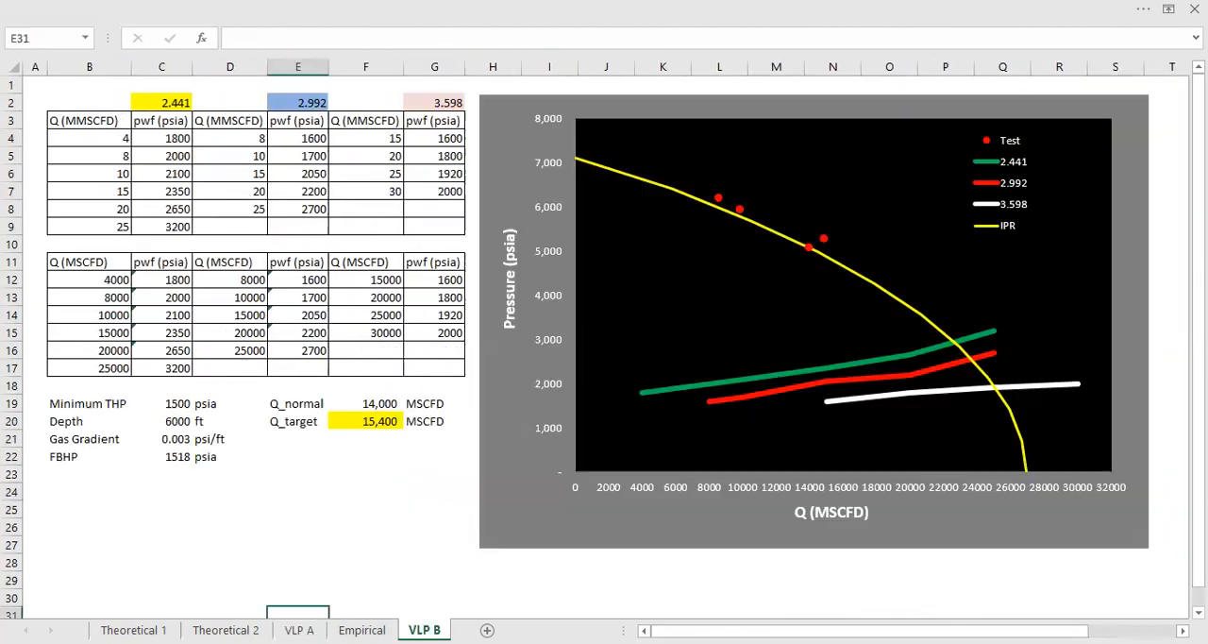
scroll(down, 3)
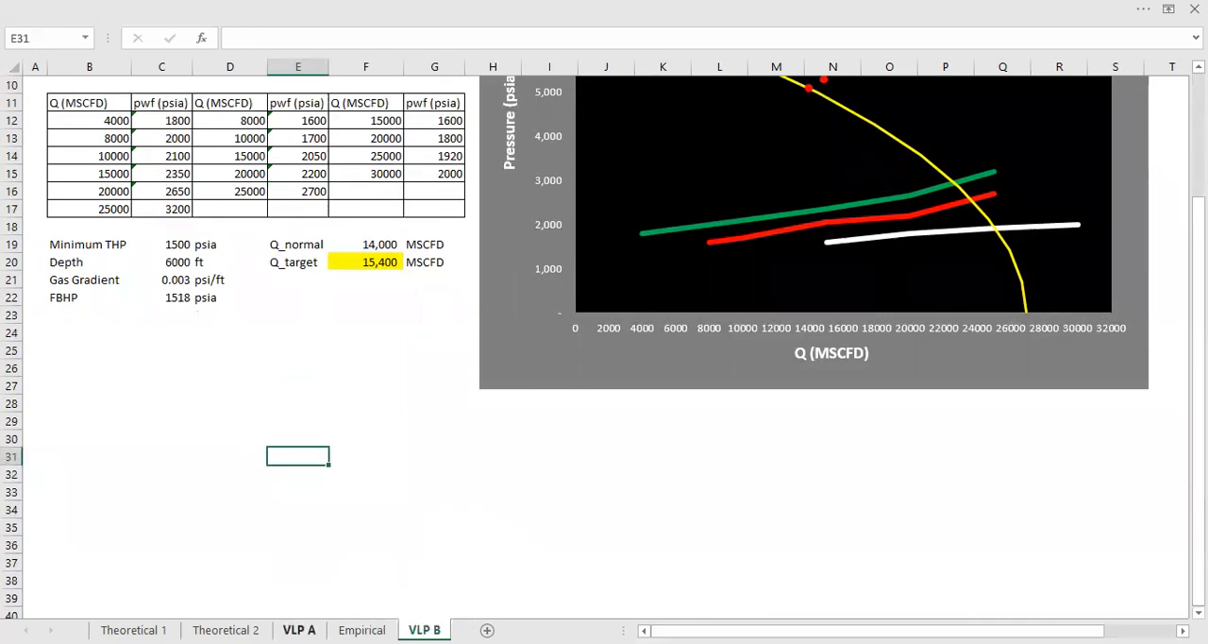
click(363, 630)
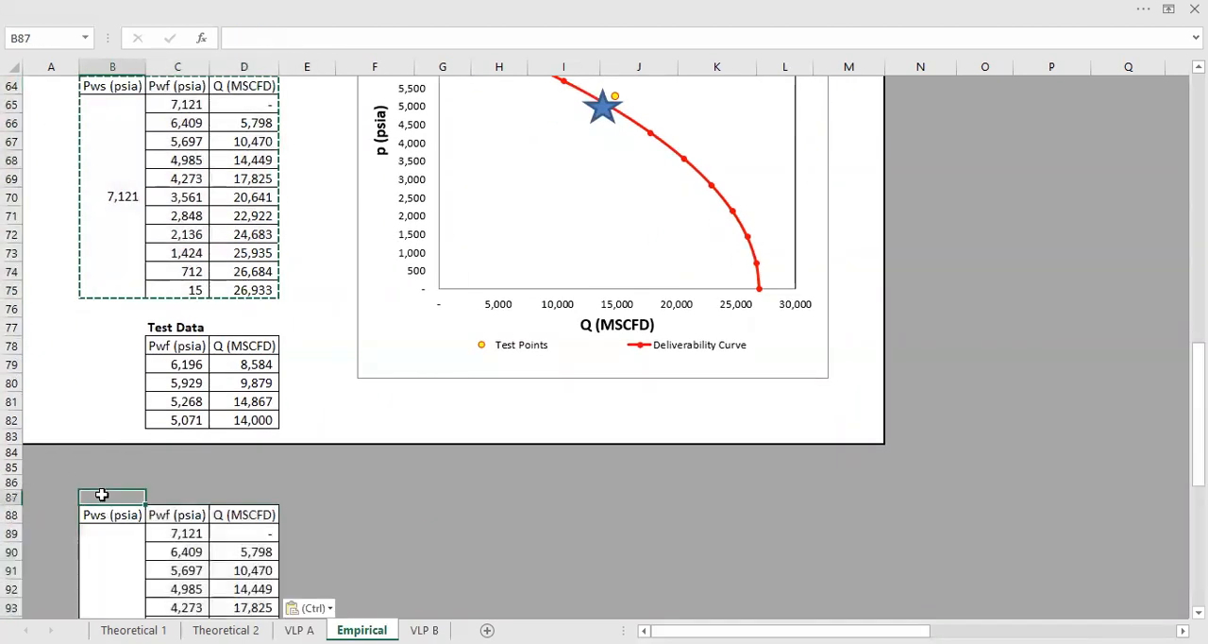
Label the copied table 'Future' and repoint its first Pwf formulas at the 5,000 psia Pws
text(Future)
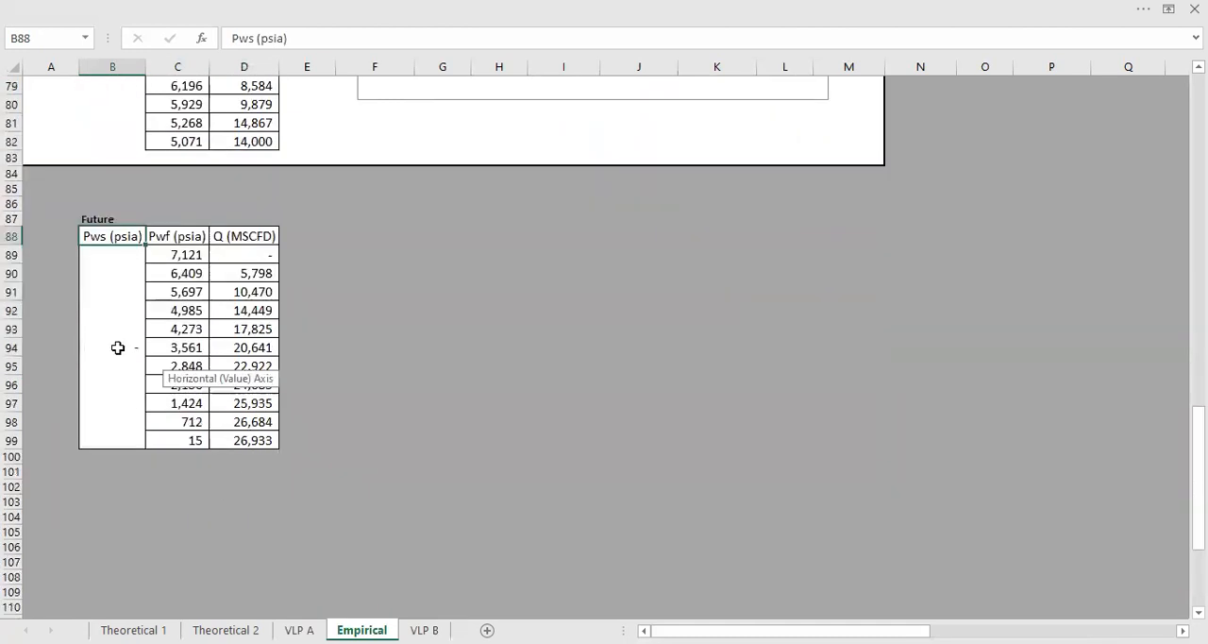
click(113, 253)
text(5,000)
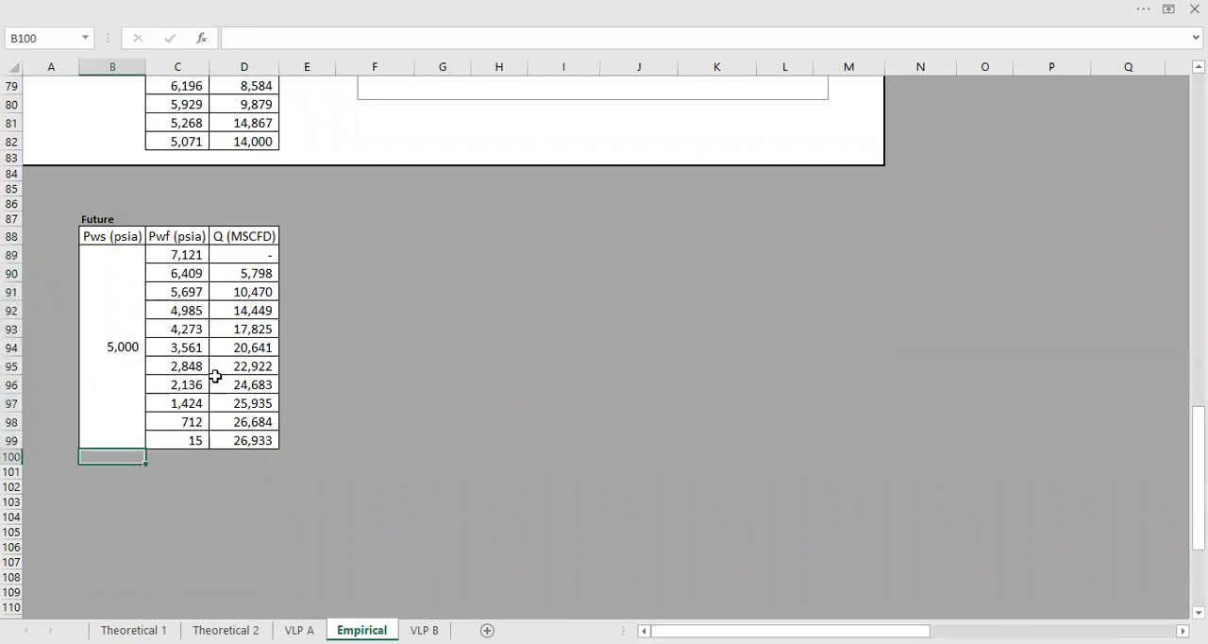
scroll(up, 3)
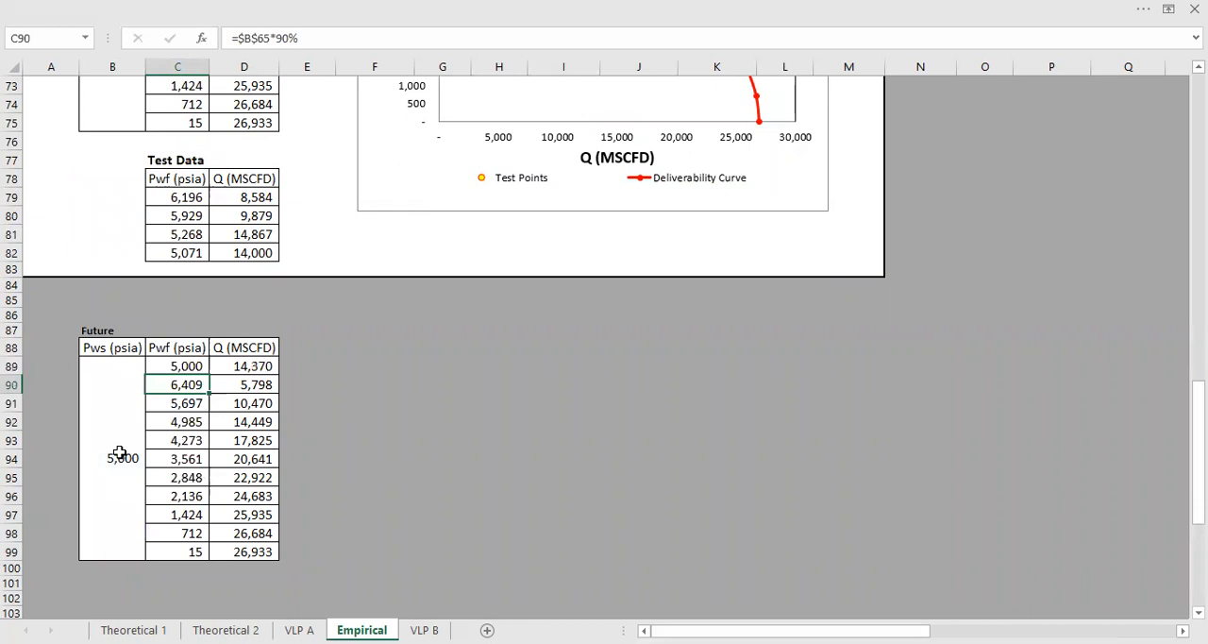
click(177, 367)
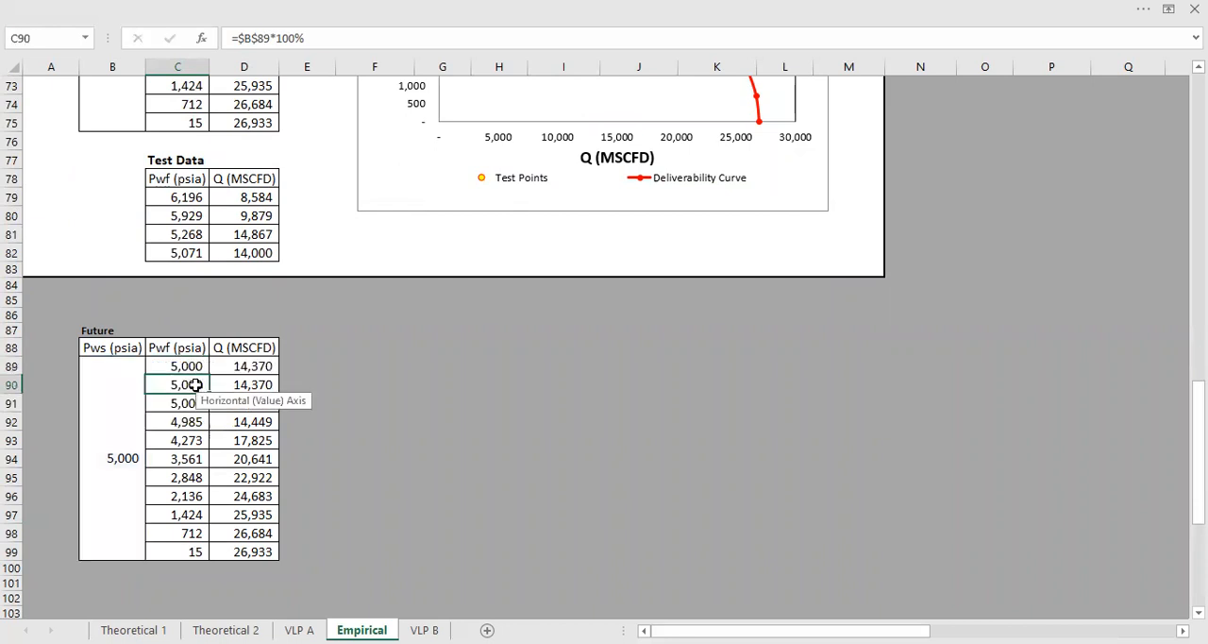
click(178, 366)
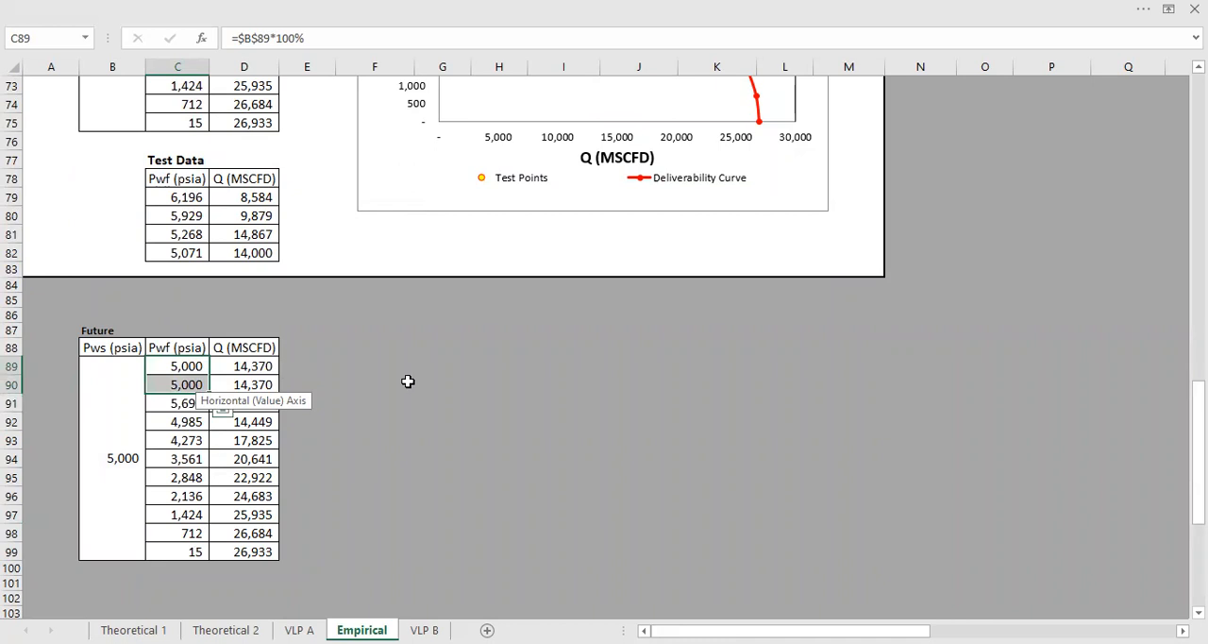
click(185, 366)
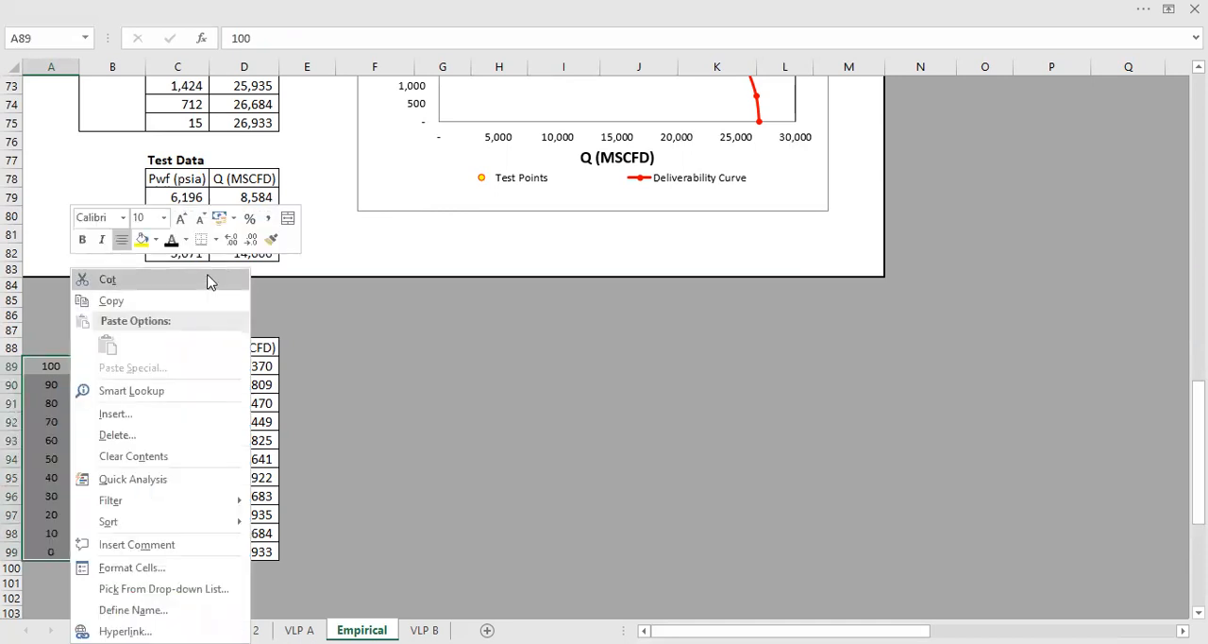
mouse_move(128, 250)
text(=A89)
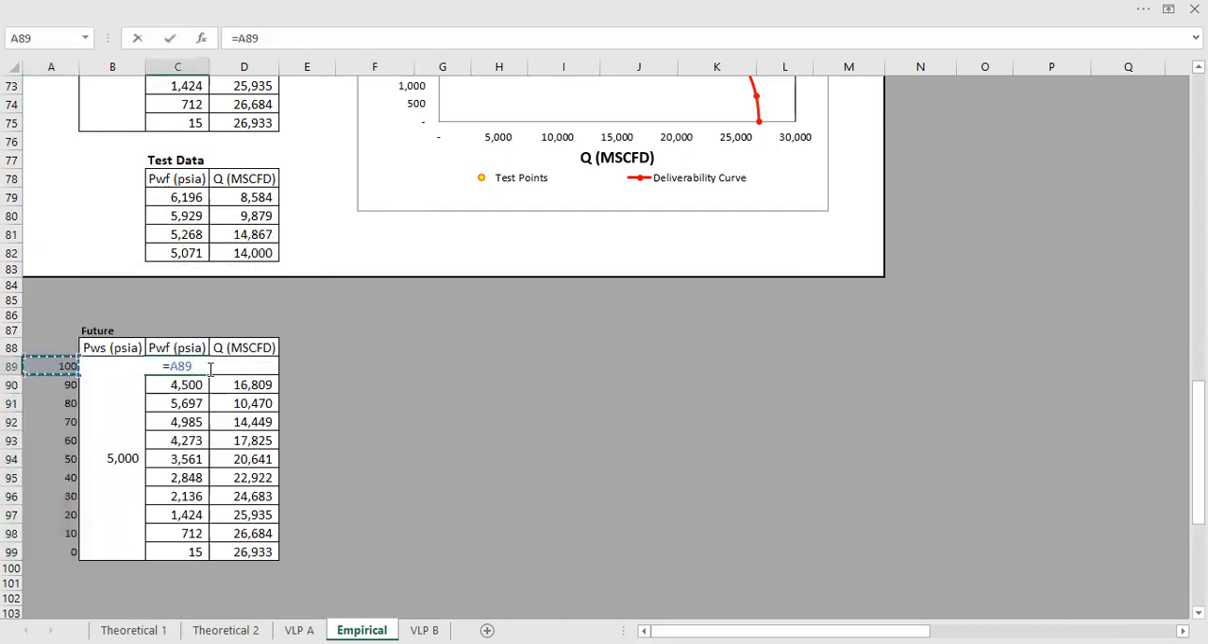
Make Pwf the listed percentage of the 5,000 psia Pws, giving 4,500 at 90%
text(%*B89)
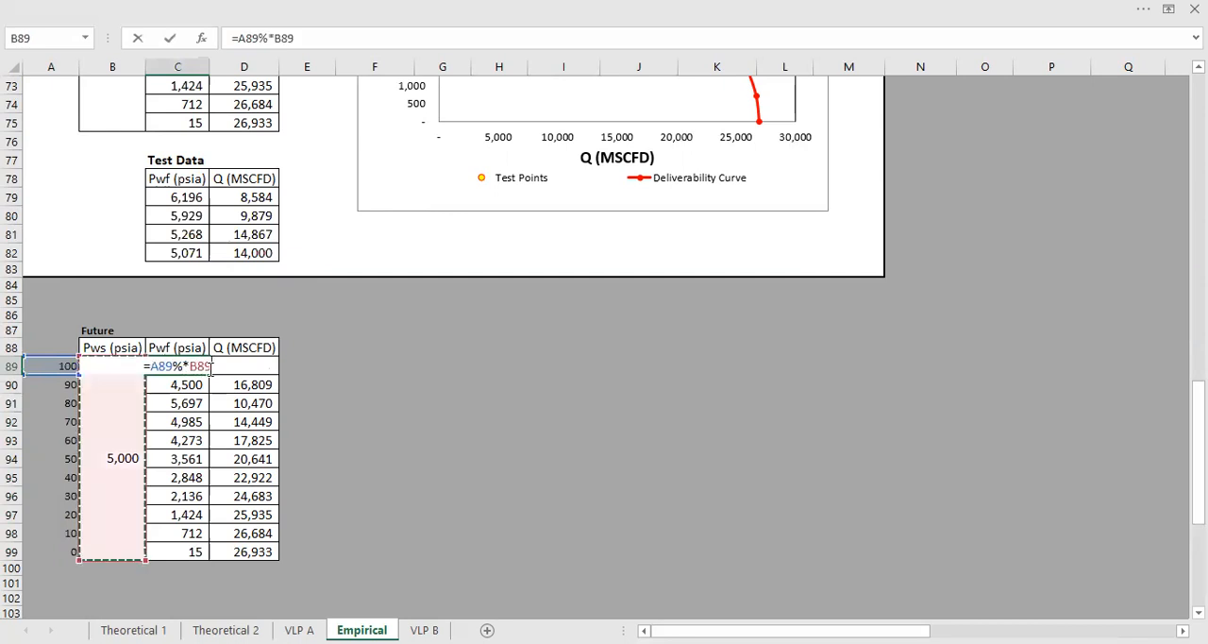
key(Return)
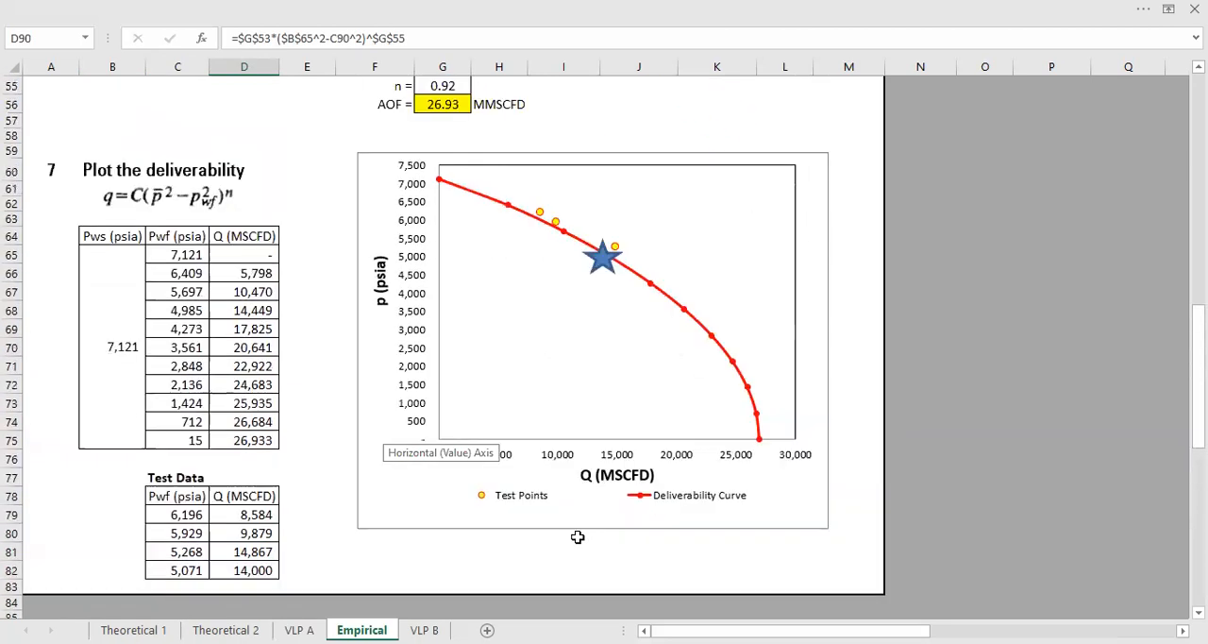
Copy the C, pws, n and AOF block beside the Future table with pws 5,000
scroll(up, 3)
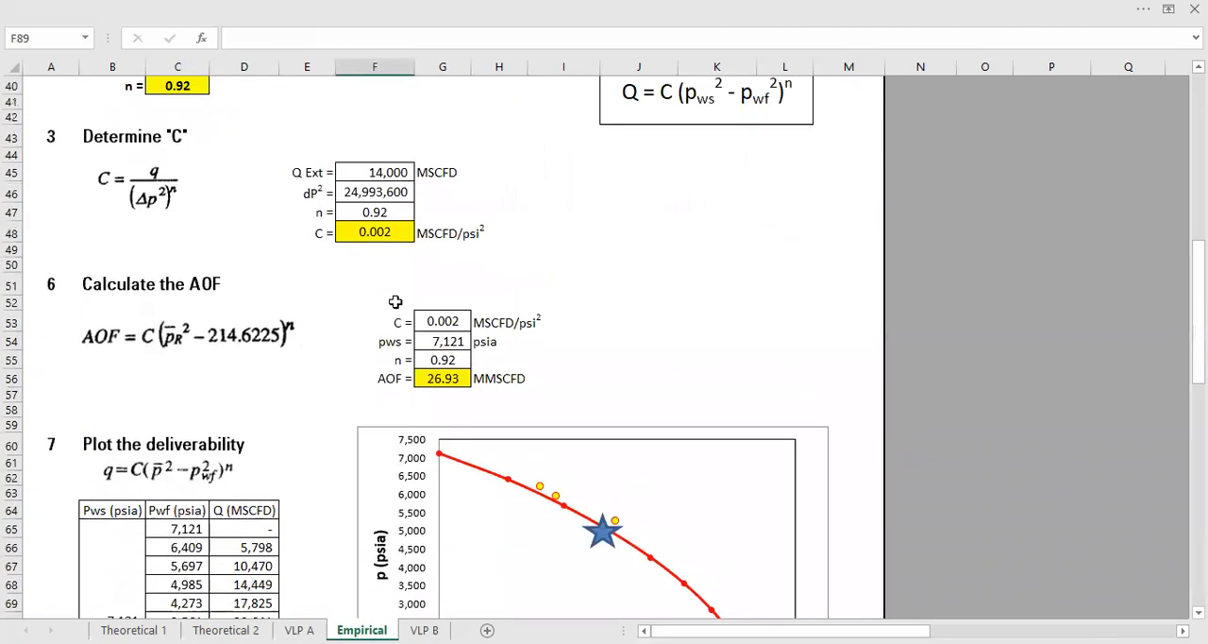
click(373, 321)
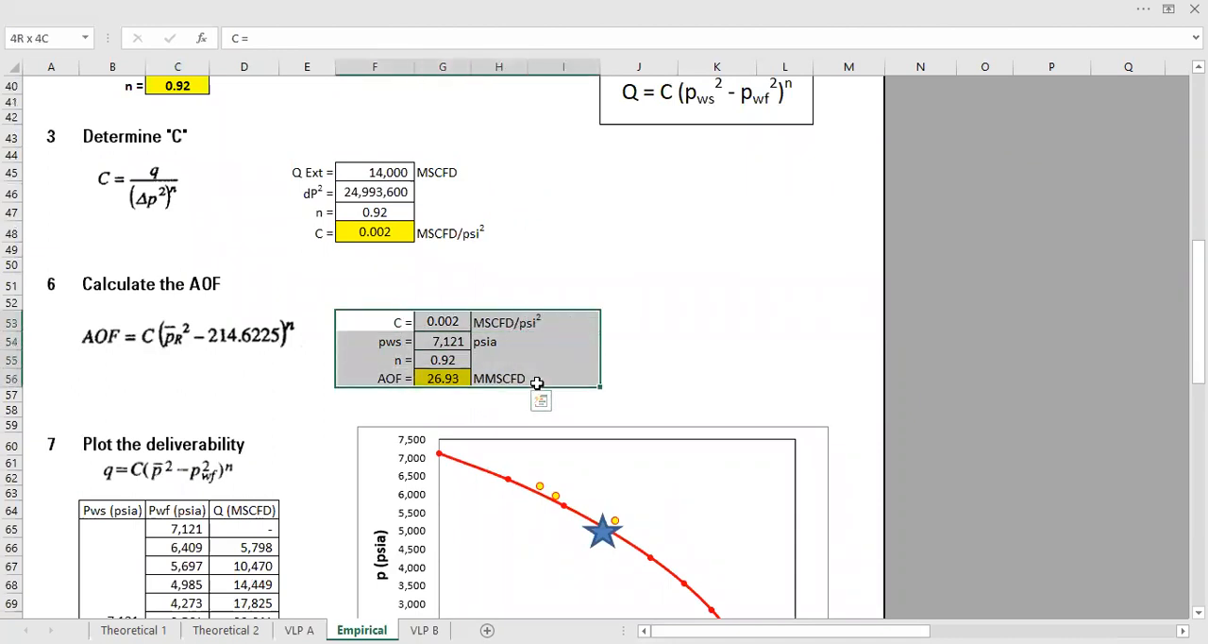
scroll(down, 3)
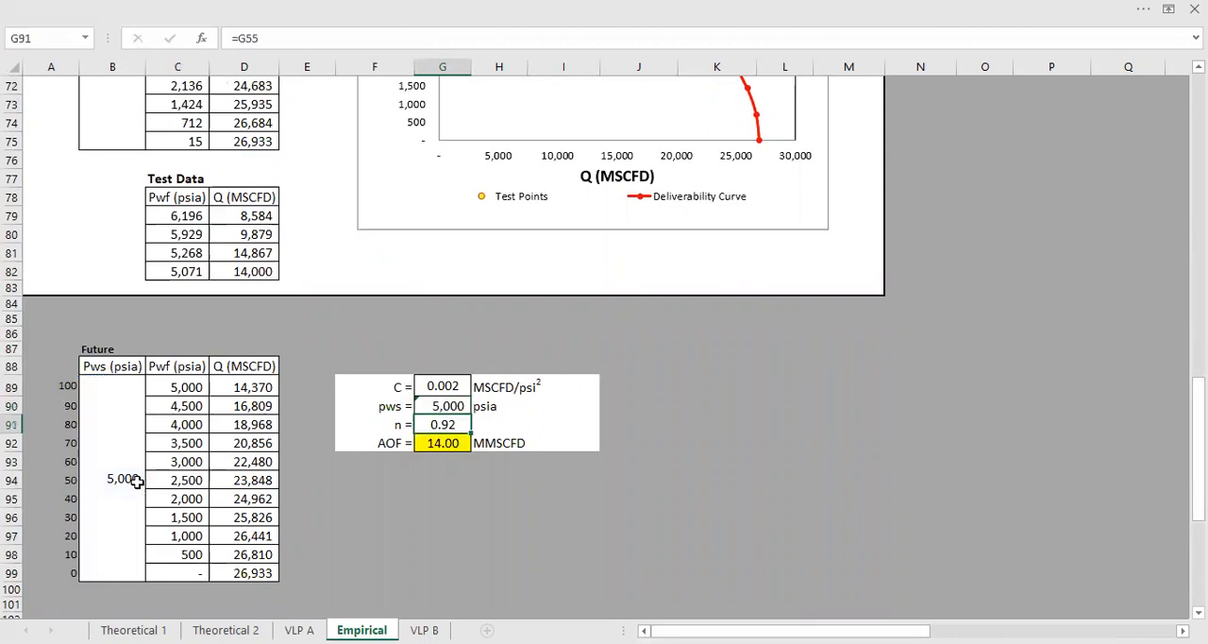
Confirm the future AOF formula gives 14.00 MSCFD and start editing the first Future Q
scroll(up, 3)
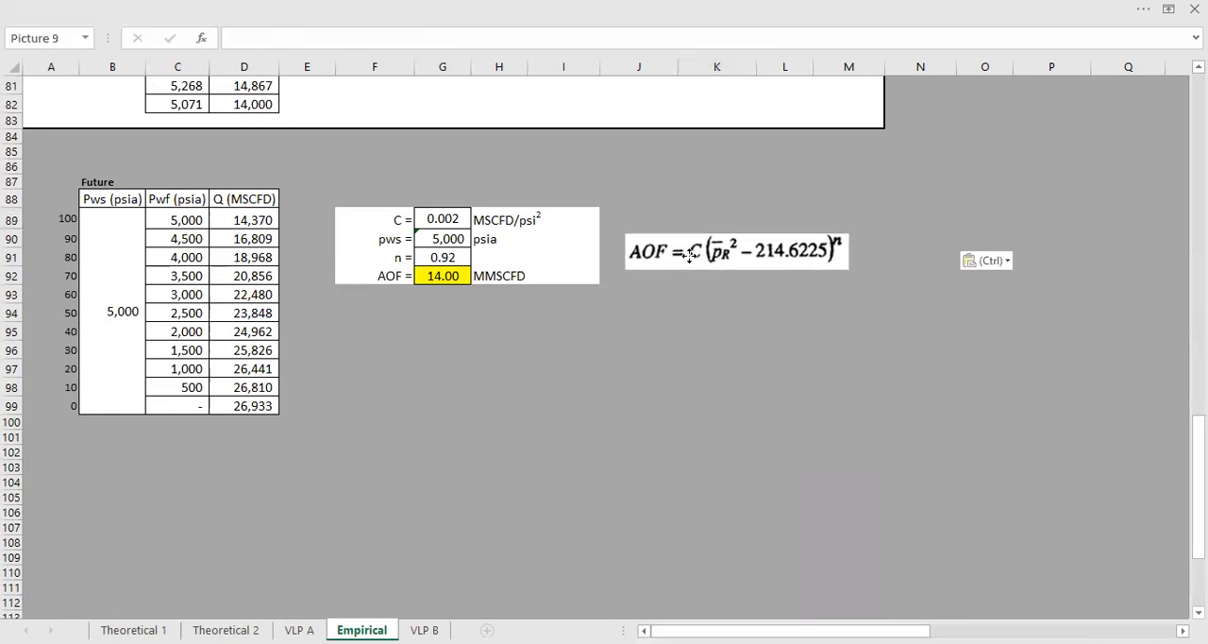
click(562, 368)
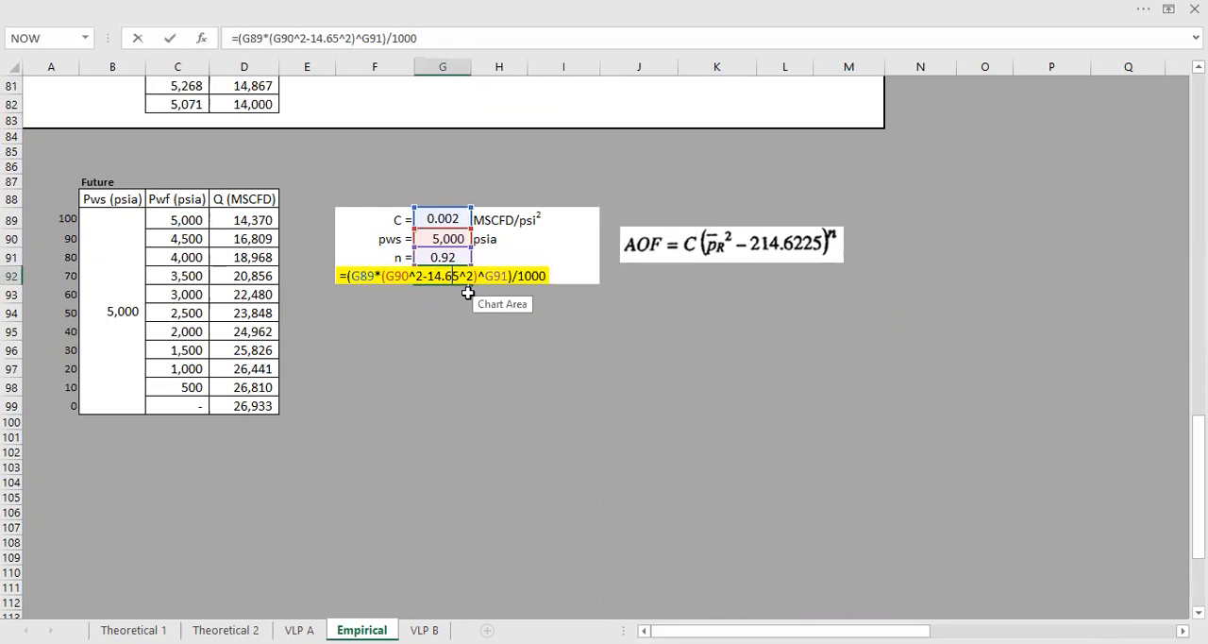
mouse_move(356, 264)
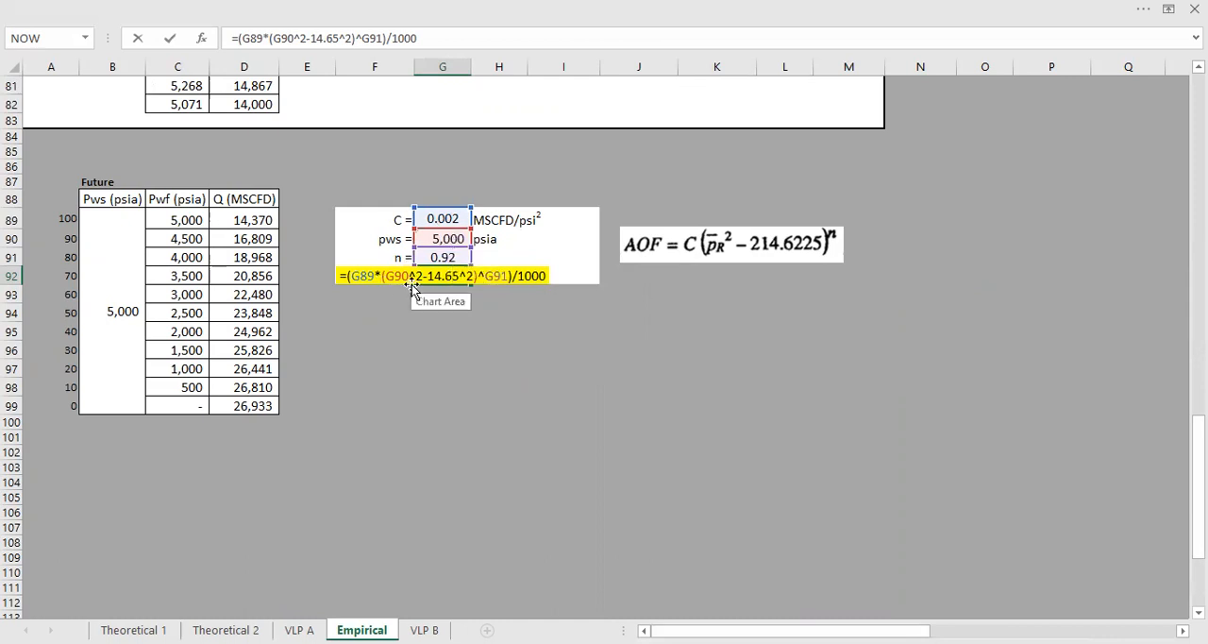
mouse_move(451, 283)
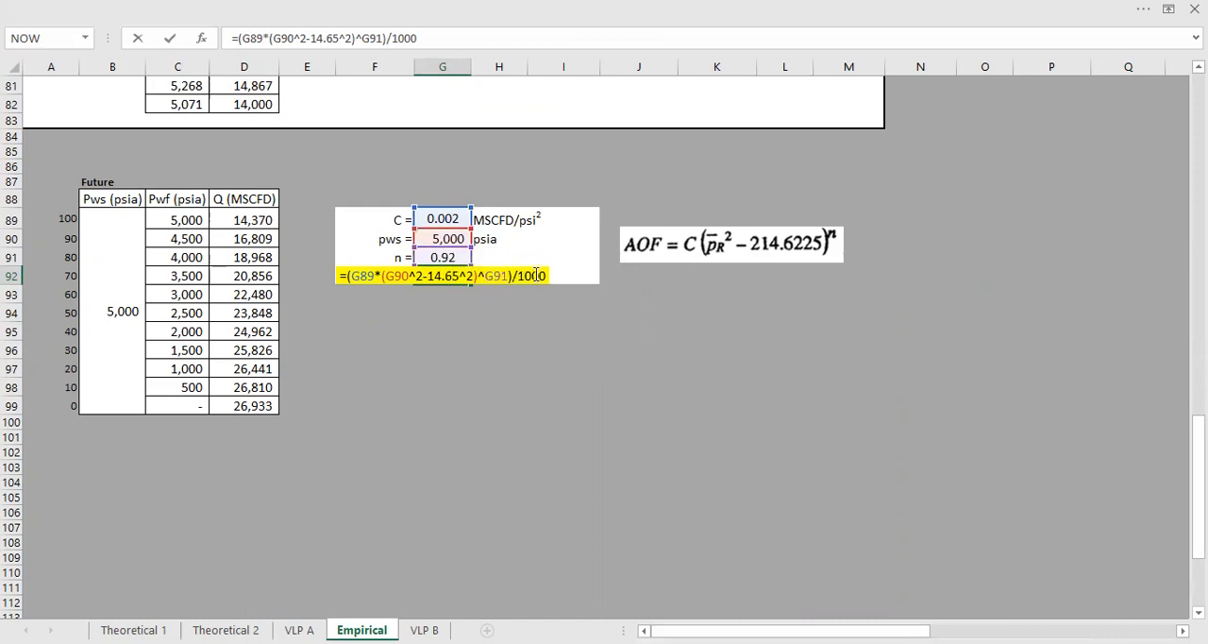
key(Return)
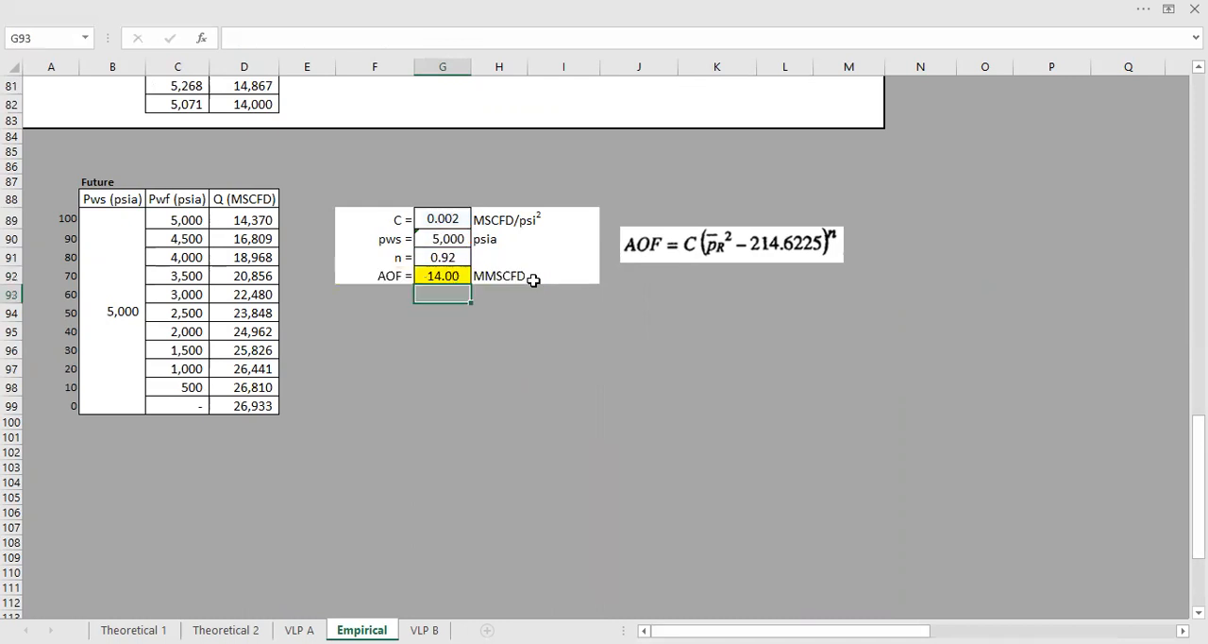
click(498, 276)
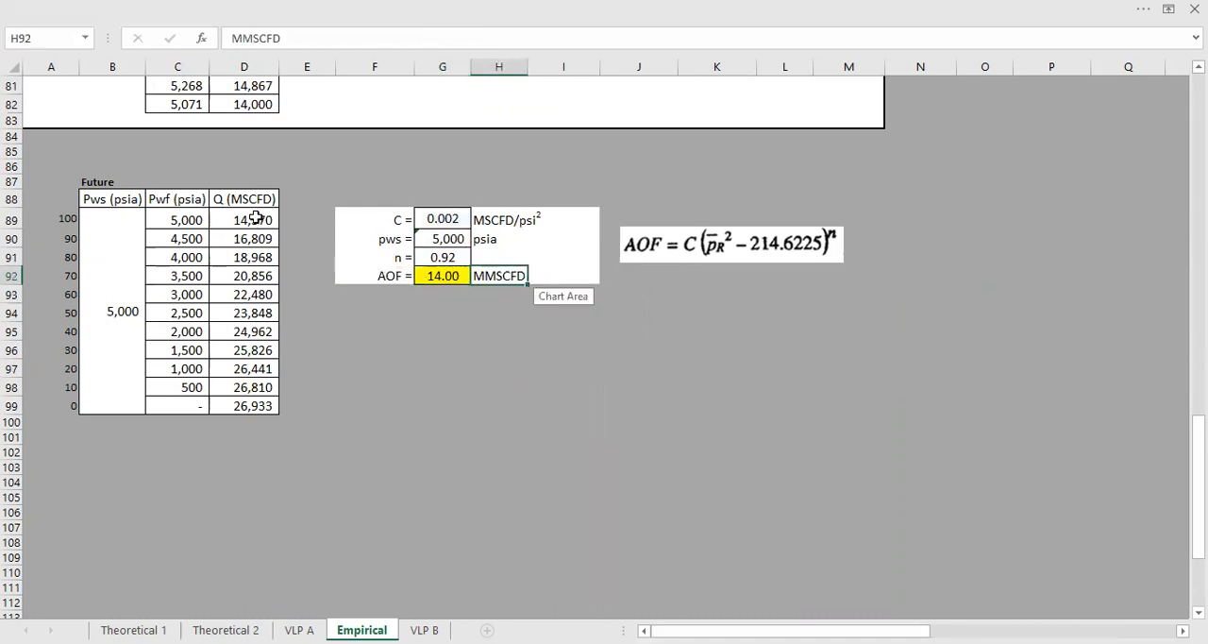
double_click(243, 219)
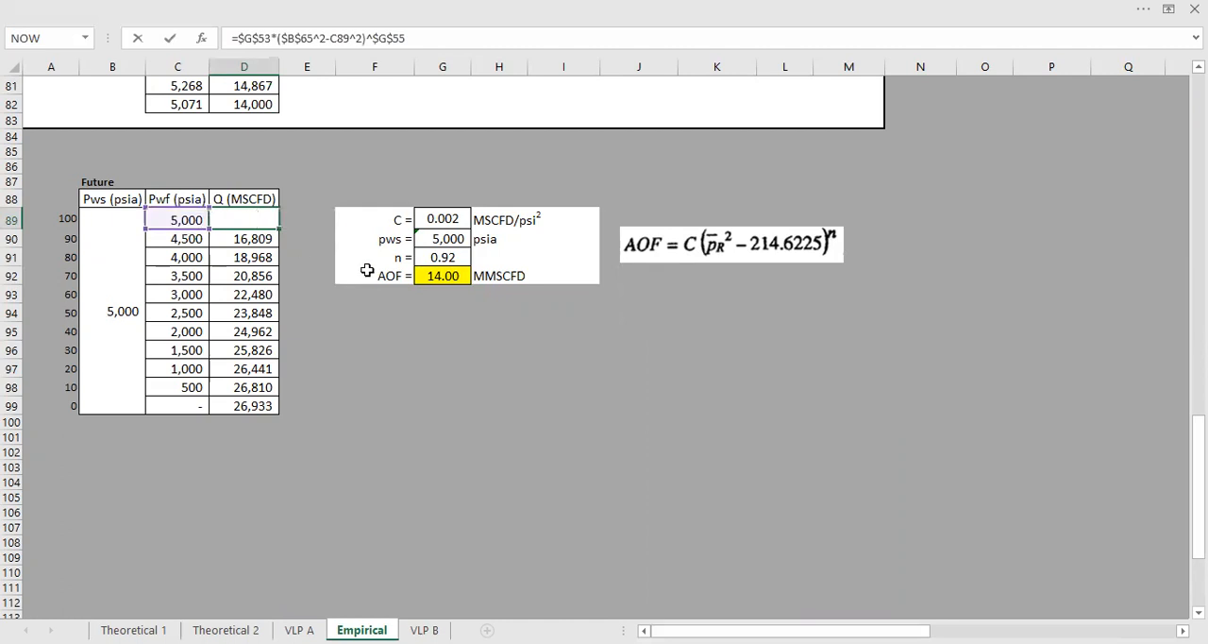
Recompute the Future Q column from future C, Pws and n, reaching 14,003 MSCFD
scroll(up, 3)
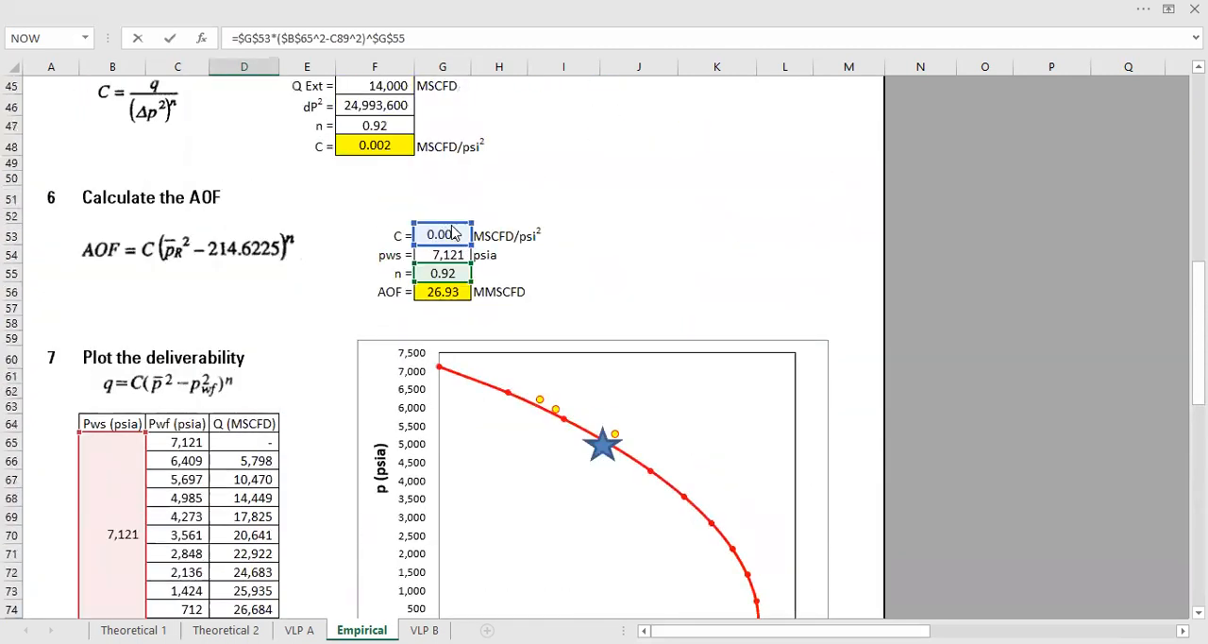
scroll(down, 3)
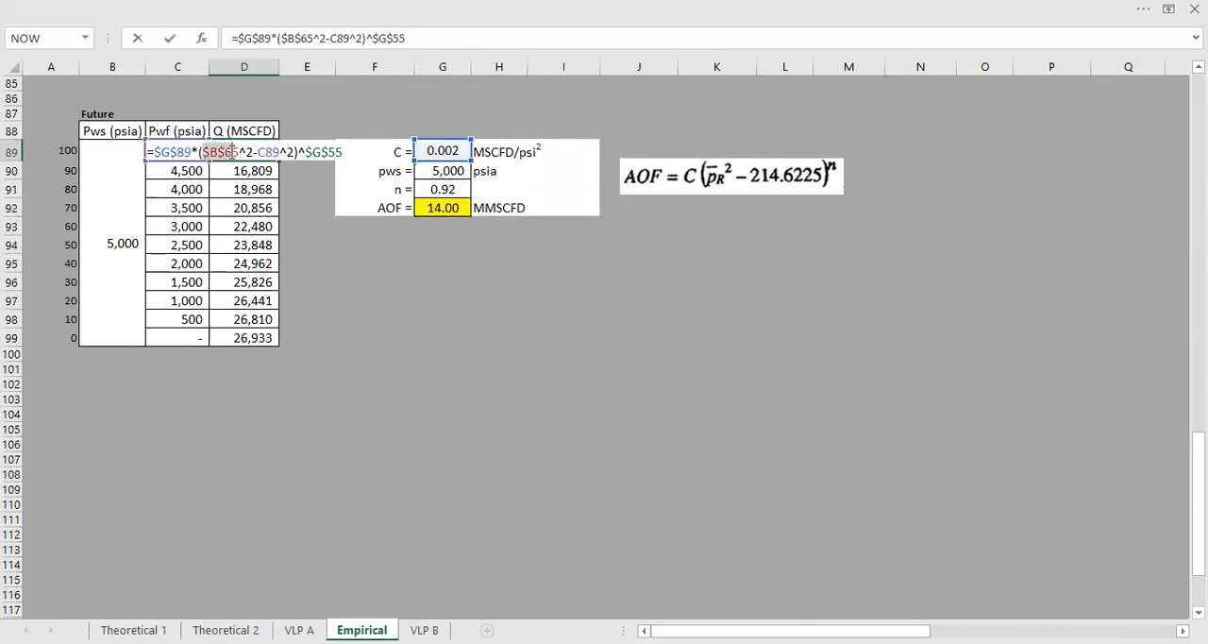
mouse_move(453, 208)
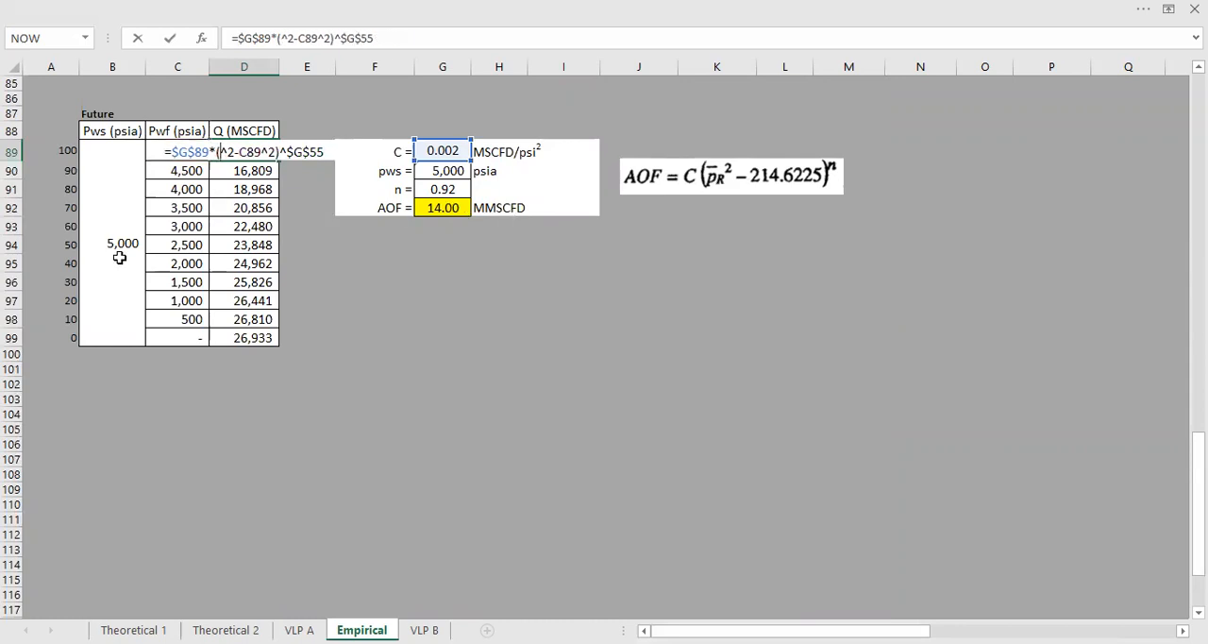
click(121, 243)
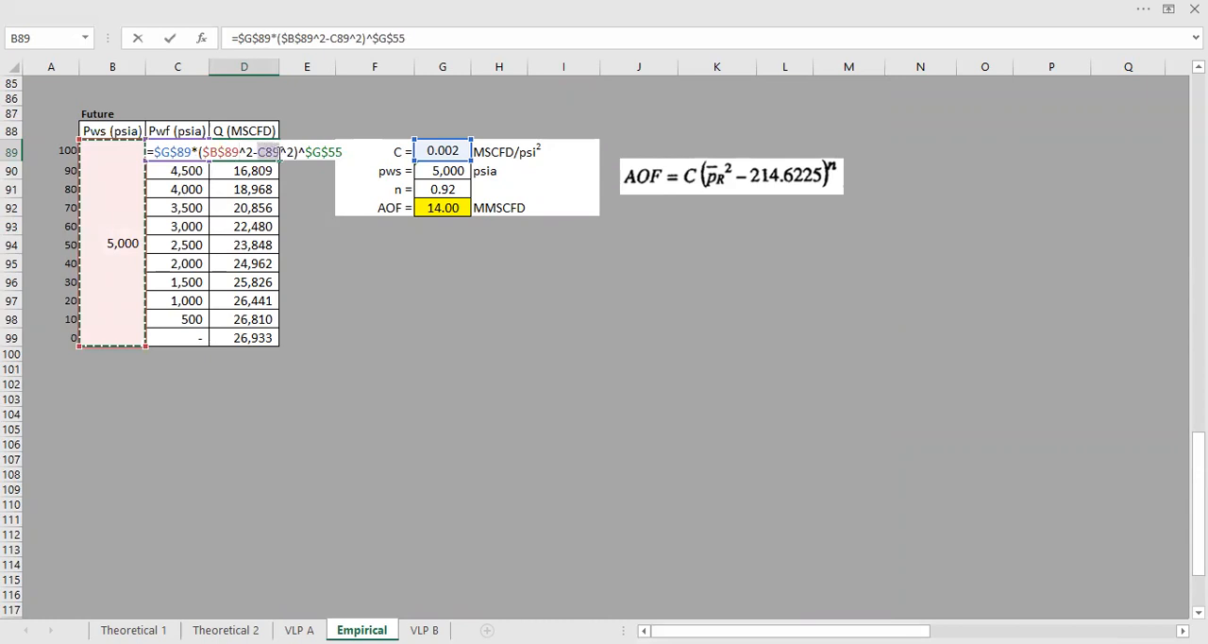
click(178, 170)
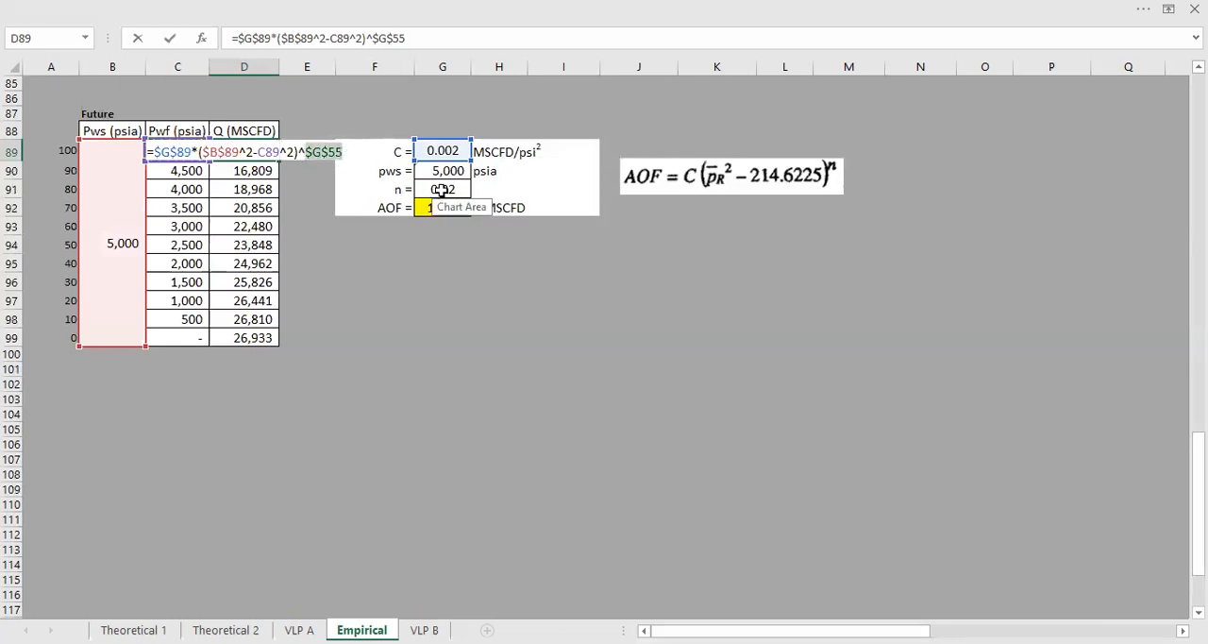
key(Return)
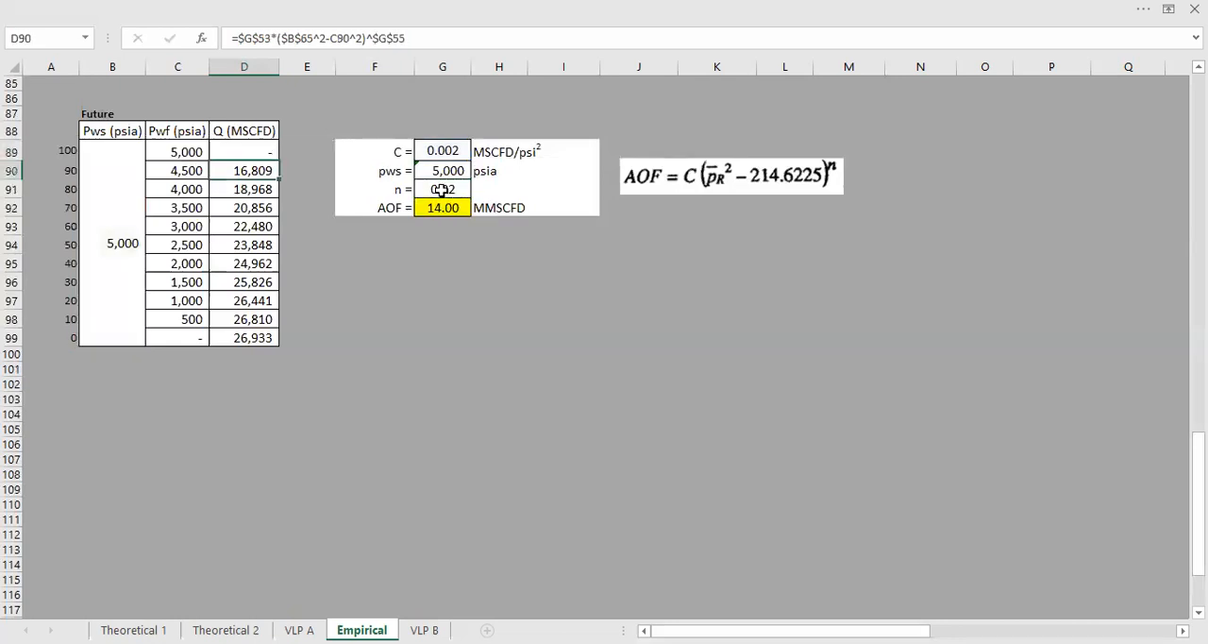
click(243, 151)
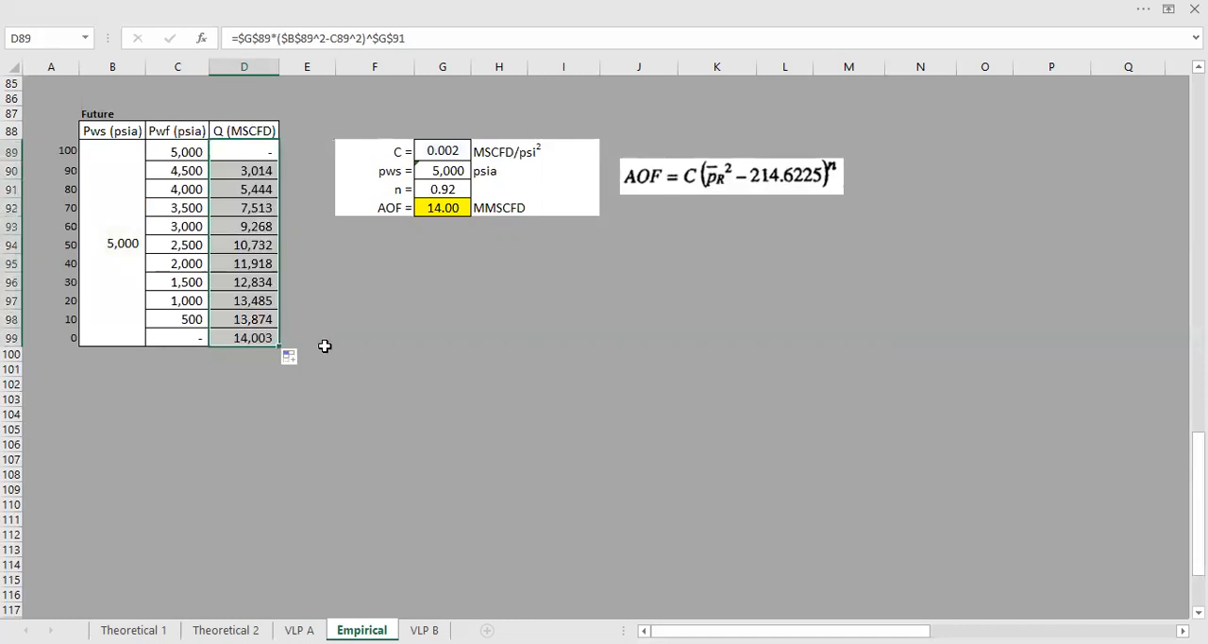
click(253, 336)
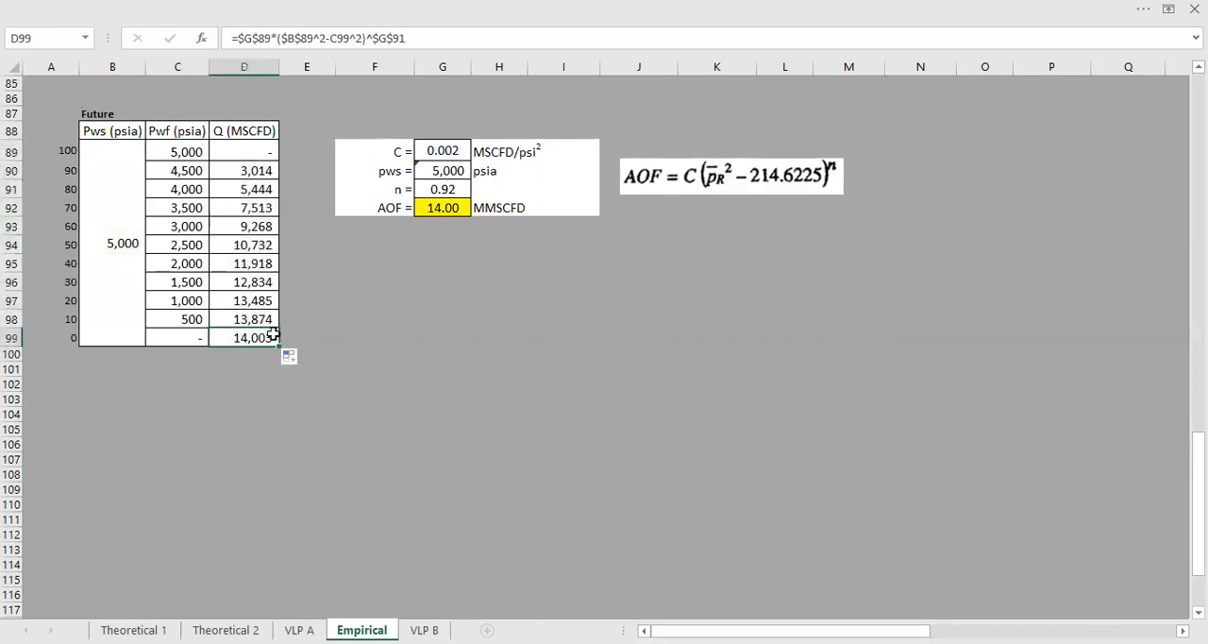
mouse_move(282, 342)
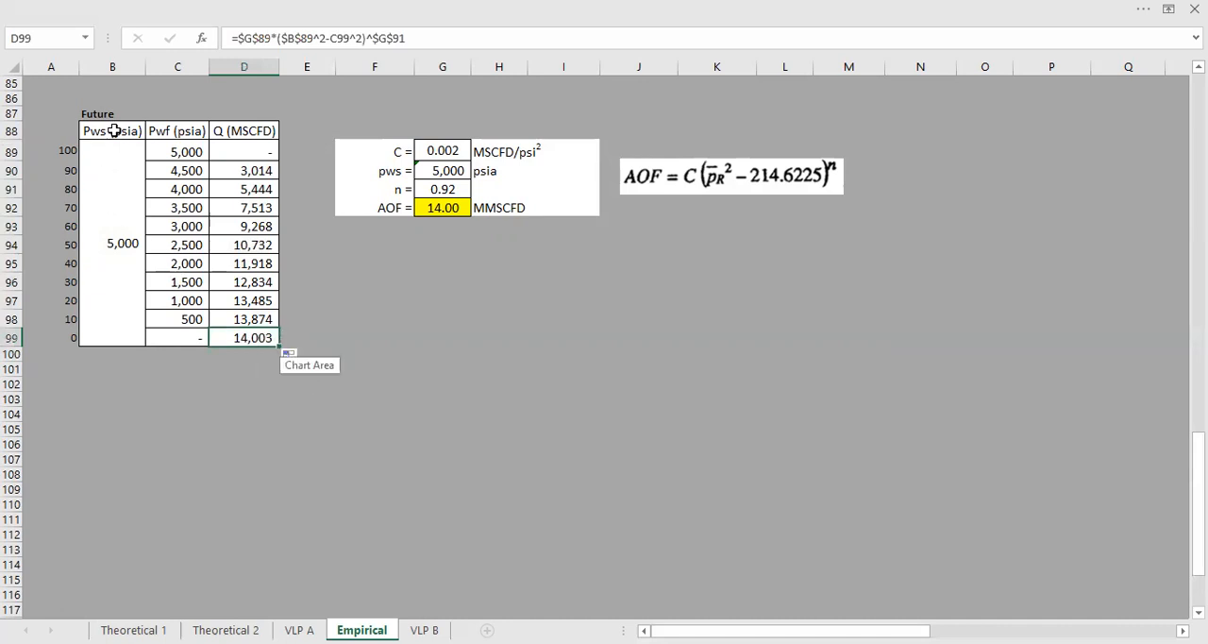
Add a Future IPR series to the VLP B chart plotting Empirical D89:D99 against C89:C99
drag(111, 130, 177, 336)
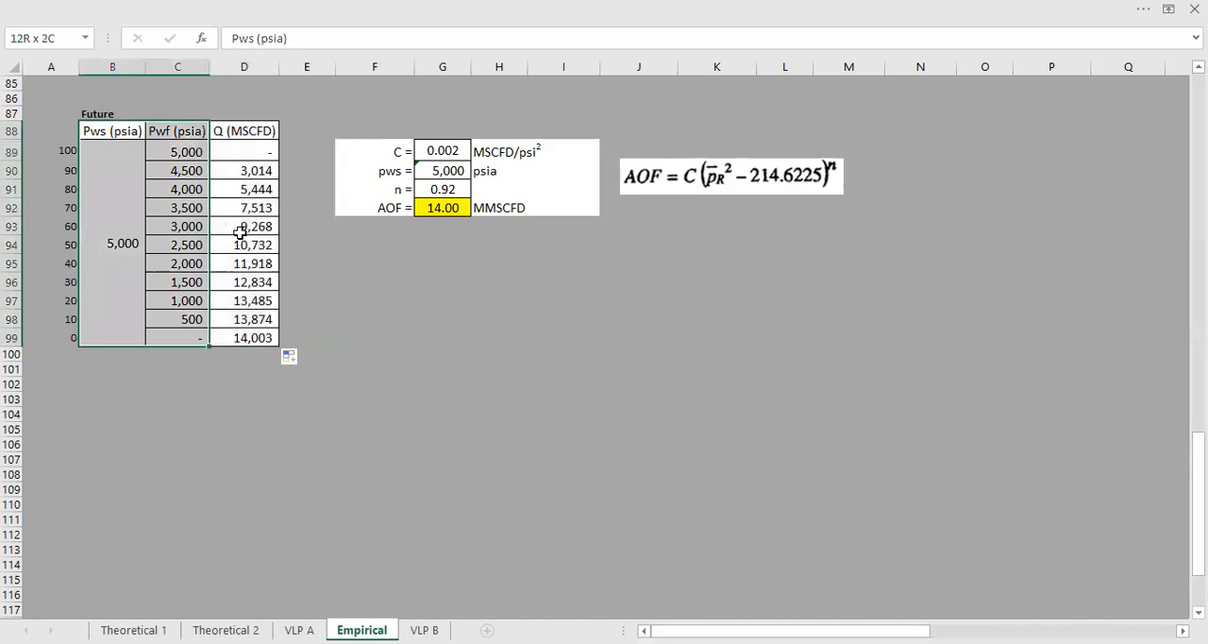
click(442, 300)
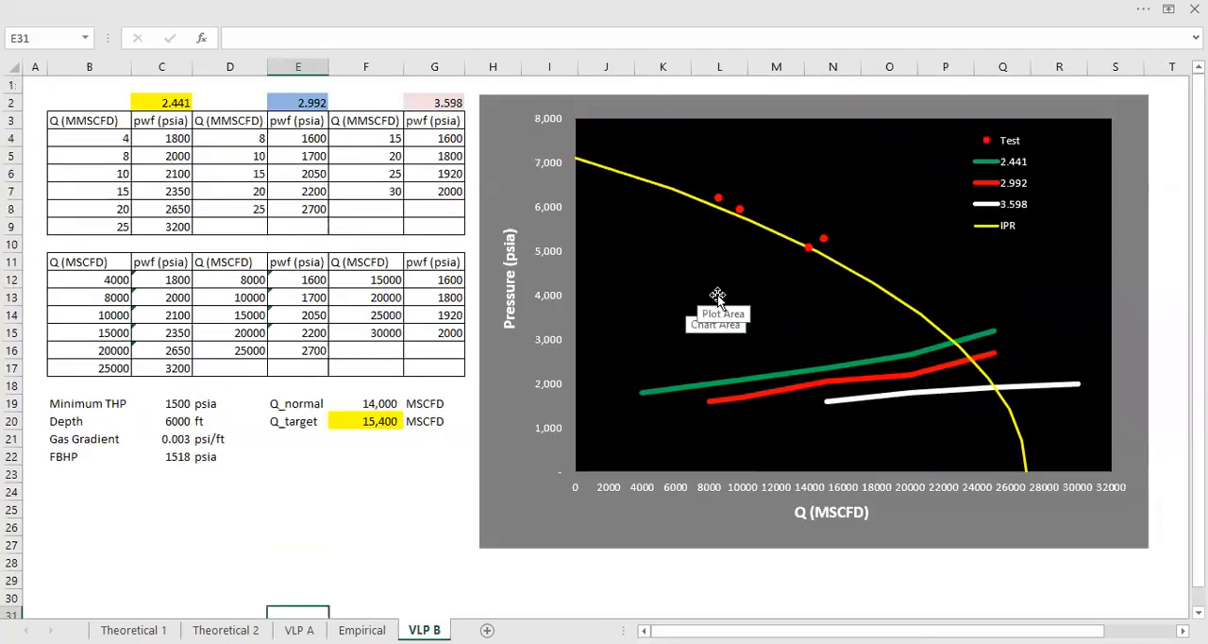
mouse_move(764, 393)
text(Future)
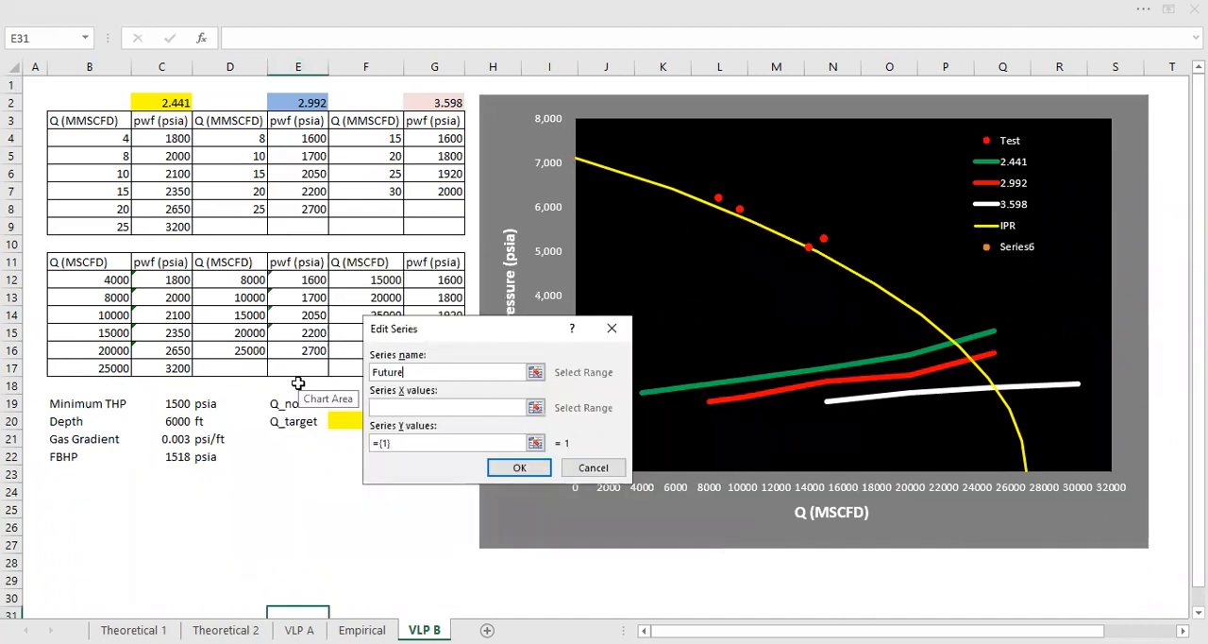
text(IPR)
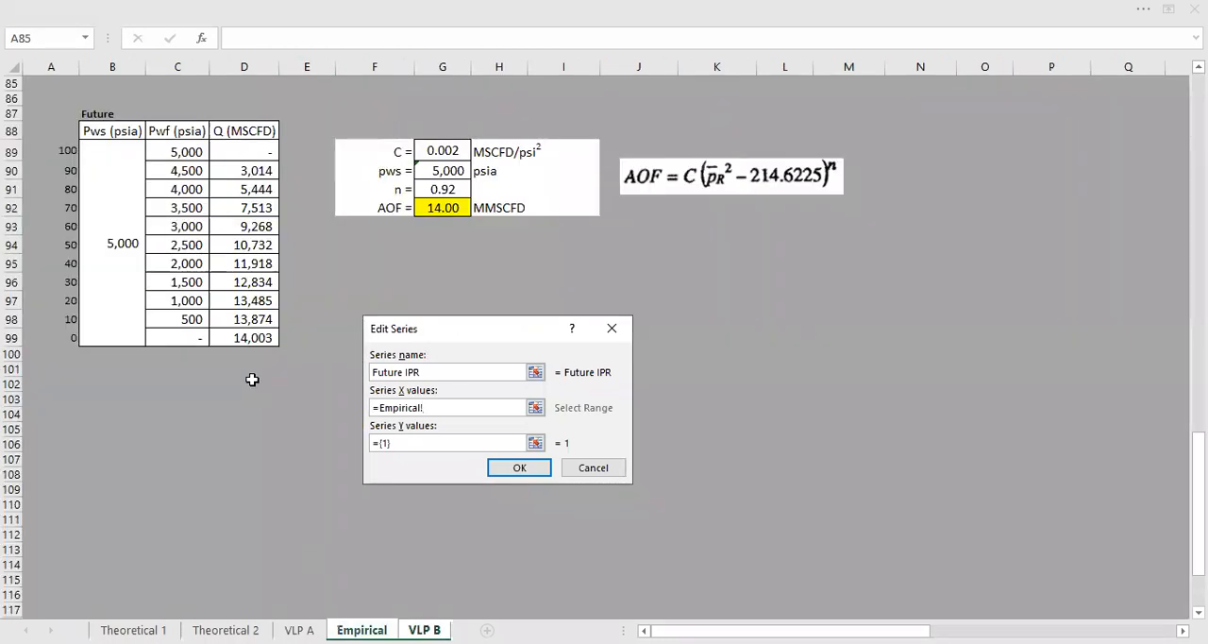
click(243, 151)
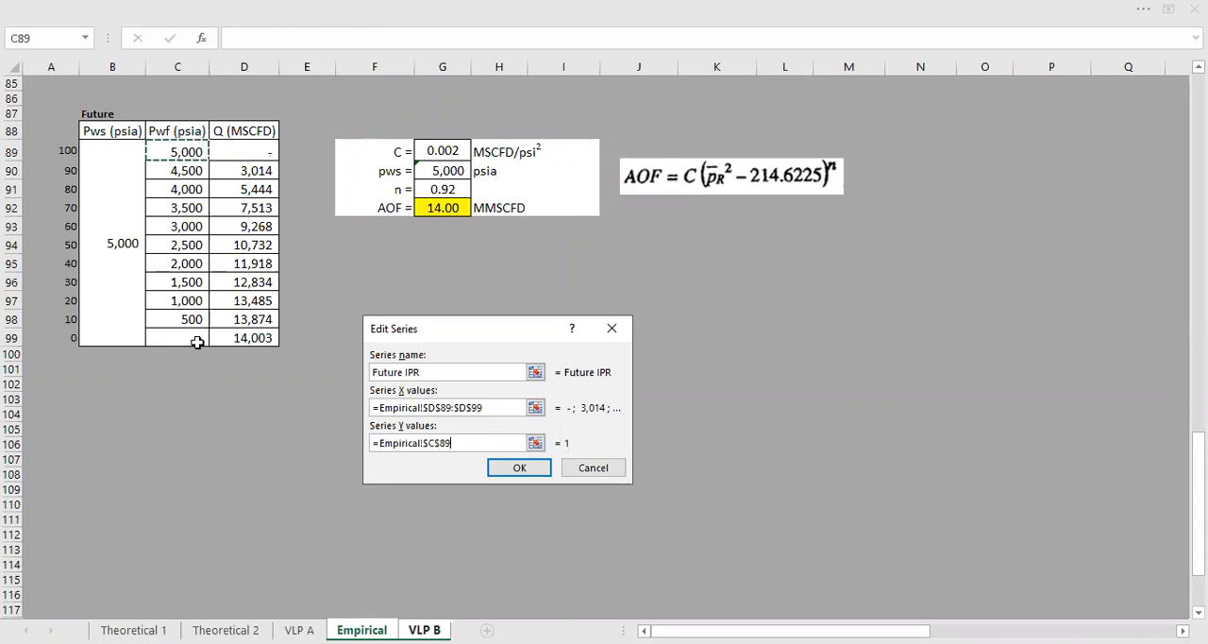
click(519, 468)
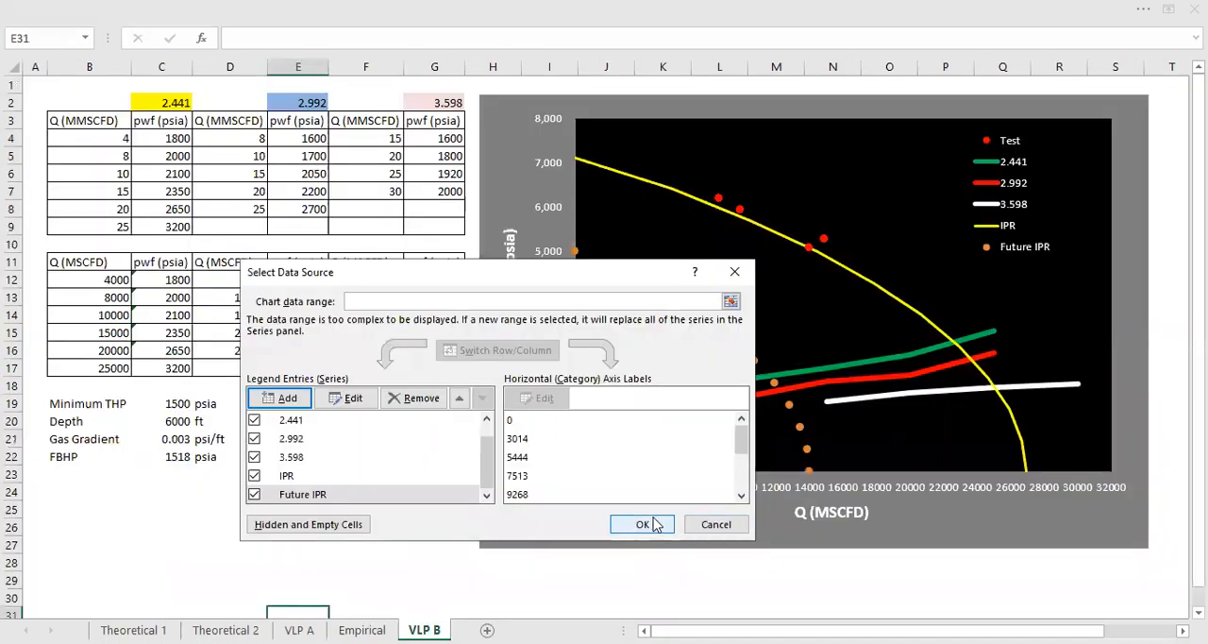
Format the Future IPR series as a solid blue line with no markers
click(642, 525)
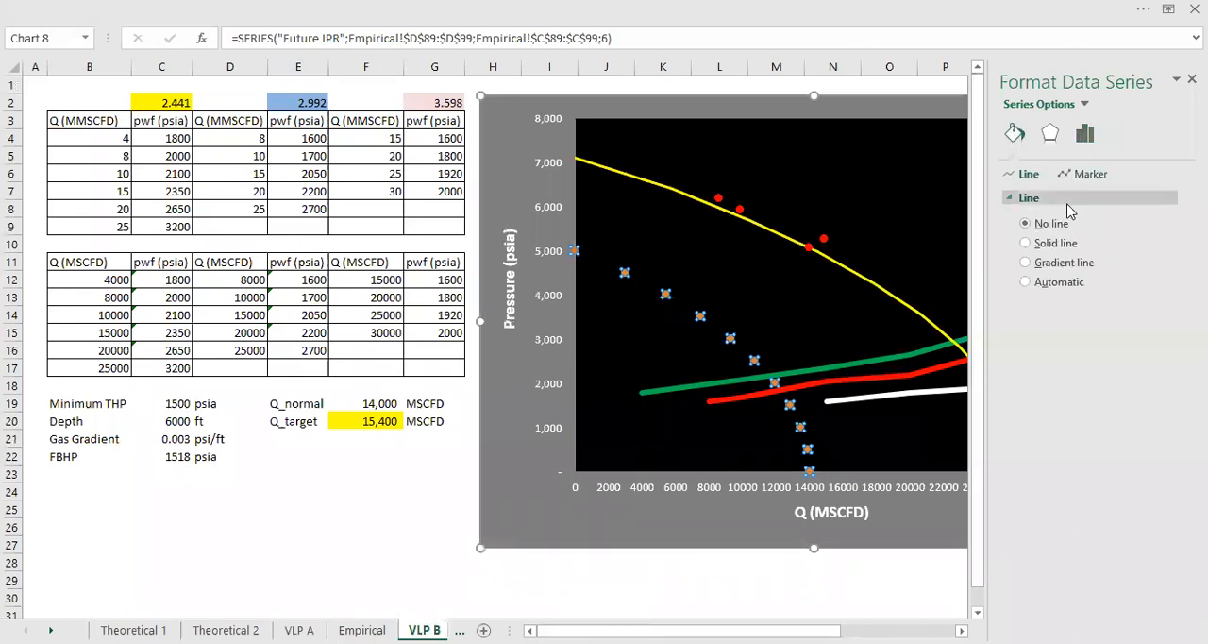
click(1025, 242)
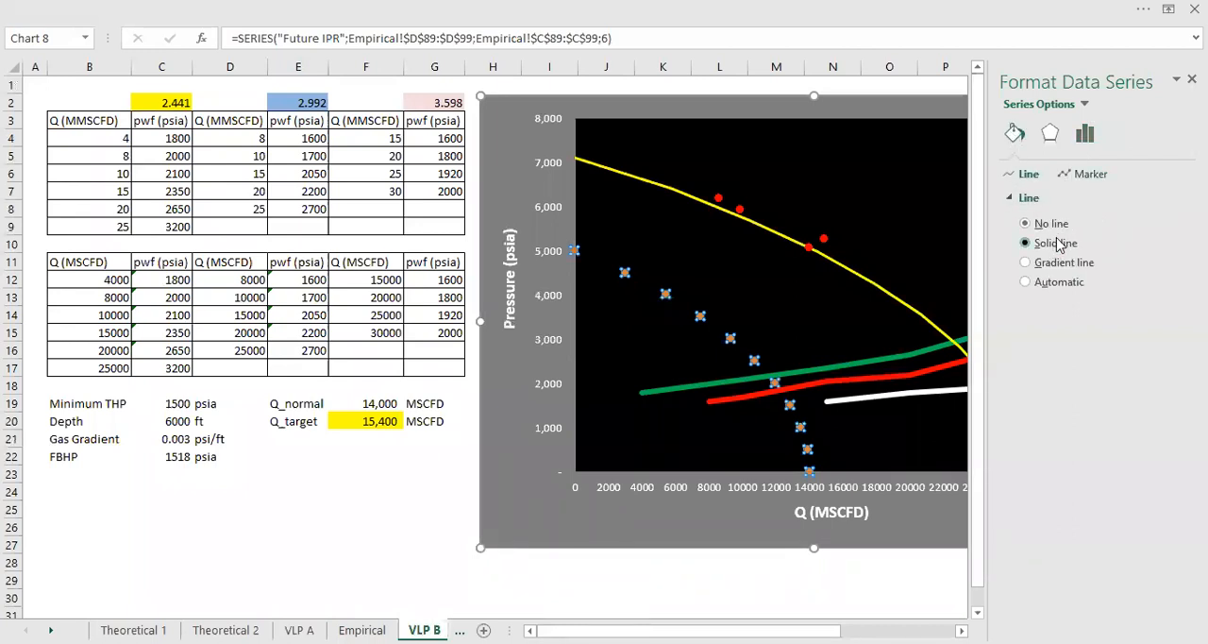
click(1025, 241)
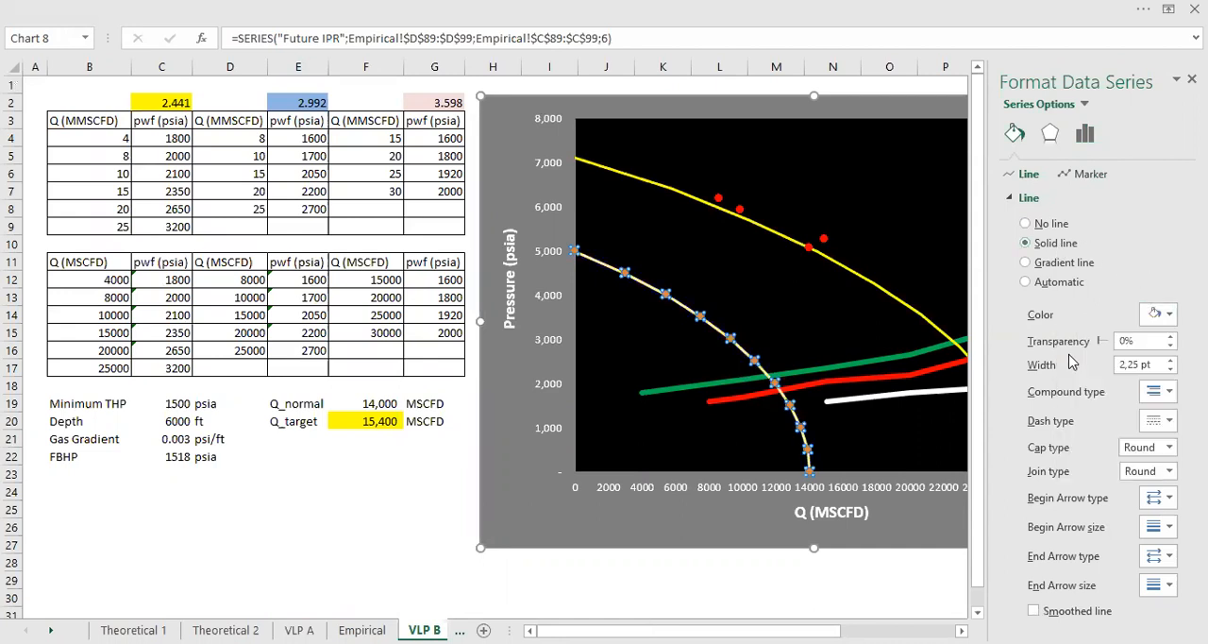
click(1082, 173)
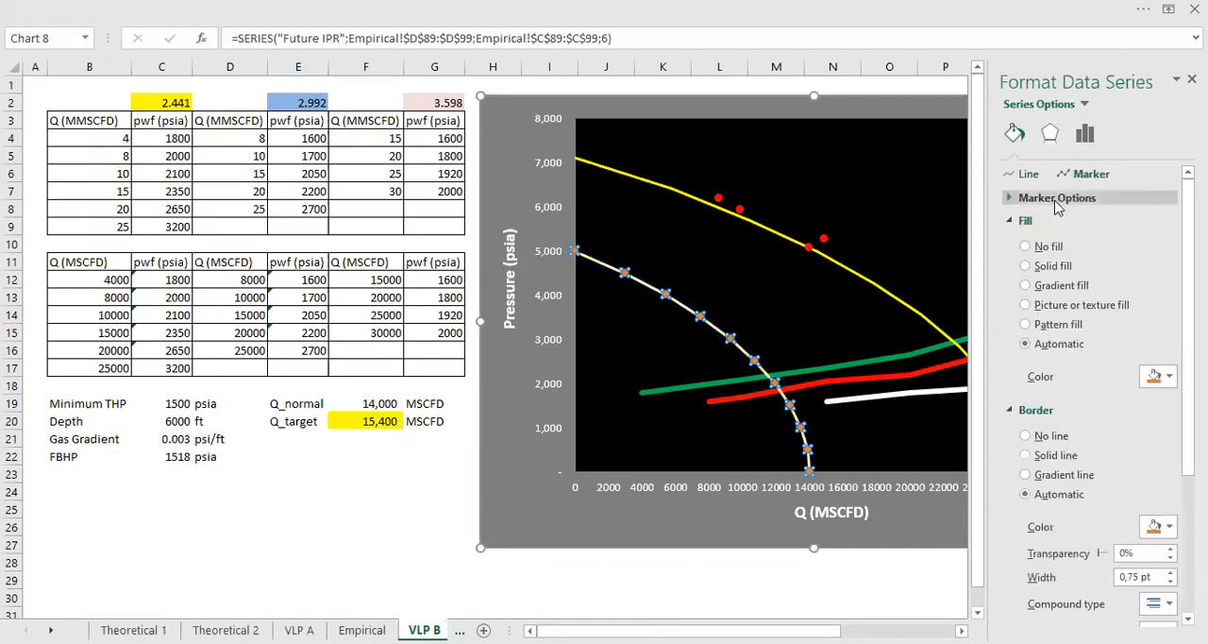
click(1057, 196)
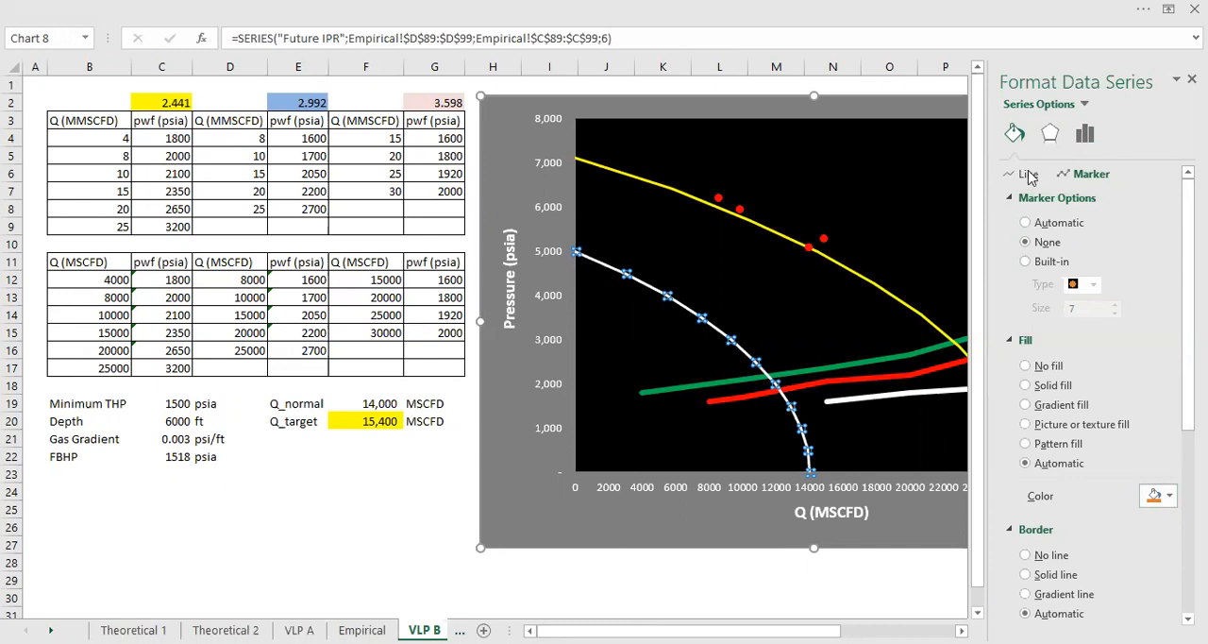
click(1027, 174)
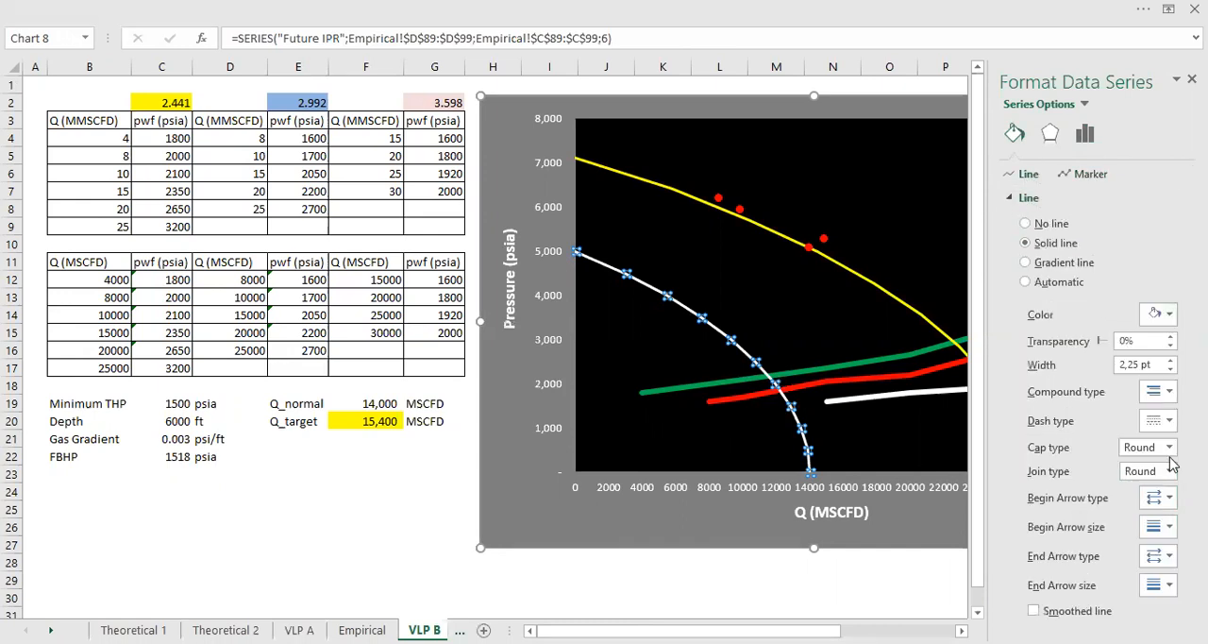
click(1170, 314)
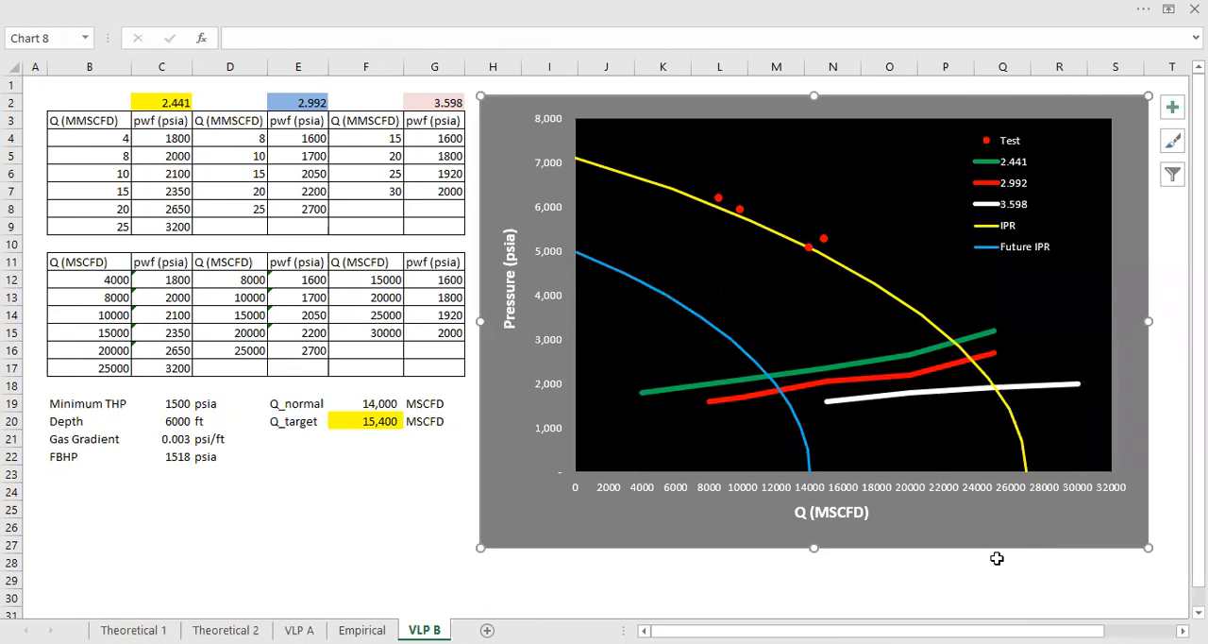
mouse_move(676, 313)
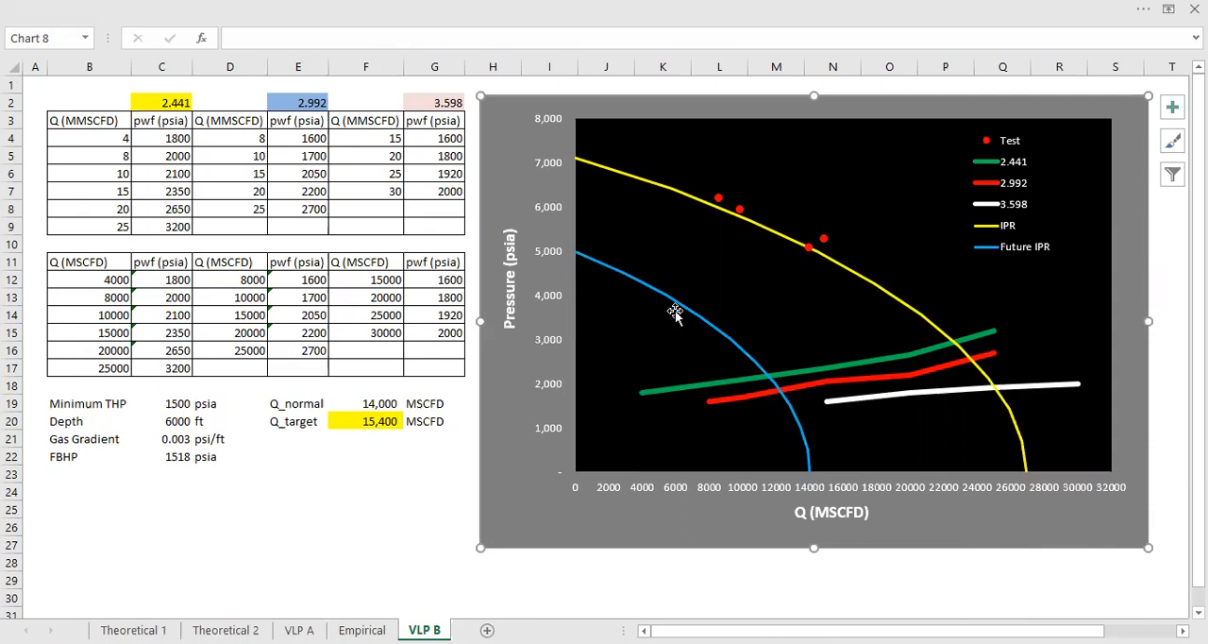
mouse_move(613, 283)
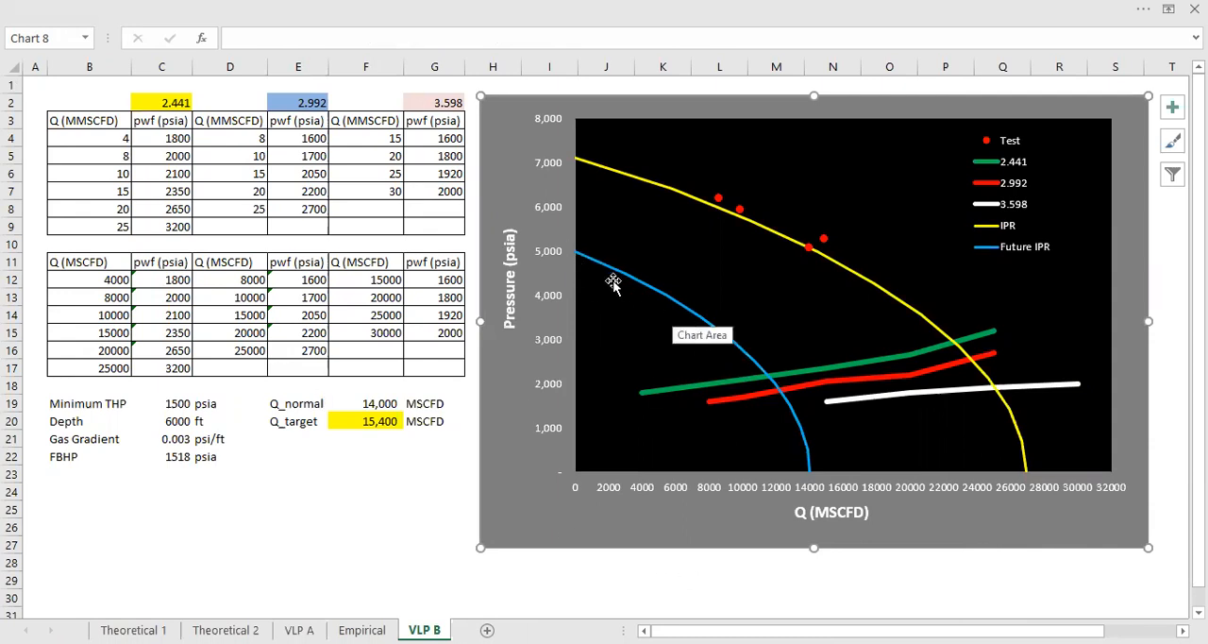
mouse_move(466, 360)
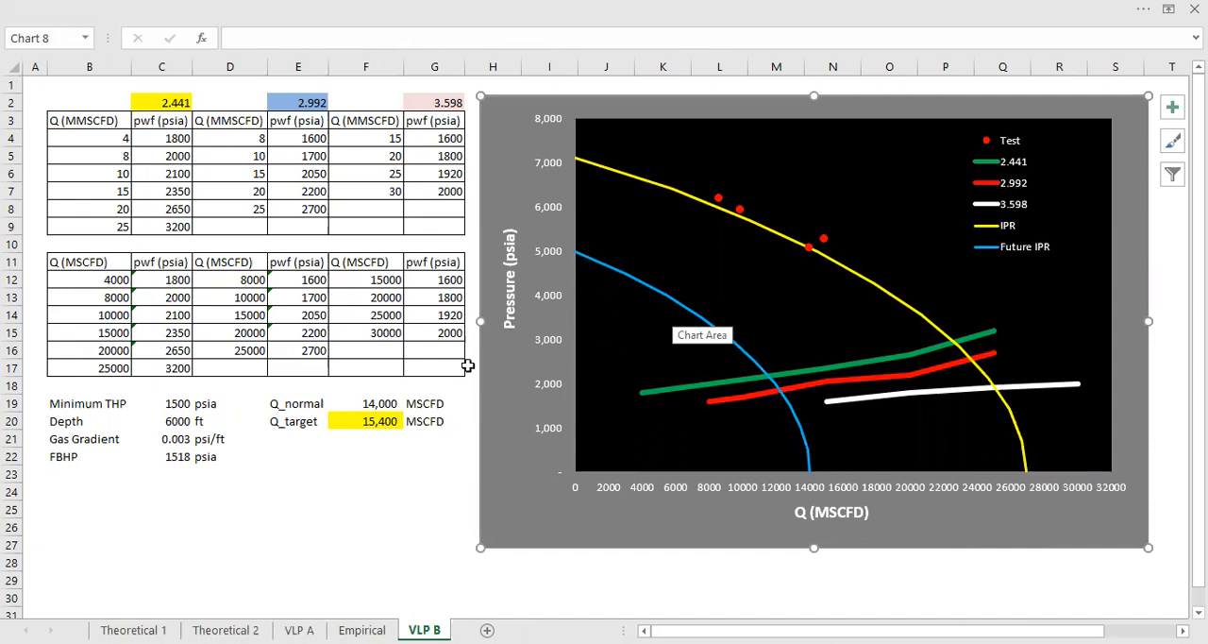
mouse_move(585, 260)
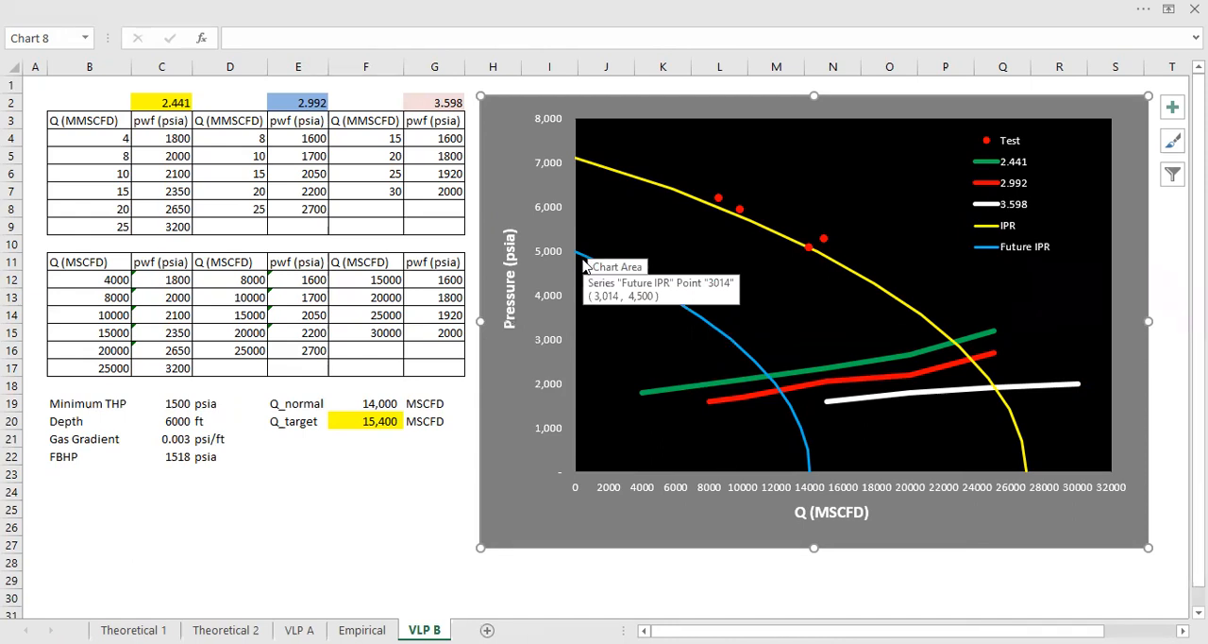
mouse_move(706, 341)
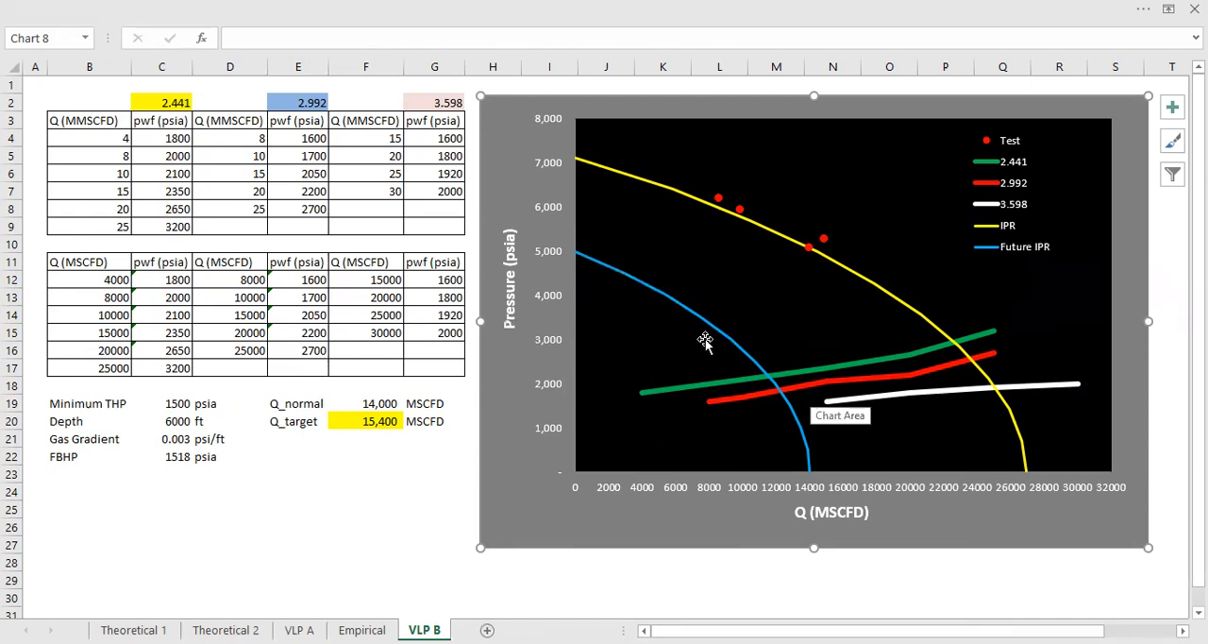
mouse_move(651, 306)
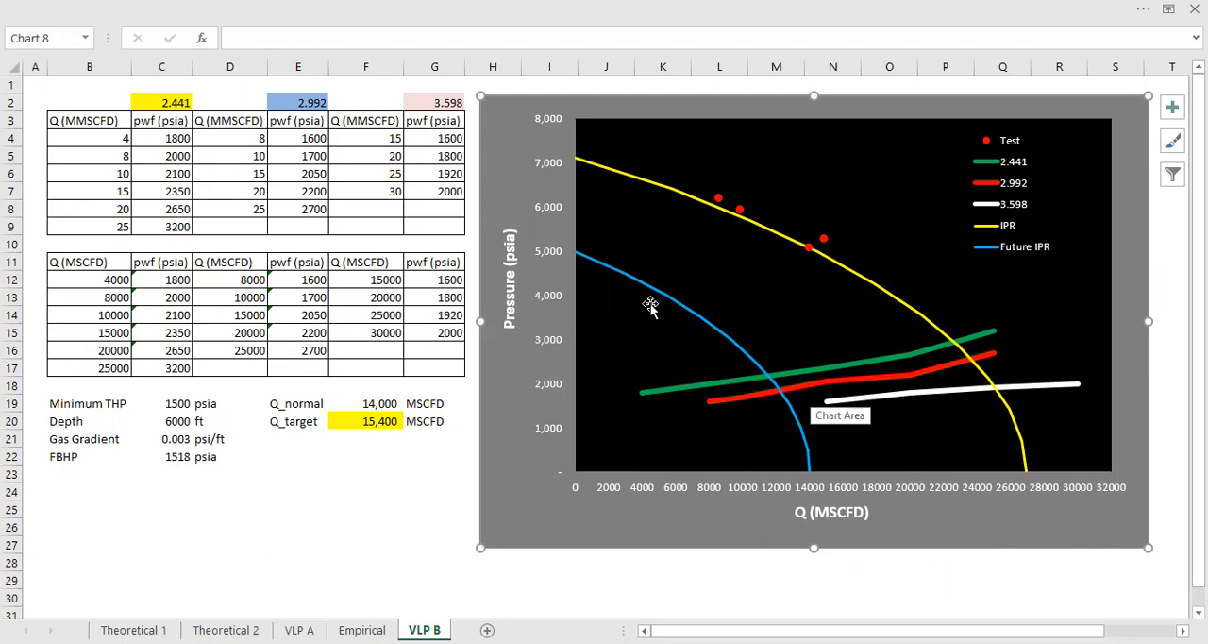
mouse_move(897, 389)
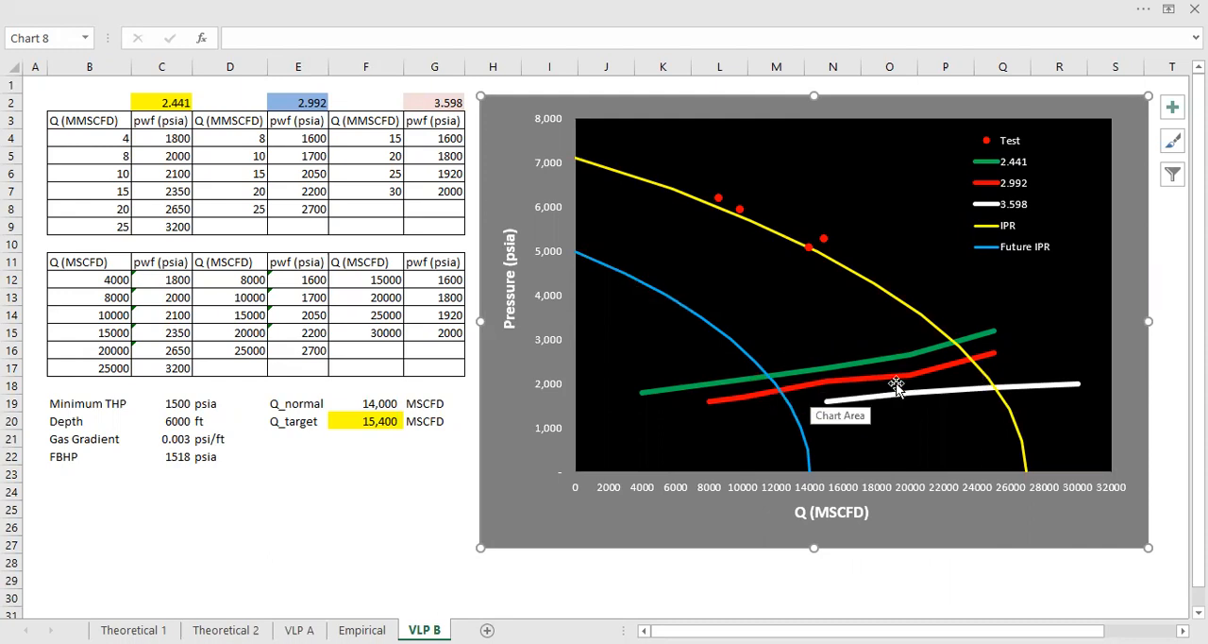
mouse_move(923, 377)
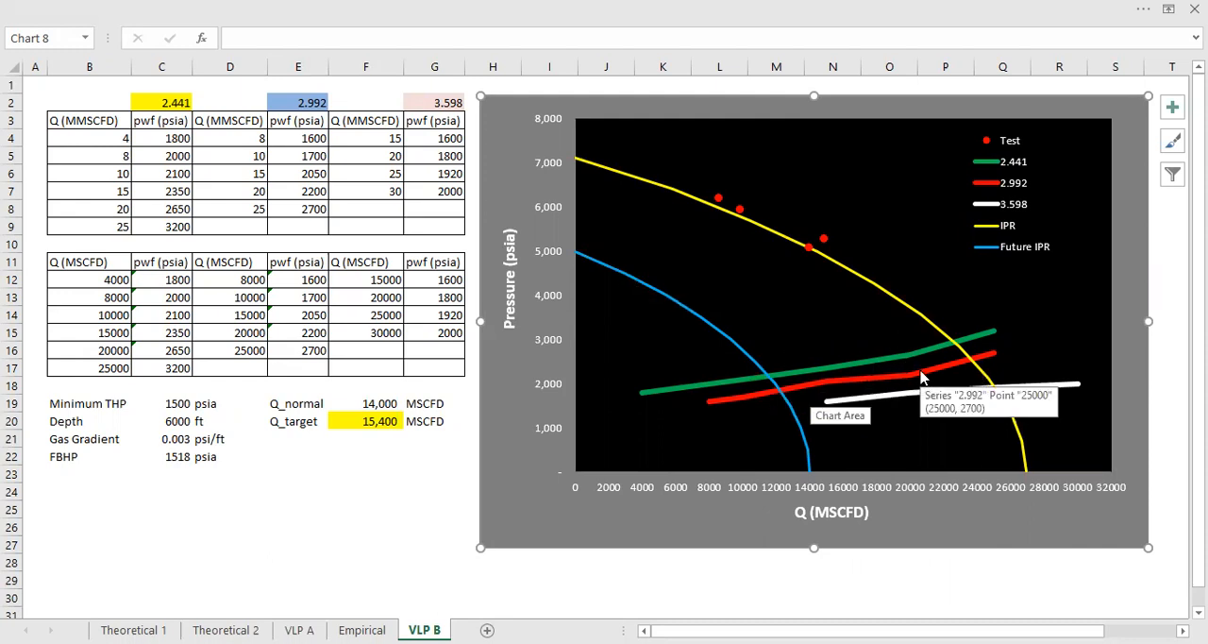
mouse_move(861, 341)
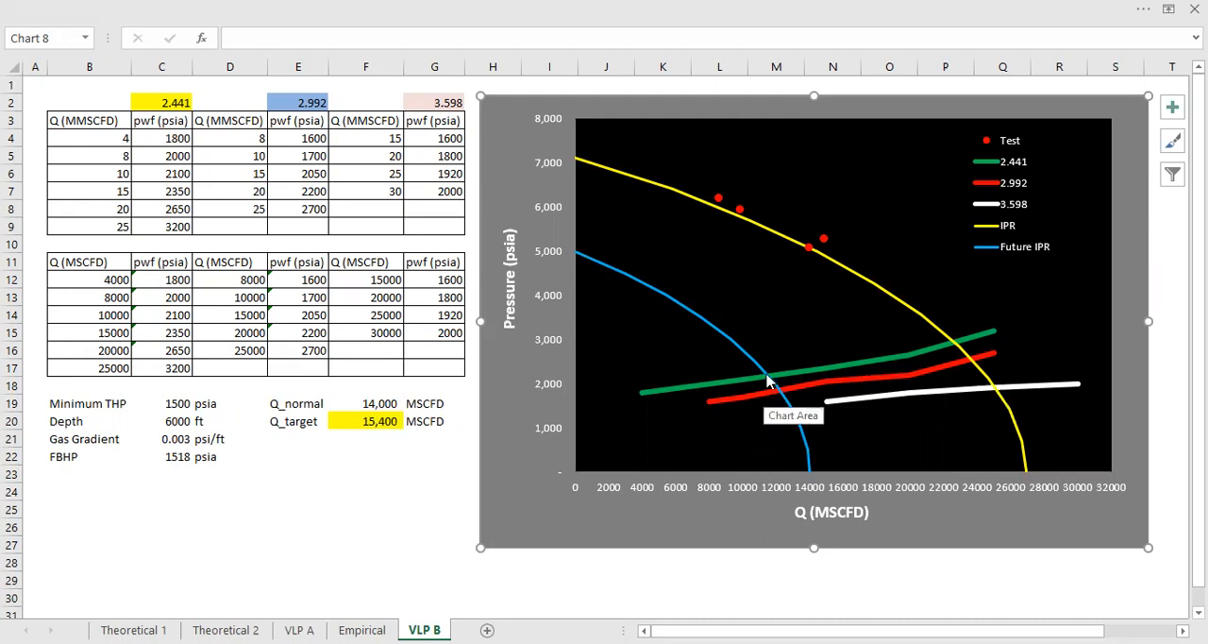
mouse_move(774, 393)
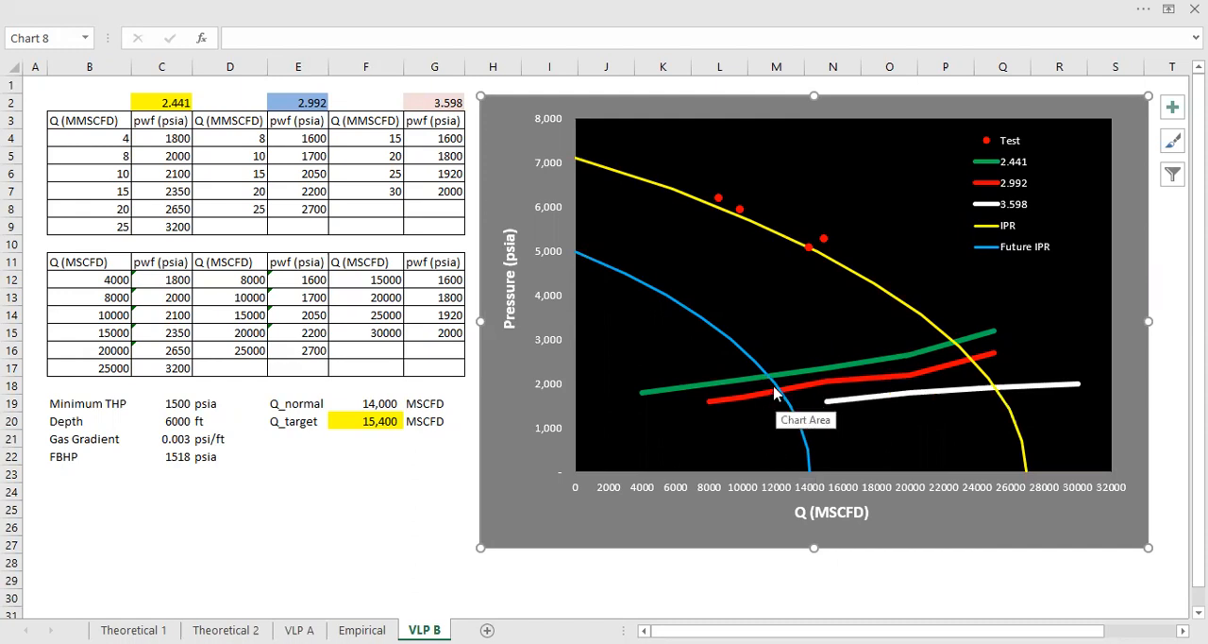
mouse_move(770, 385)
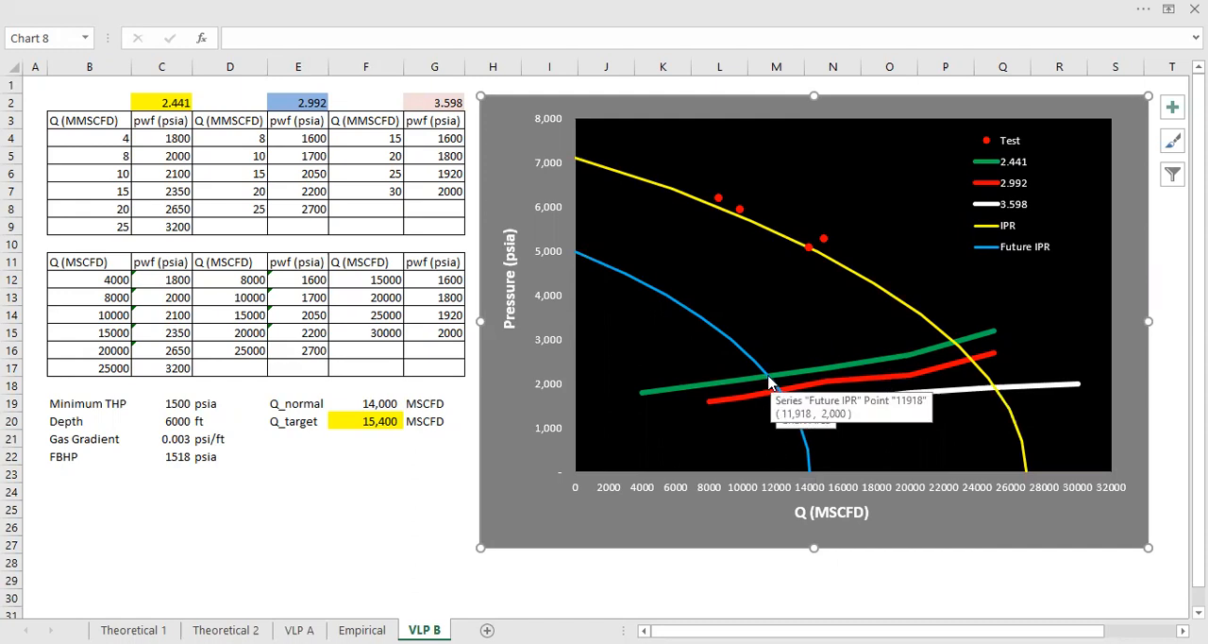
mouse_move(778, 396)
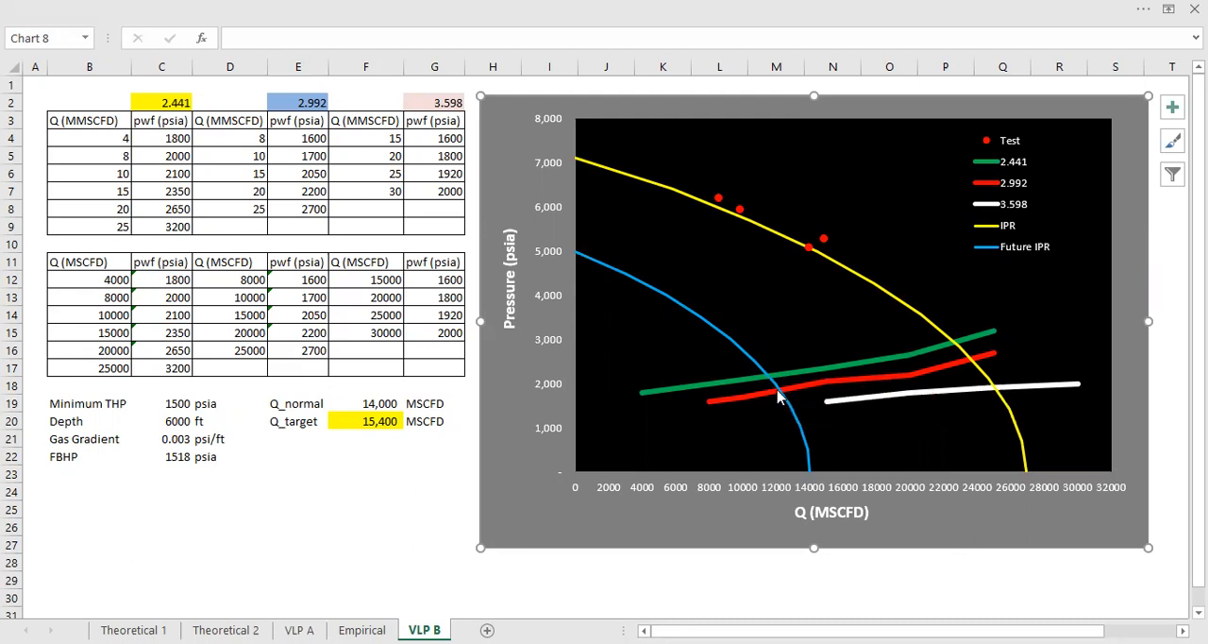
mouse_move(778, 395)
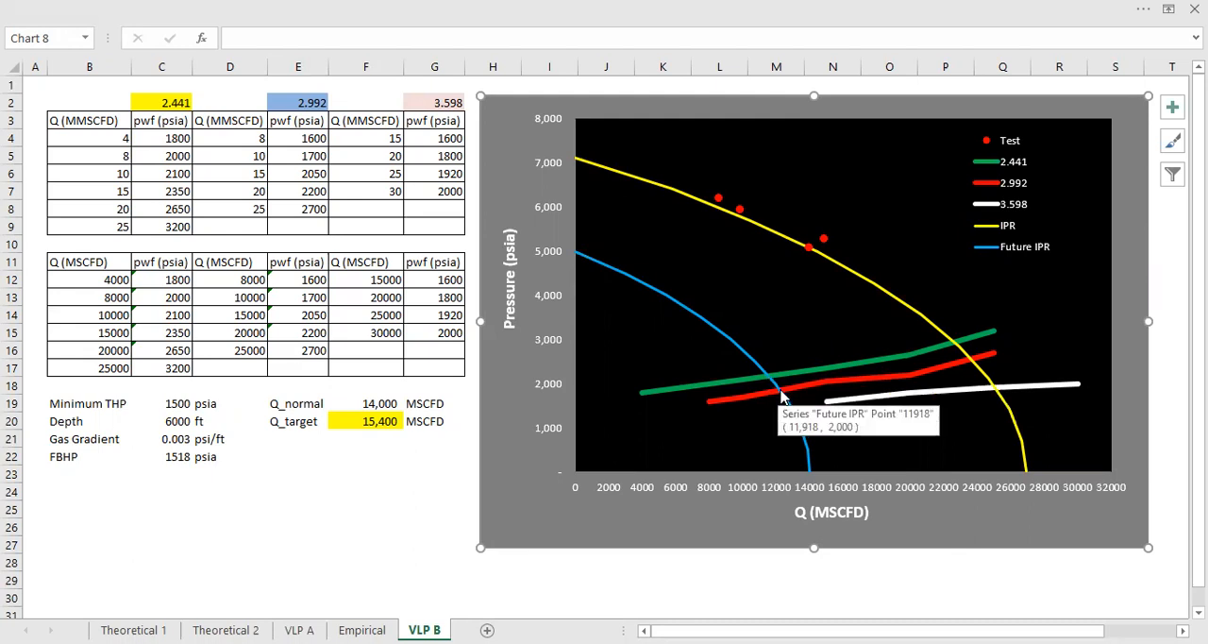
mouse_move(781, 395)
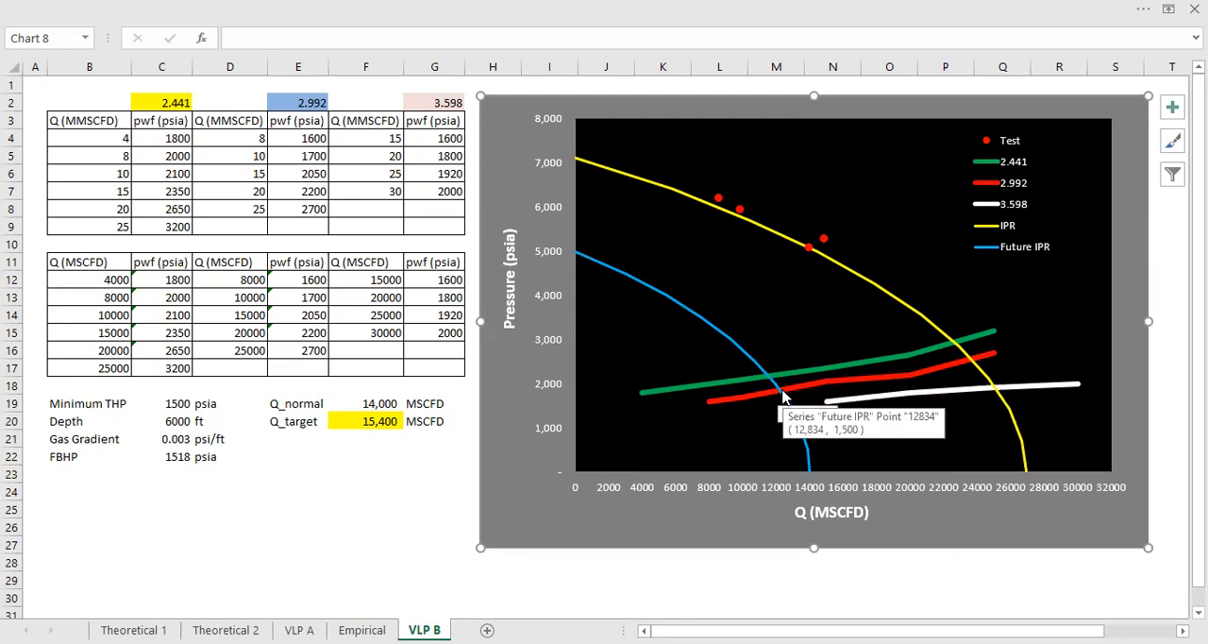
After reading the Future IPR intersections, return to the Empirical sheet
click(362, 630)
text(550)
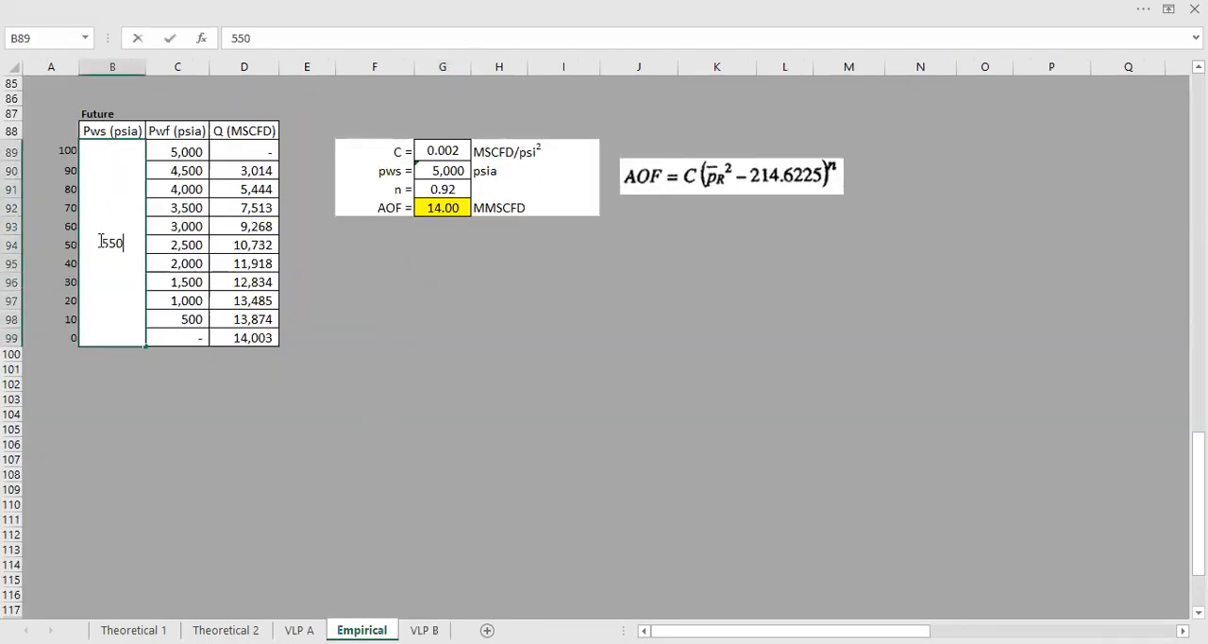
key(Return)
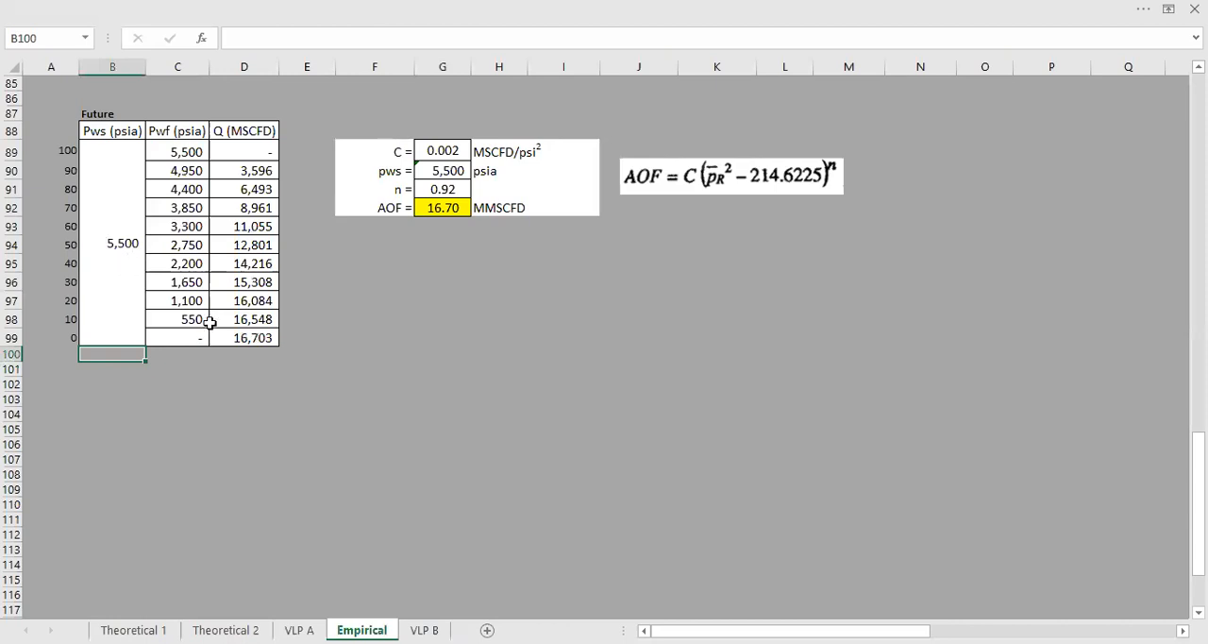
click(423, 630)
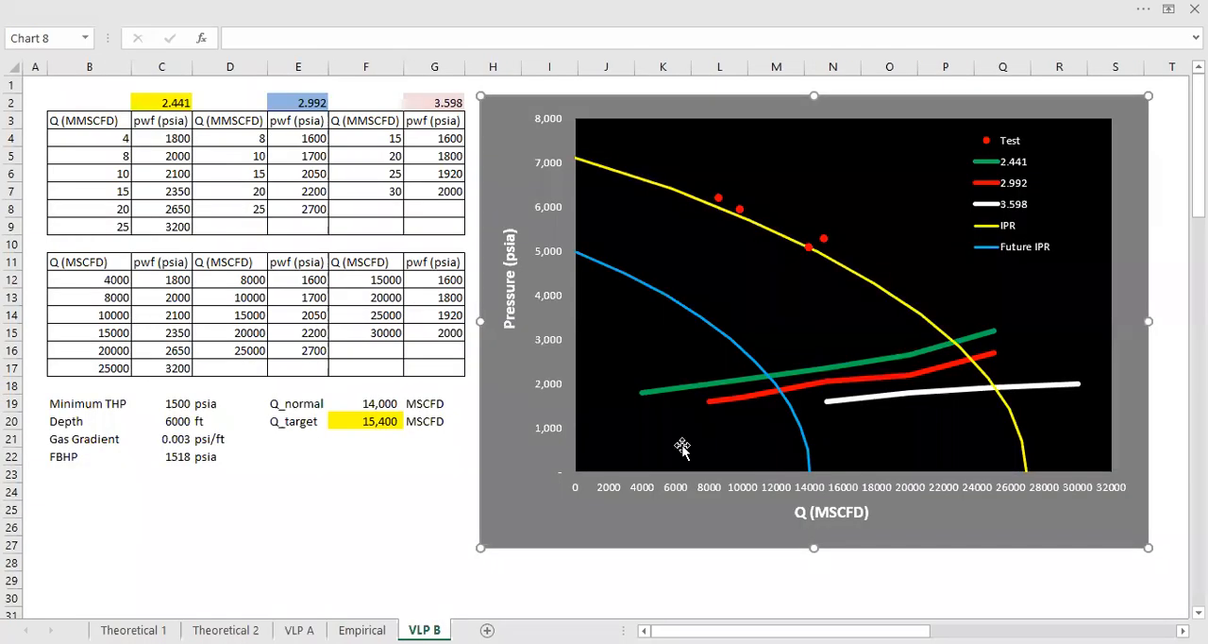
mouse_move(810, 375)
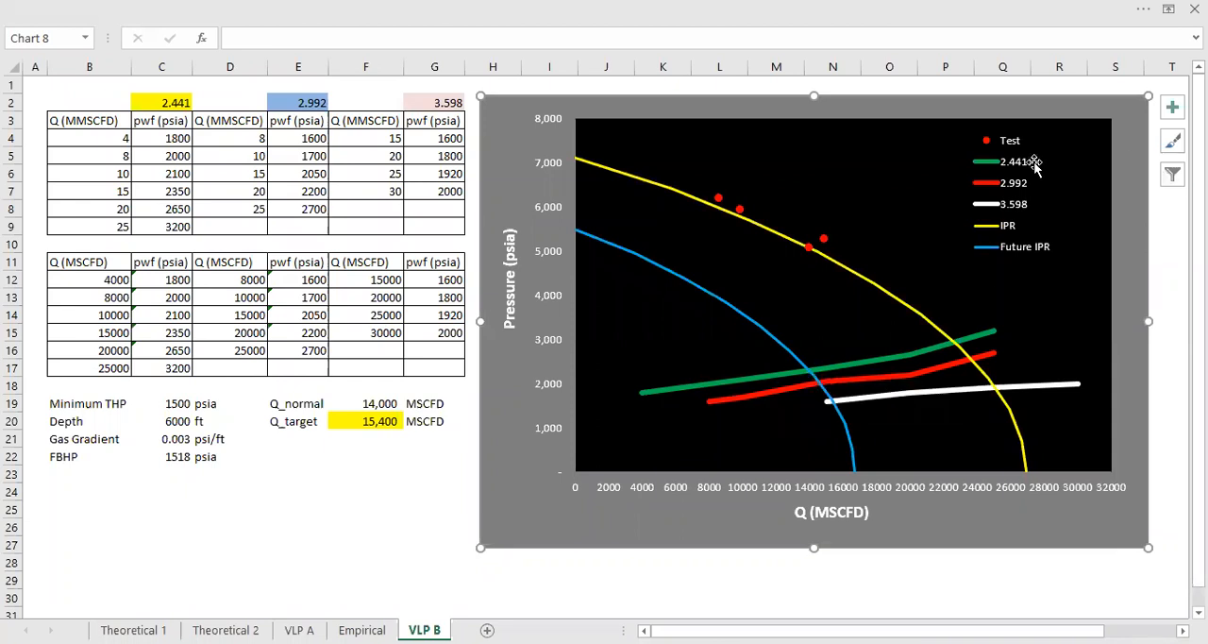
mouse_move(814, 381)
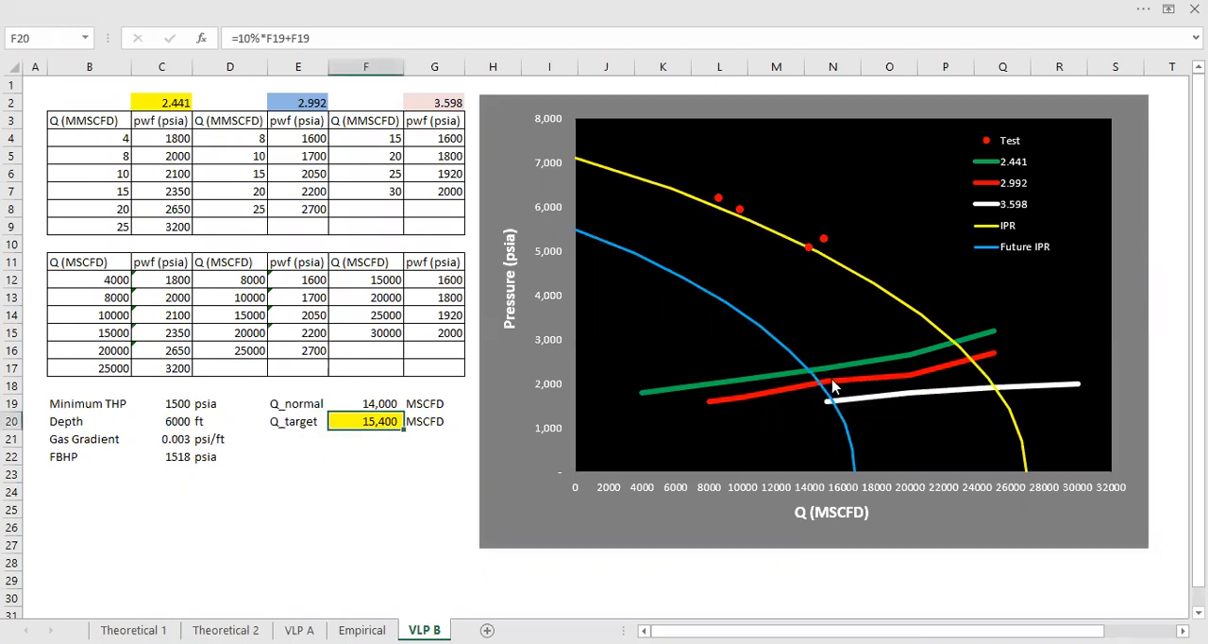
mouse_move(823, 392)
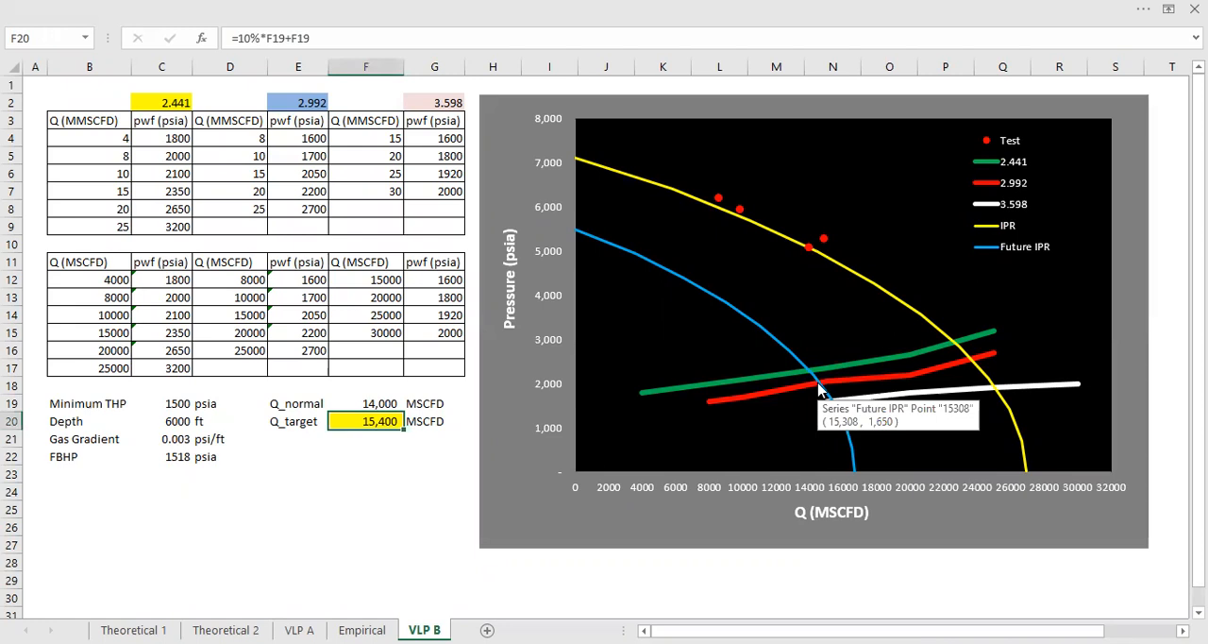
mouse_move(819, 387)
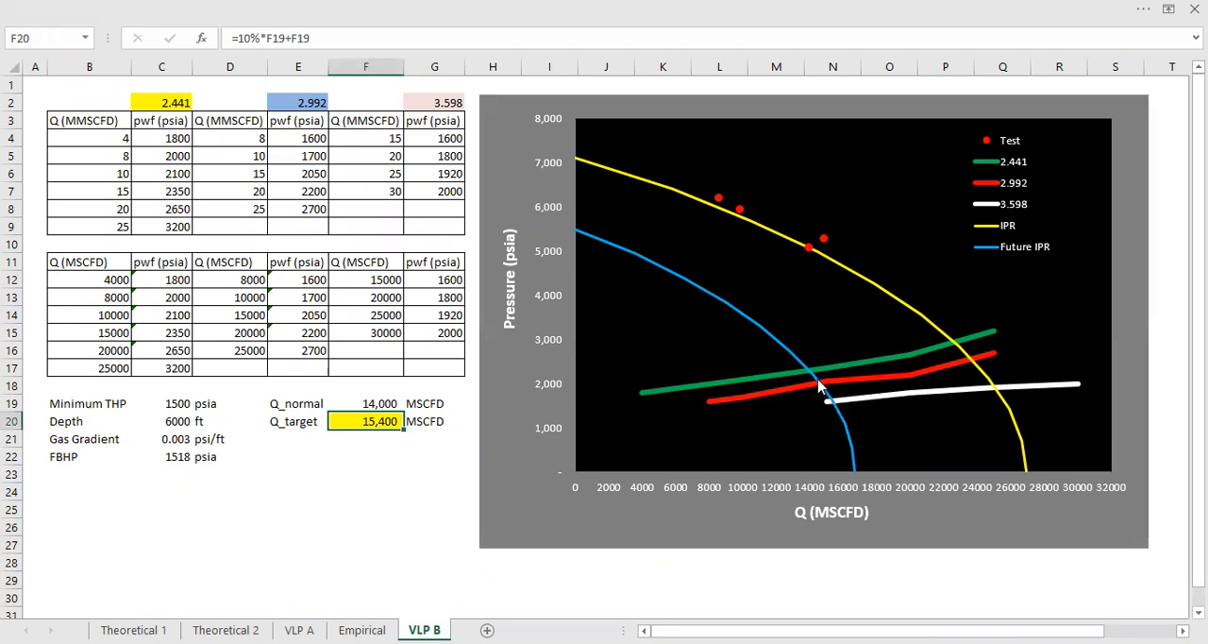
mouse_move(829, 400)
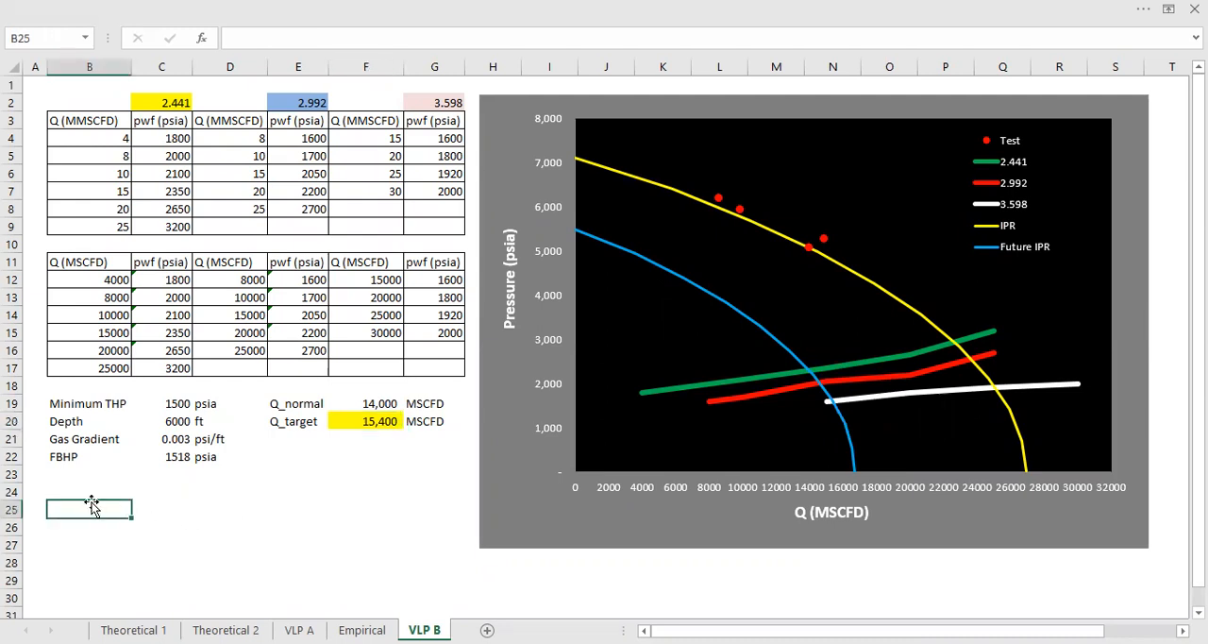
mouse_move(98, 495)
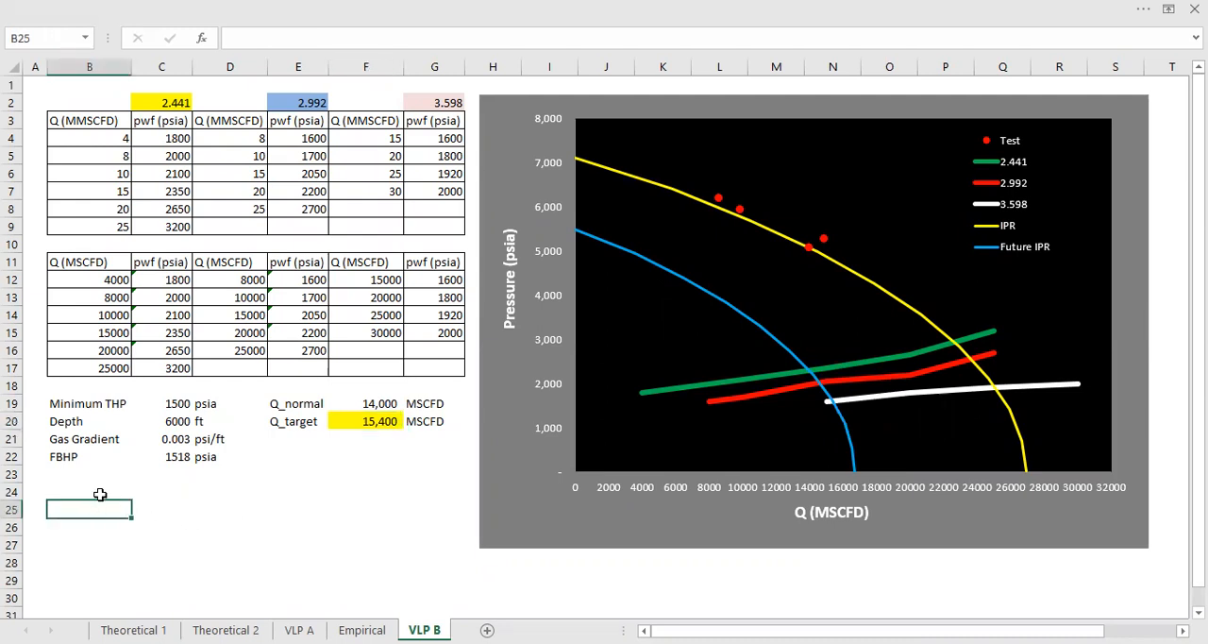
Label the Future block with pws and link pws to the Empirical sheet's 5,500 psia
text(Futru)
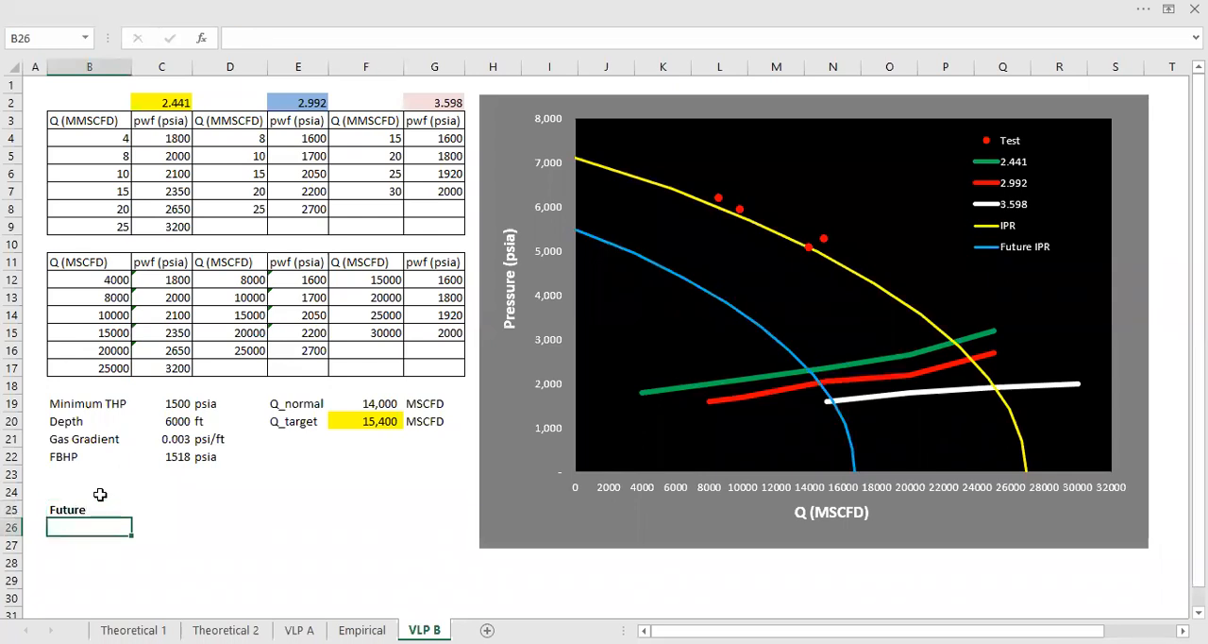
text(pw)
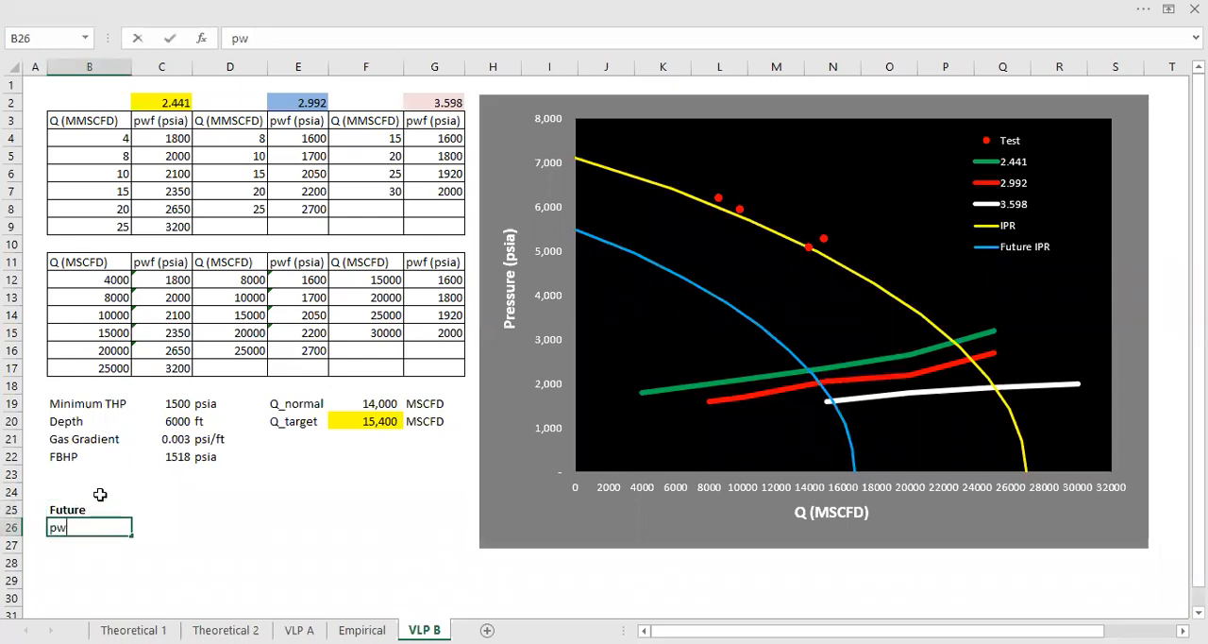
text(s)
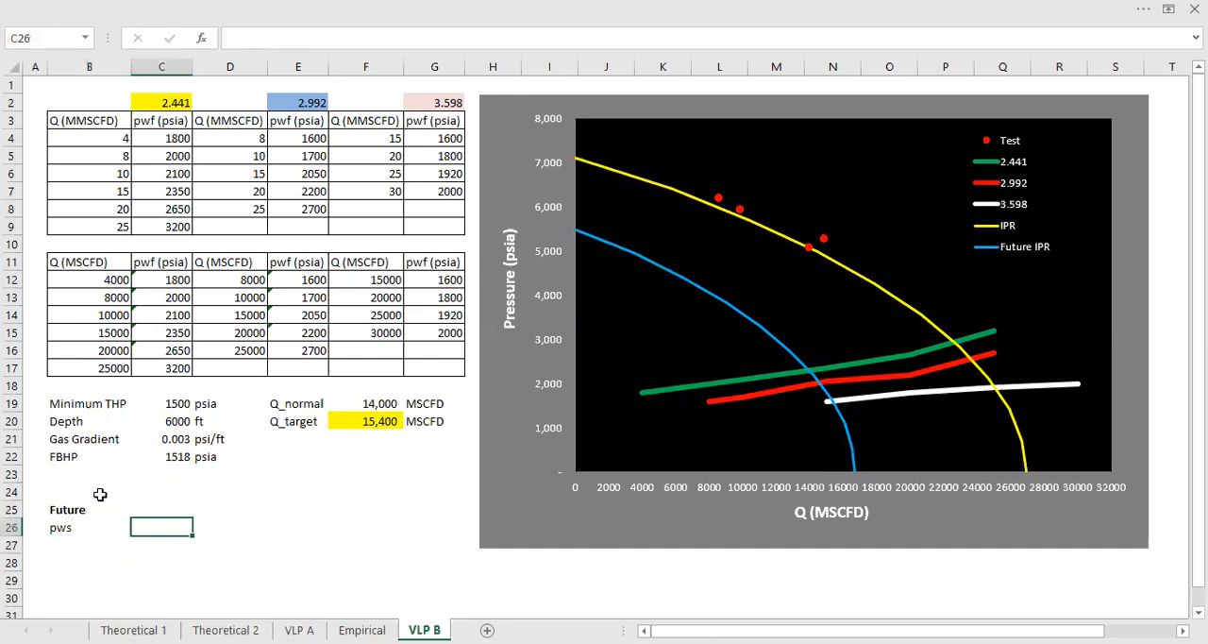
click(362, 630)
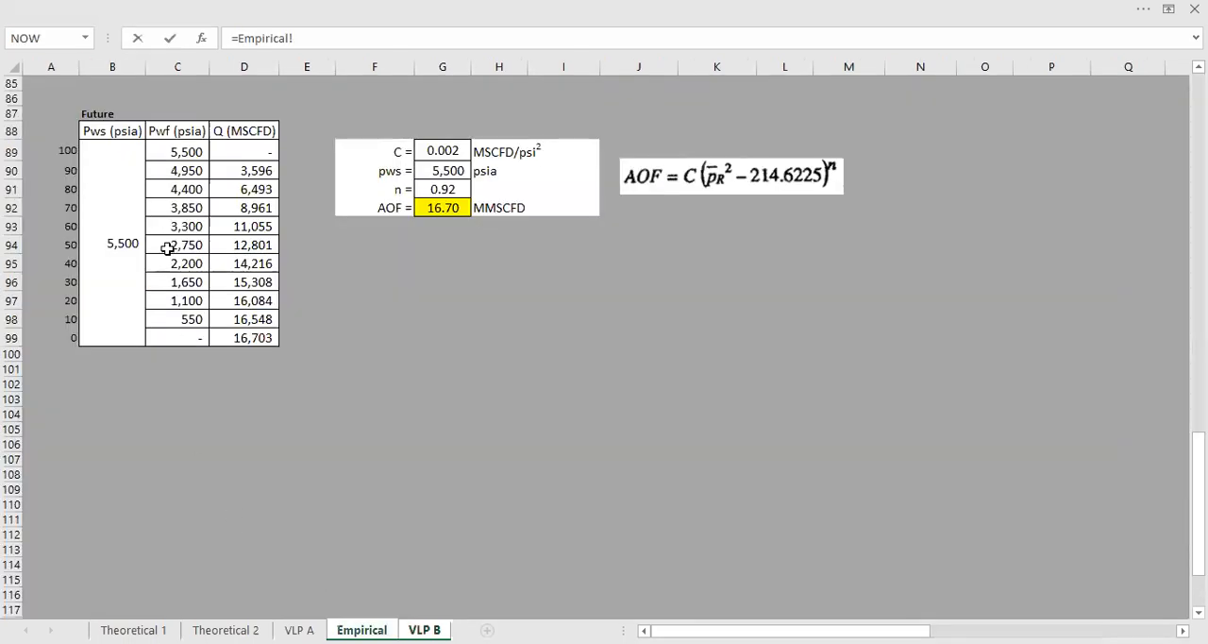
click(423, 630)
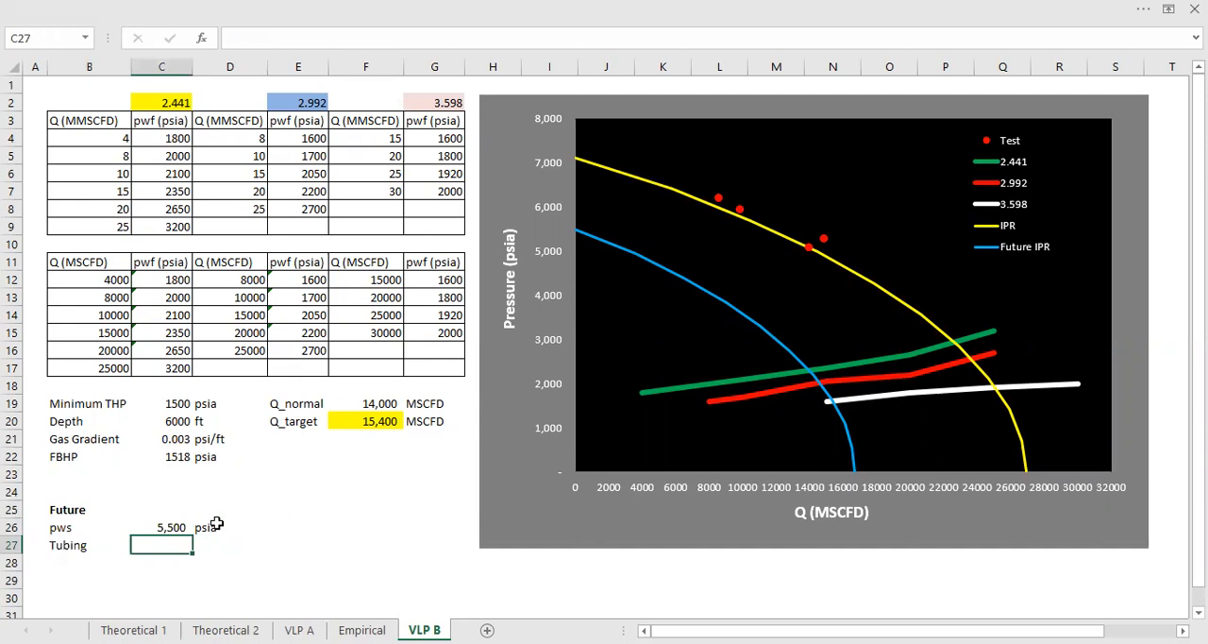
Enter tubing 2.992 in and Q 15308 MSCFD in the Future block
text(2.992)
click(230, 546)
text(in)
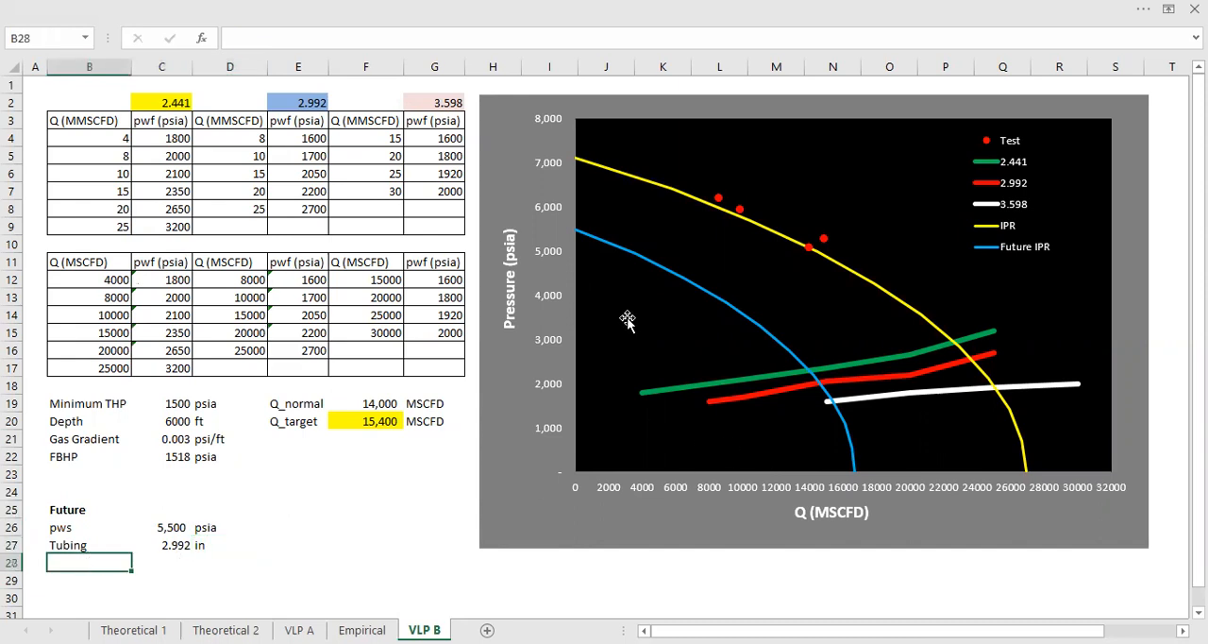
mouse_move(595, 248)
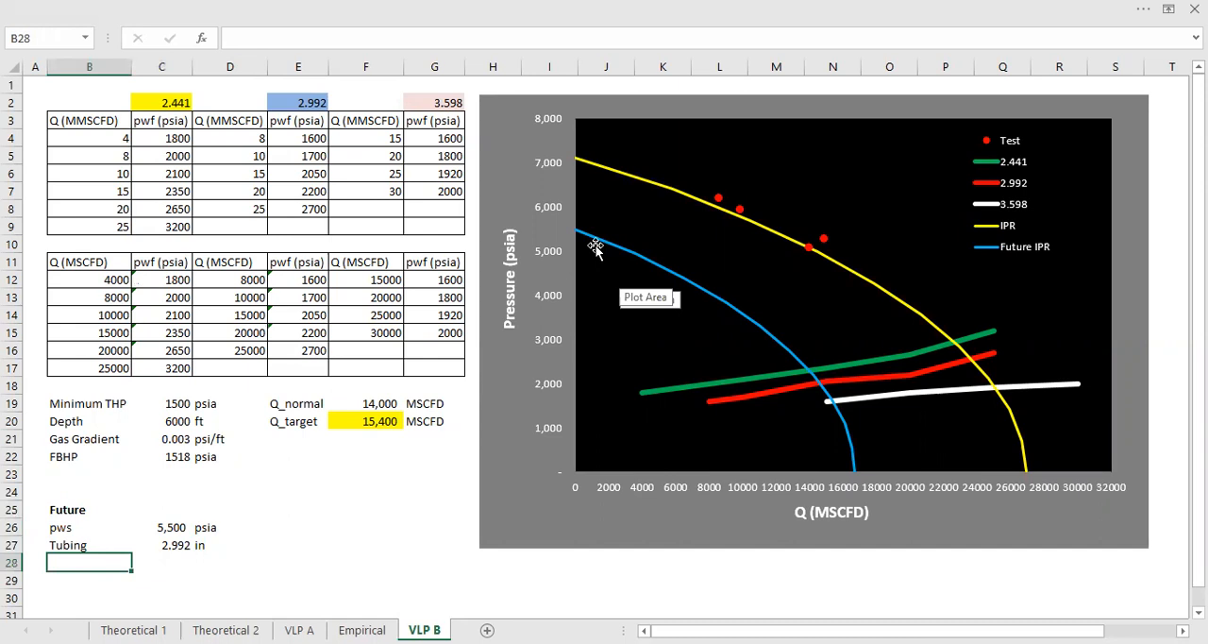
text(Q)
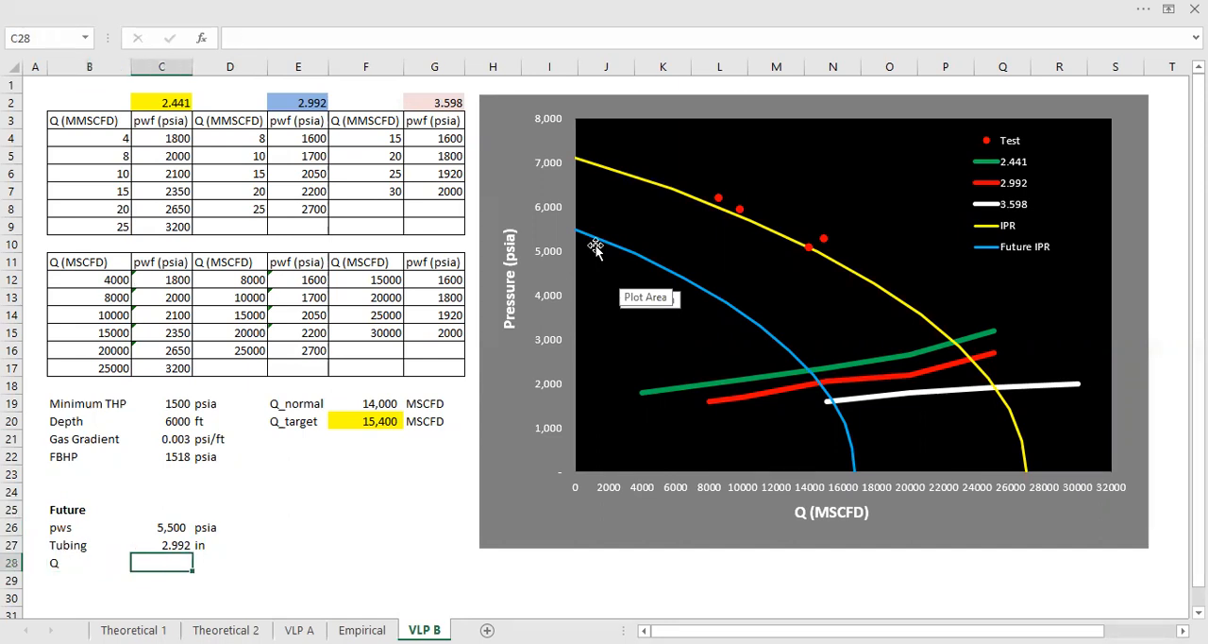
mouse_move(820, 389)
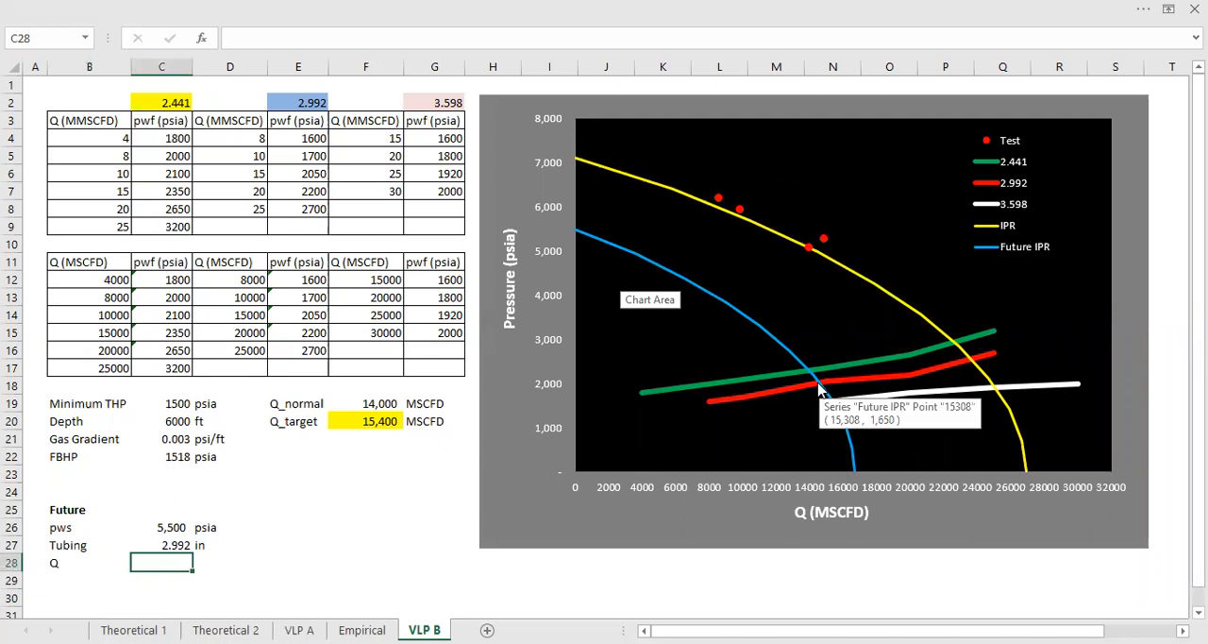
text(15308)
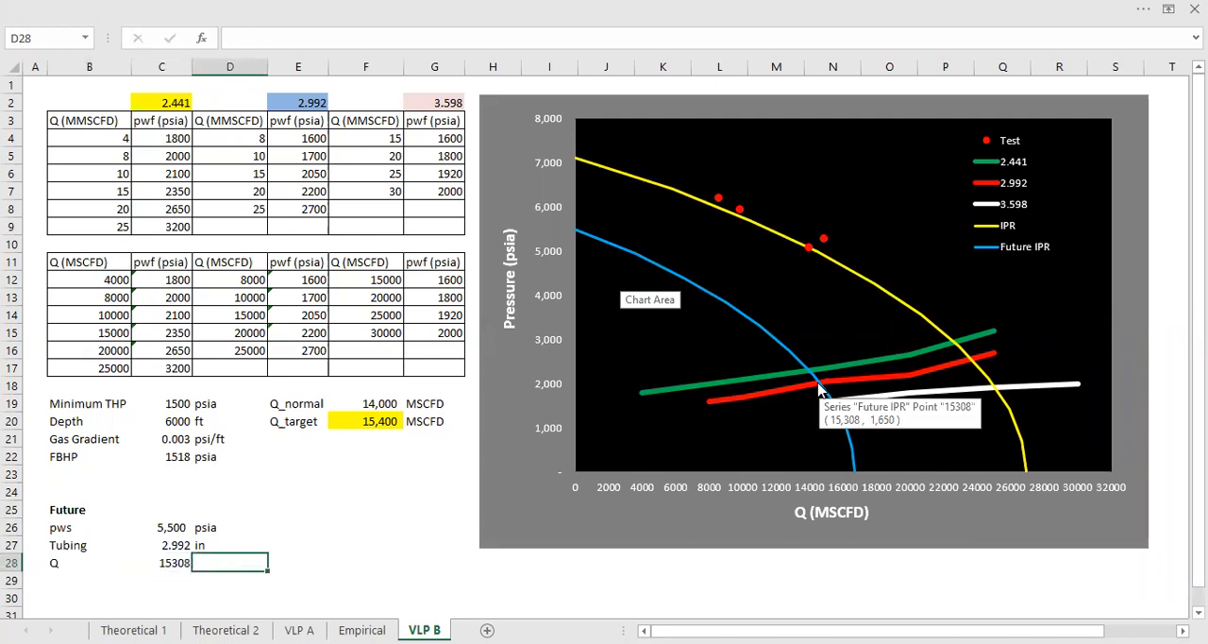
text(MSCFD)
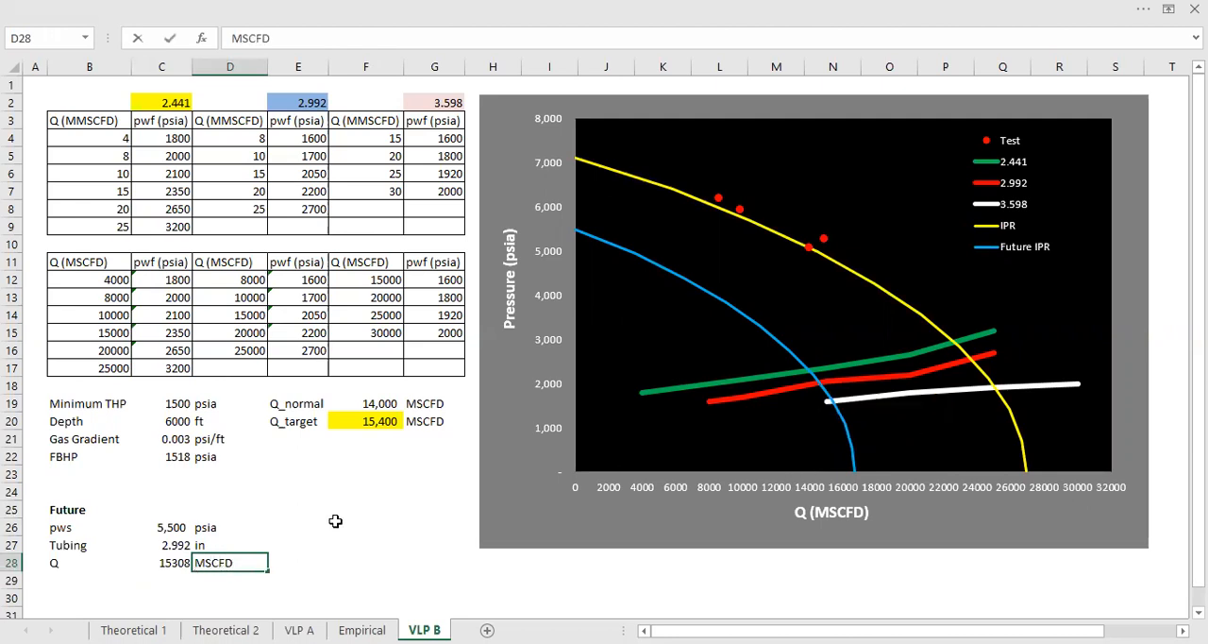
click(162, 562)
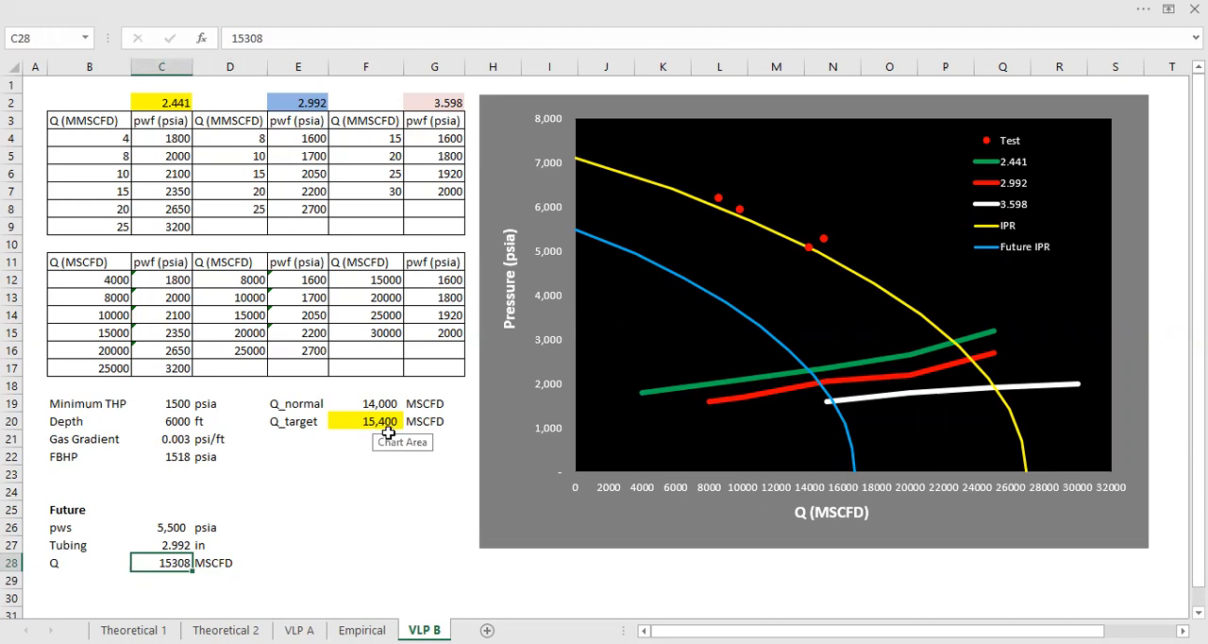
Fill the future Q value 15308 yellow and trace Q_normal back to the Empirical sheet
right_click(174, 563)
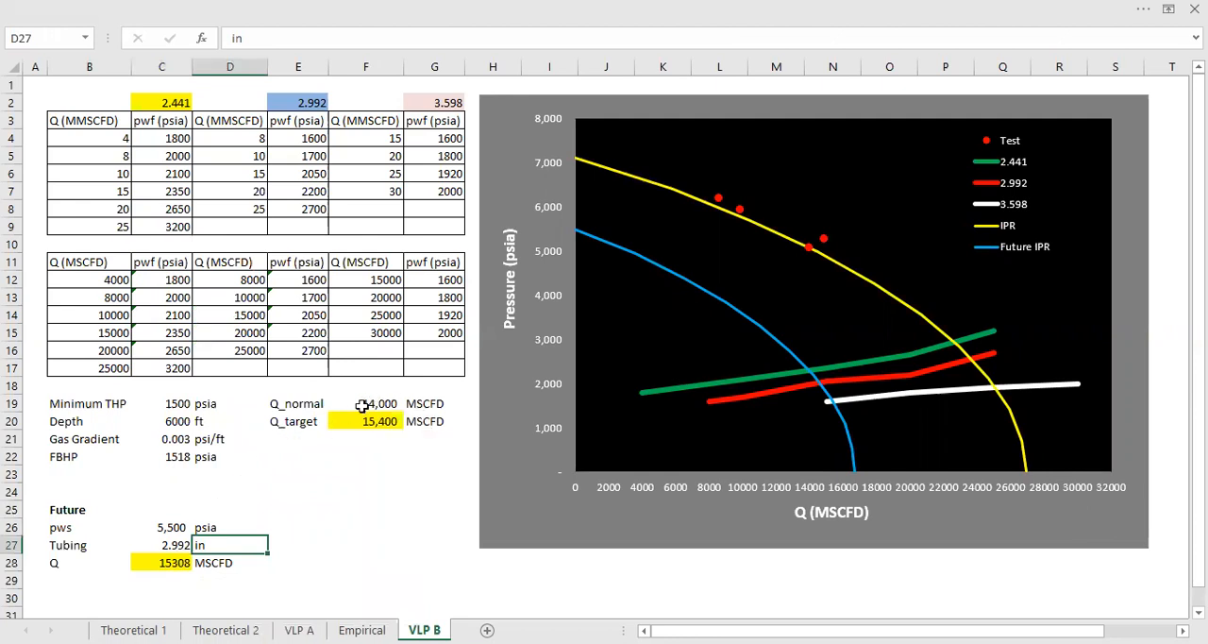
click(377, 404)
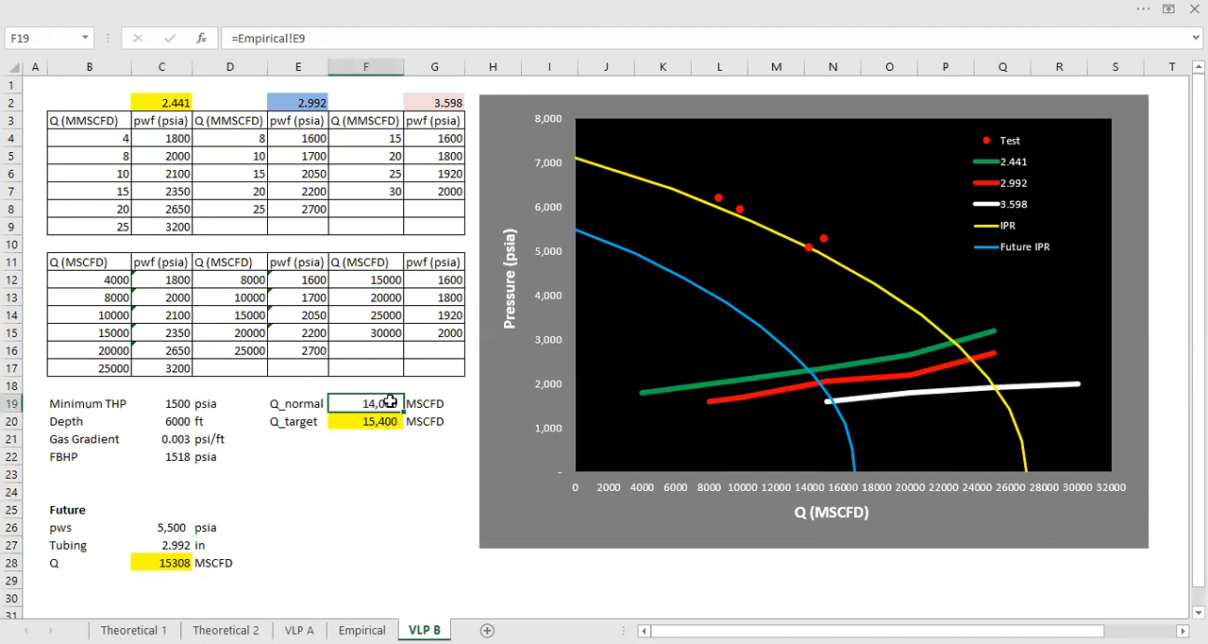
click(363, 630)
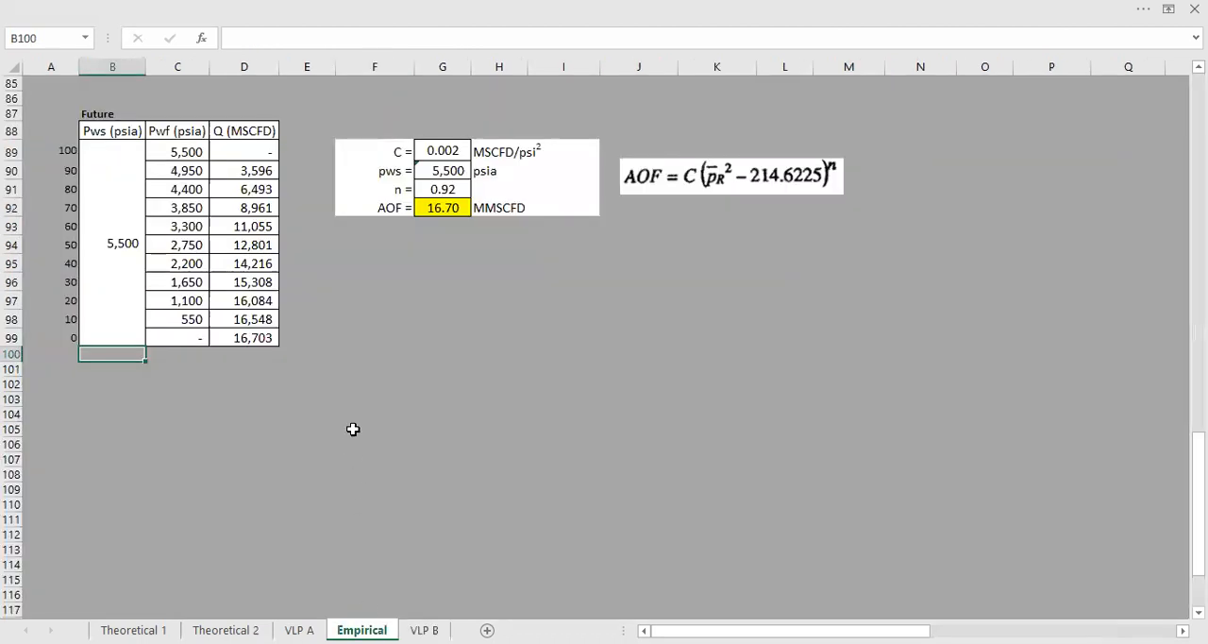
scroll(up, 3)
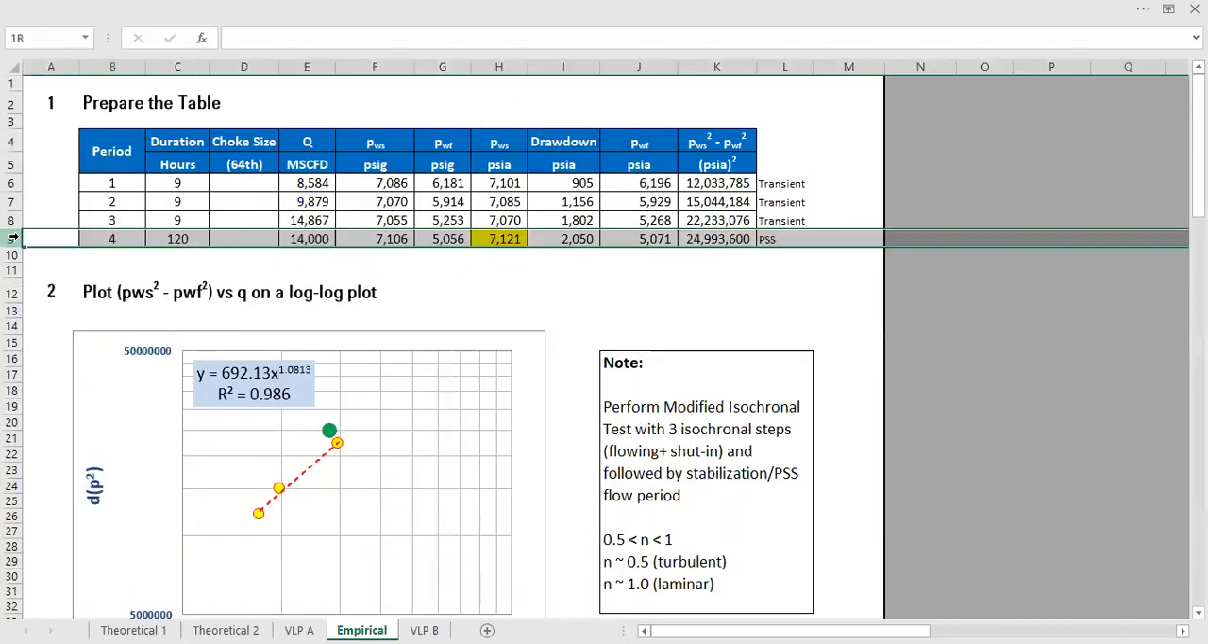
Confirm Q_normal is Empirical's 14,000 MSCFD rate and return to VLP B's highlighted 15308
click(306, 238)
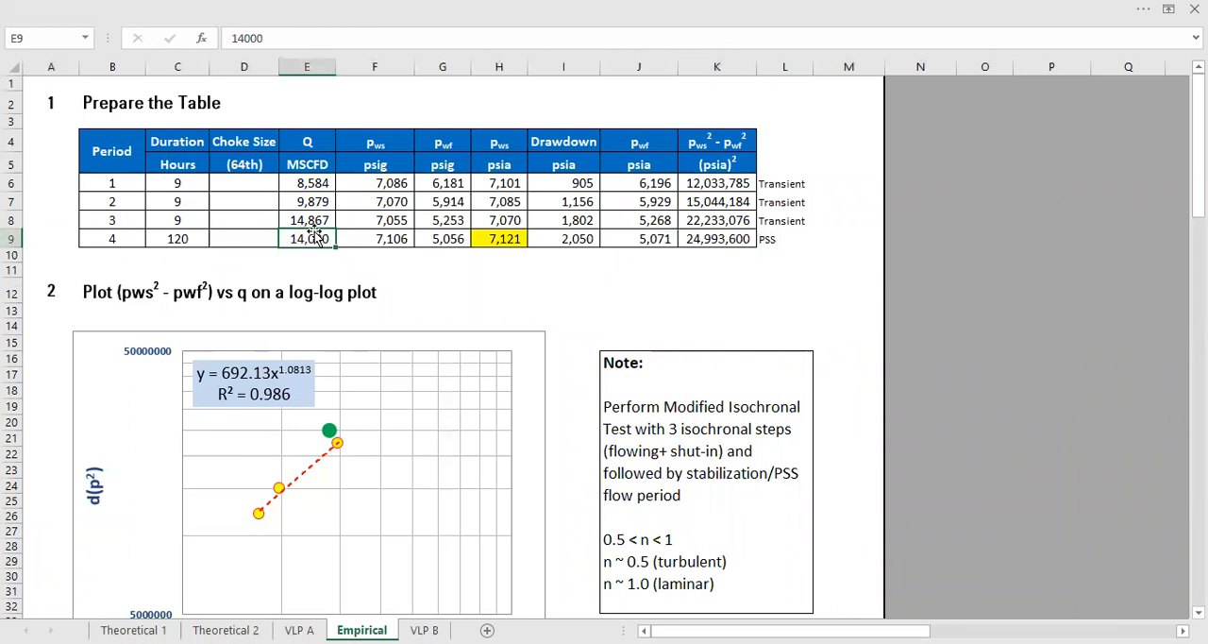
mouse_move(385, 521)
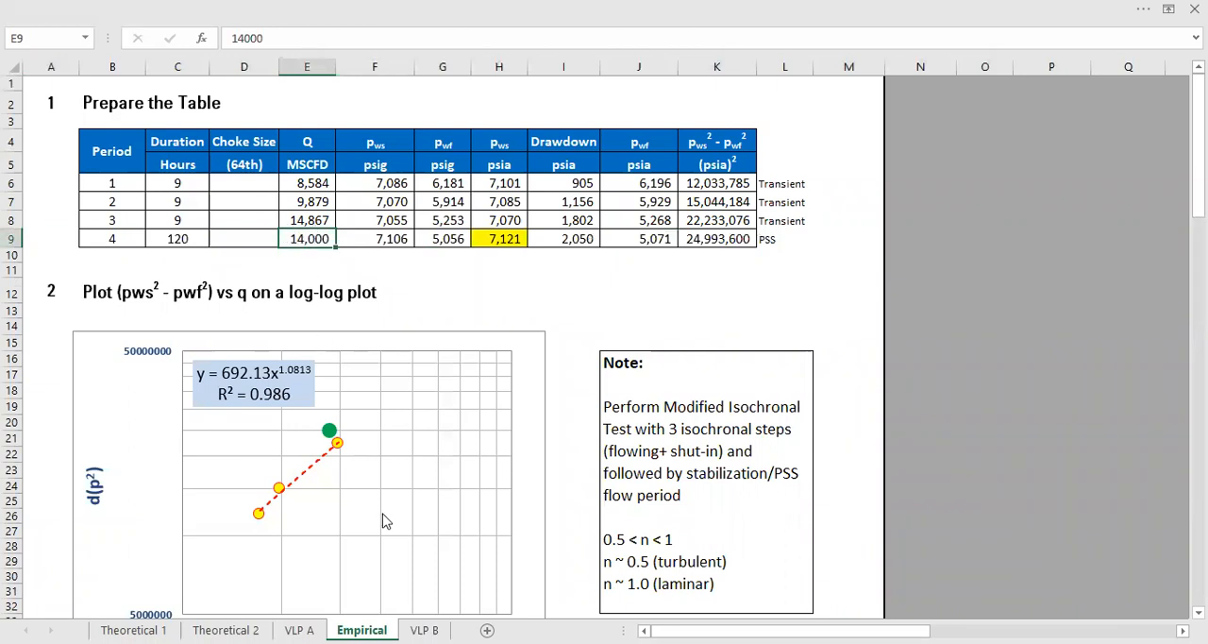
click(423, 631)
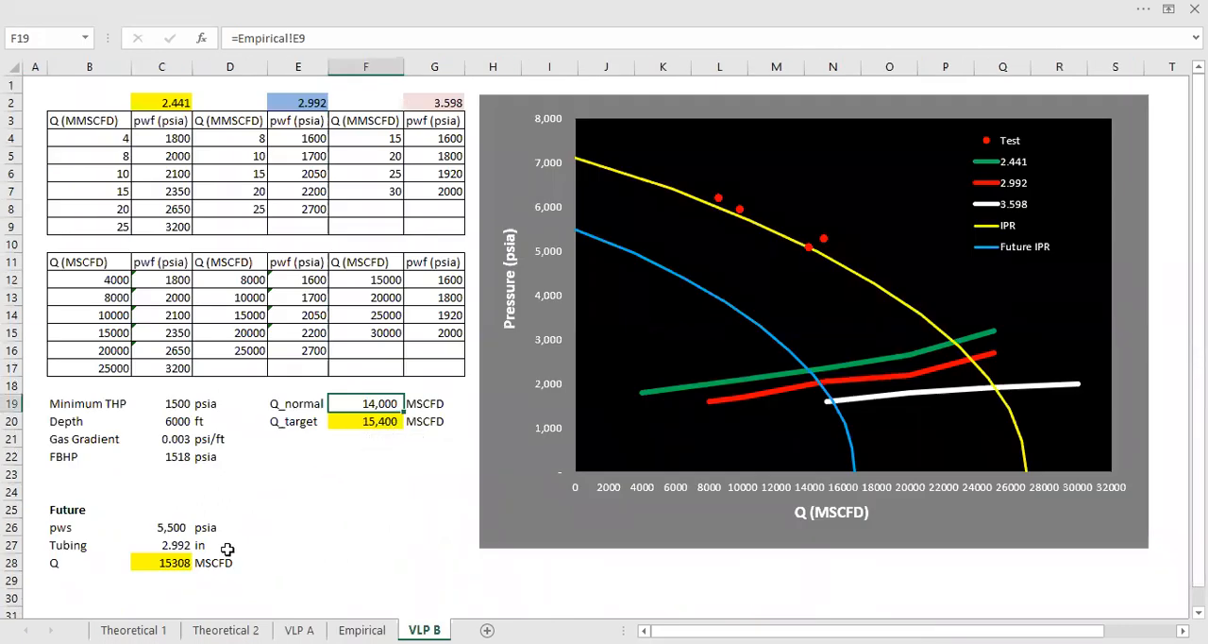
right_click(160, 562)
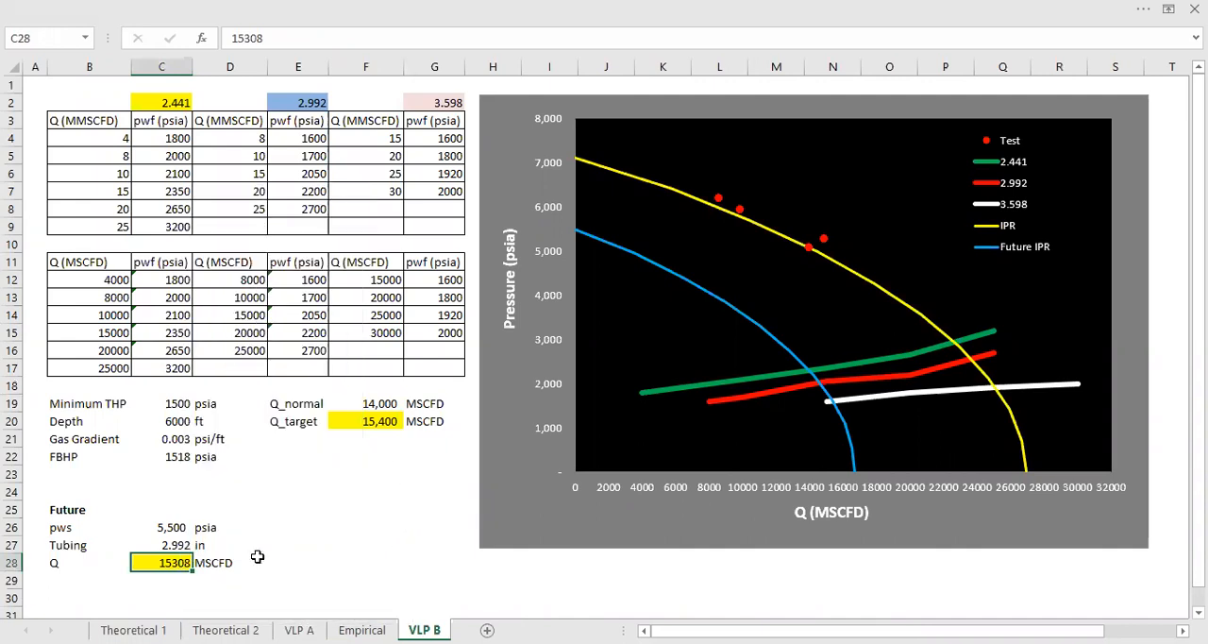
mouse_move(845, 381)
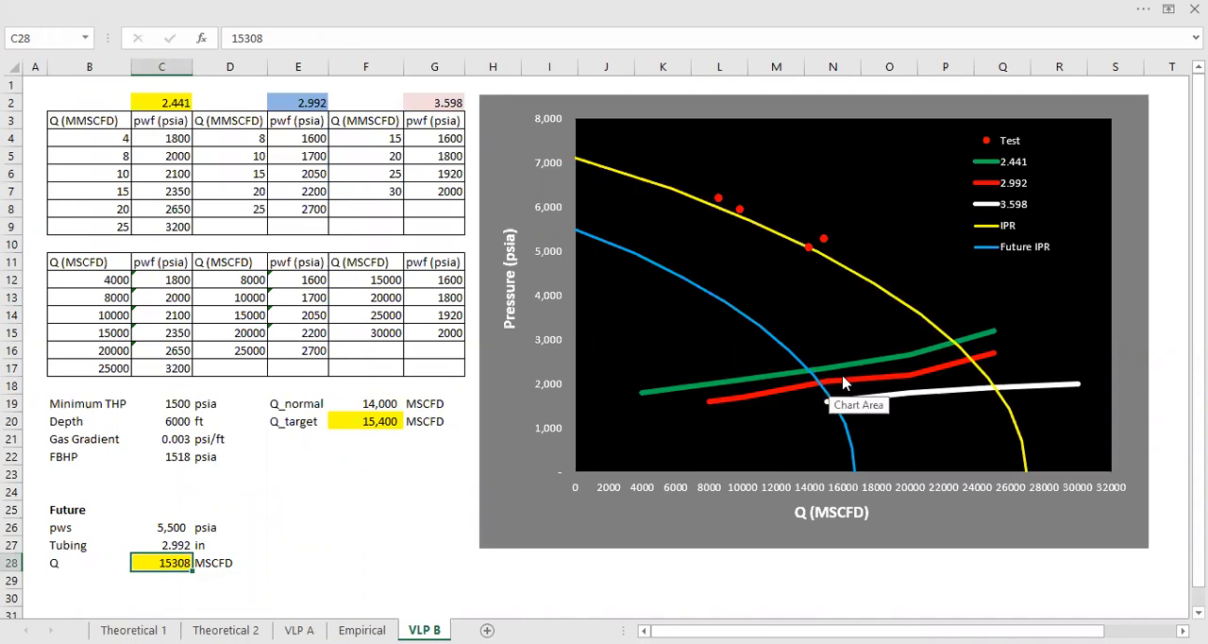
mouse_move(846, 381)
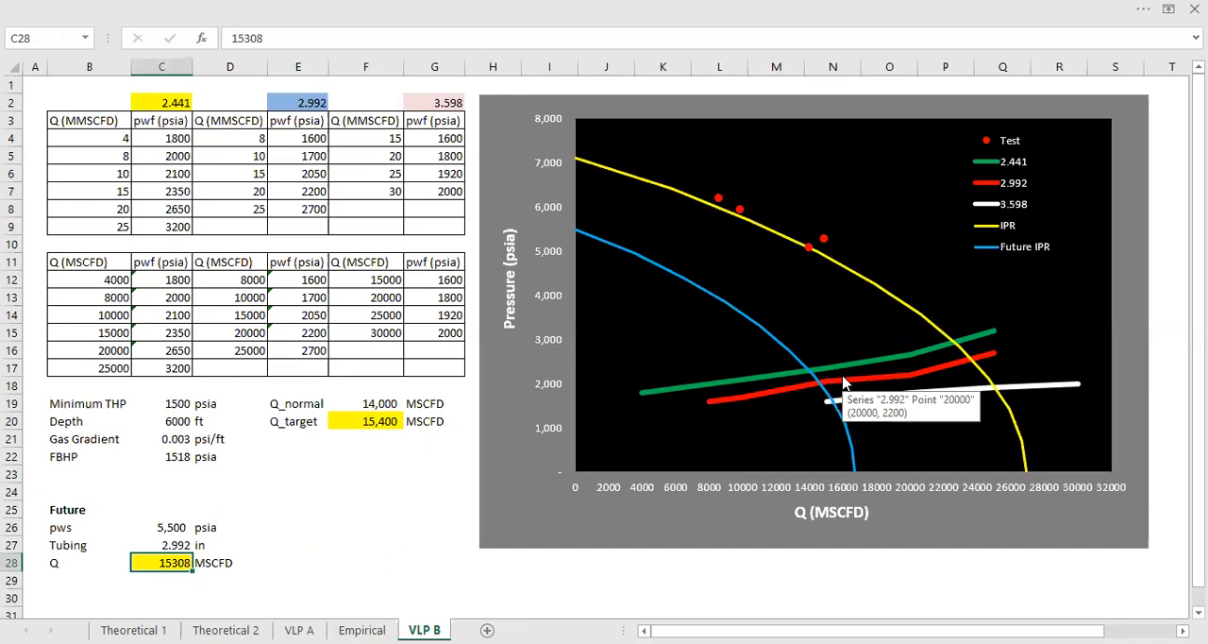
mouse_move(846, 382)
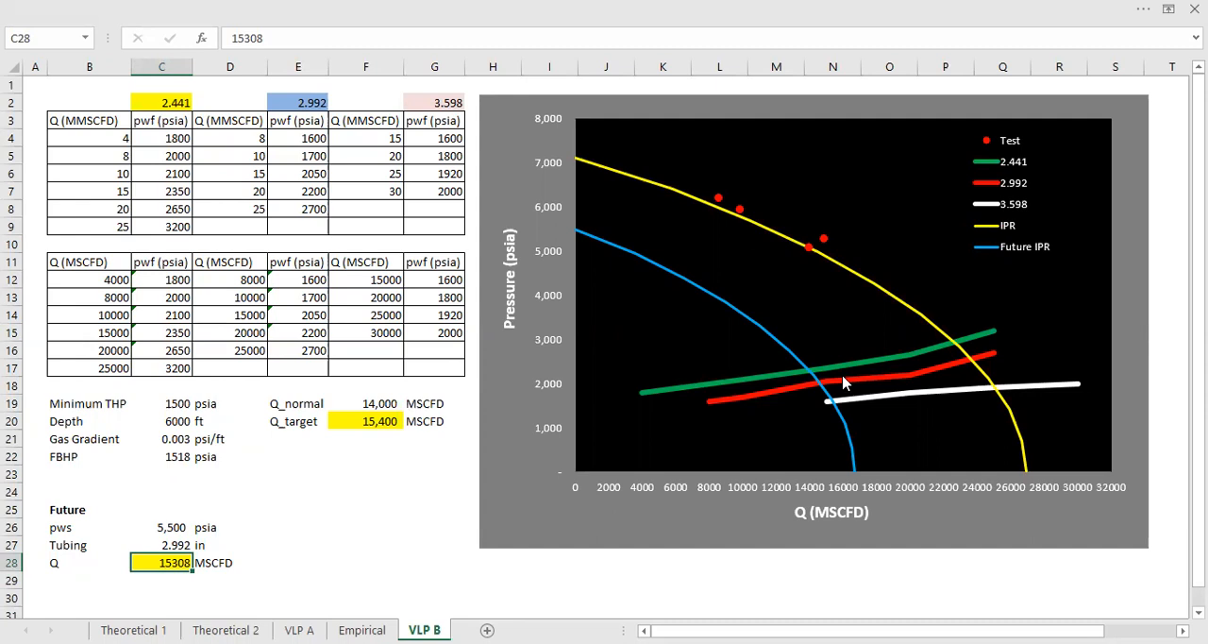
mouse_move(702, 34)
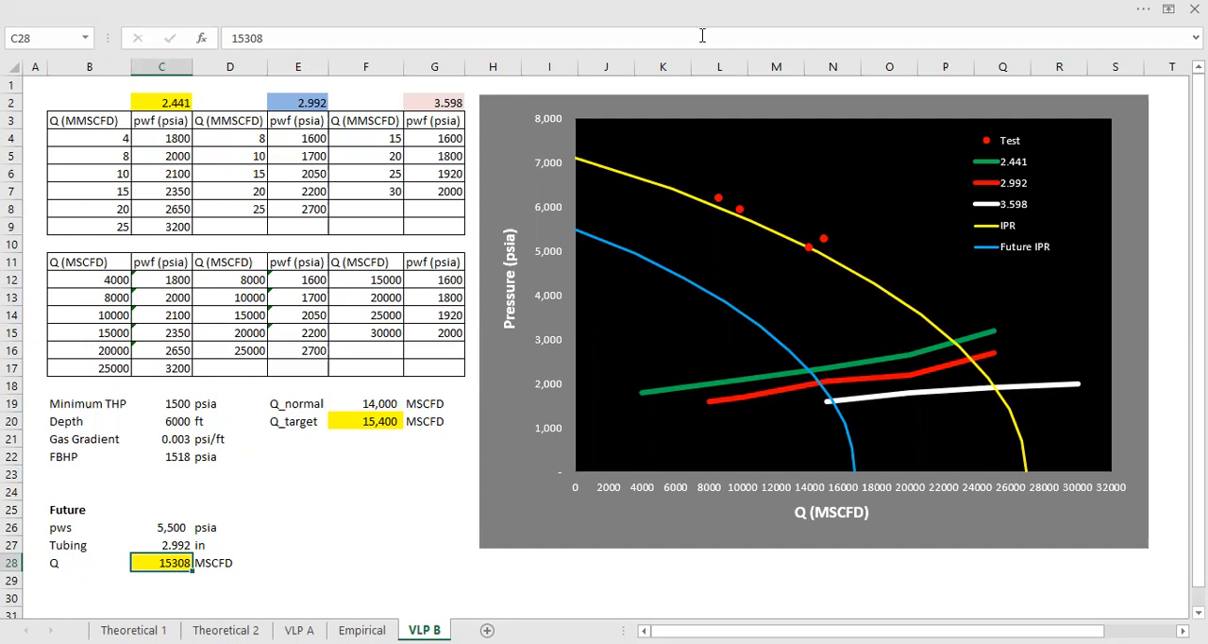